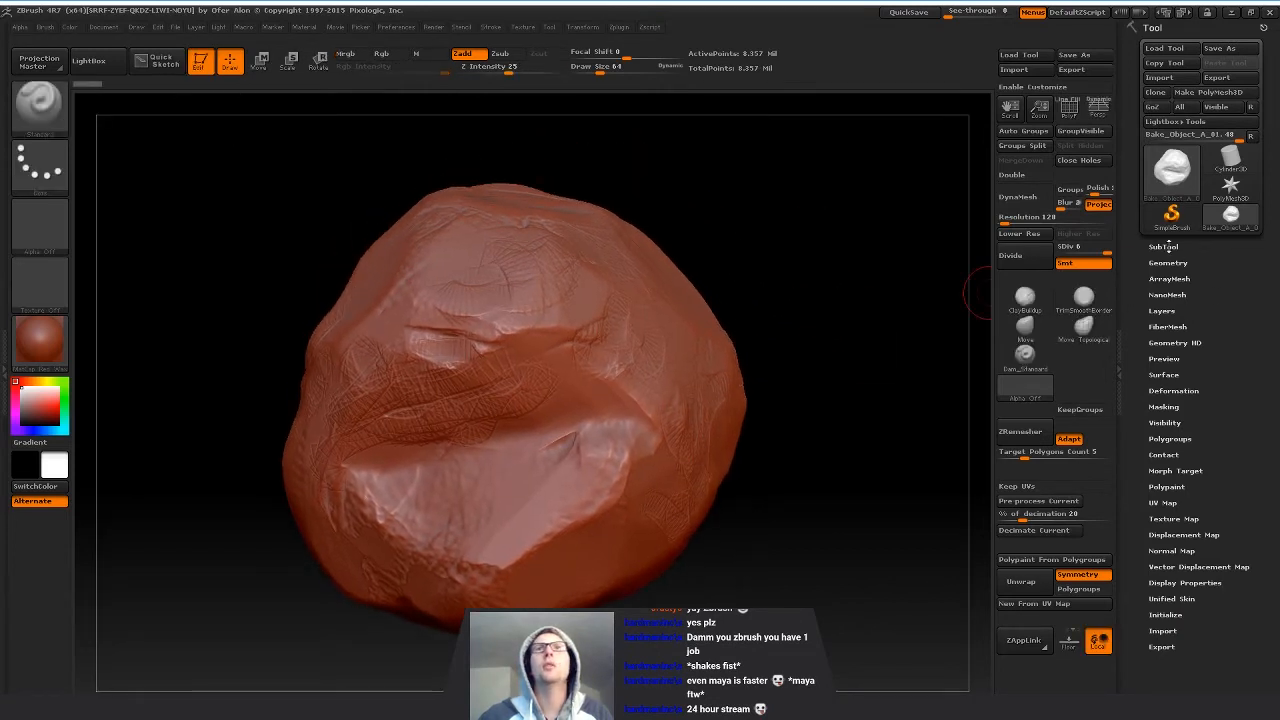
- Duplicate the rock subtool twice in the SubTool palette, leaving three identical copies
click(1164, 246)
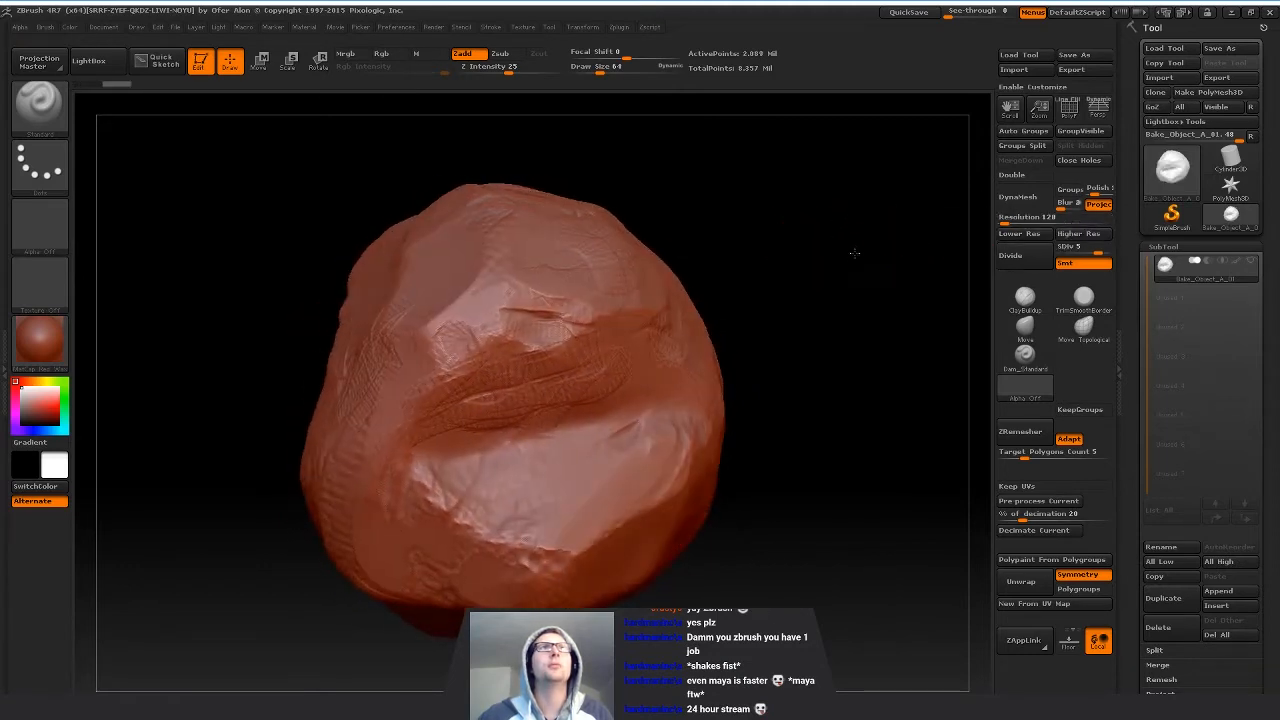
click(1019, 233)
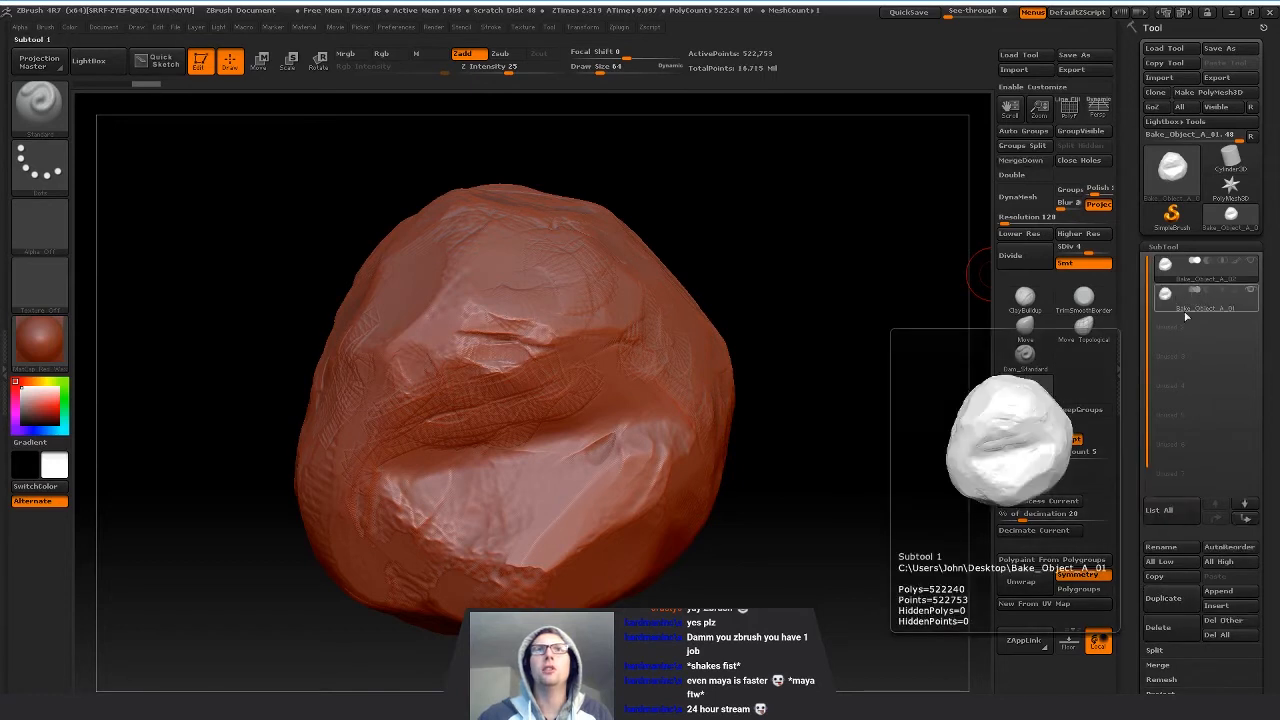
click(1205, 305)
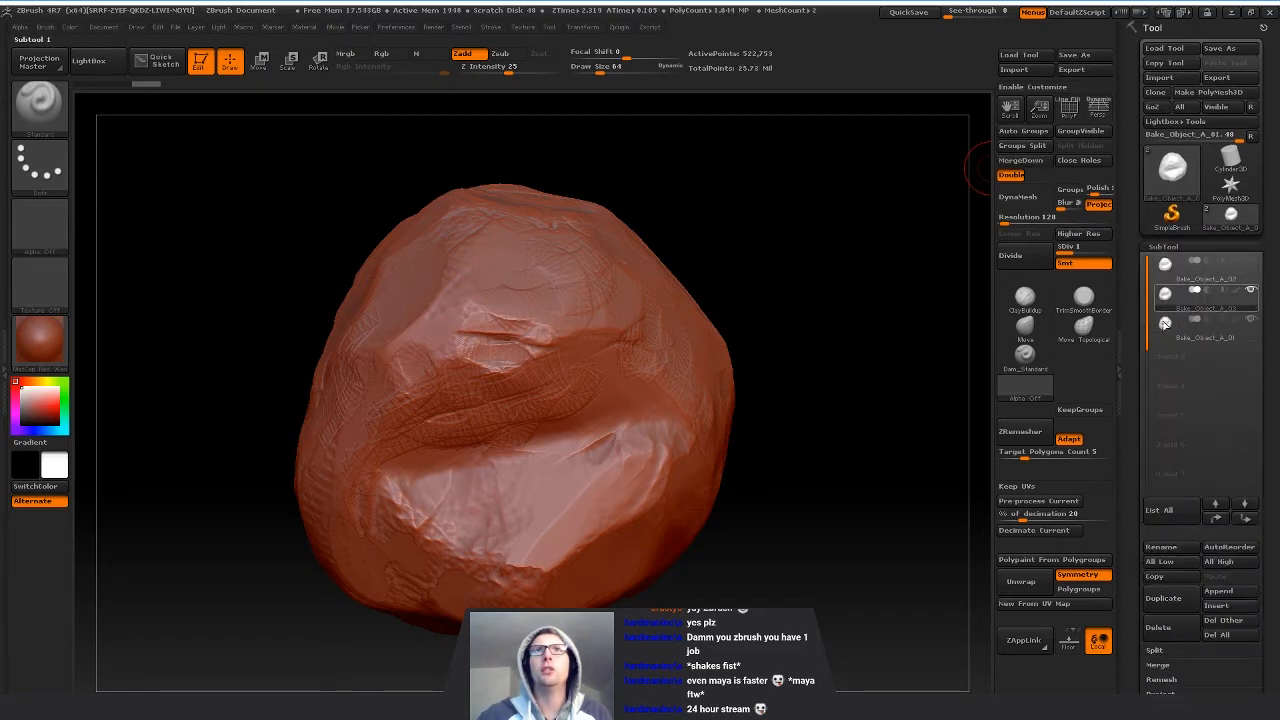
- Save the tool over the existing Bake_Object_A_01.ZTL, confirming the replacement
click(1205, 335)
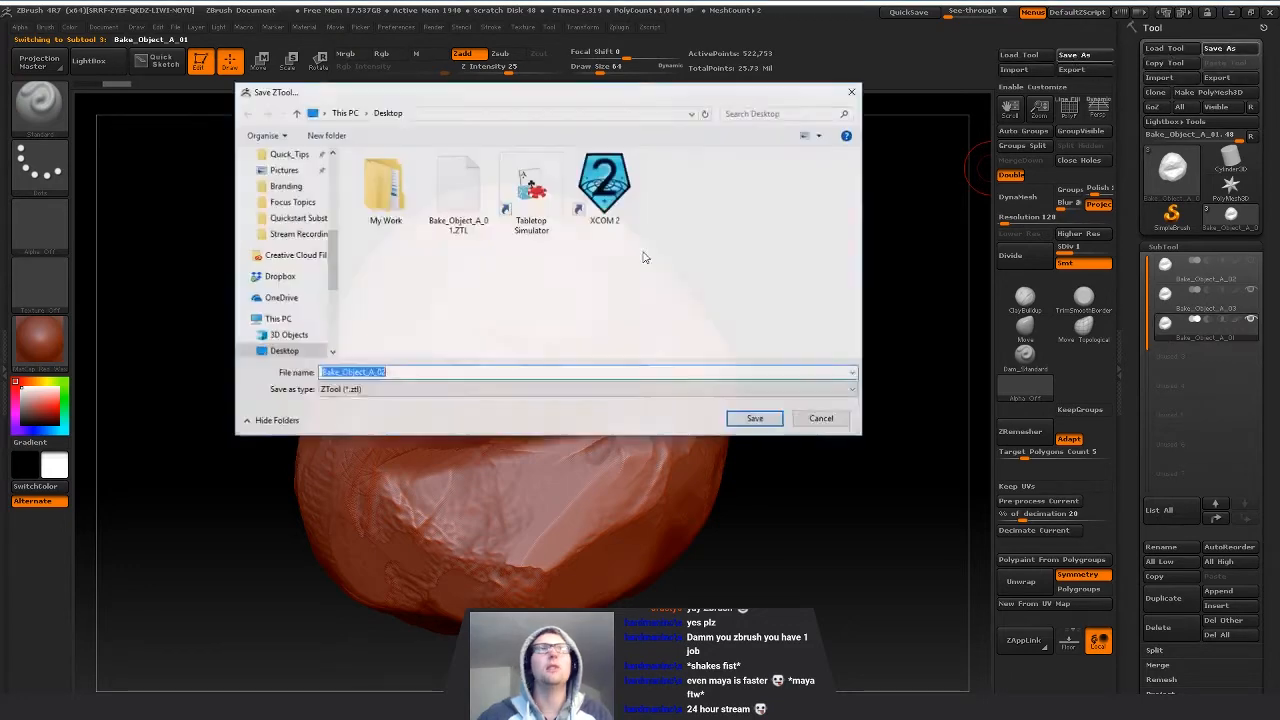
click(755, 418)
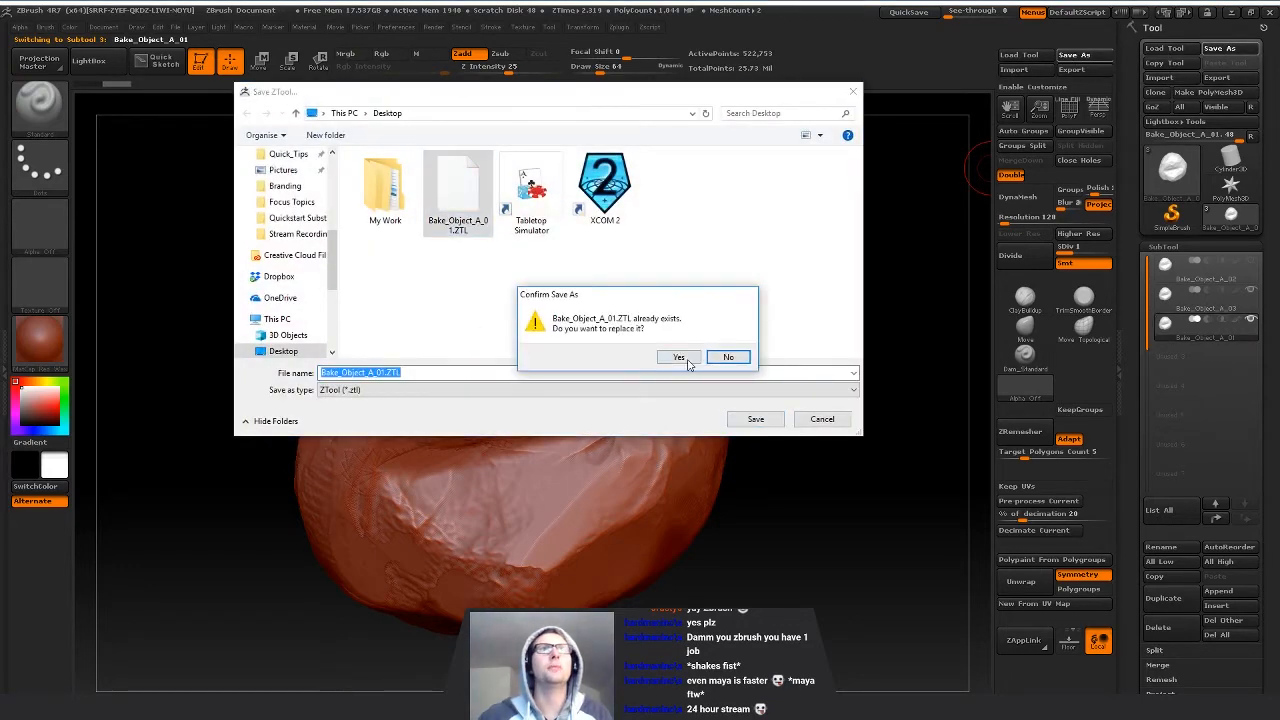
click(678, 357)
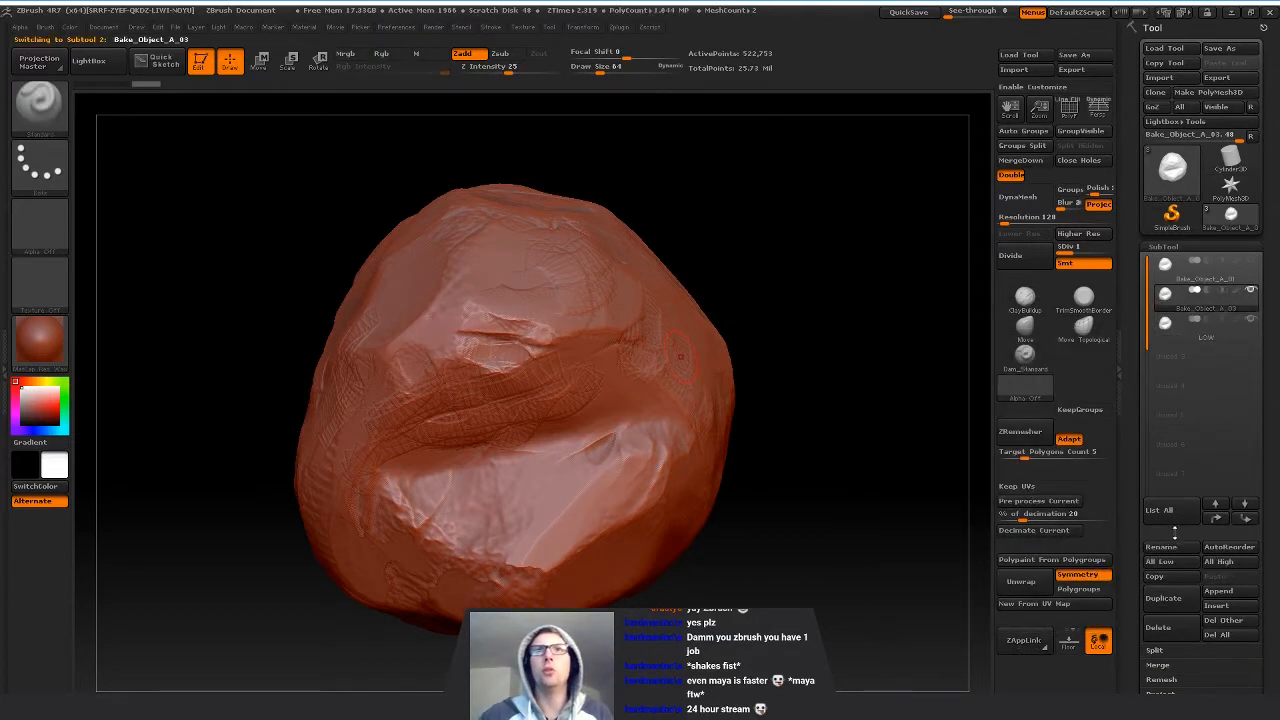
- Select the LOW subtool and run ZRemesher with a low target polygon count
click(1162, 547)
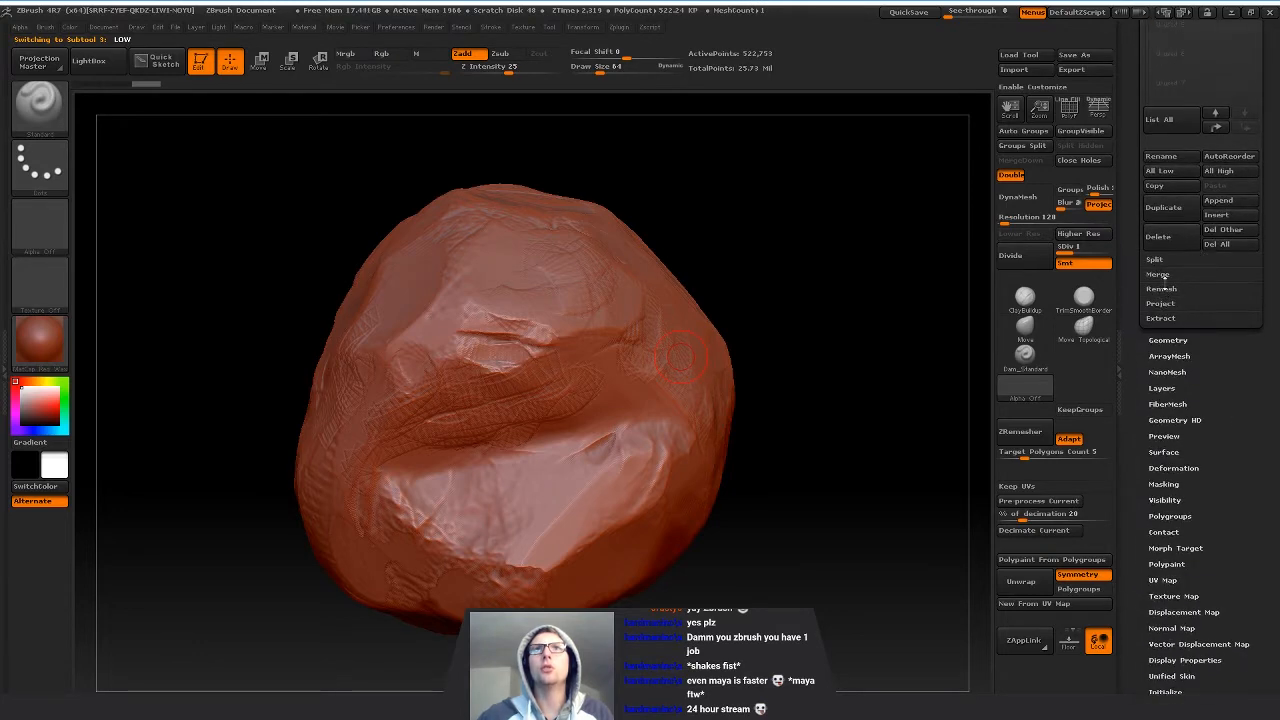
click(1162, 303)
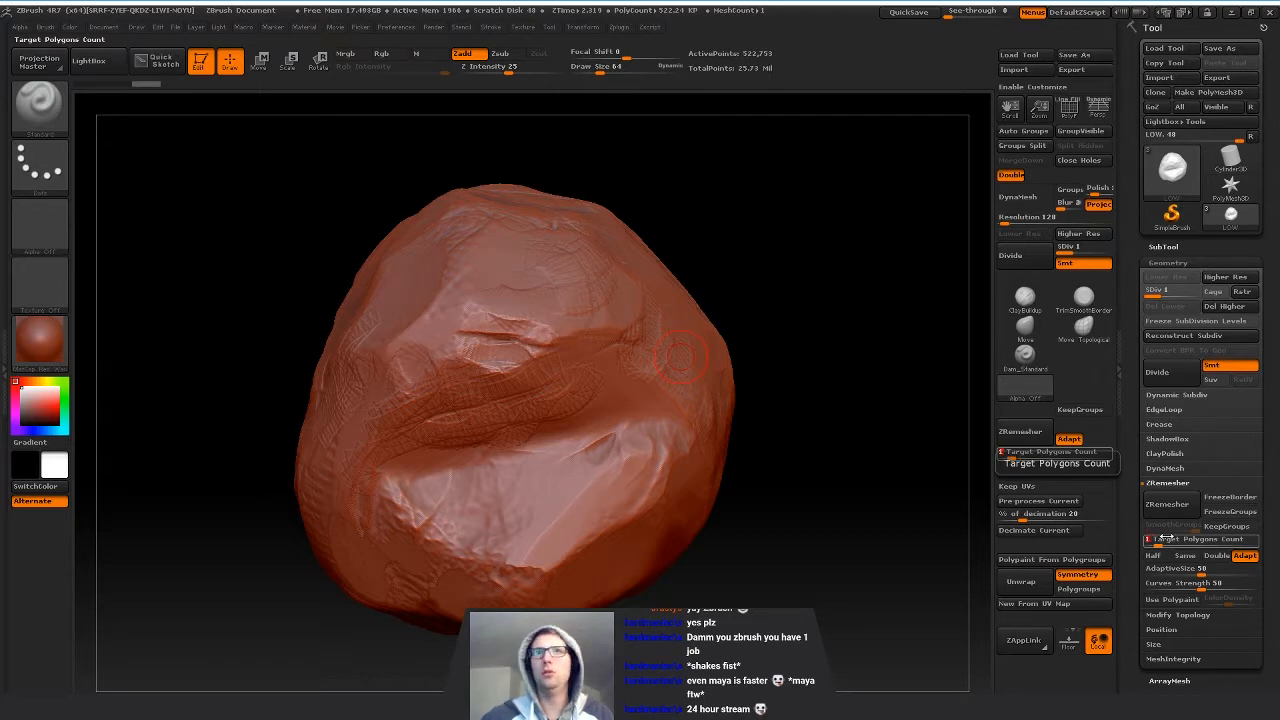
click(1171, 505)
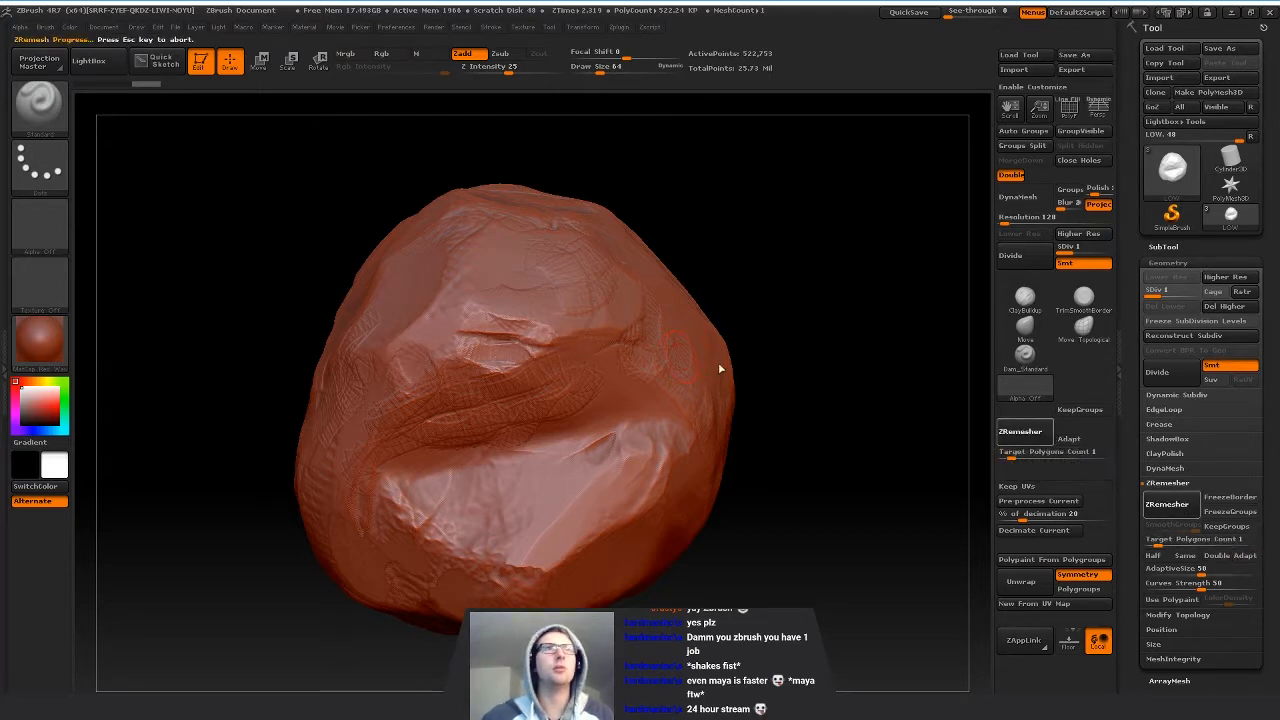
mouse_move(772, 258)
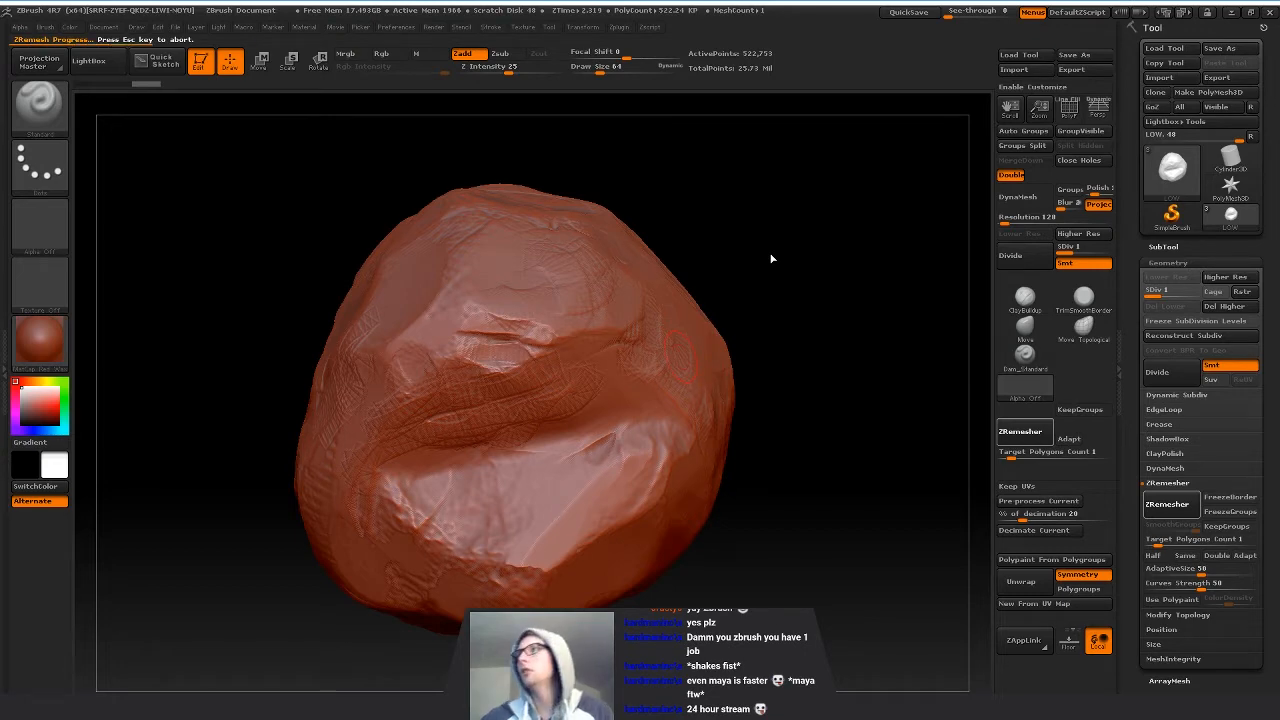
click(1171, 504)
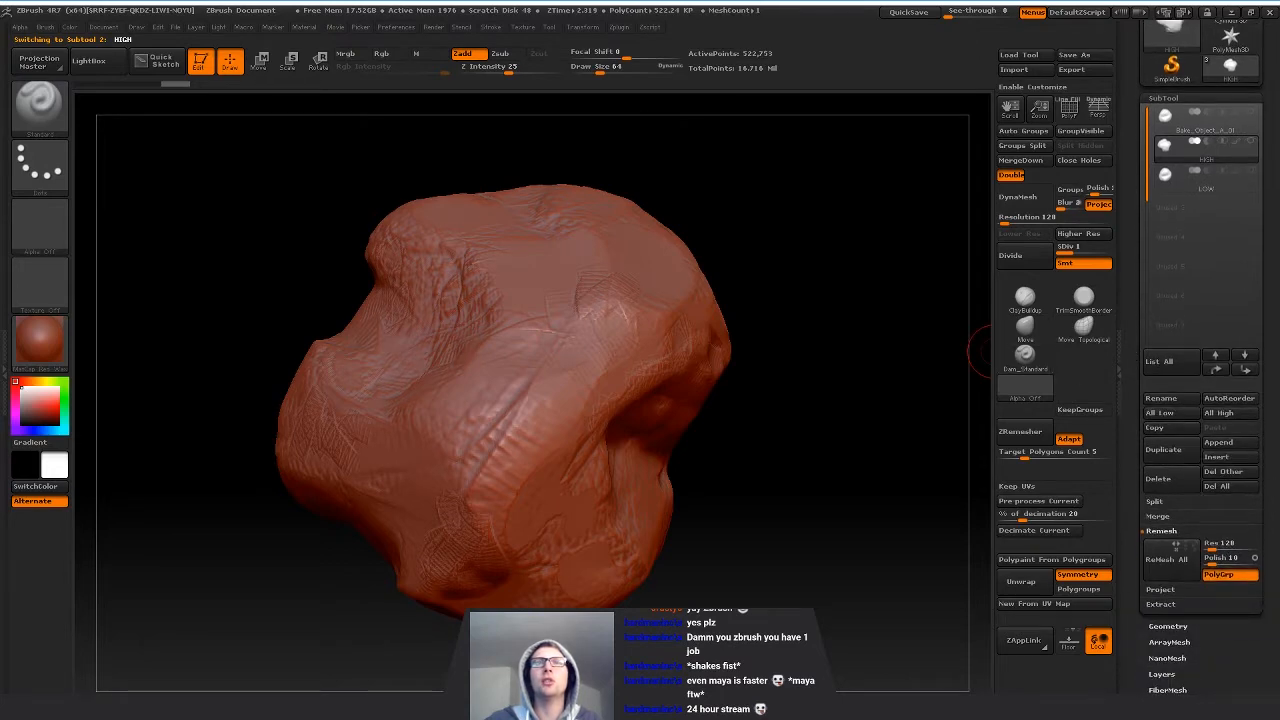
- Pre-process the HIGH copy with Decimation Master
click(641, 12)
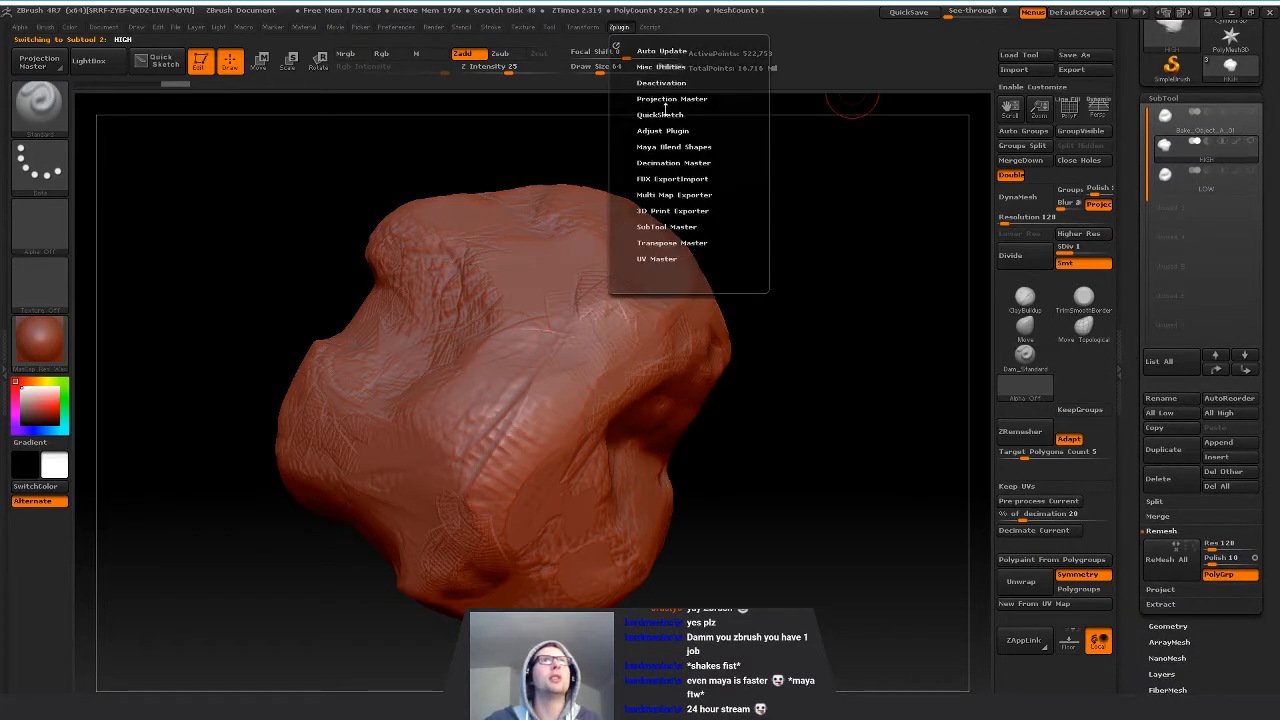
click(670, 98)
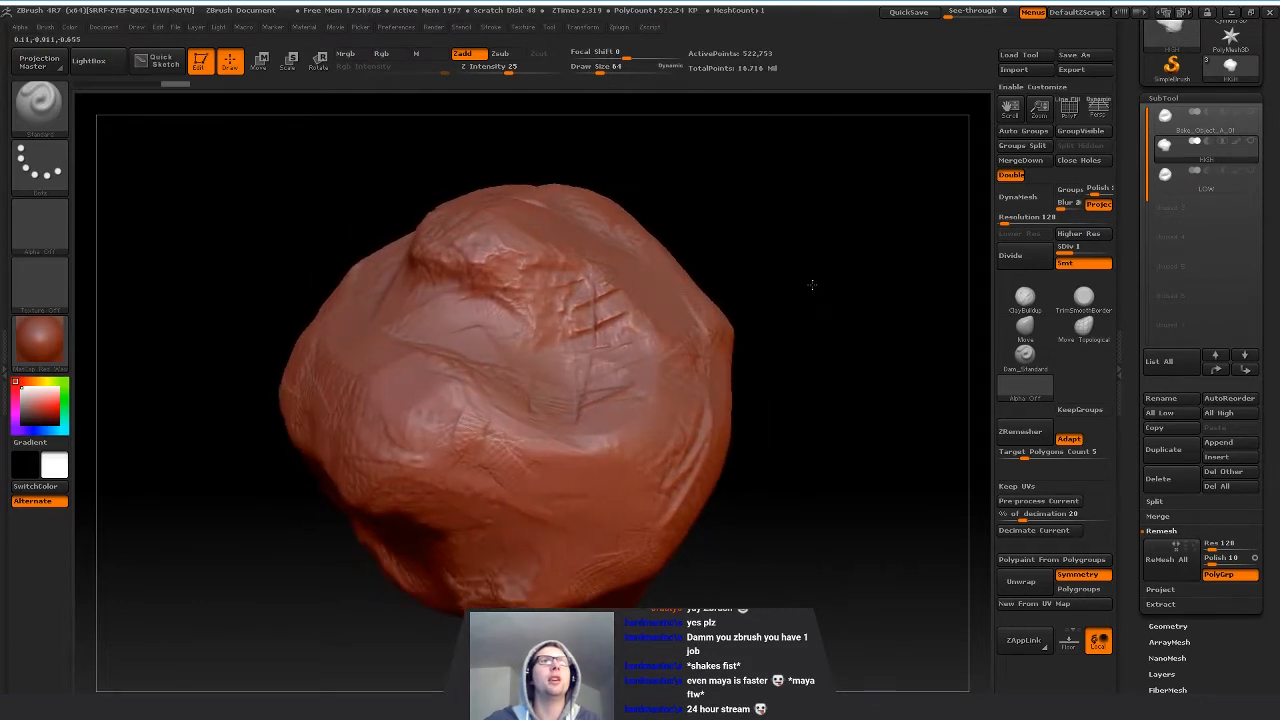
click(636, 13)
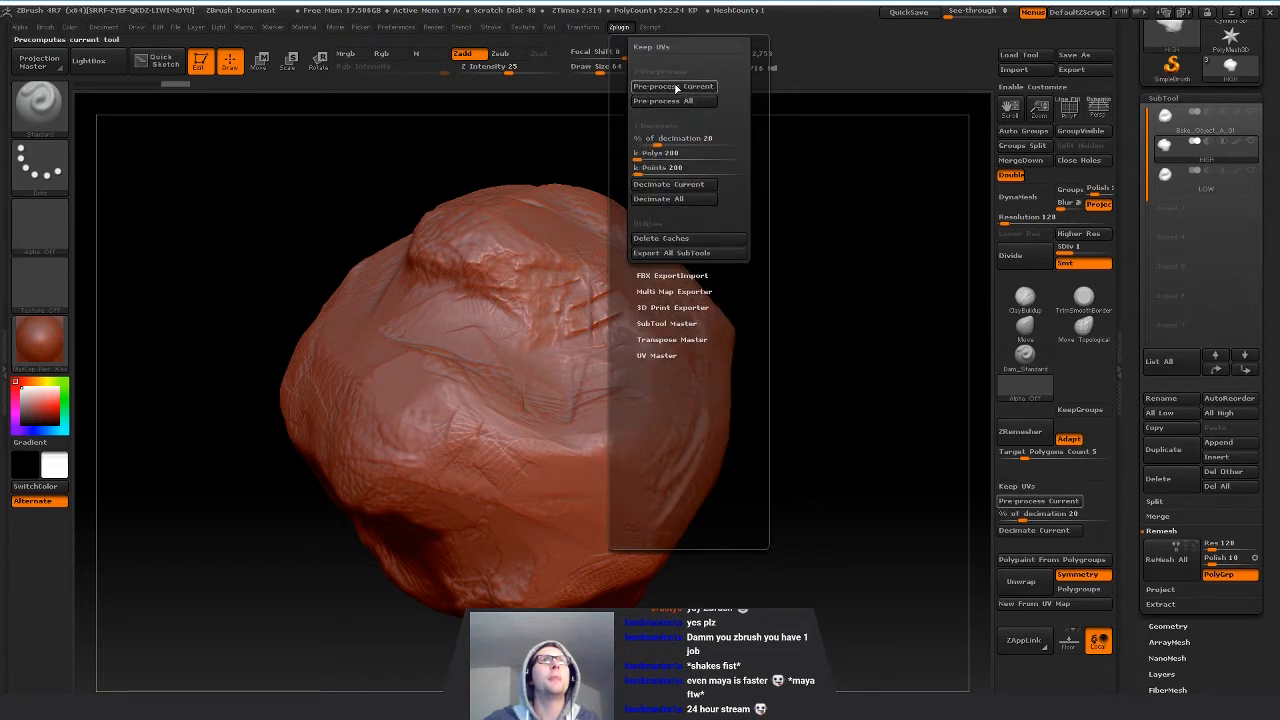
click(669, 86)
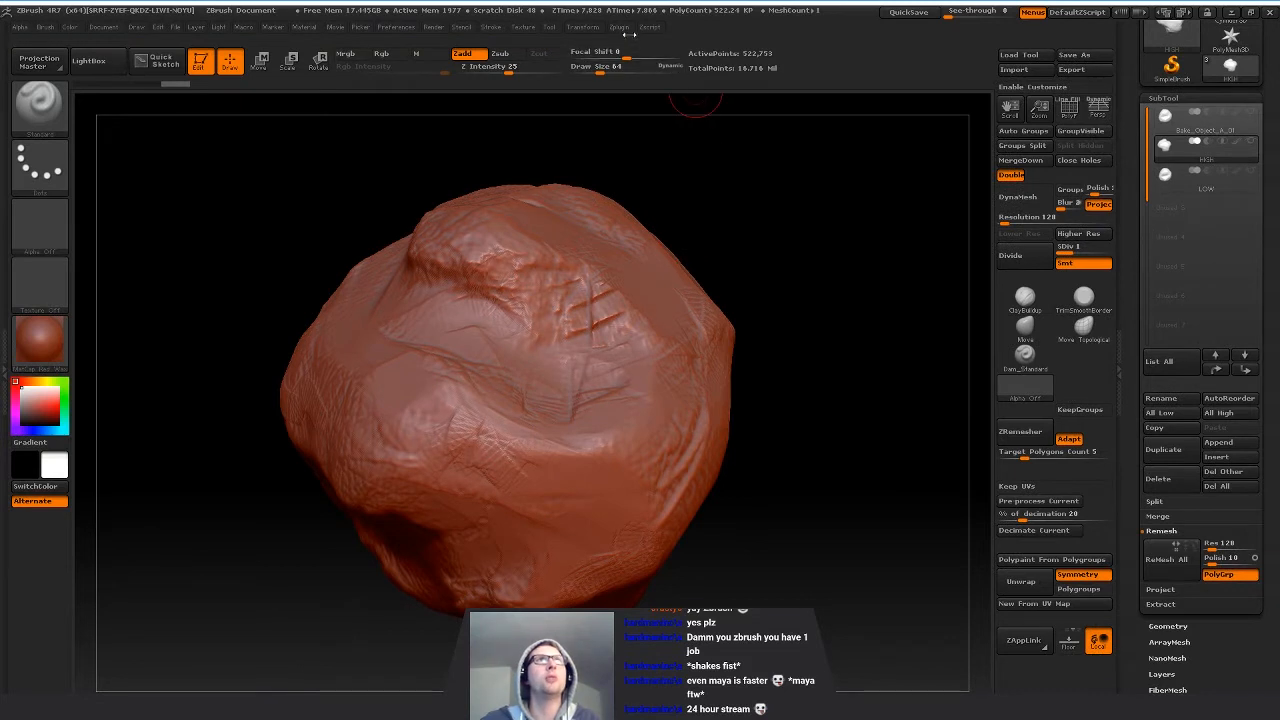
- Decimate the HIGH copy to 10 percent, about 104.5K polygons
click(640, 27)
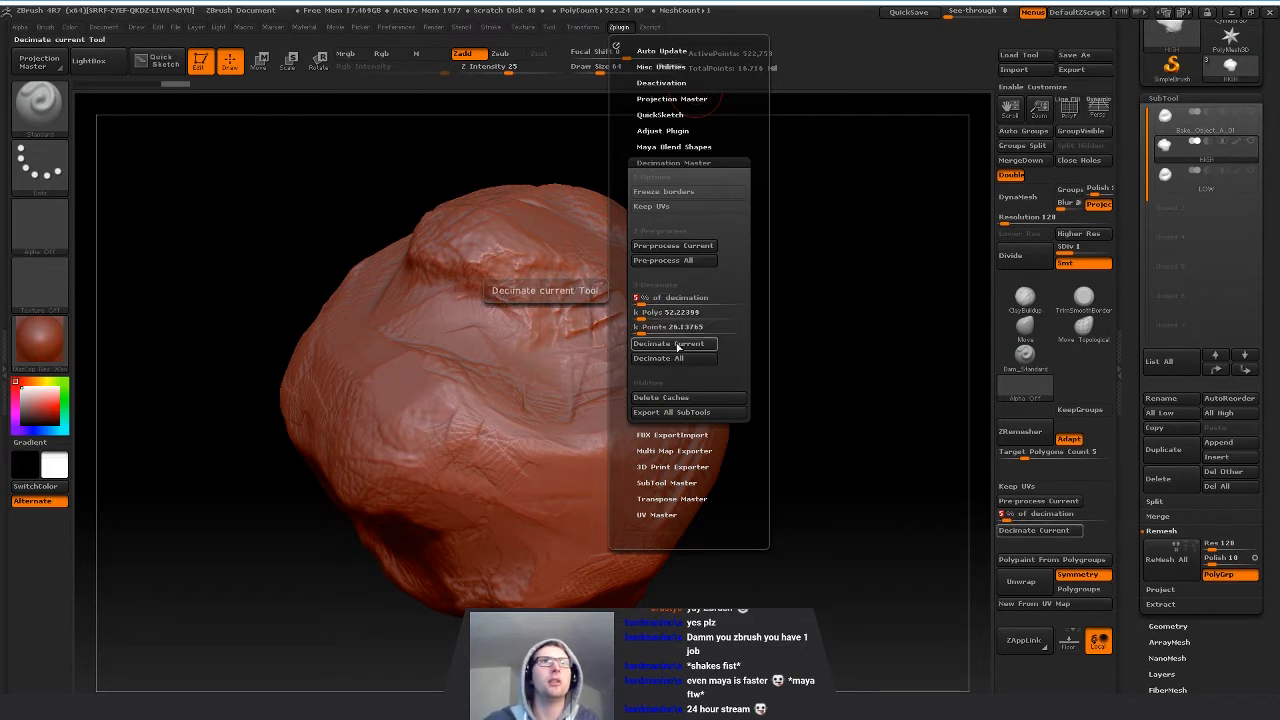
click(671, 343)
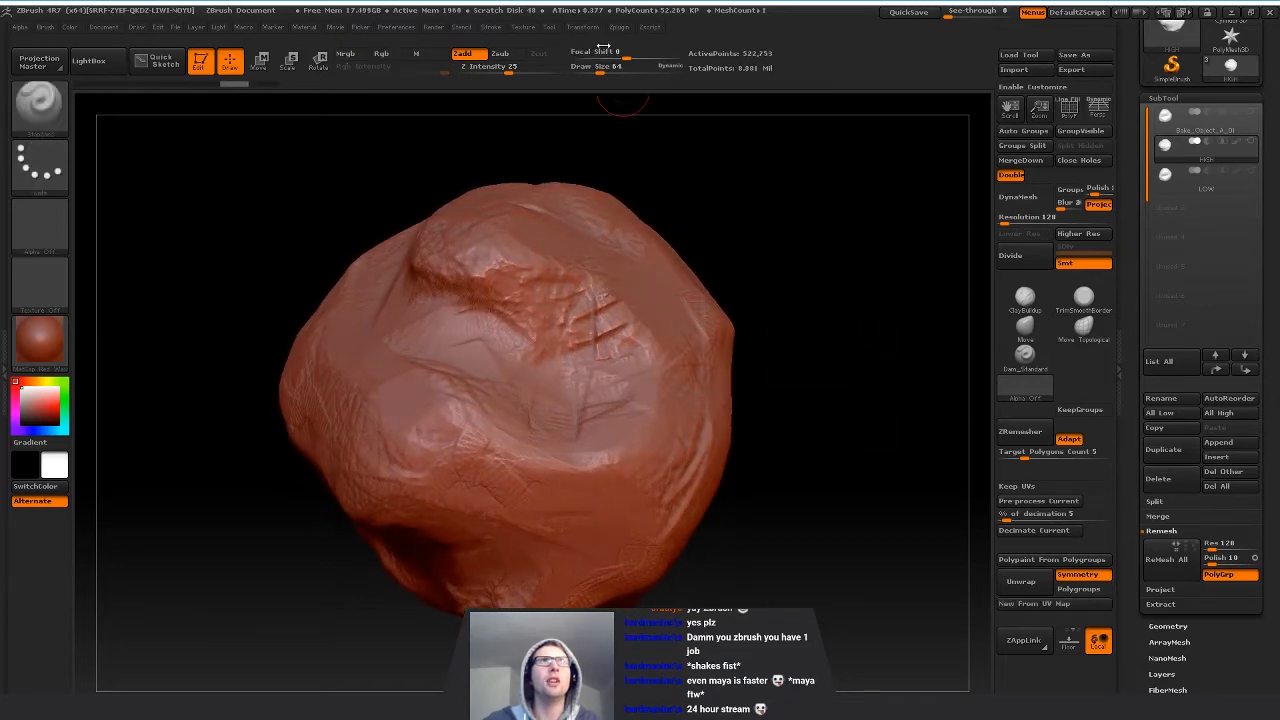
click(646, 27)
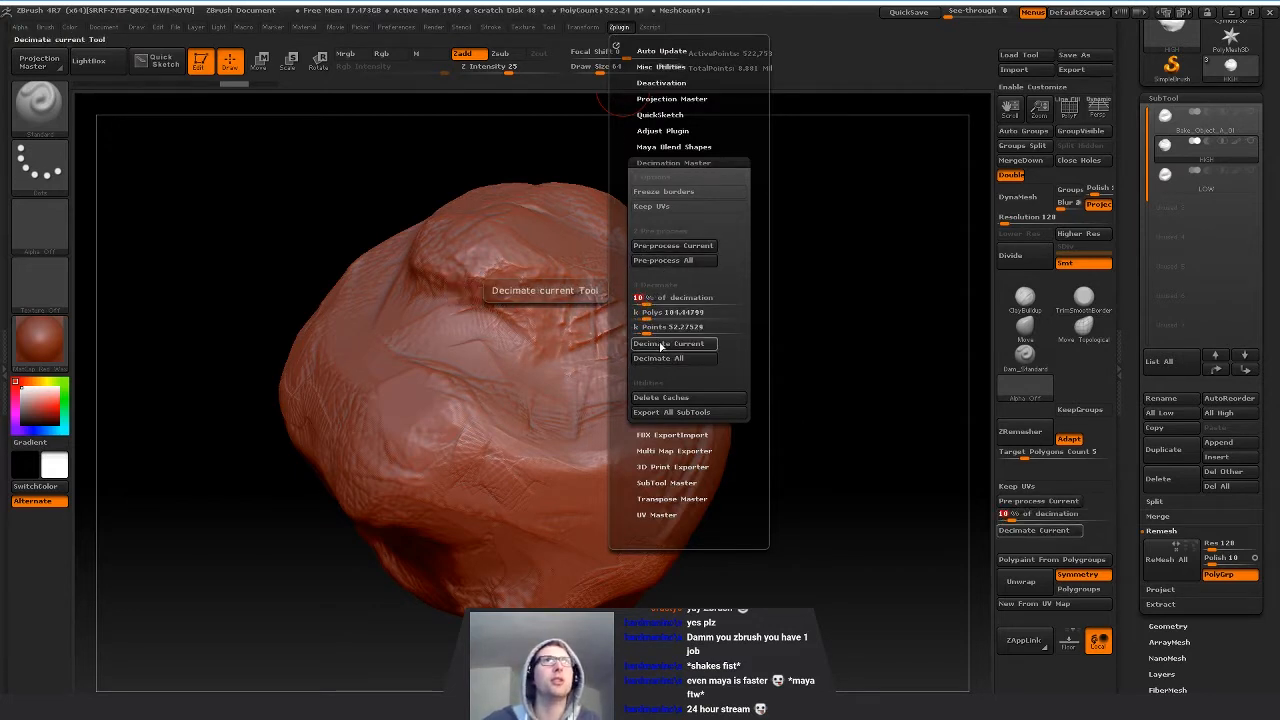
click(670, 343)
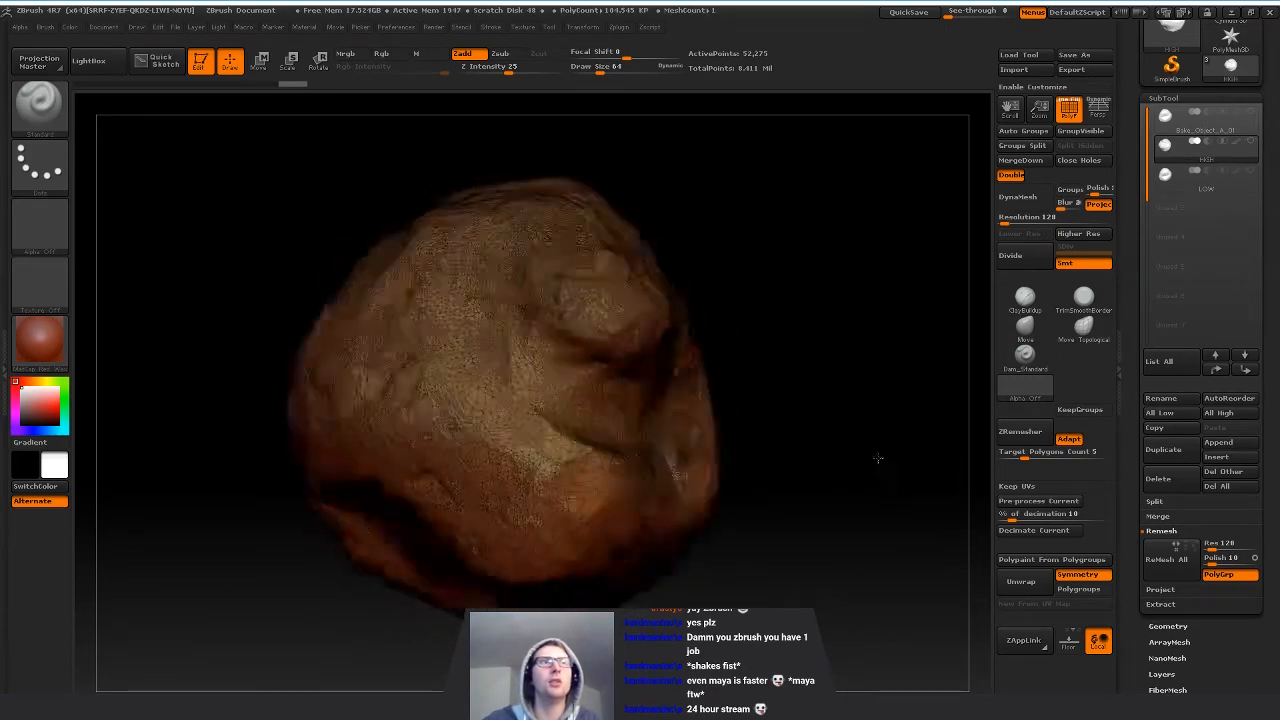
click(1076, 131)
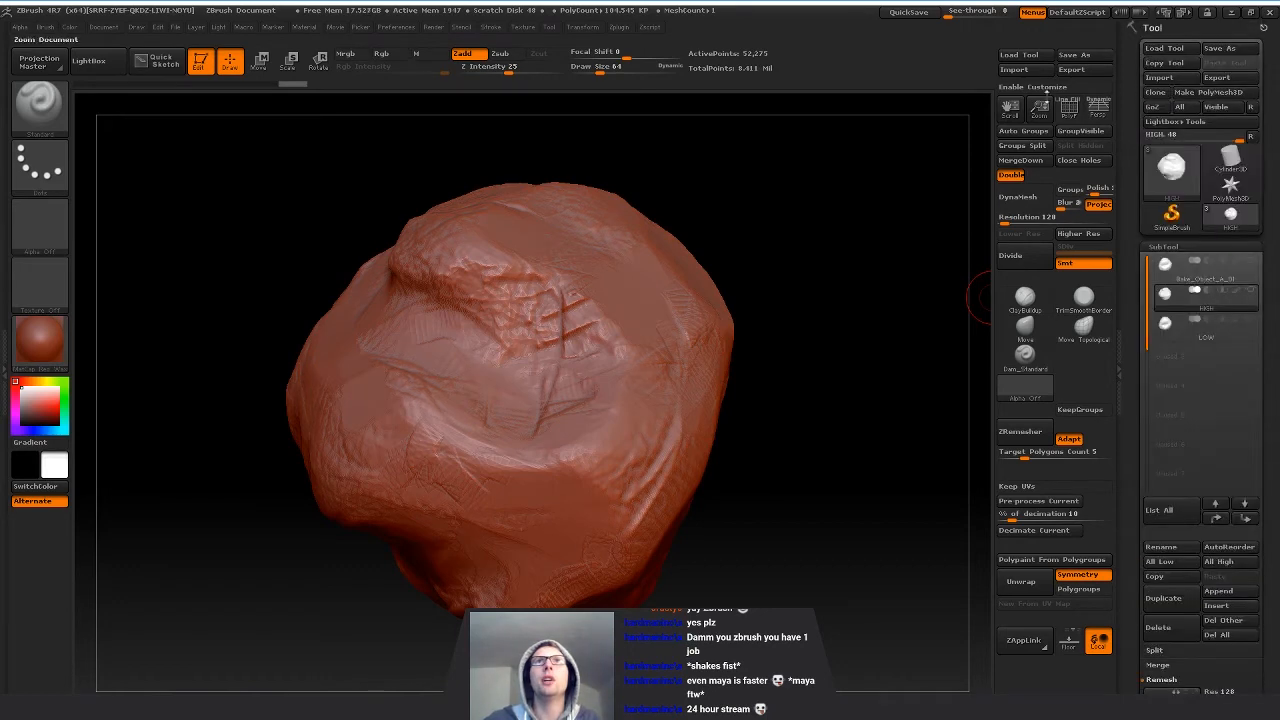
- Export the HIGH and LOW copies as Bake_Object OBJ files and overwrite the tool file
click(1084, 69)
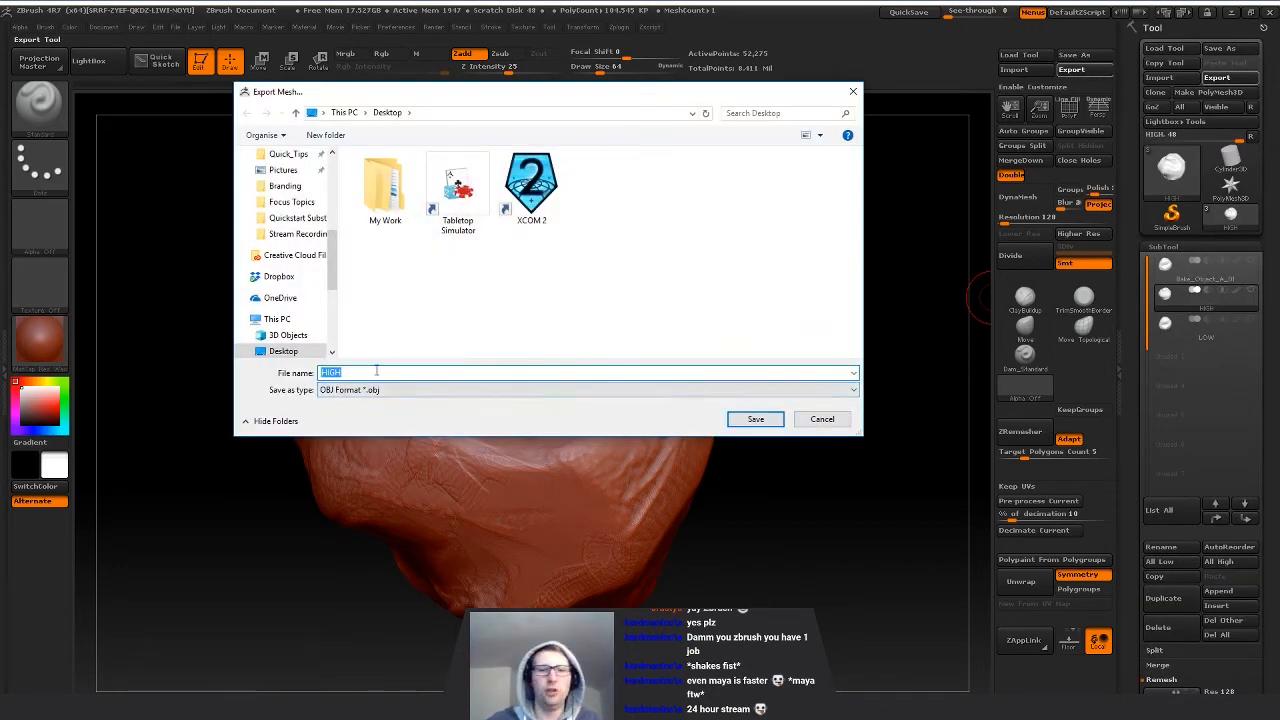
text(Bake_Ob)
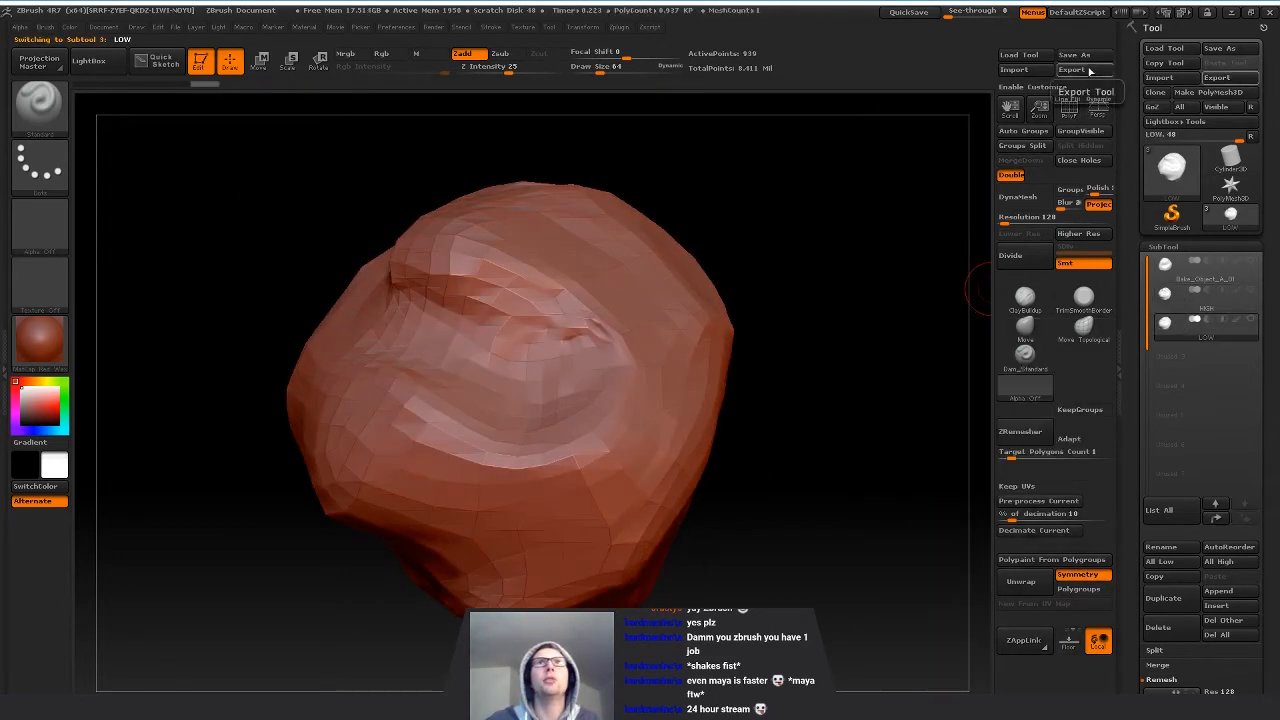
click(1066, 70)
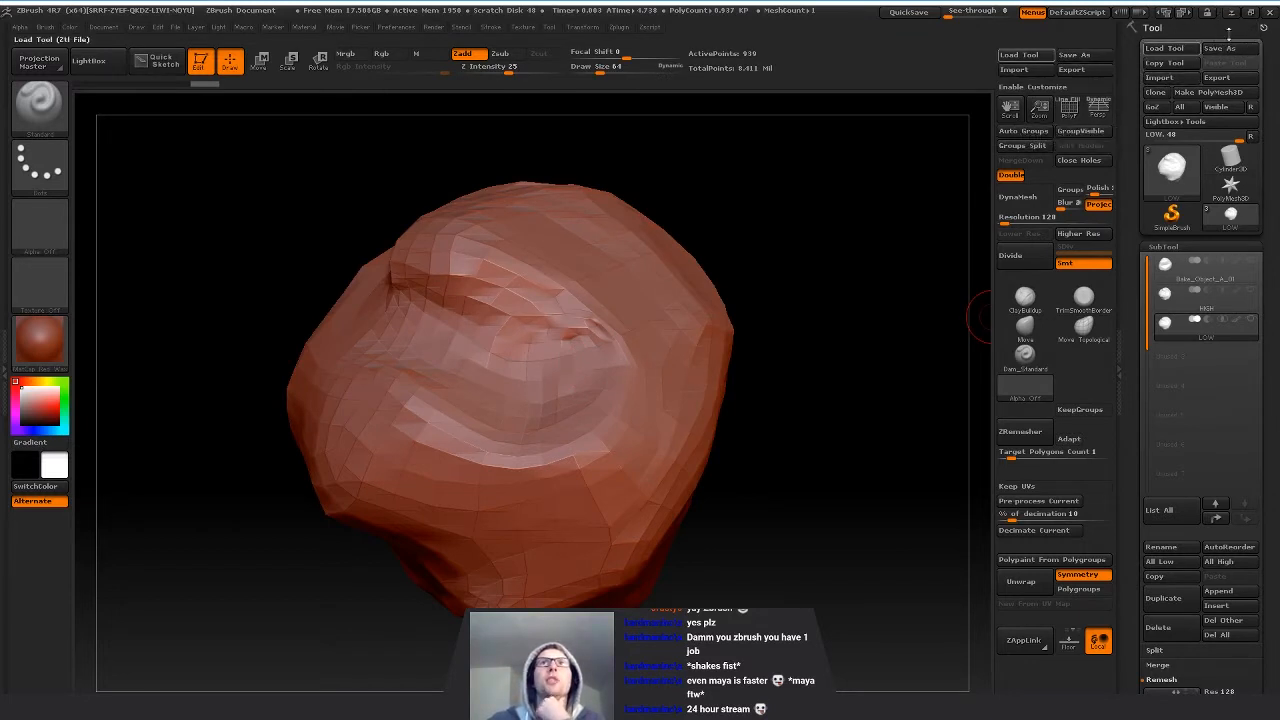
click(1071, 55)
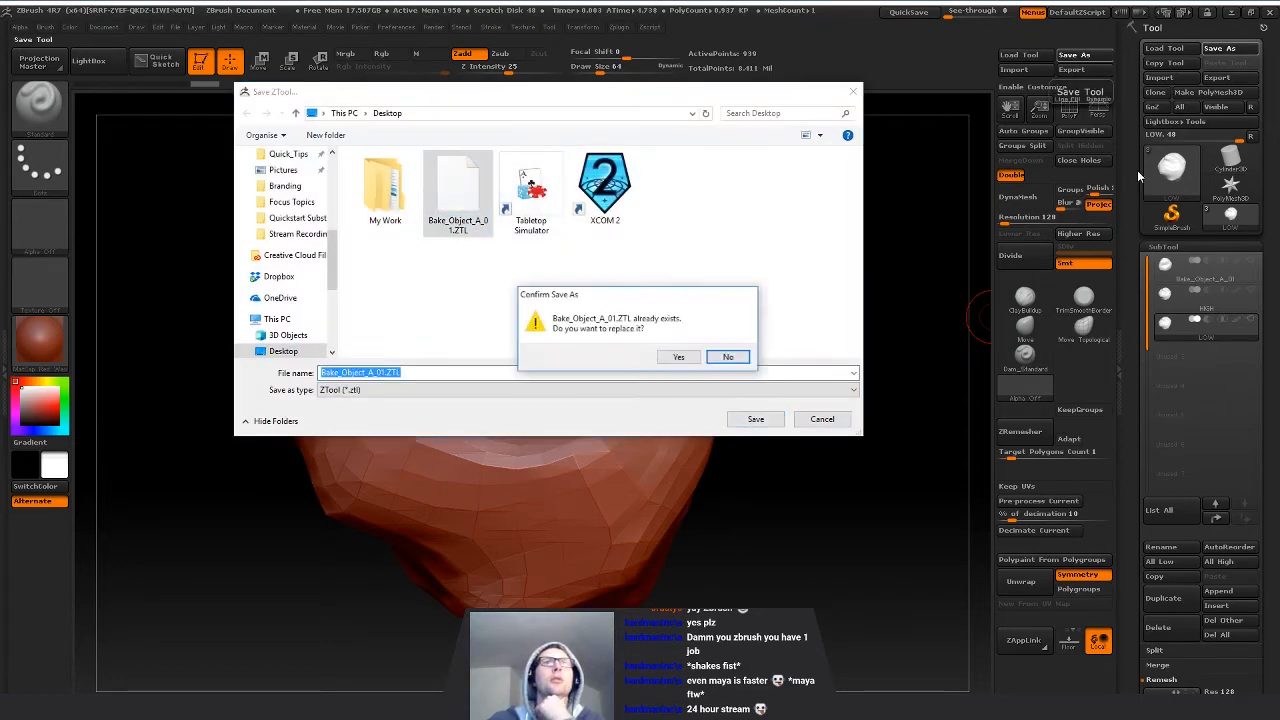
click(678, 357)
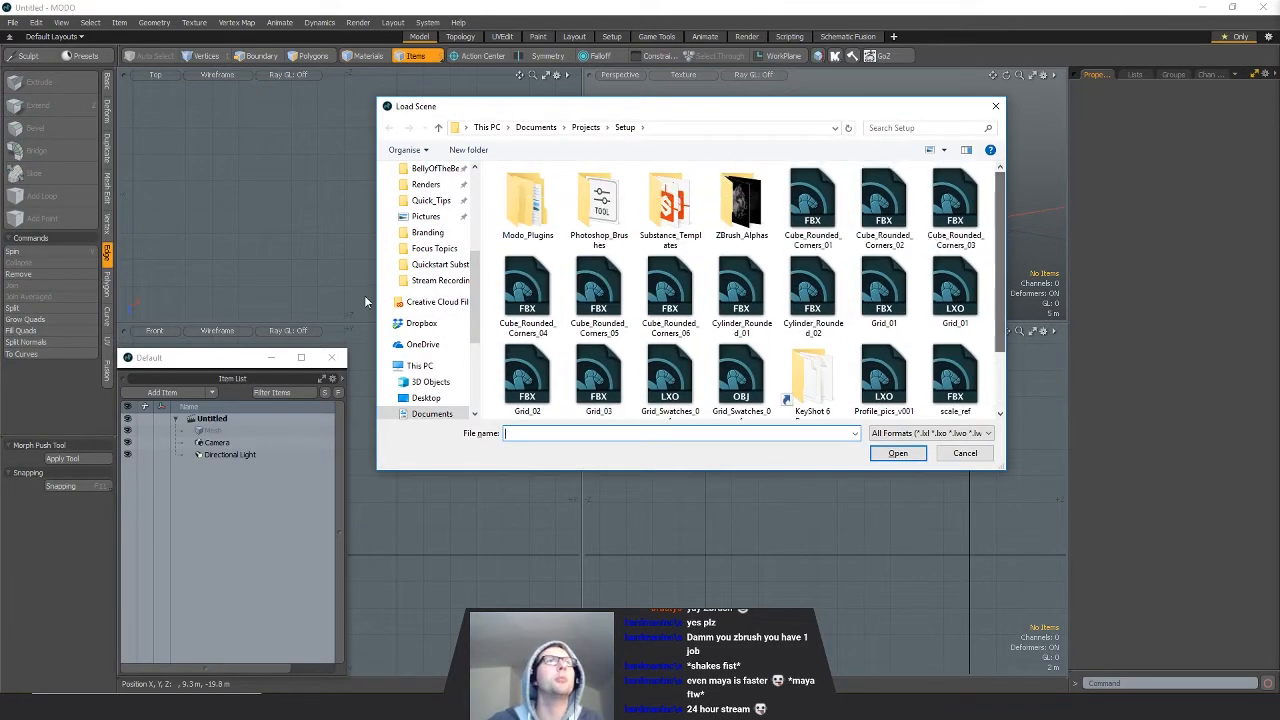
- Open Bake_Object_A_LOW.OBJ from the Desktop
click(424, 397)
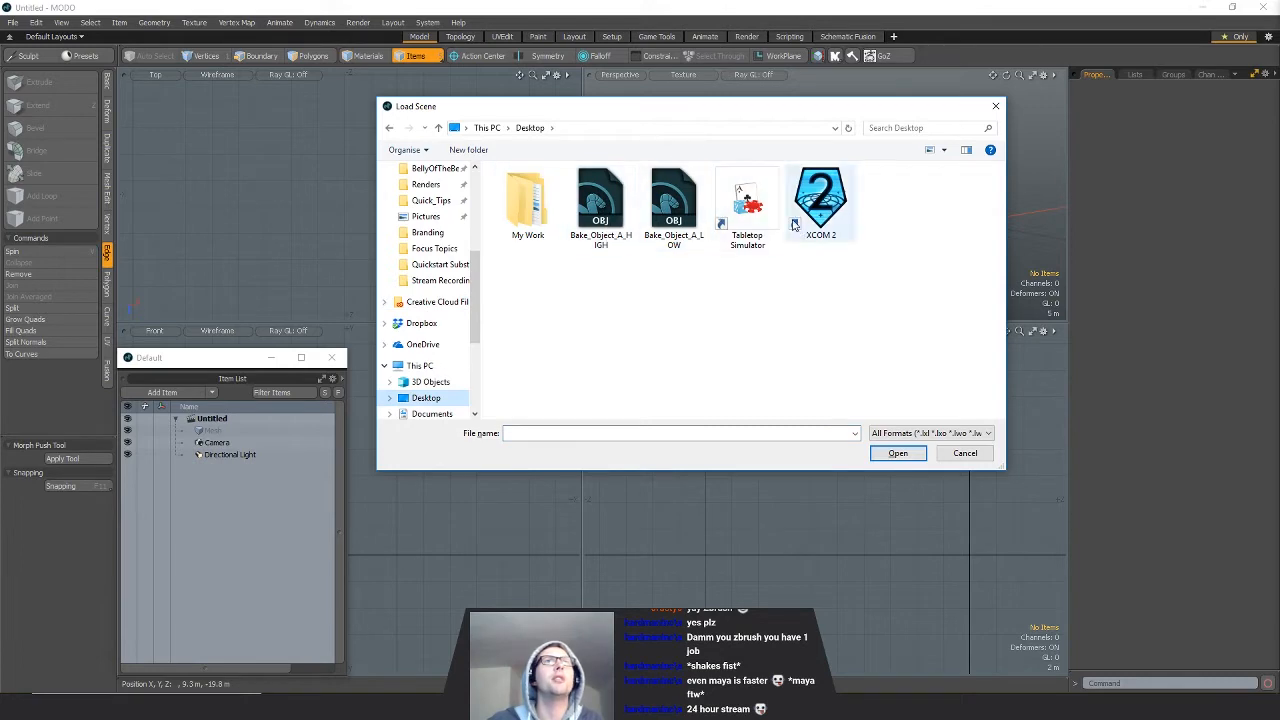
click(964, 453)
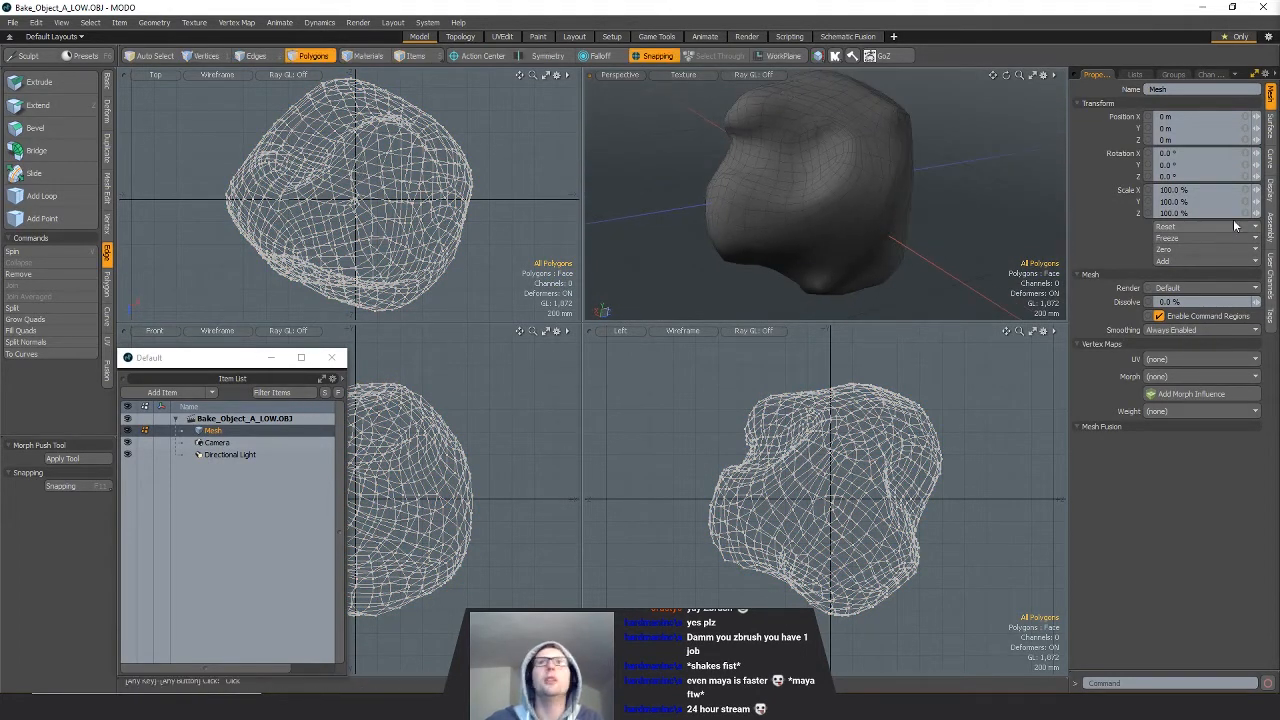
- Unwrap the rock along selected seam edges and enlarge the two islands to fill the grid
click(1132, 74)
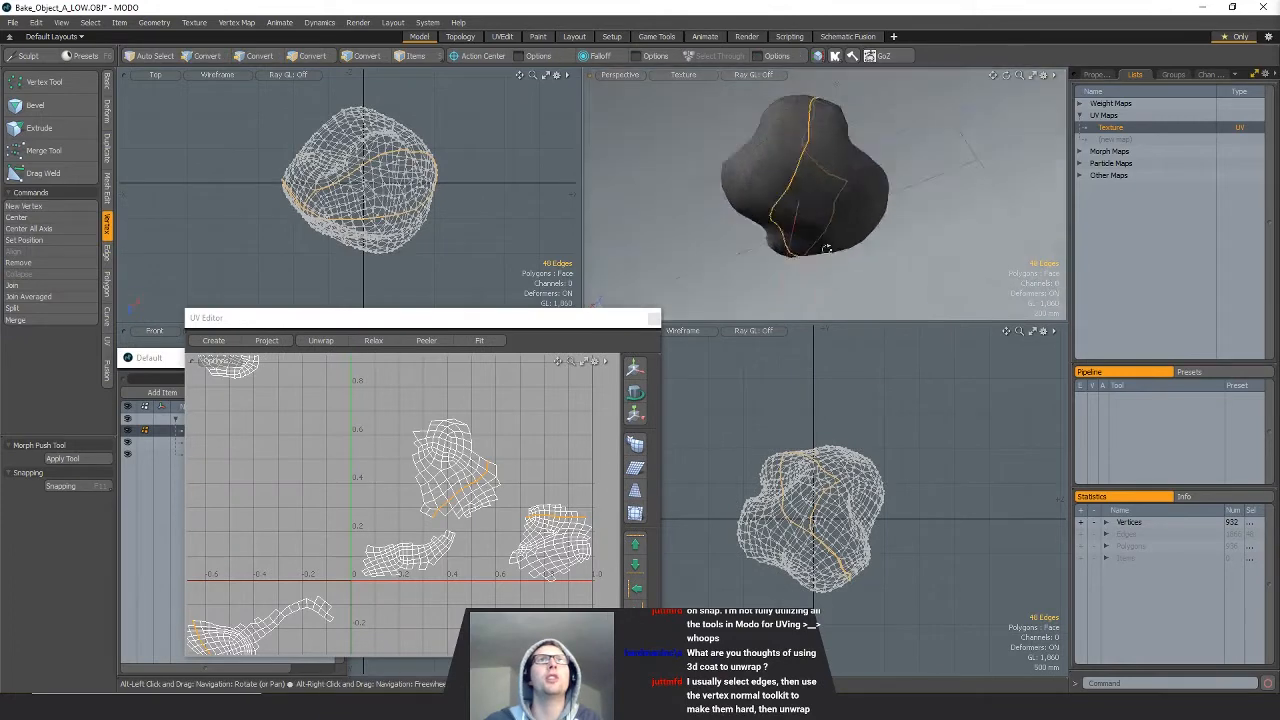
click(270, 55)
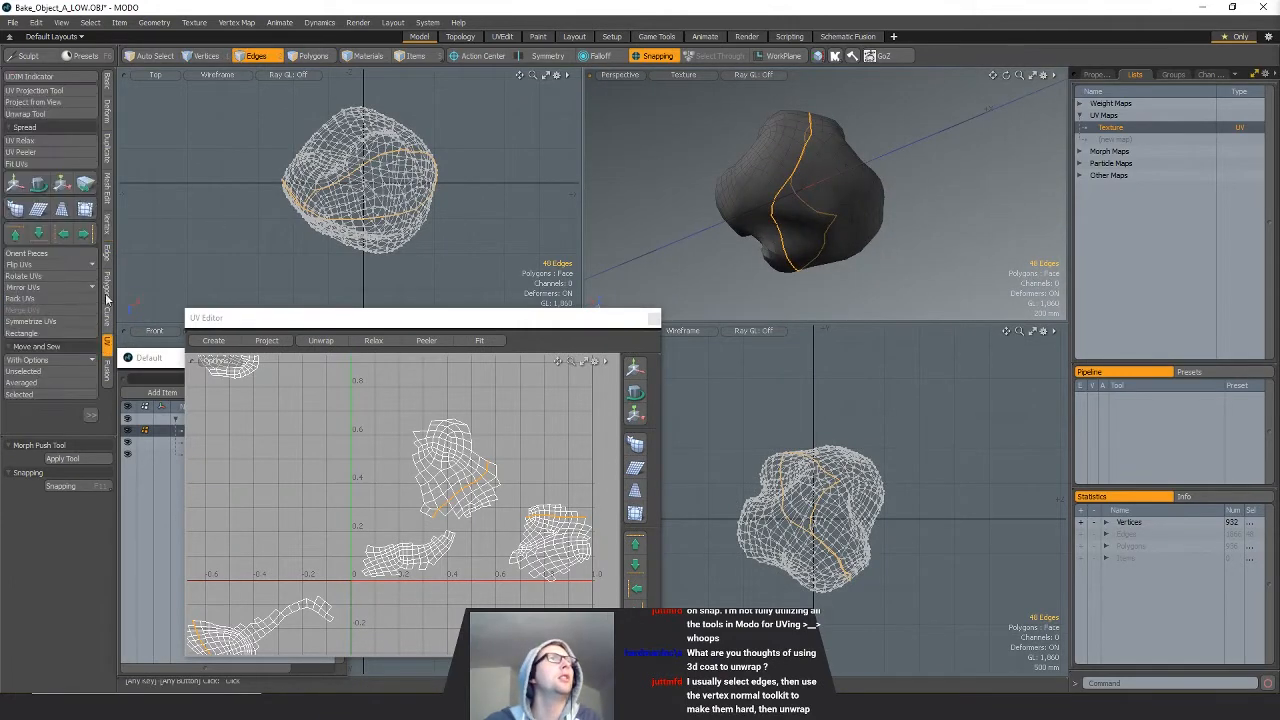
click(321, 340)
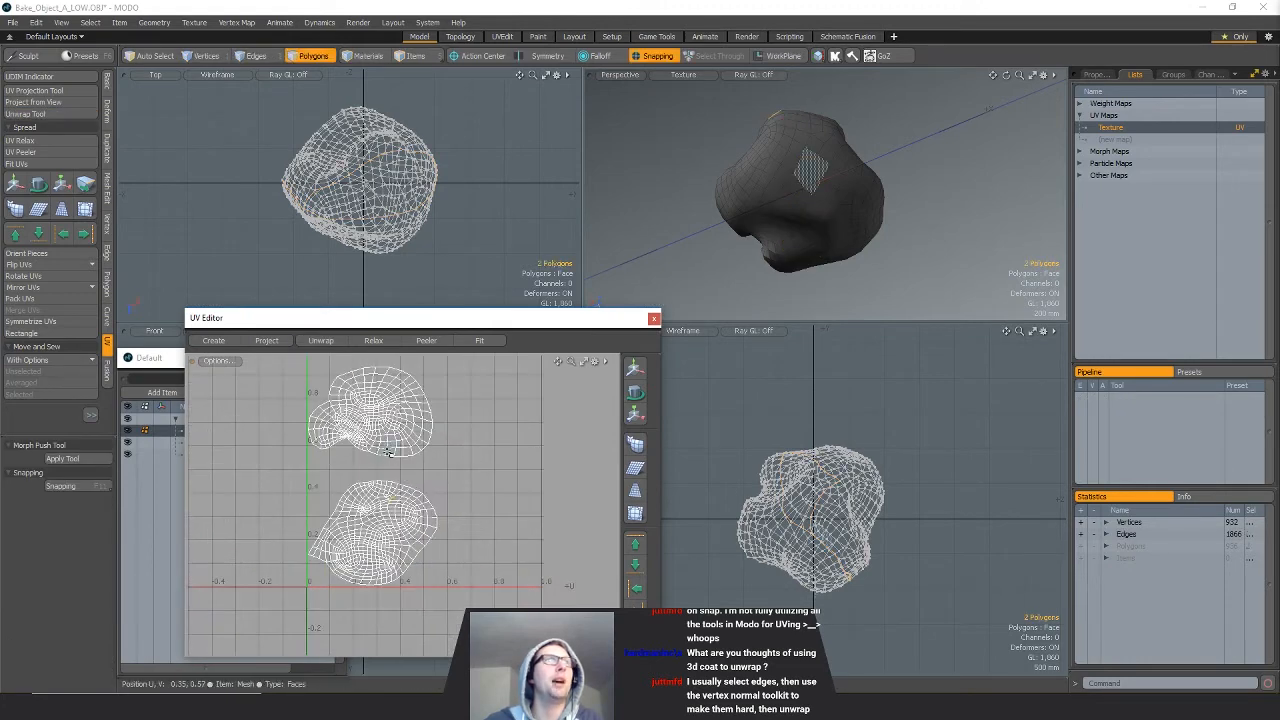
click(373, 340)
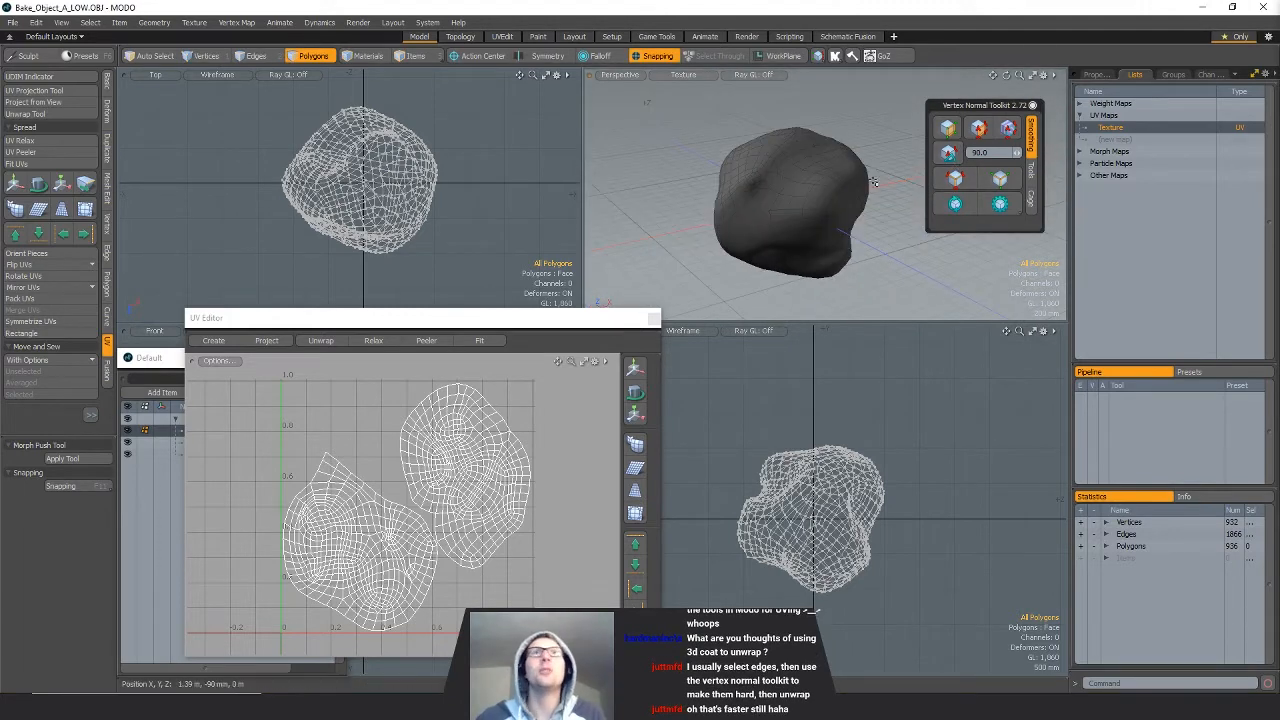
mouse_move(891, 181)
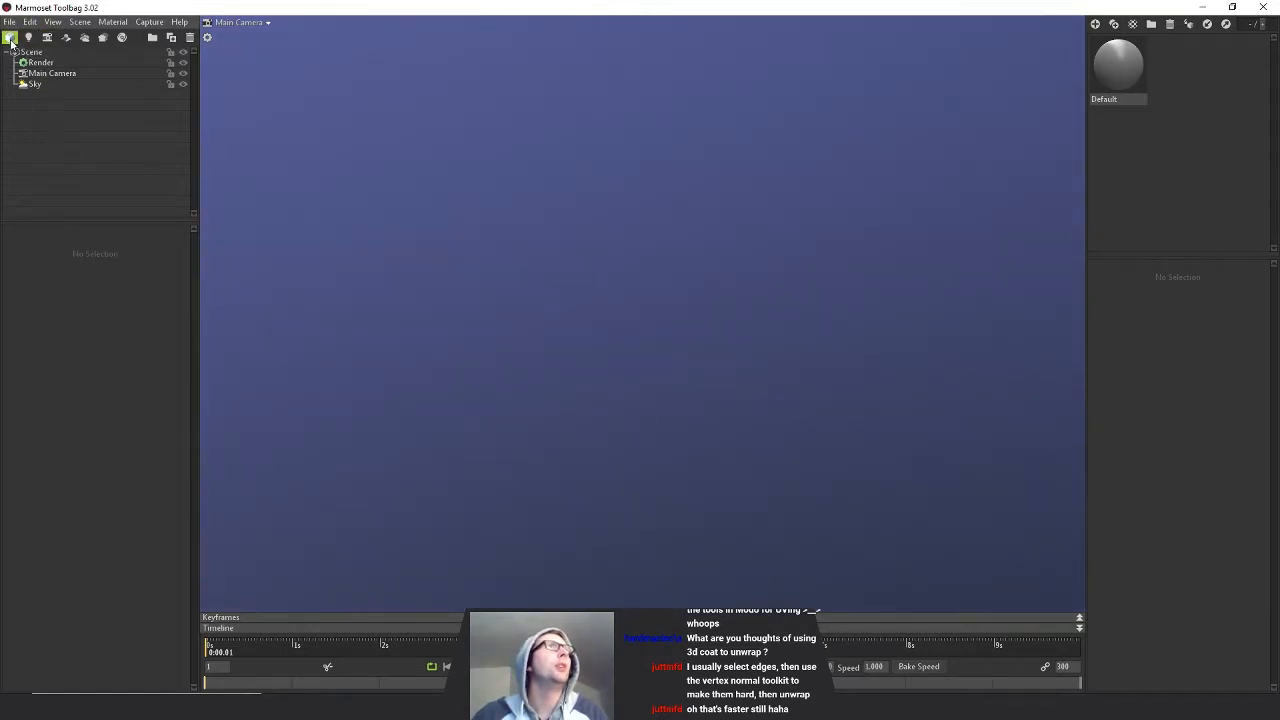
- Import Bake_Object_A_HIGH.OBJ and Bake_Object_A_LOW.OBJ from the Desktop
click(11, 37)
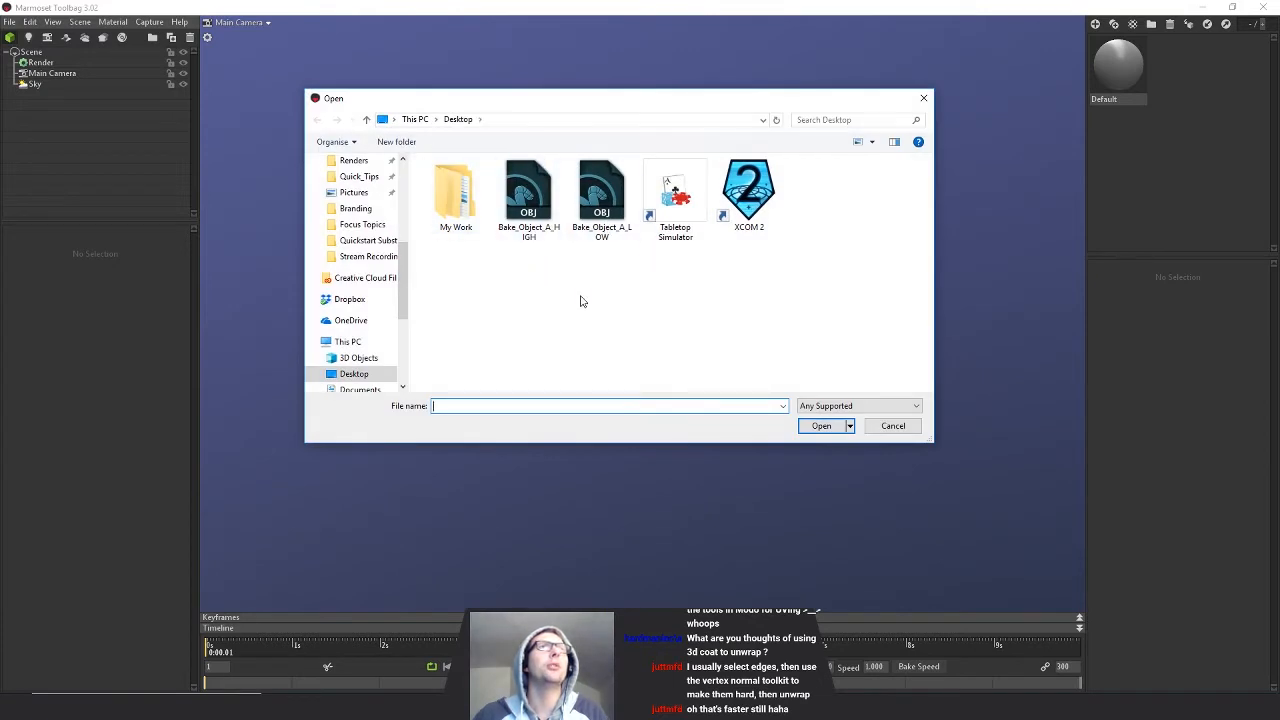
click(820, 425)
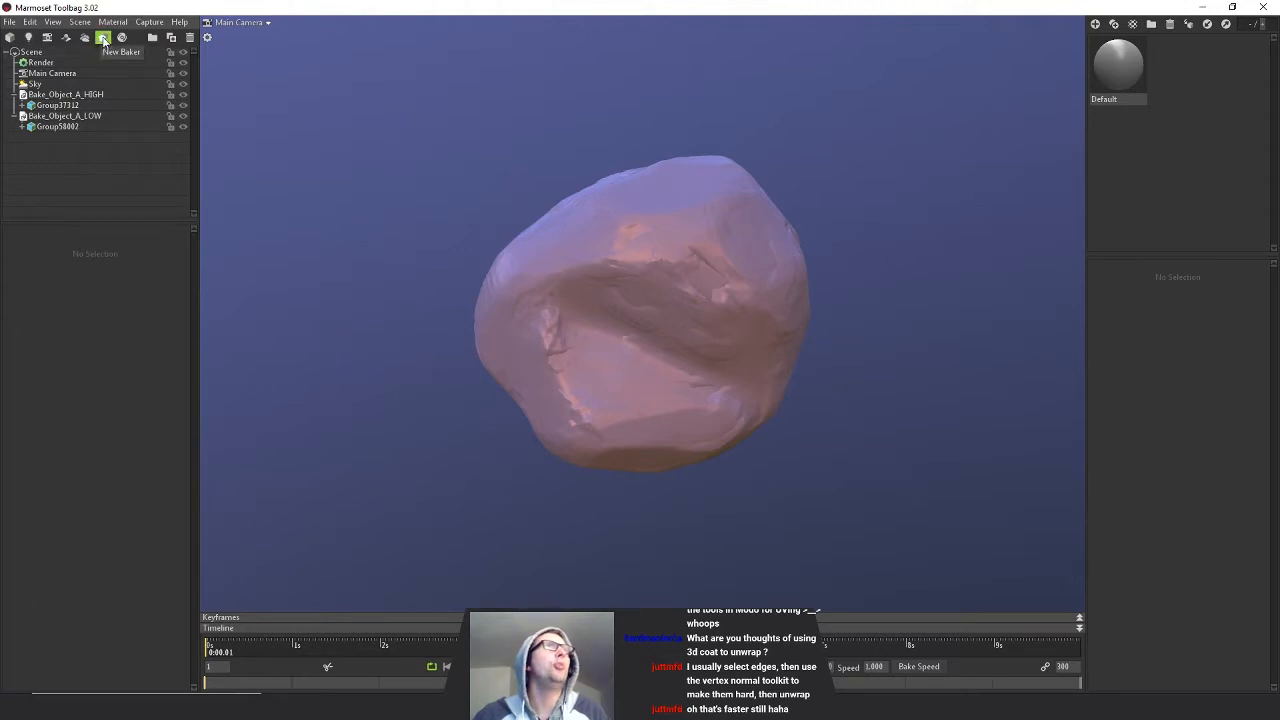
- Add a new baker and move the HIGH and LOW rock meshes into its bake groups
click(103, 37)
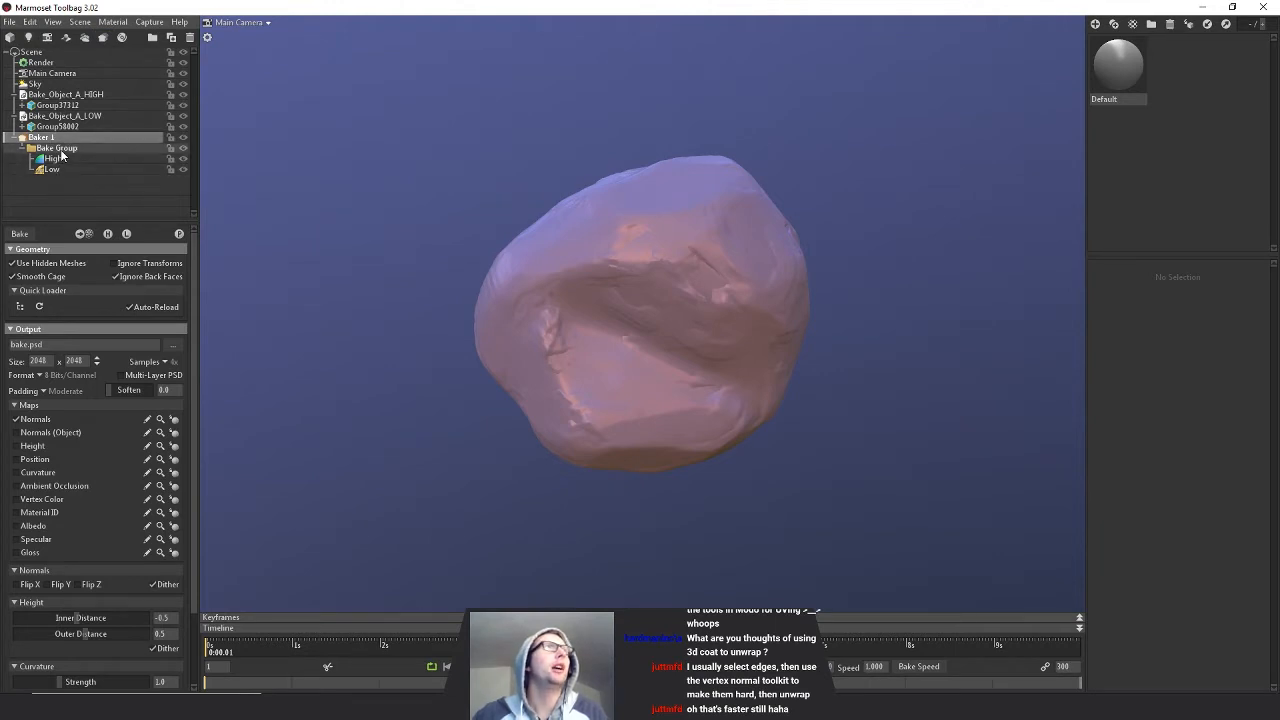
click(64, 116)
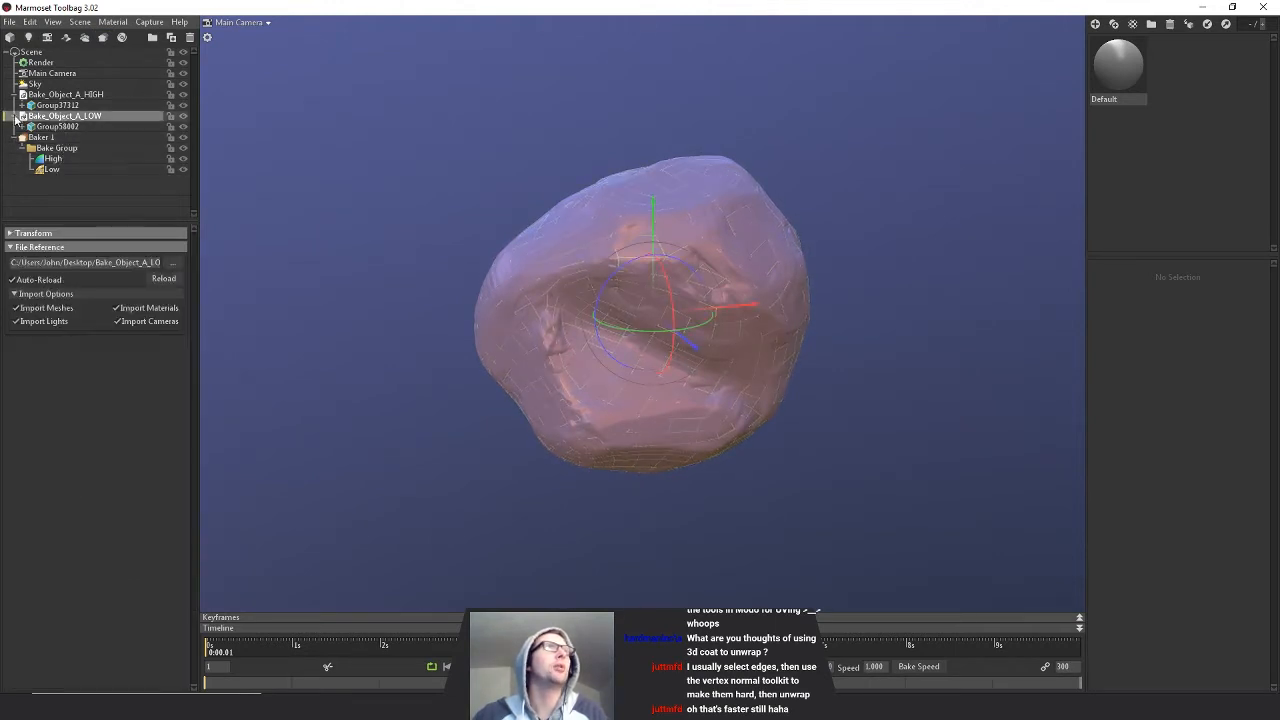
click(67, 94)
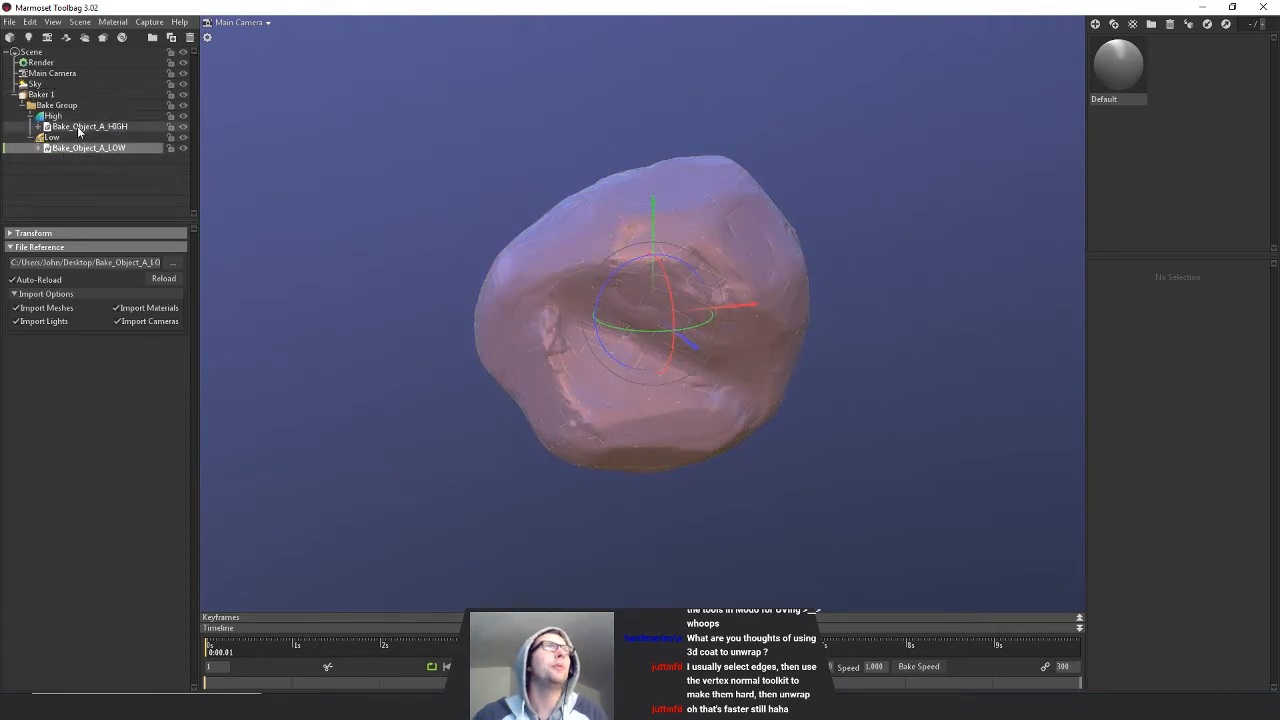
click(87, 126)
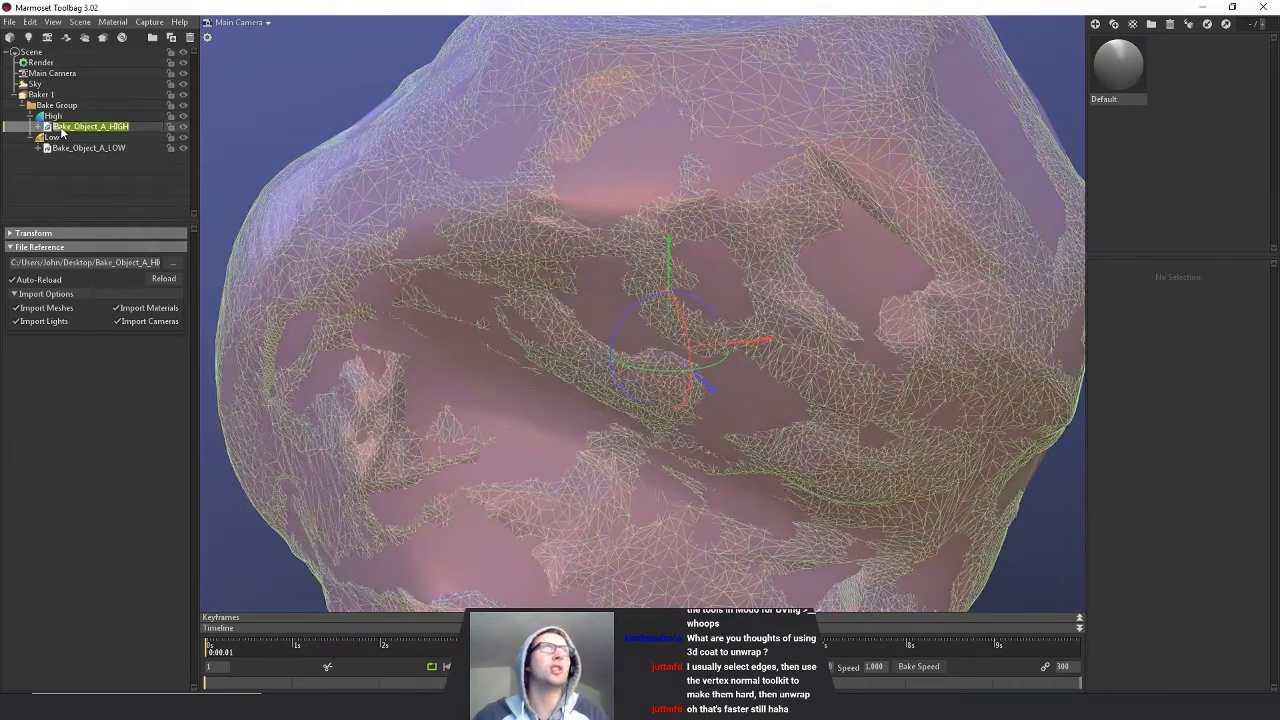
- Enable normal, object normal, height, position, curvature and occlusion maps in the baker
click(42, 94)
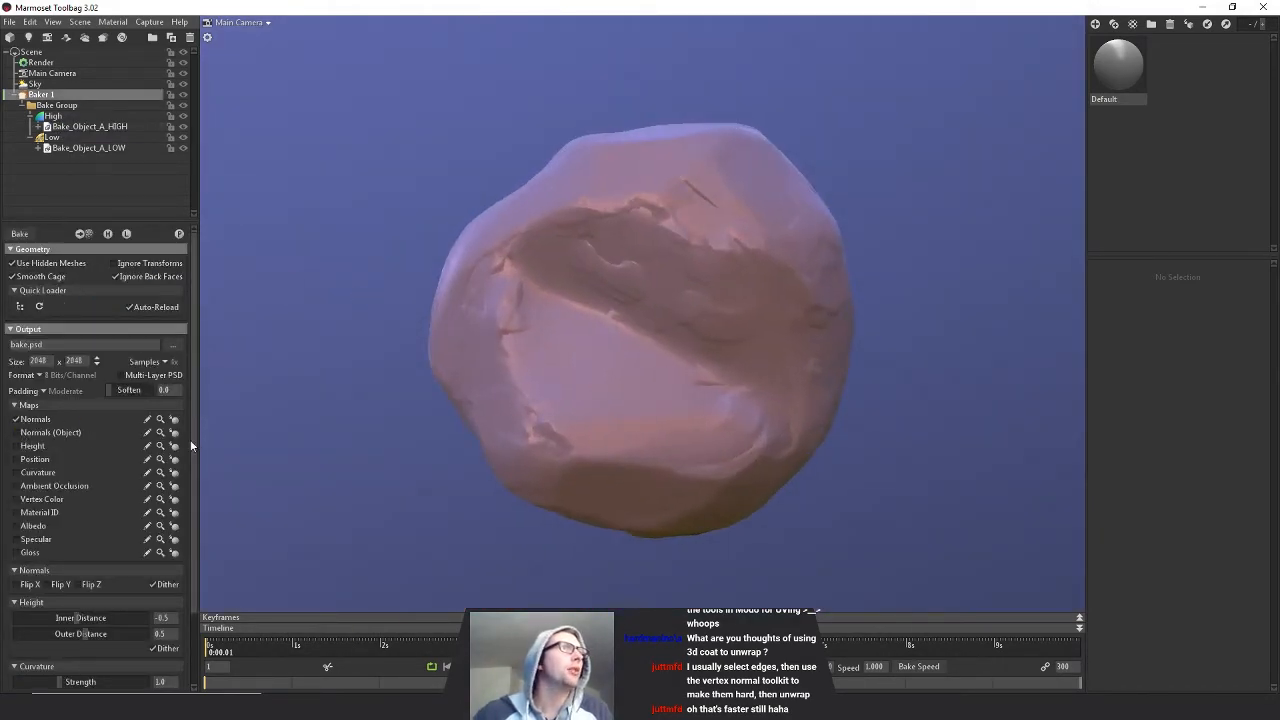
click(12, 432)
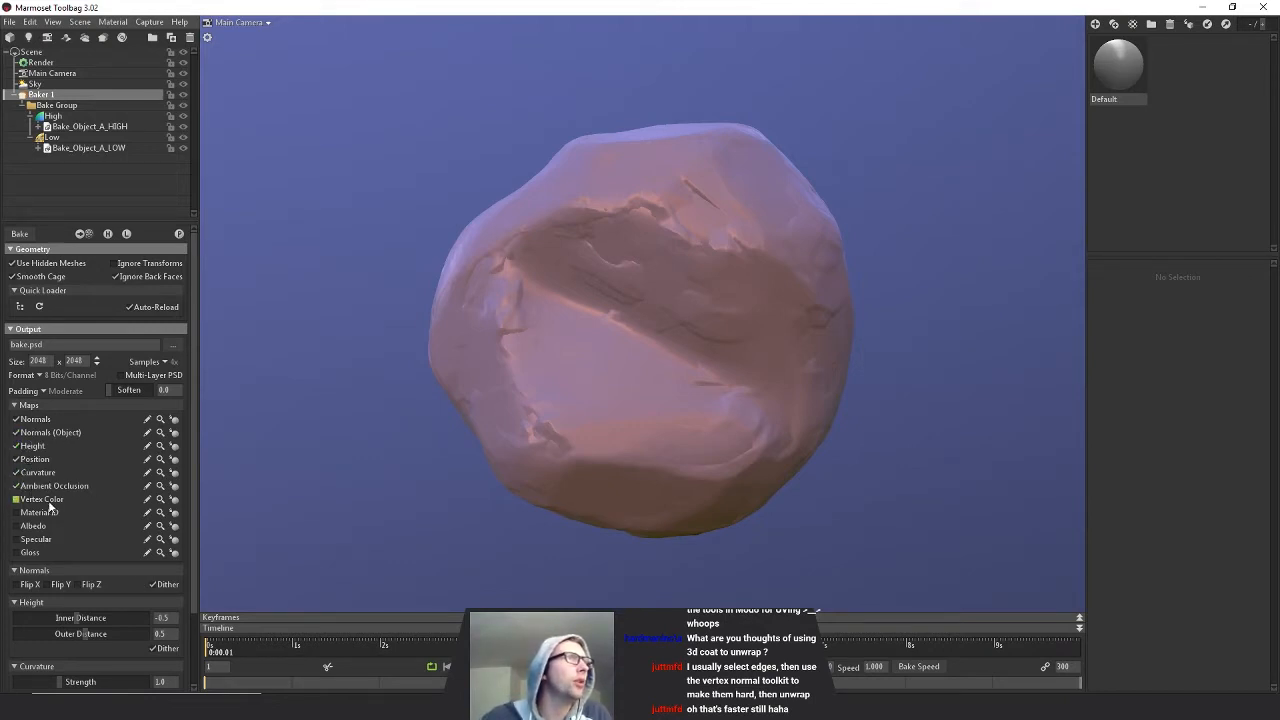
click(15, 499)
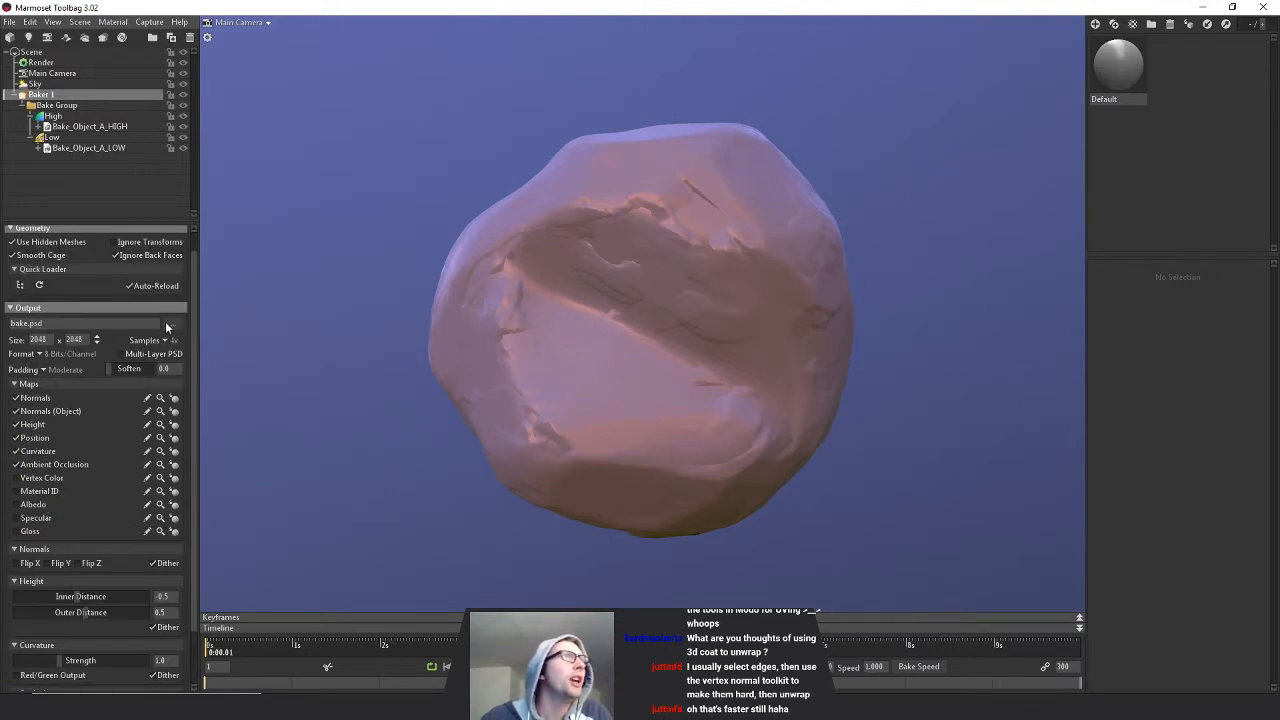
- Set the bake output file to MT3_Bake_Object_A_01 on the Desktop
click(171, 323)
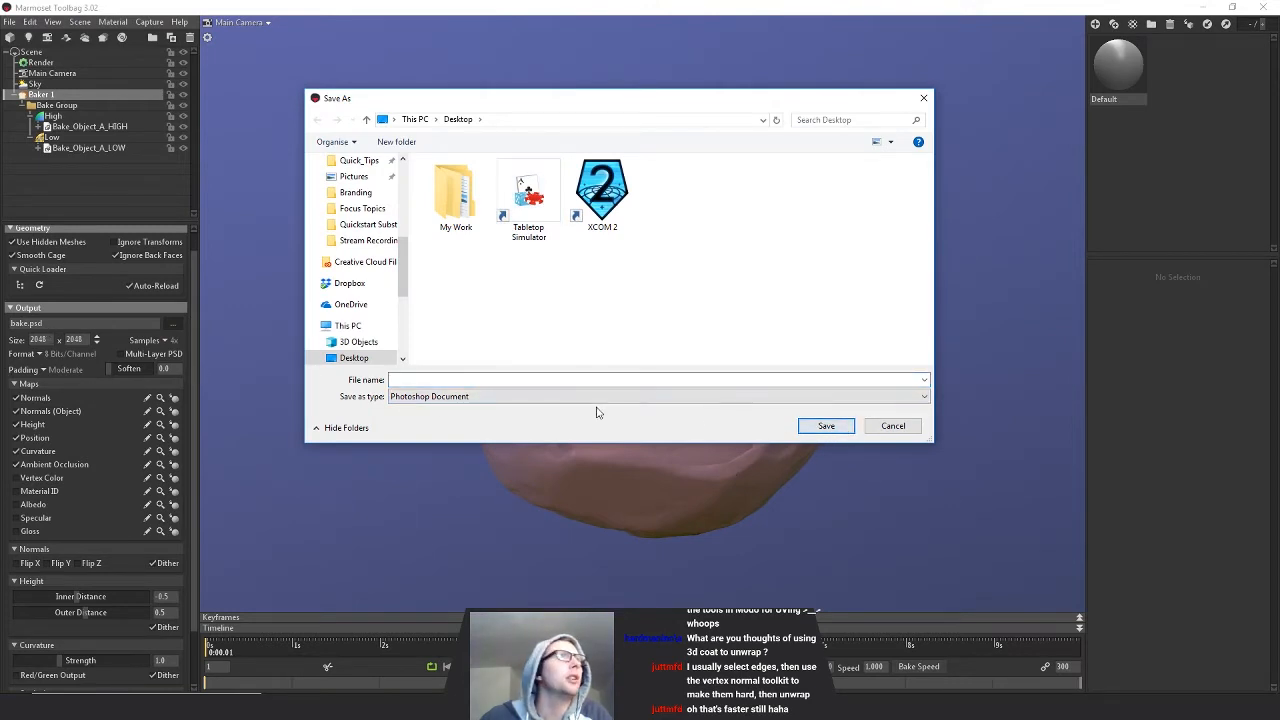
click(465, 380)
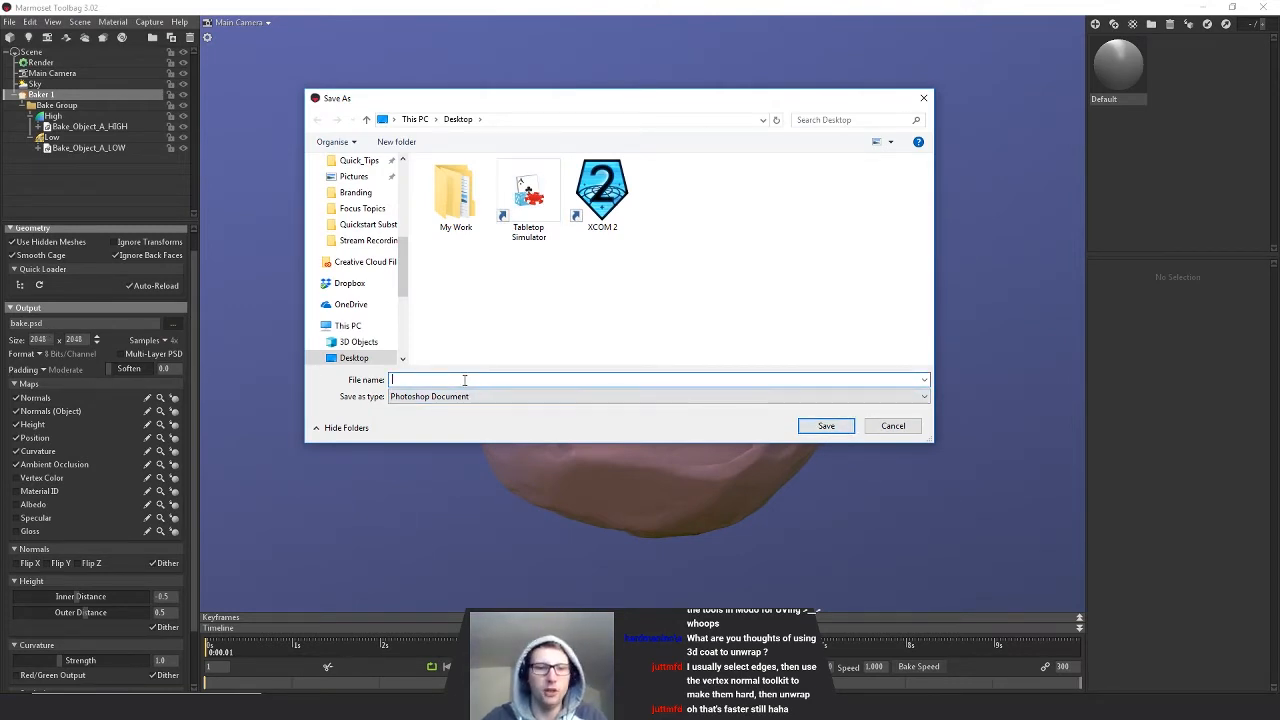
text(MT3_Bake_)
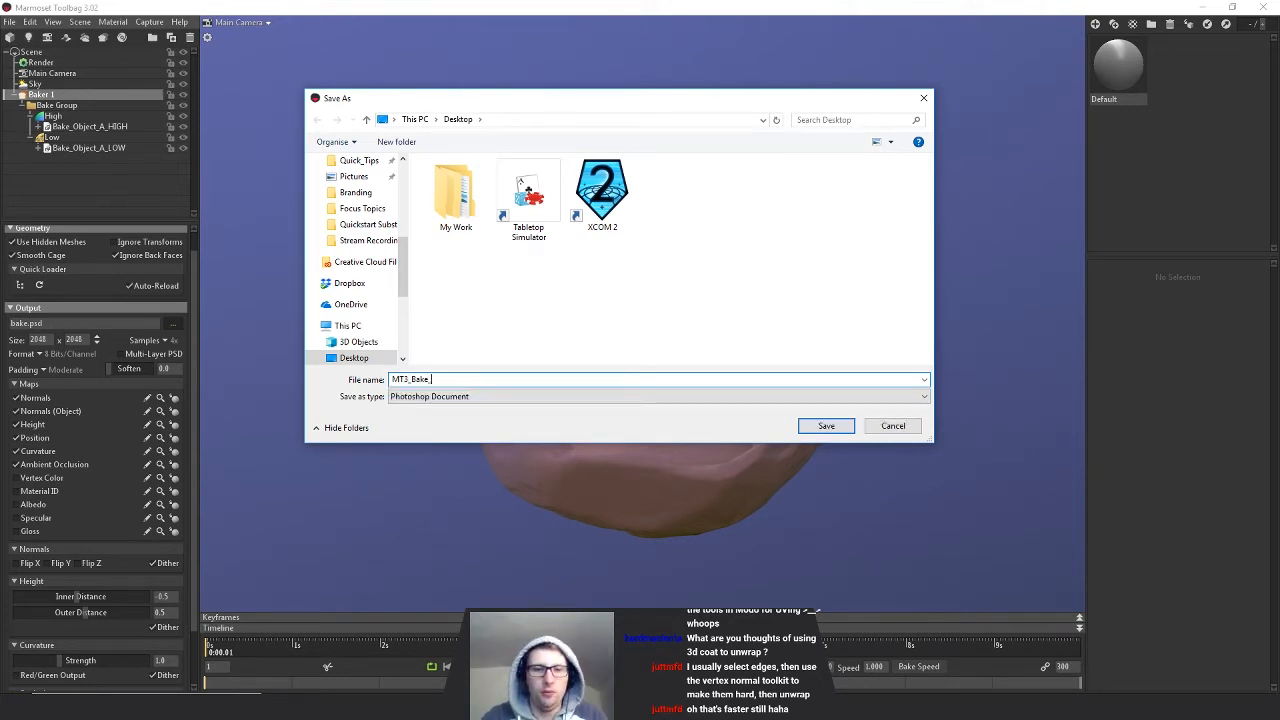
text(Object_A_01)
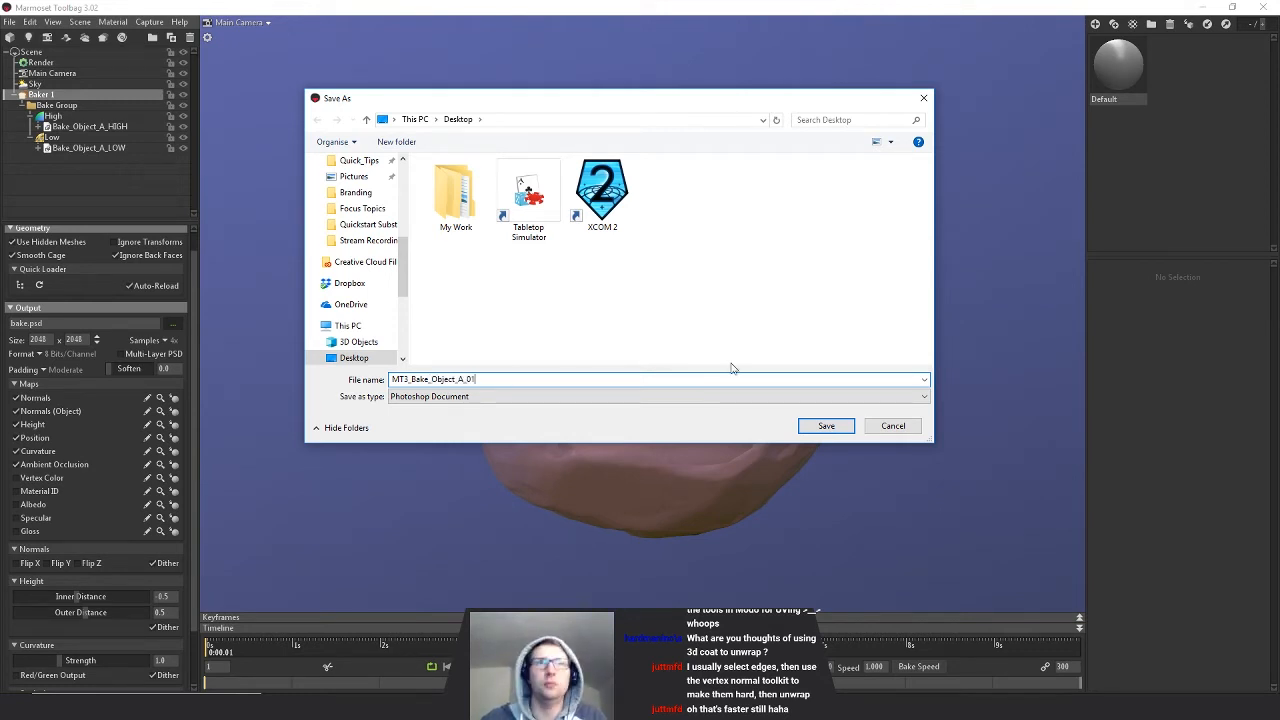
click(892, 426)
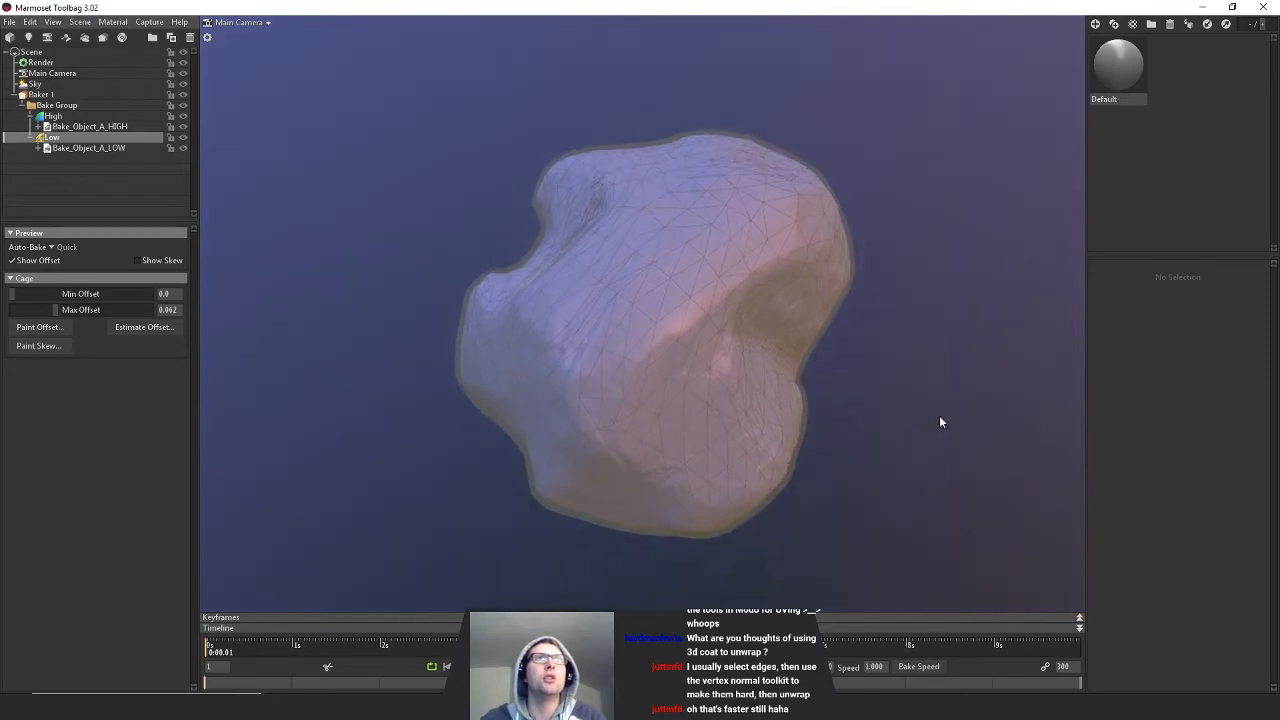
- Orbit the rock and select the Low group to preview its cage at 0.002 max offset
drag(940, 422, 930, 393)
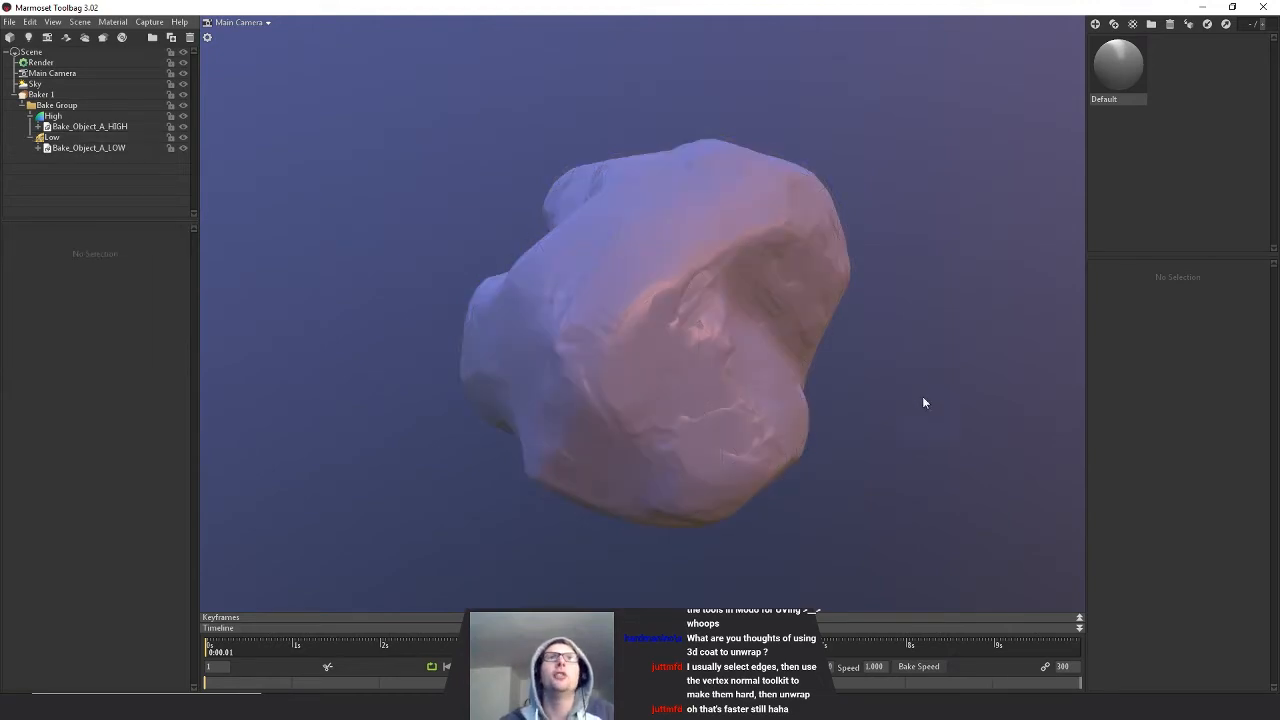
click(54, 137)
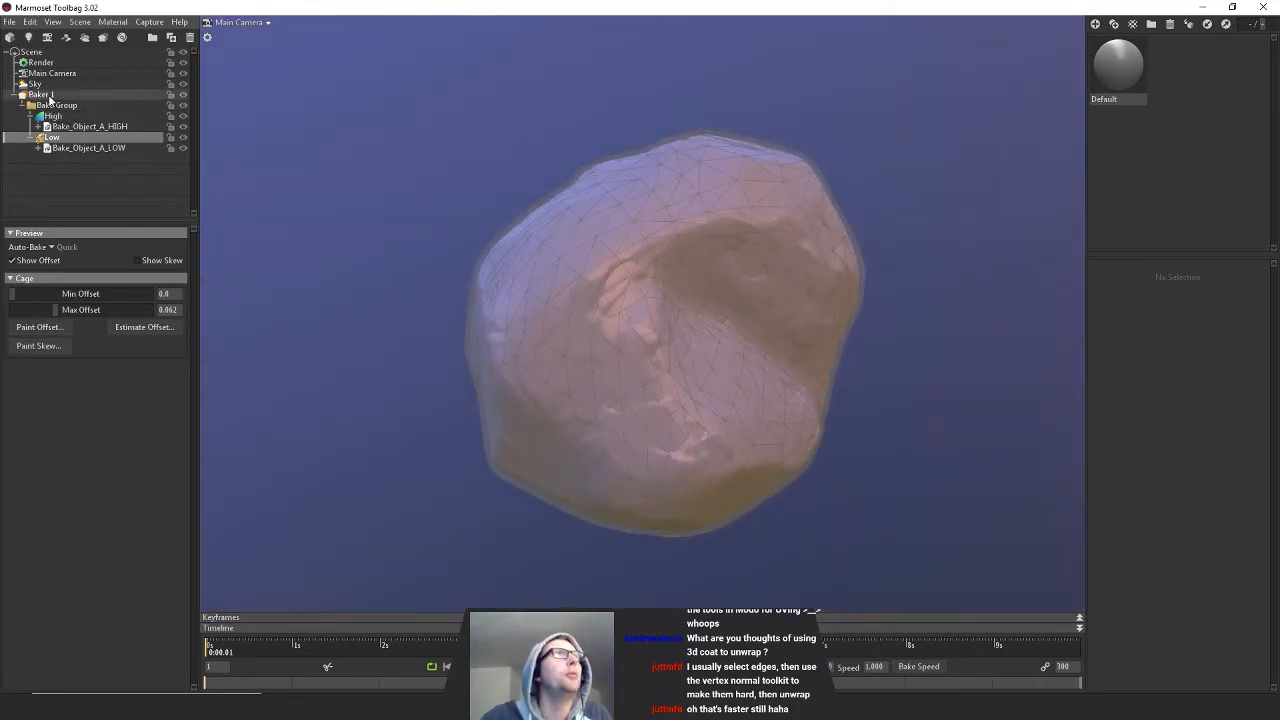
click(42, 94)
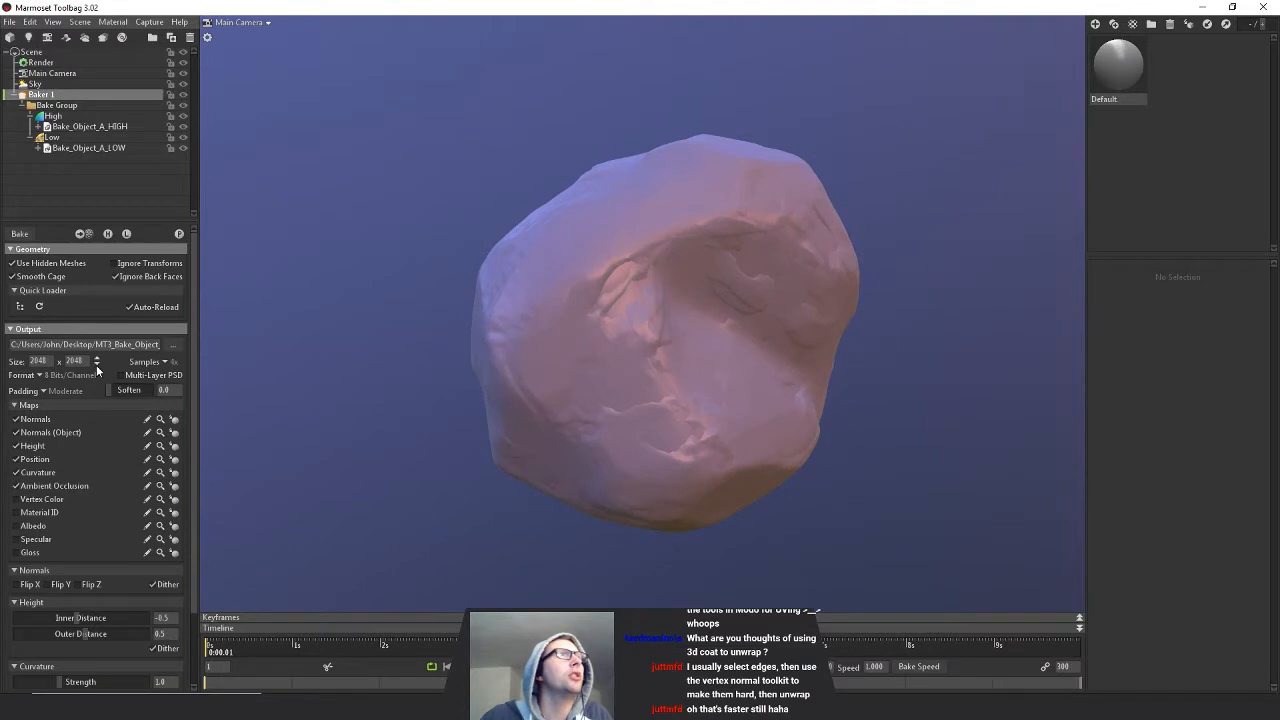
click(50, 137)
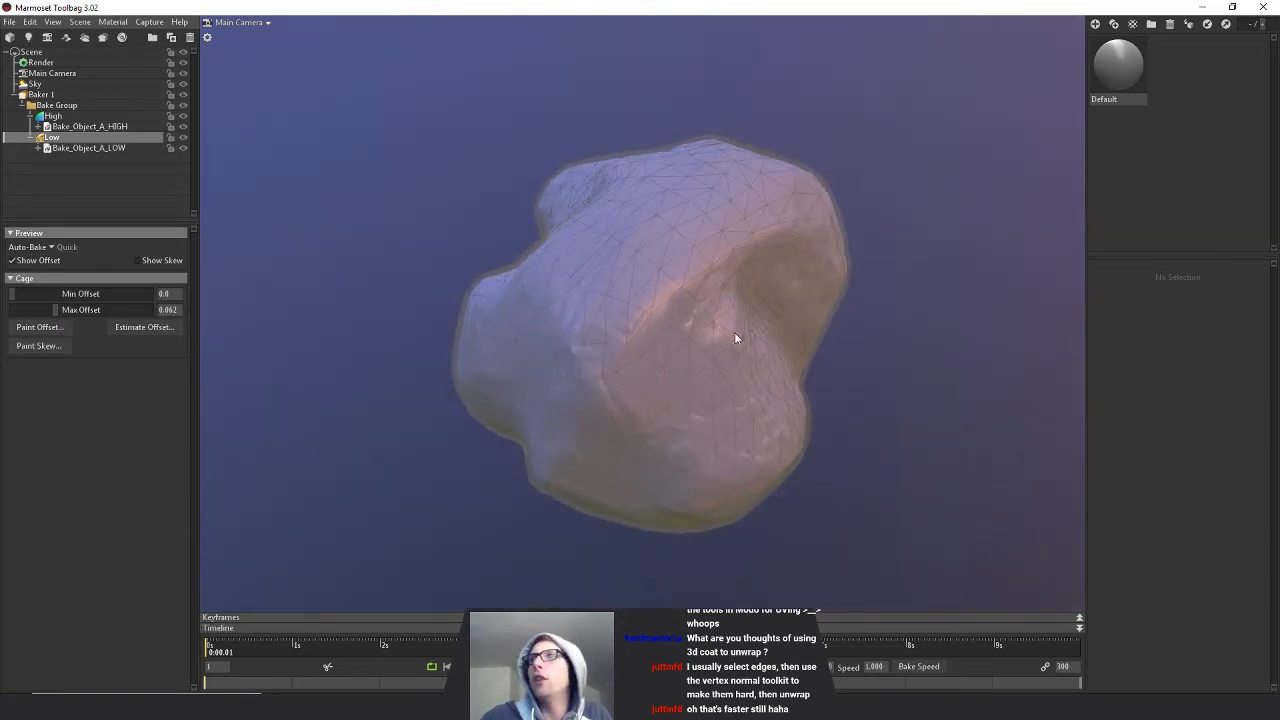
- Set the low rock cage's Max Offset to about 0.006
drag(30, 309, 90, 309)
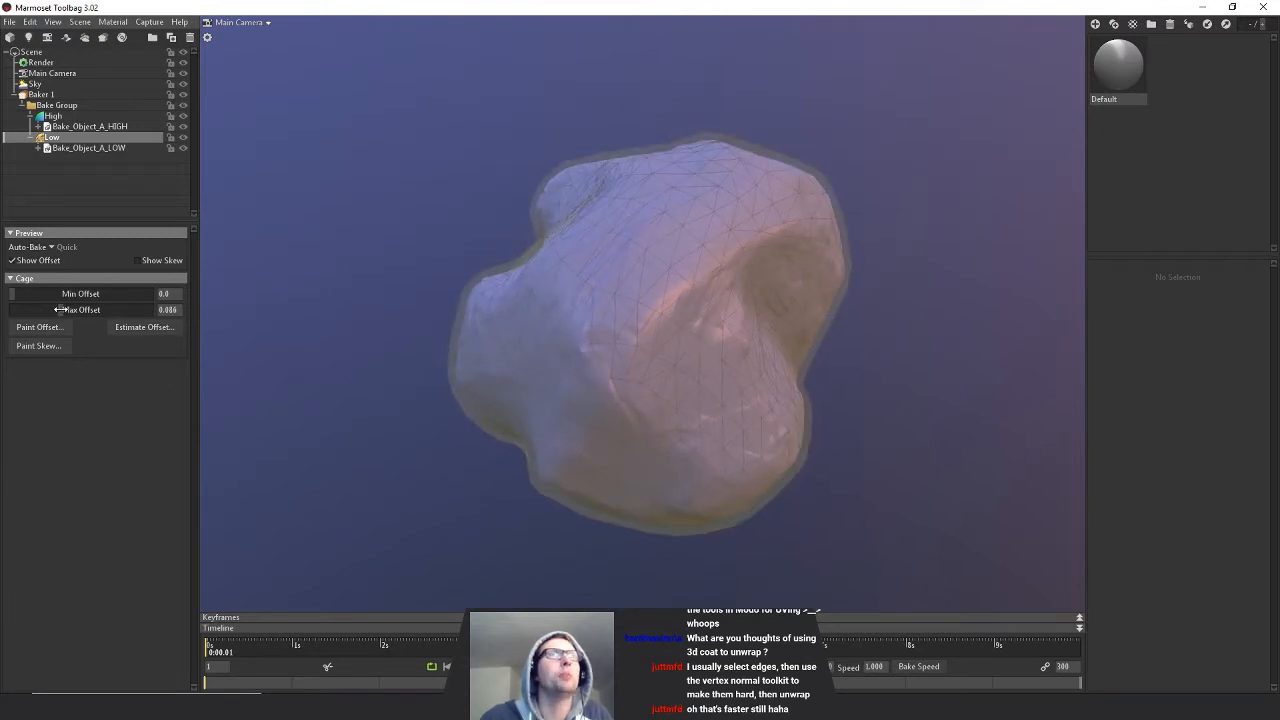
drag(58, 310, 22, 310)
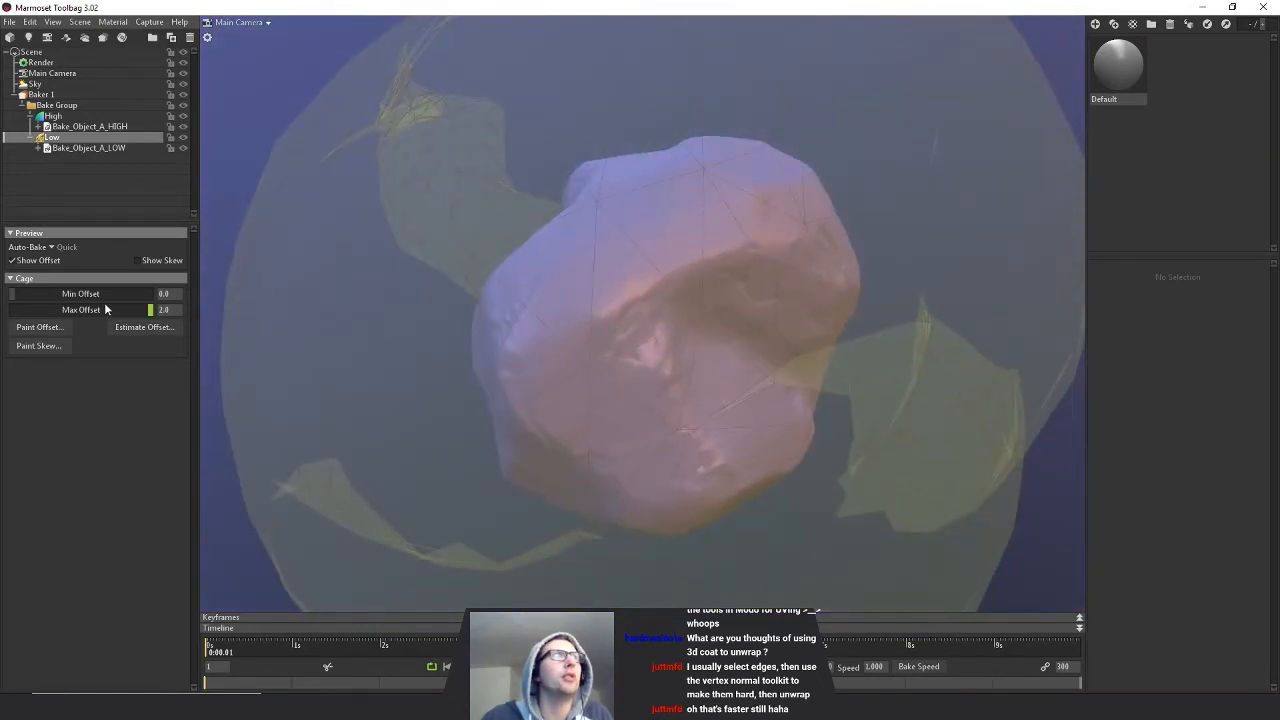
drag(150, 309, 35, 309)
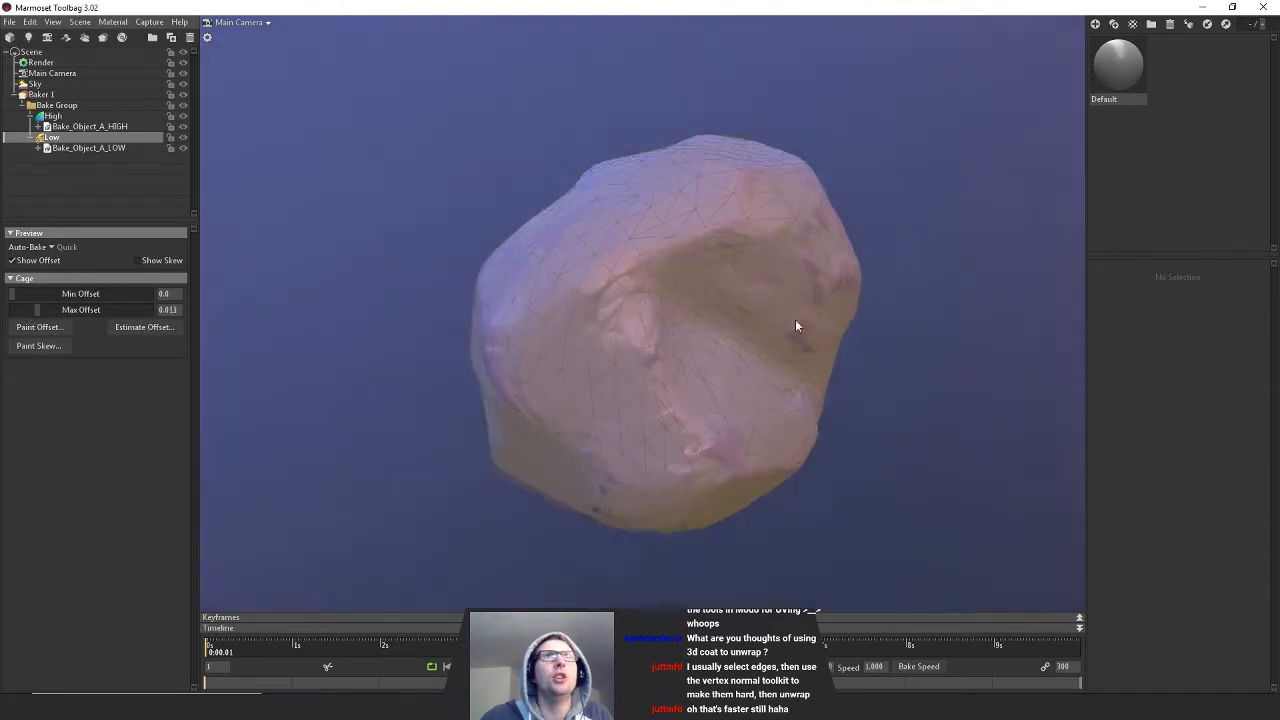
- Inspect the enlarged cage from several sides, then bring up Baker 1's settings
drag(797, 325, 730, 338)
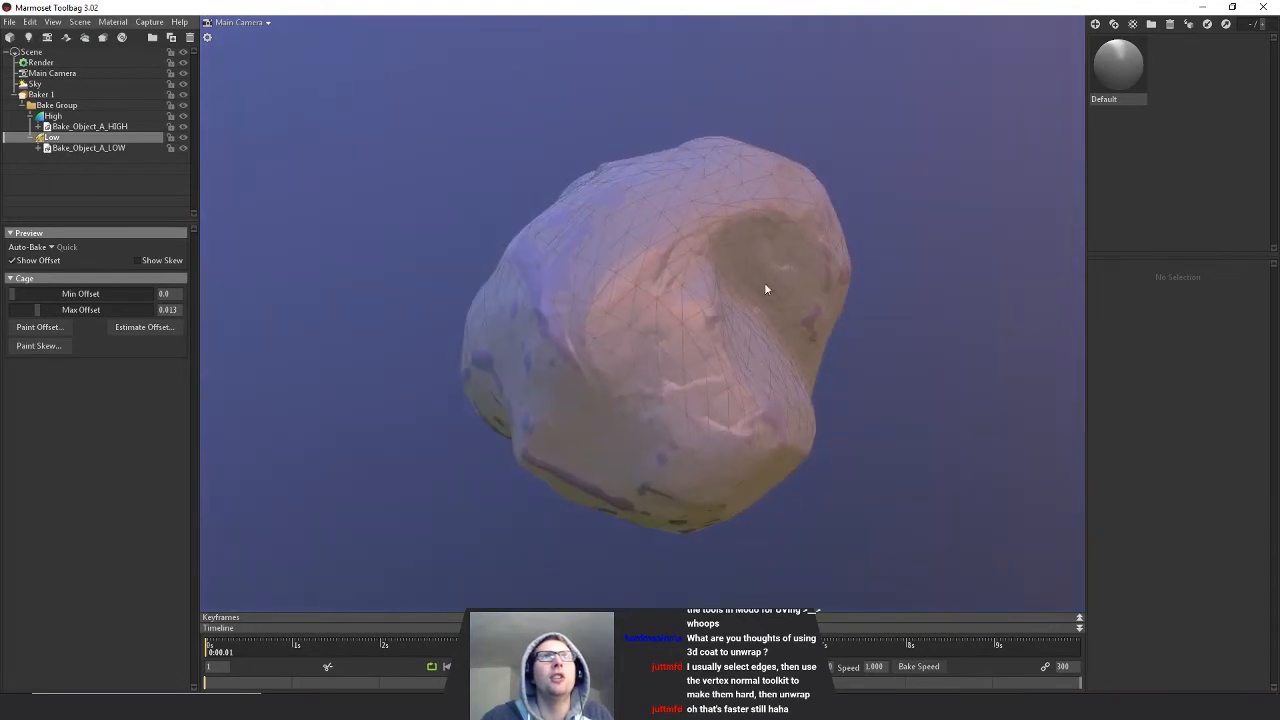
drag(766, 289, 676, 352)
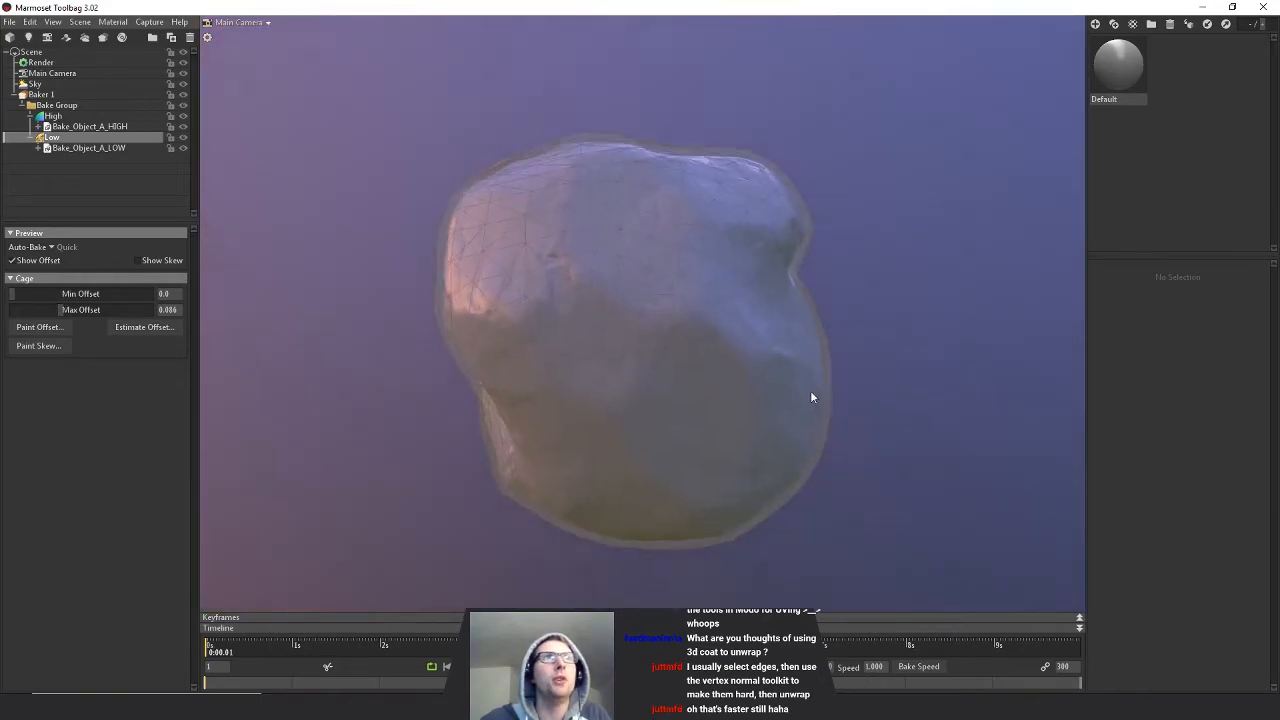
drag(810, 398, 646, 448)
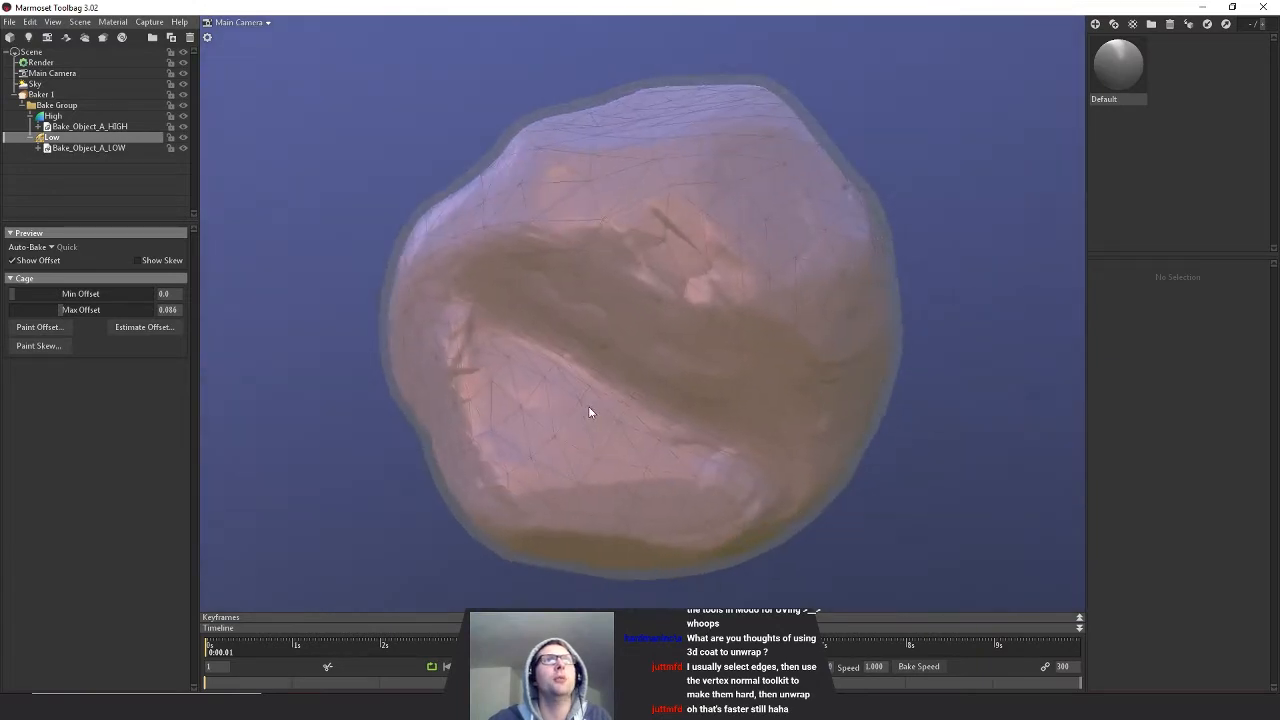
drag(590, 413, 743, 430)
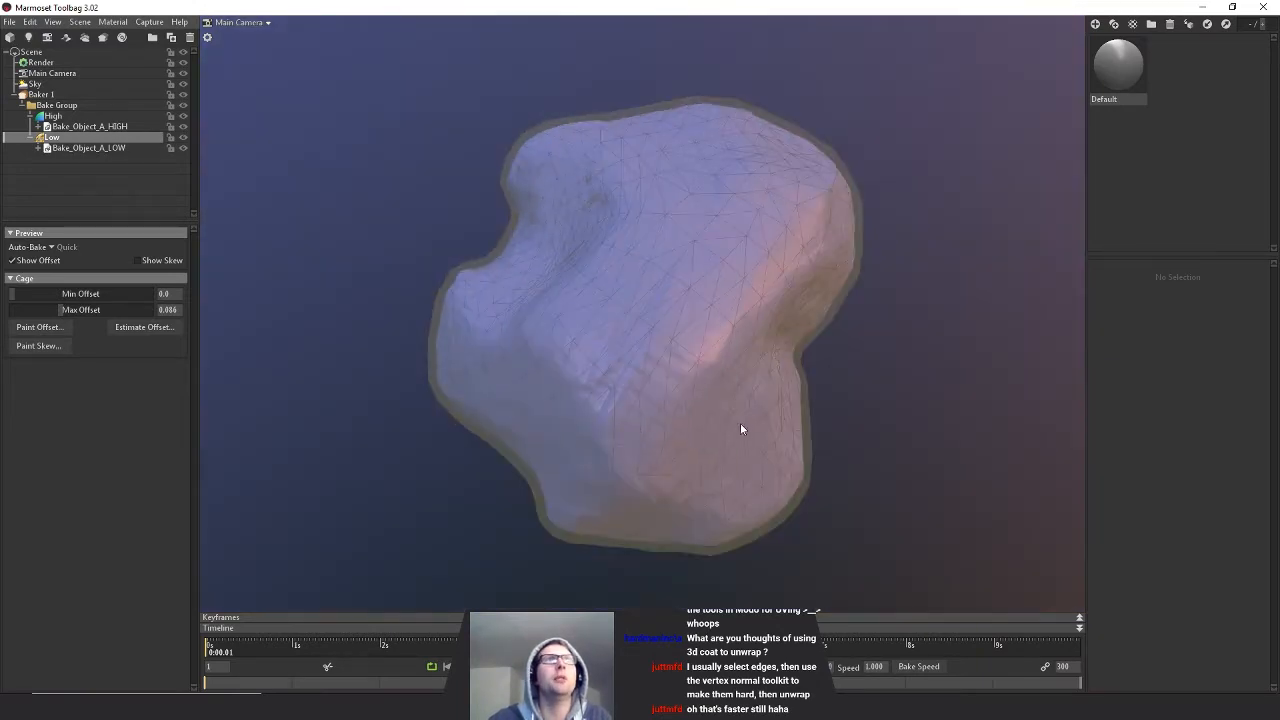
click(40, 94)
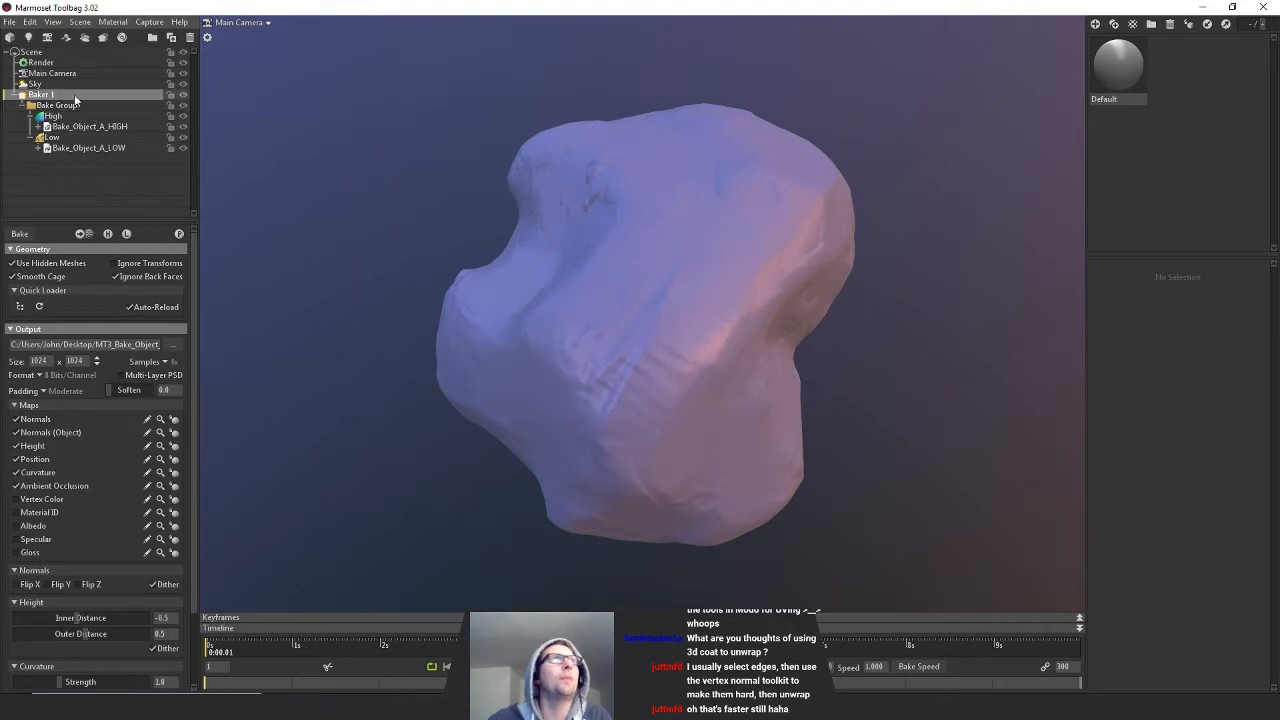
mouse_move(90, 106)
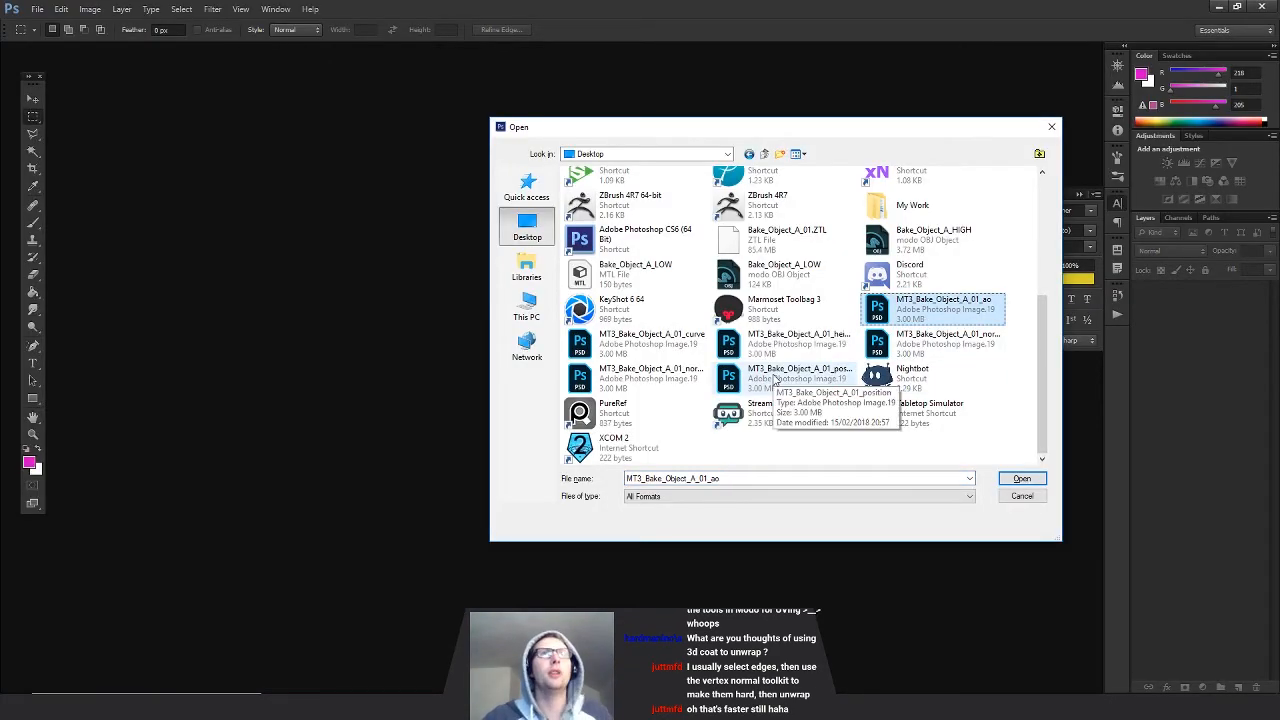
- Open the six MT3_Bake_Object_A_01 maps and view normals, height, curvature and ambient occlusion
click(1022, 479)
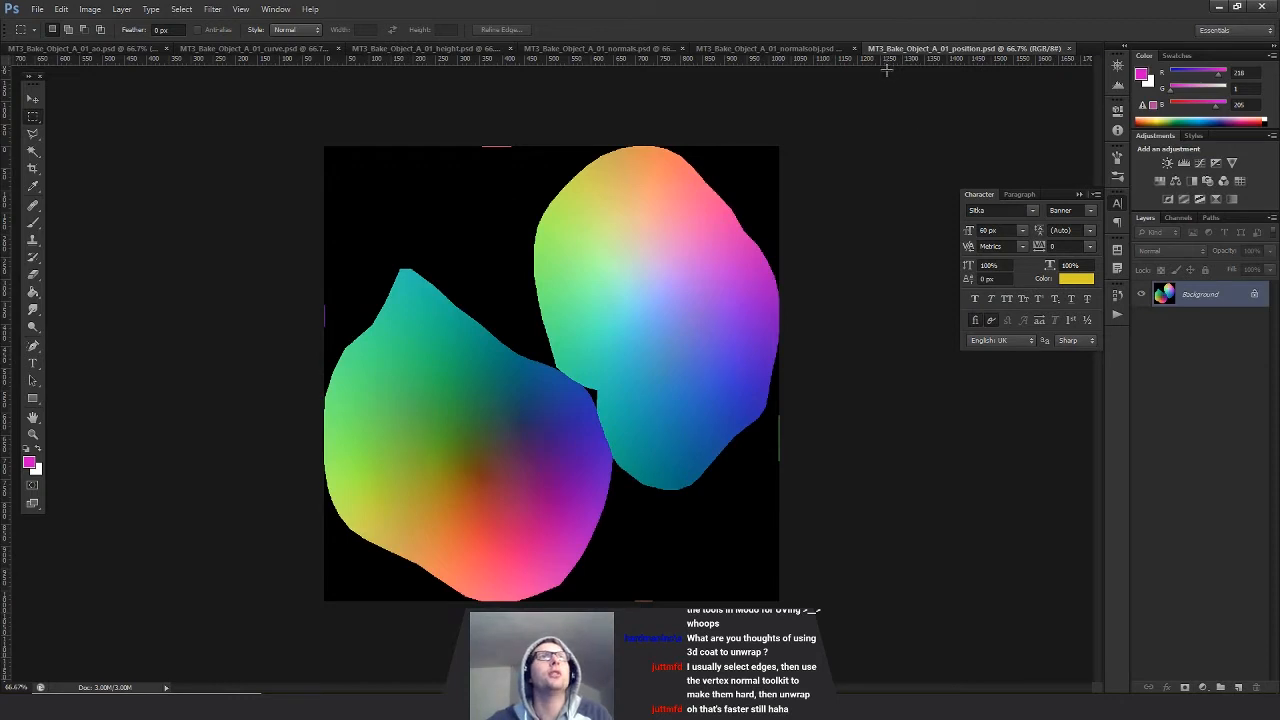
mouse_move(933, 52)
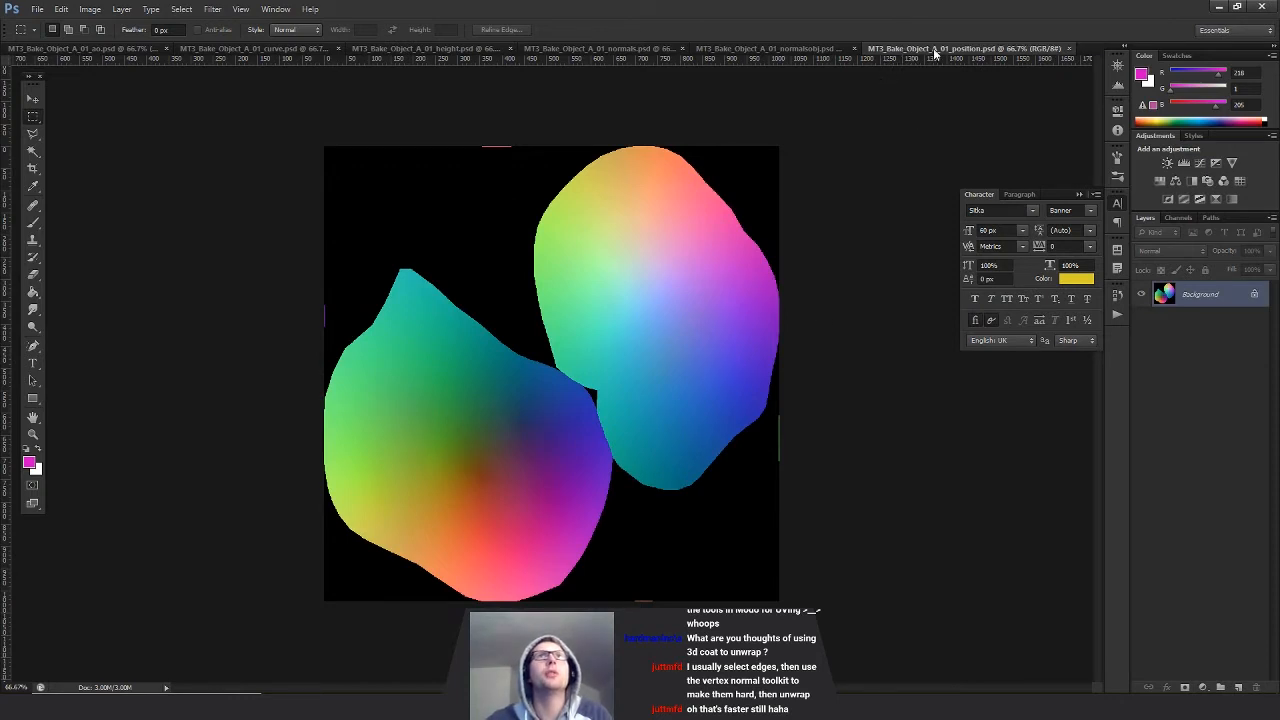
click(770, 48)
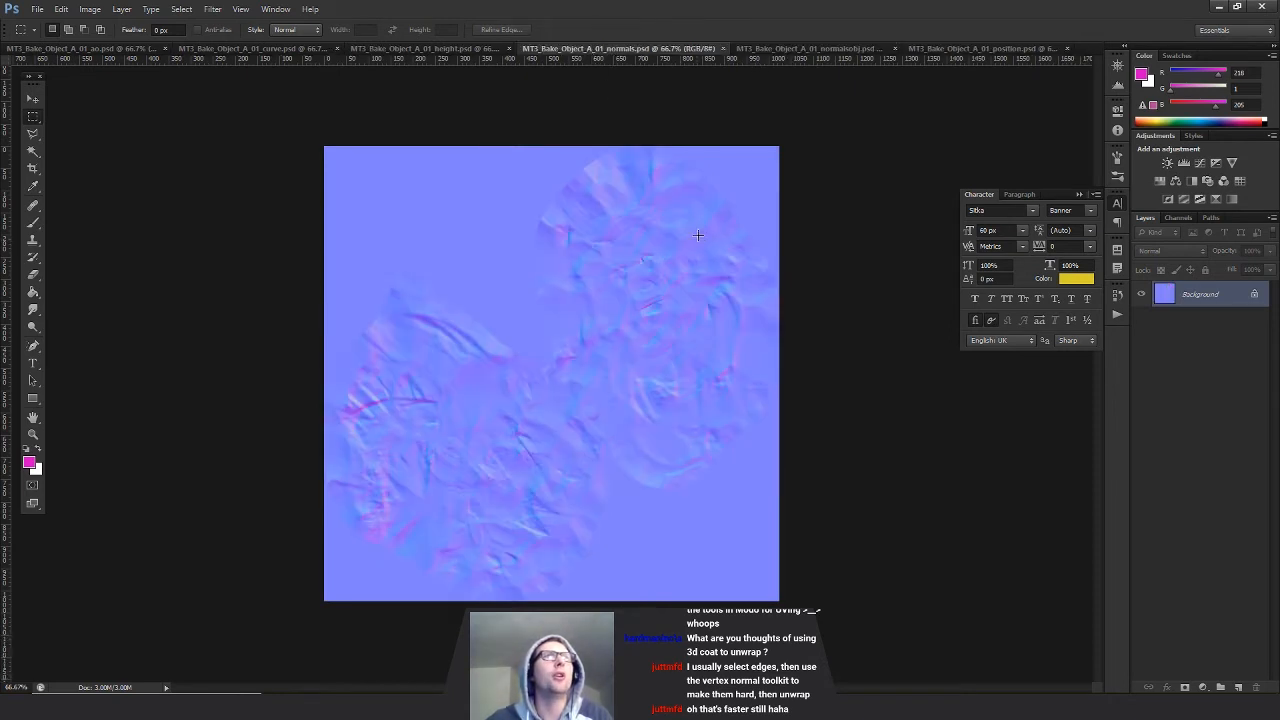
click(445, 48)
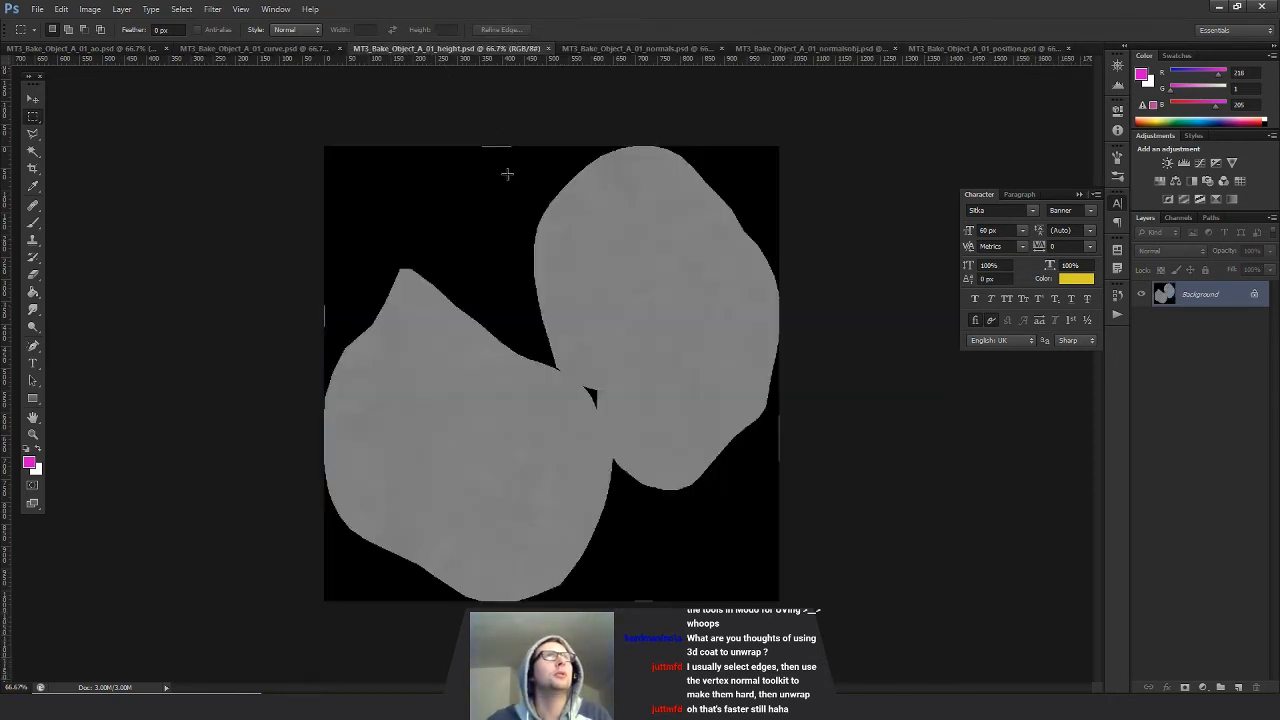
click(245, 50)
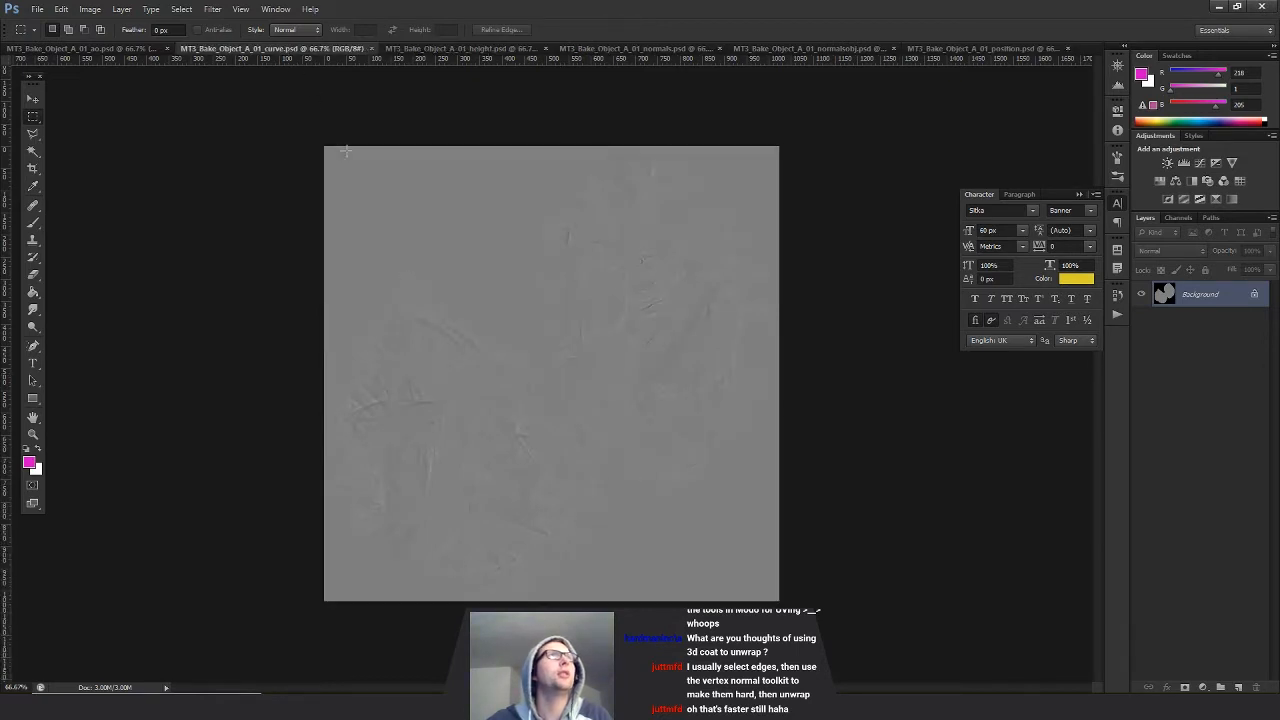
click(100, 49)
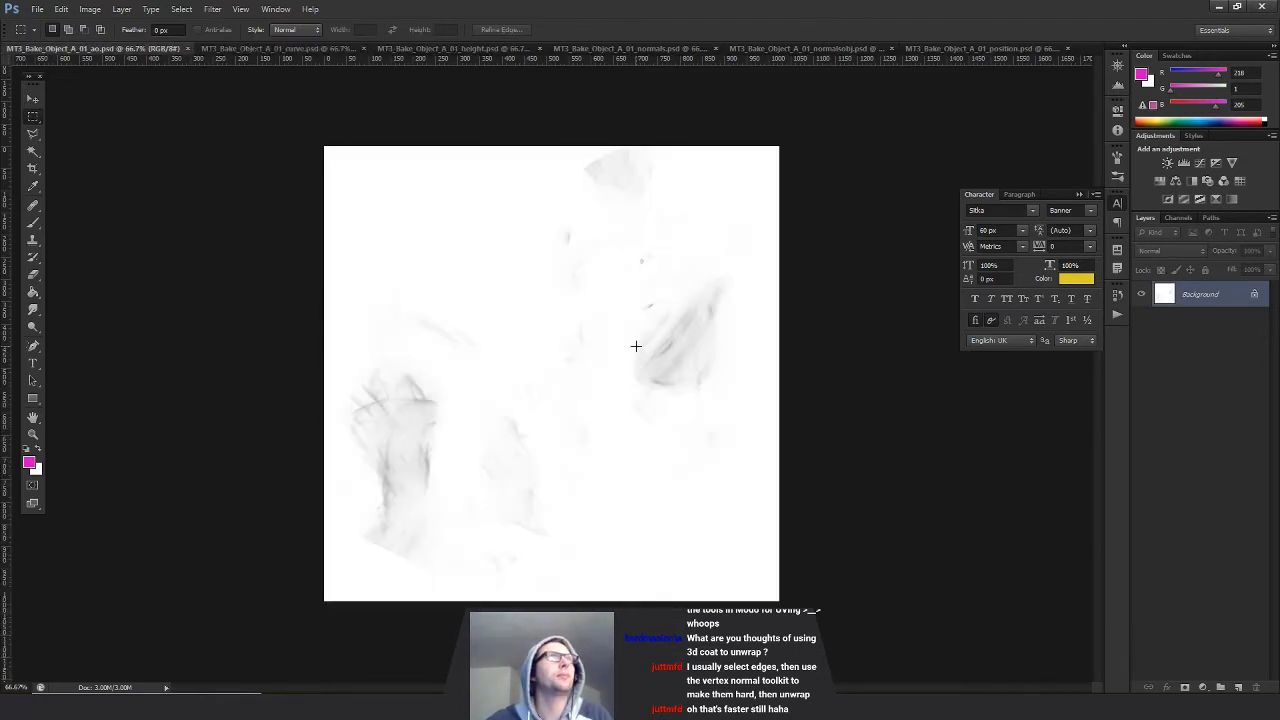
mouse_move(431, 239)
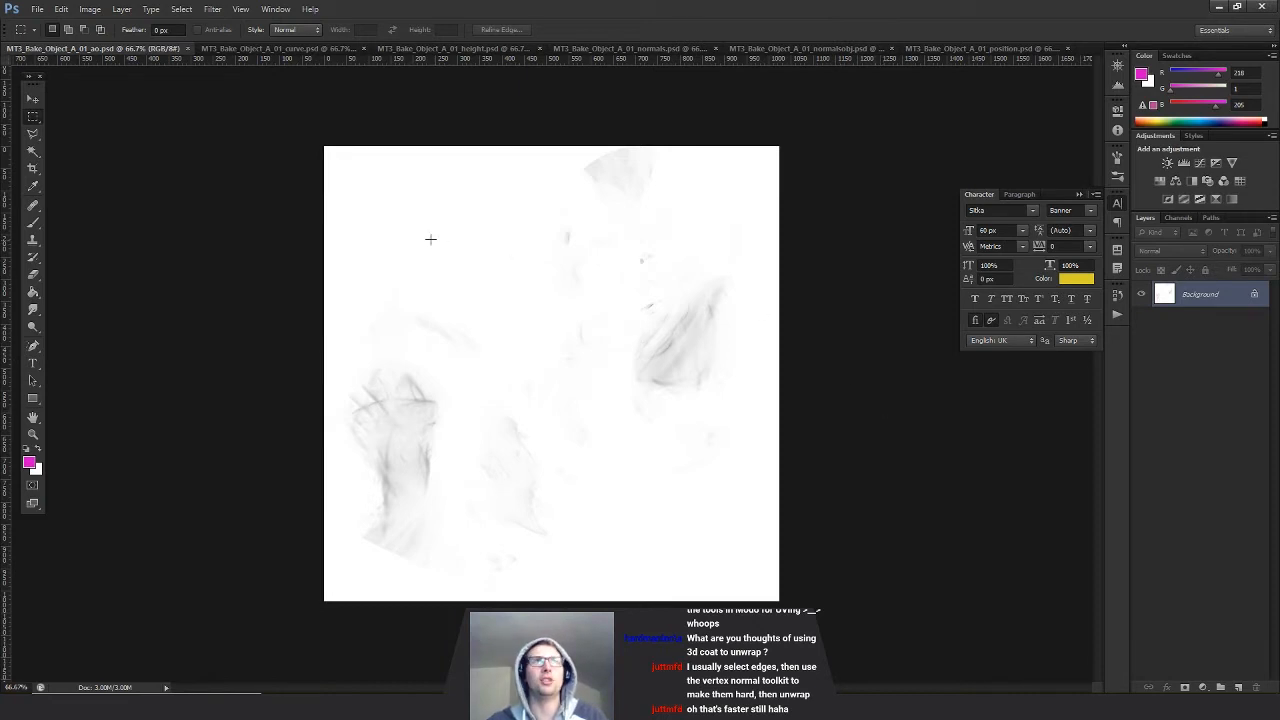
mouse_move(811, 116)
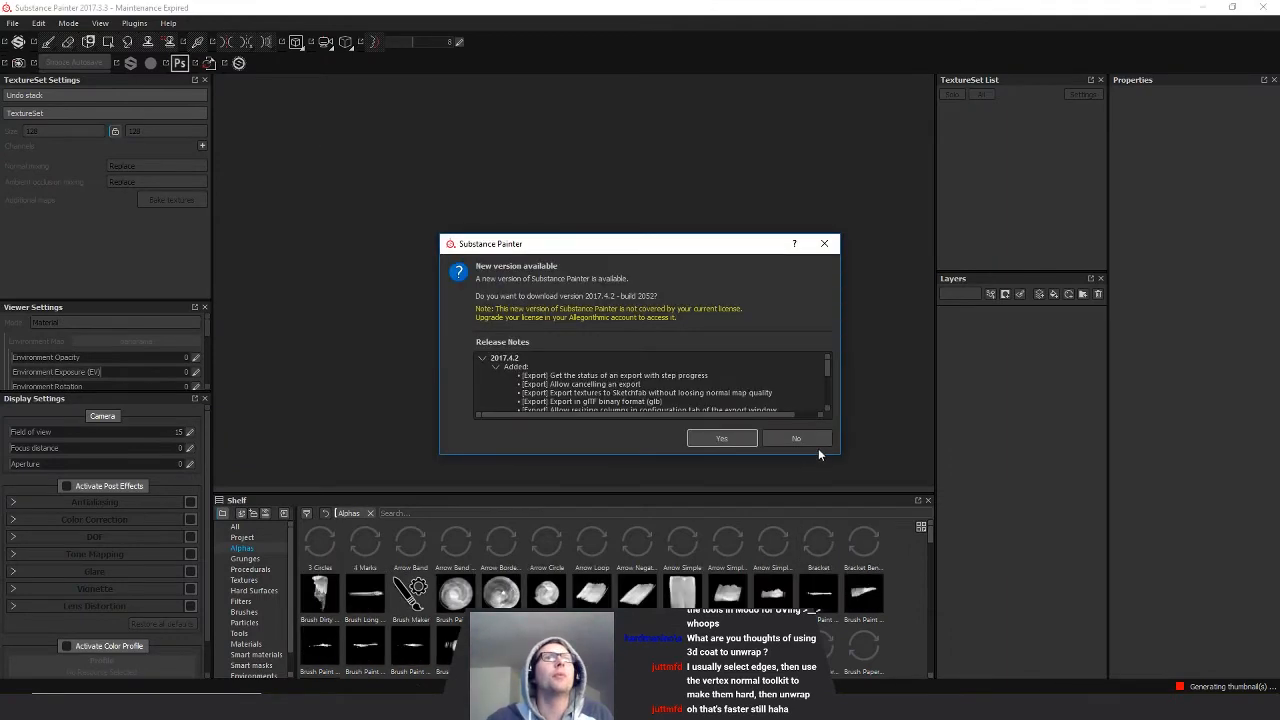
- Decline the update and create a new project from Bake_Object_A_LOW.obj on the Desktop
click(796, 438)
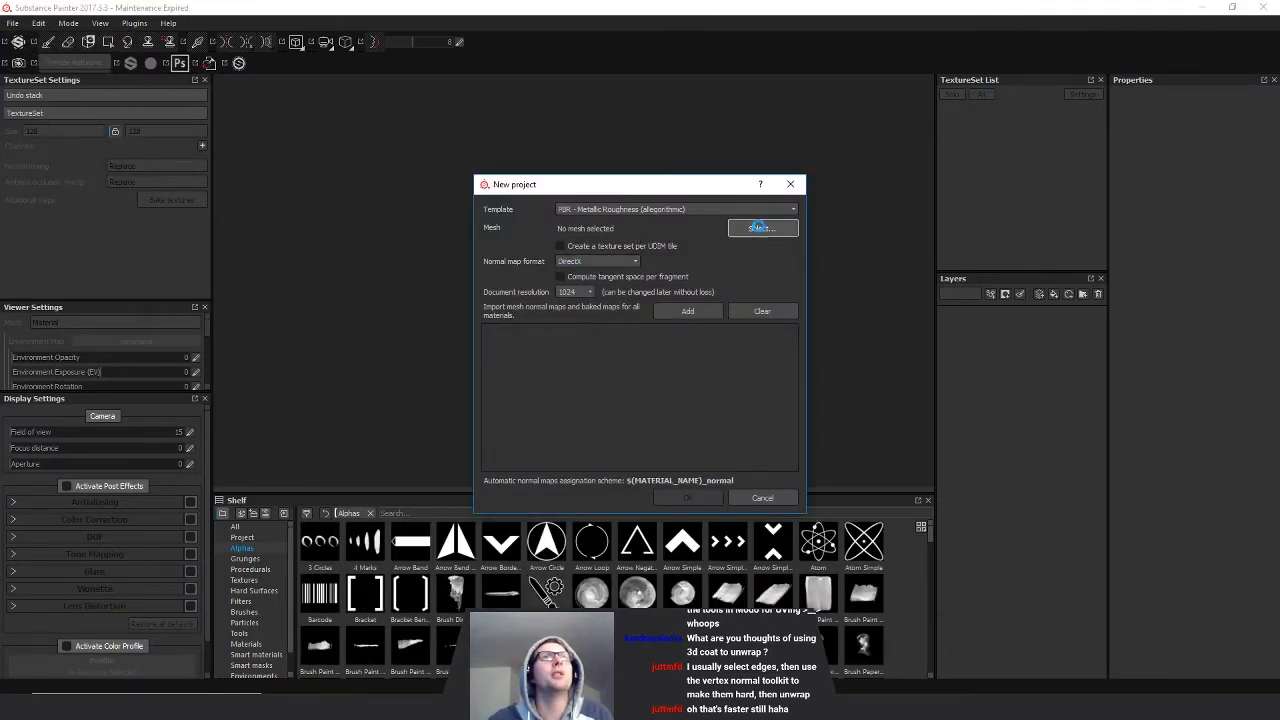
click(761, 228)
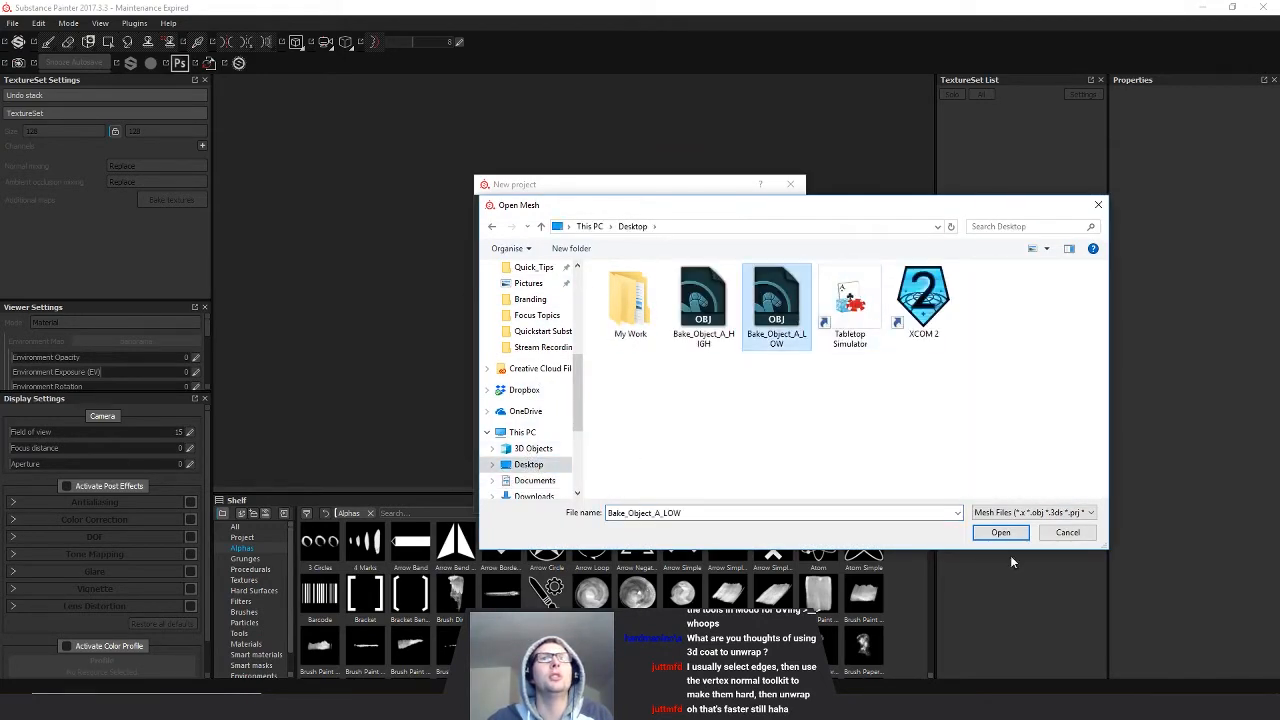
click(1000, 532)
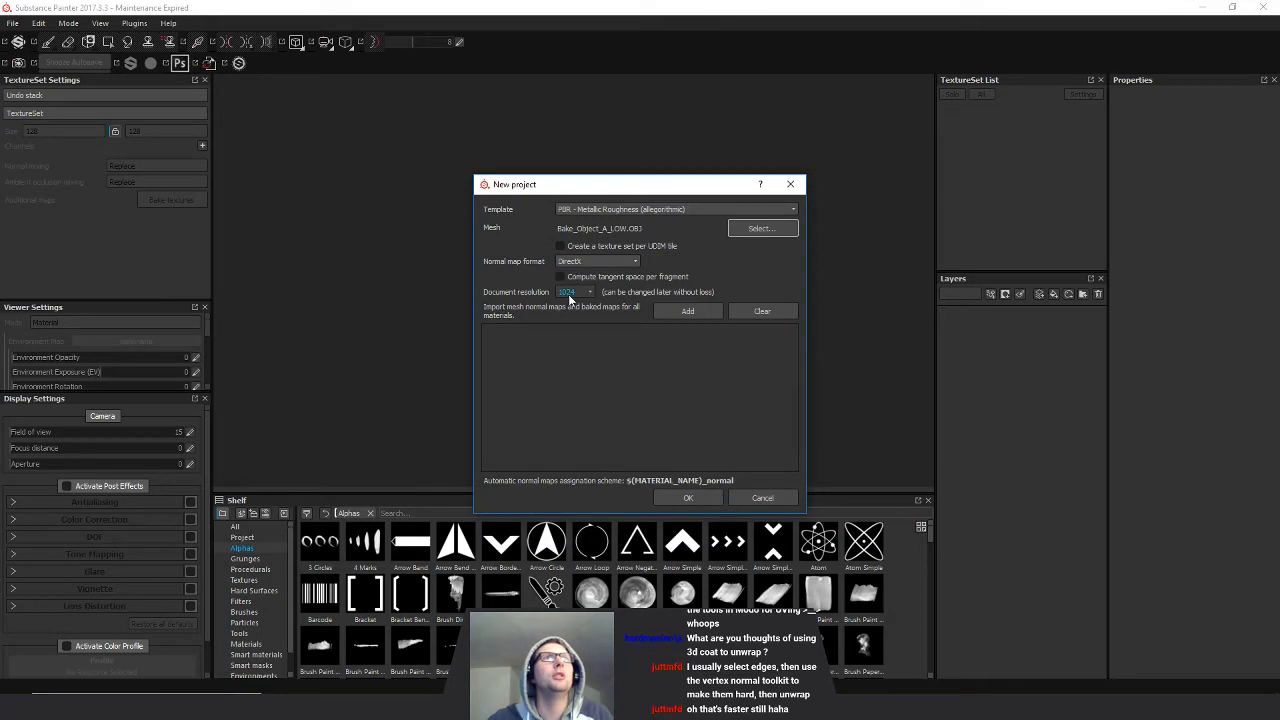
click(688, 497)
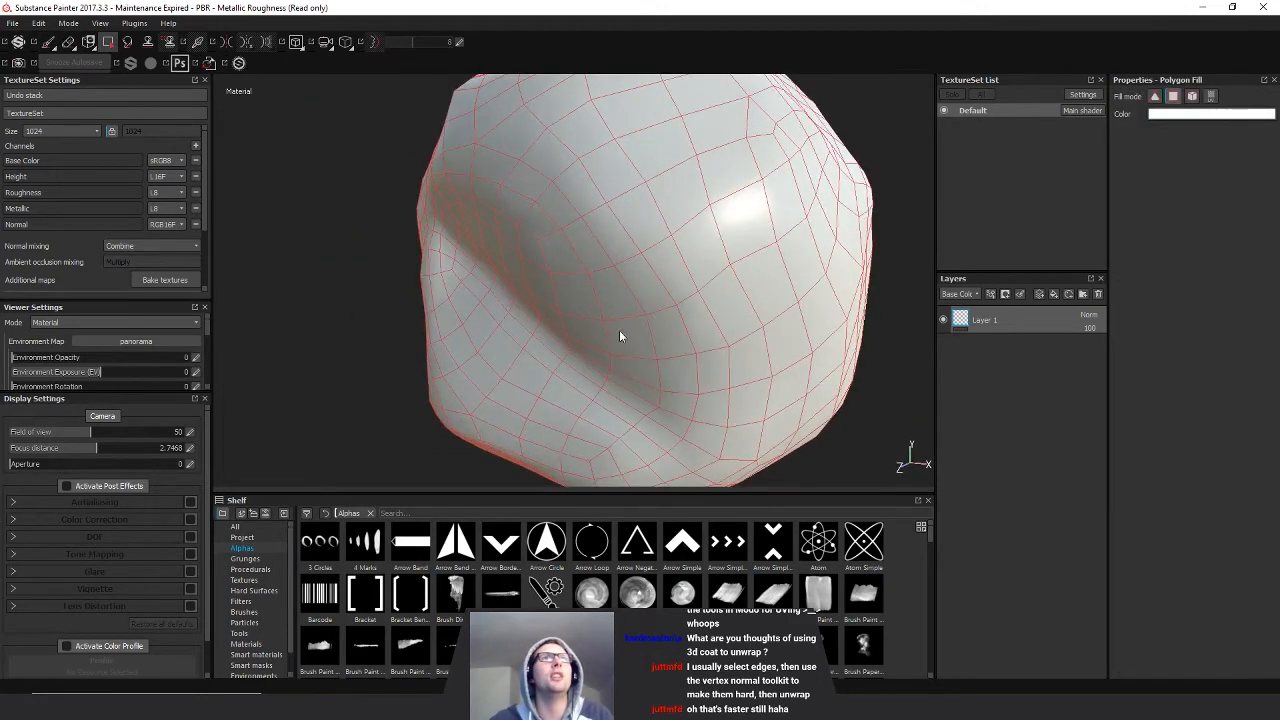
drag(620, 335, 690, 252)
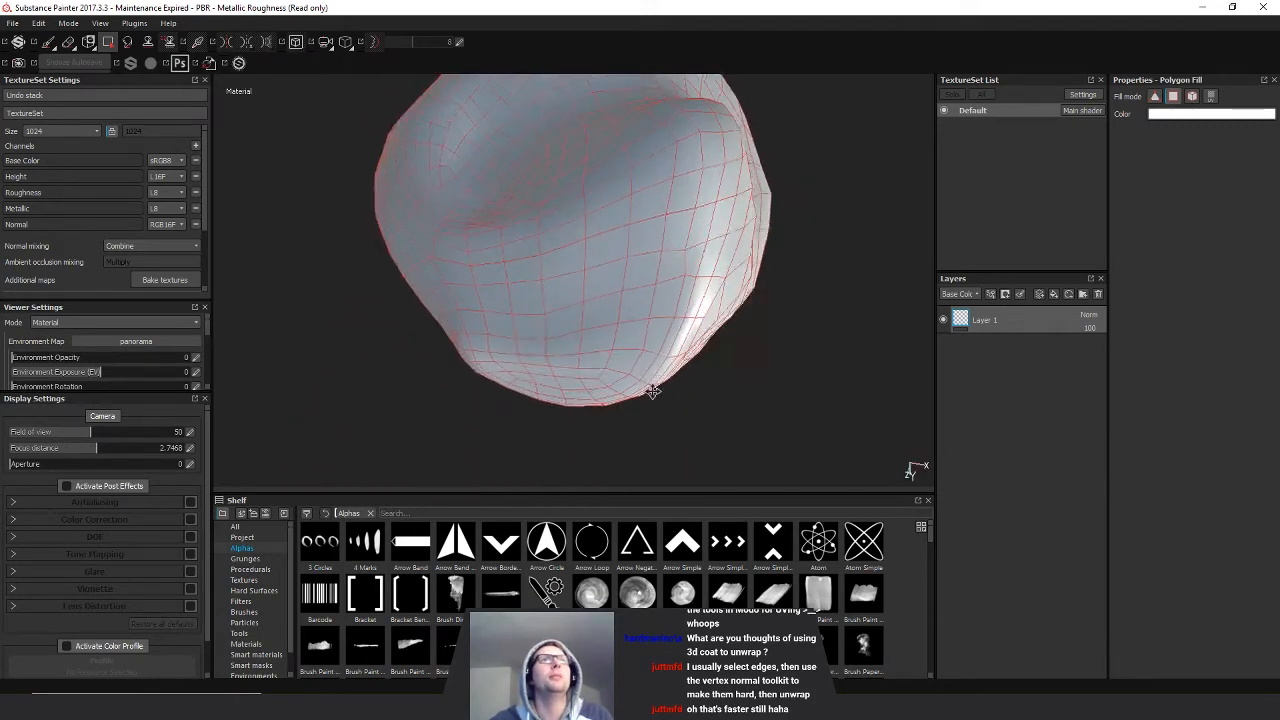
drag(652, 391, 605, 341)
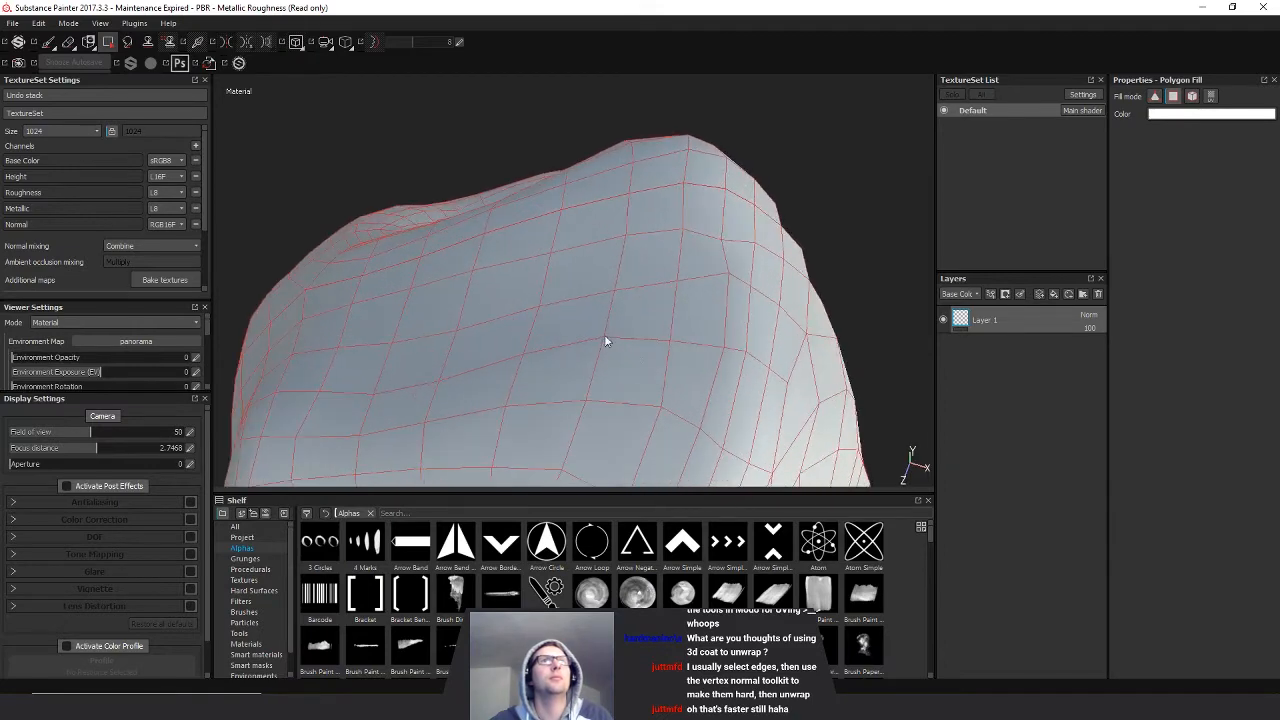
drag(605, 340, 710, 315)
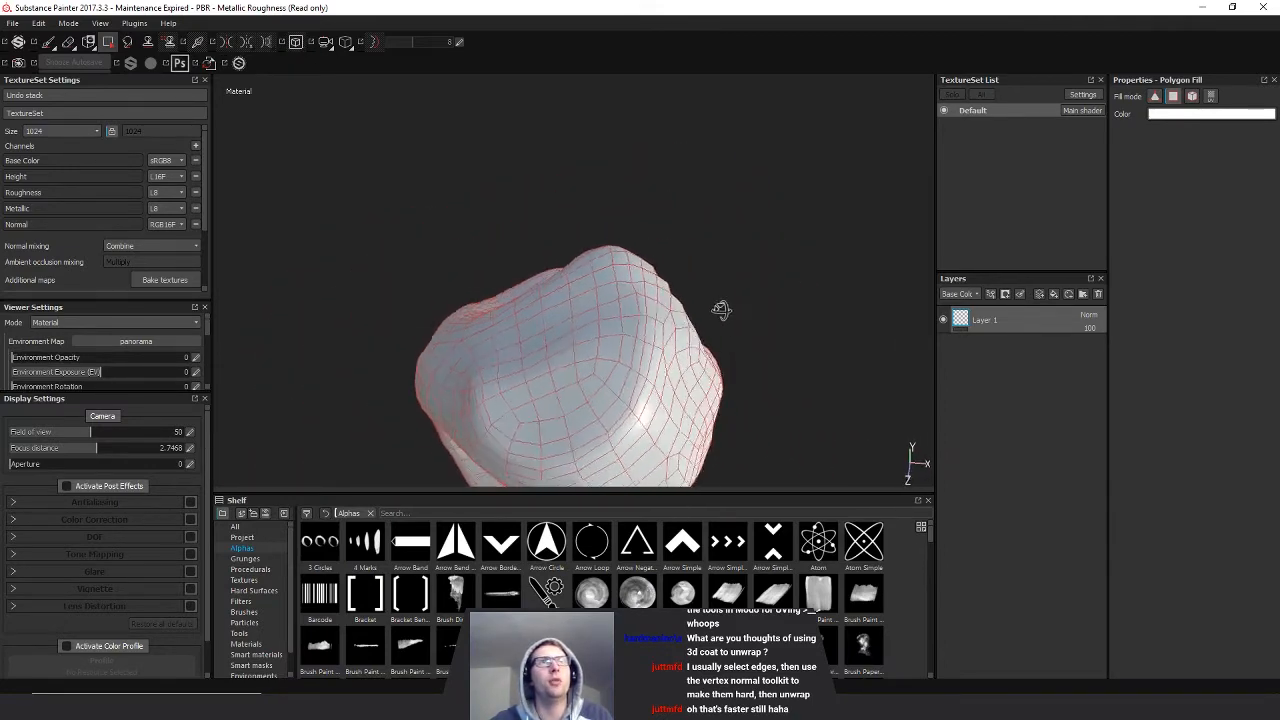
drag(720, 310, 747, 343)
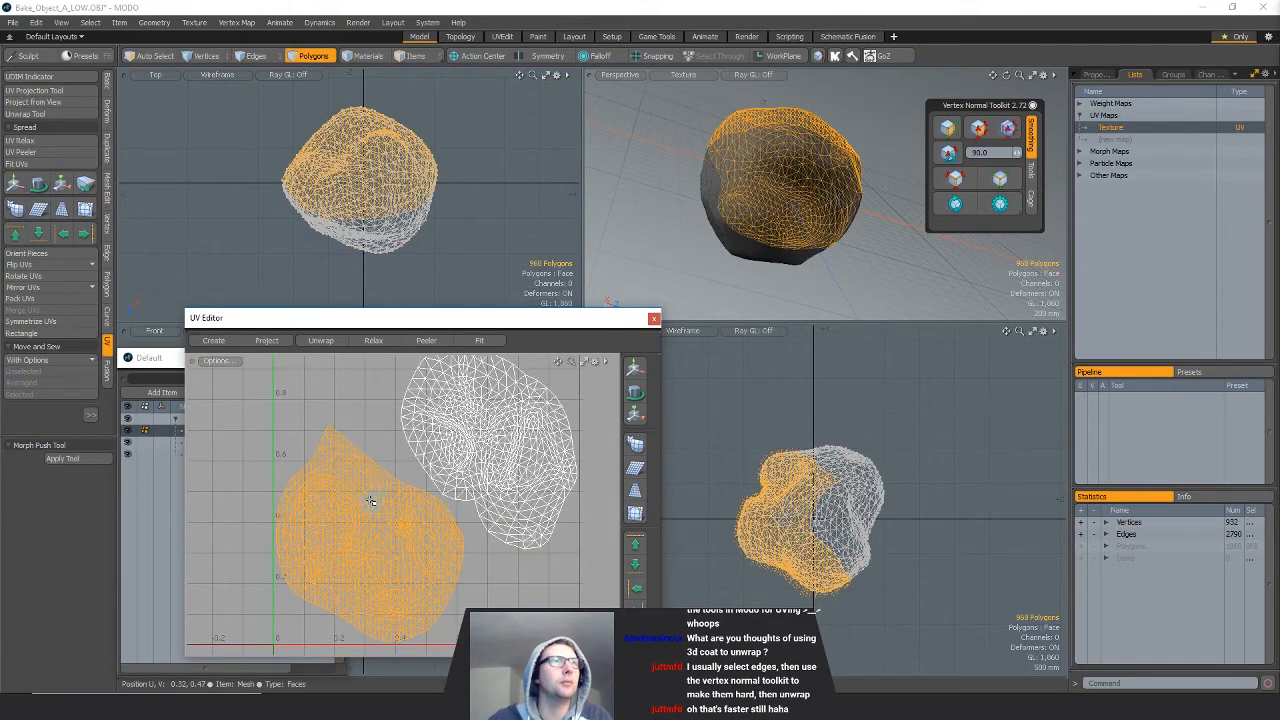
- Clear the UV selection and export the rock as Bake_Object_A_LOW_TRIS Wavefront OBJ
click(15, 183)
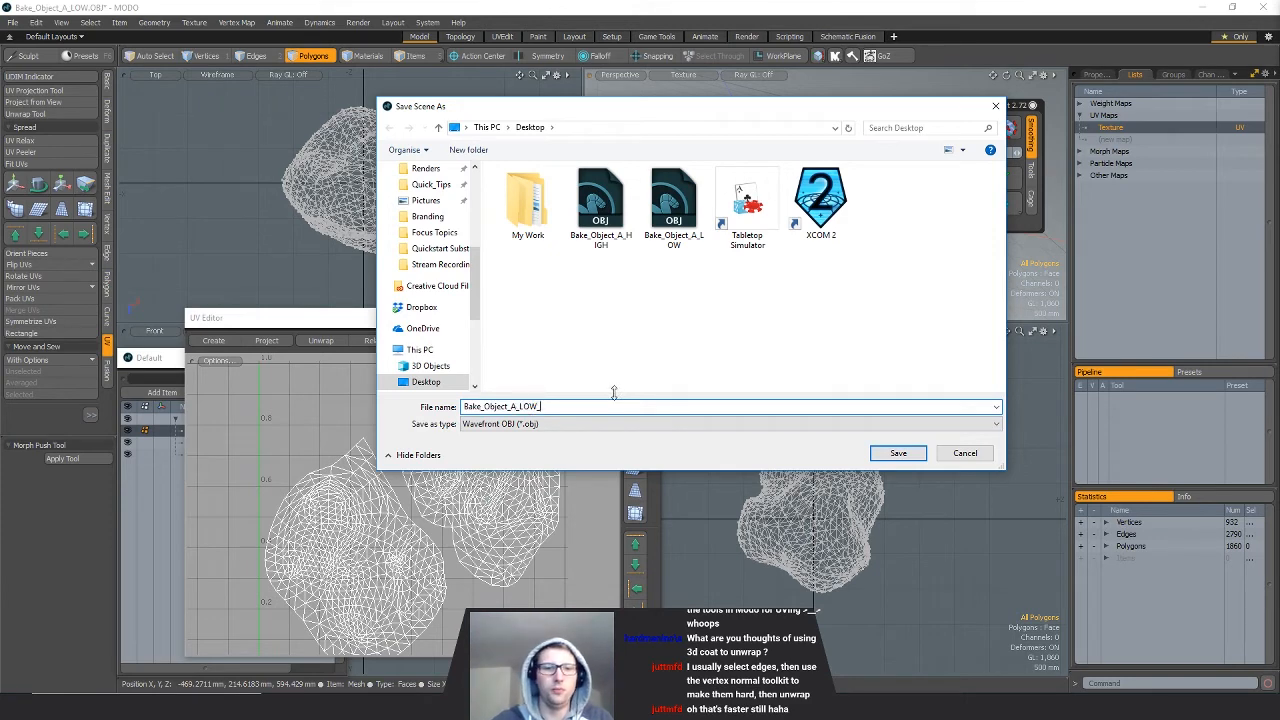
click(897, 453)
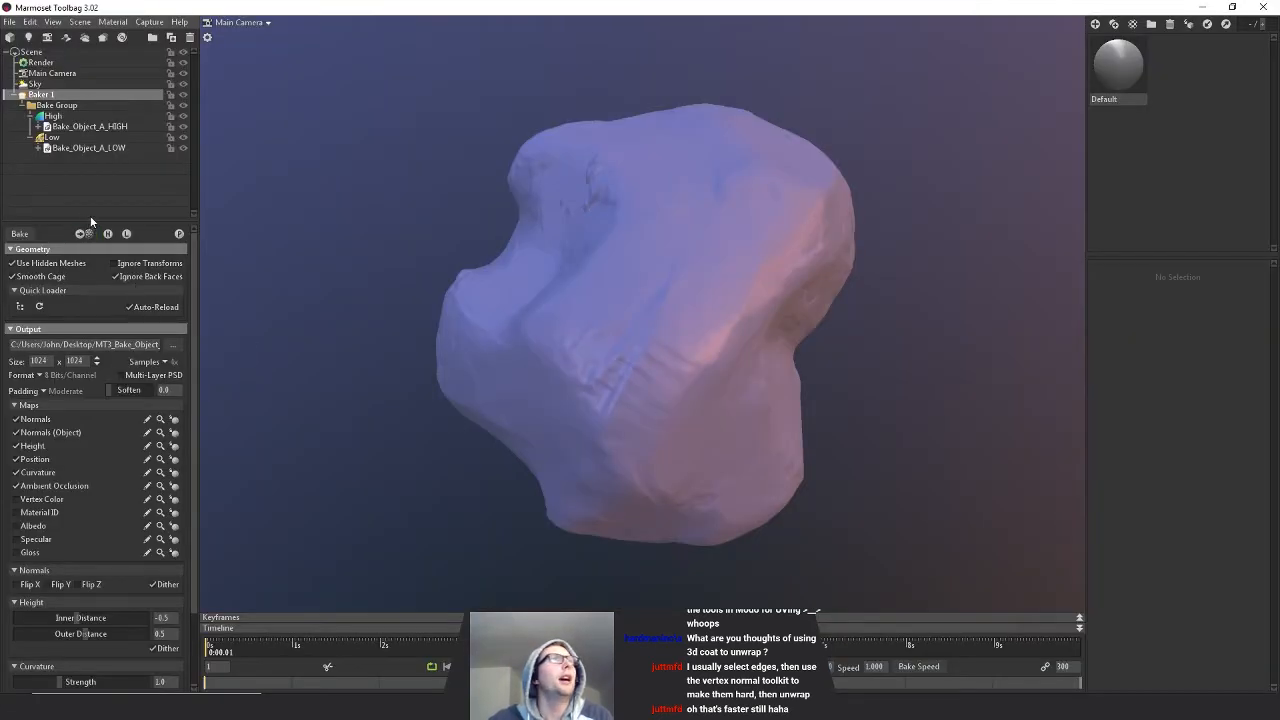
- Import Bake_Object_A_LOW_TRIS.obj and place it in the Bake Group's Low folder
click(89, 147)
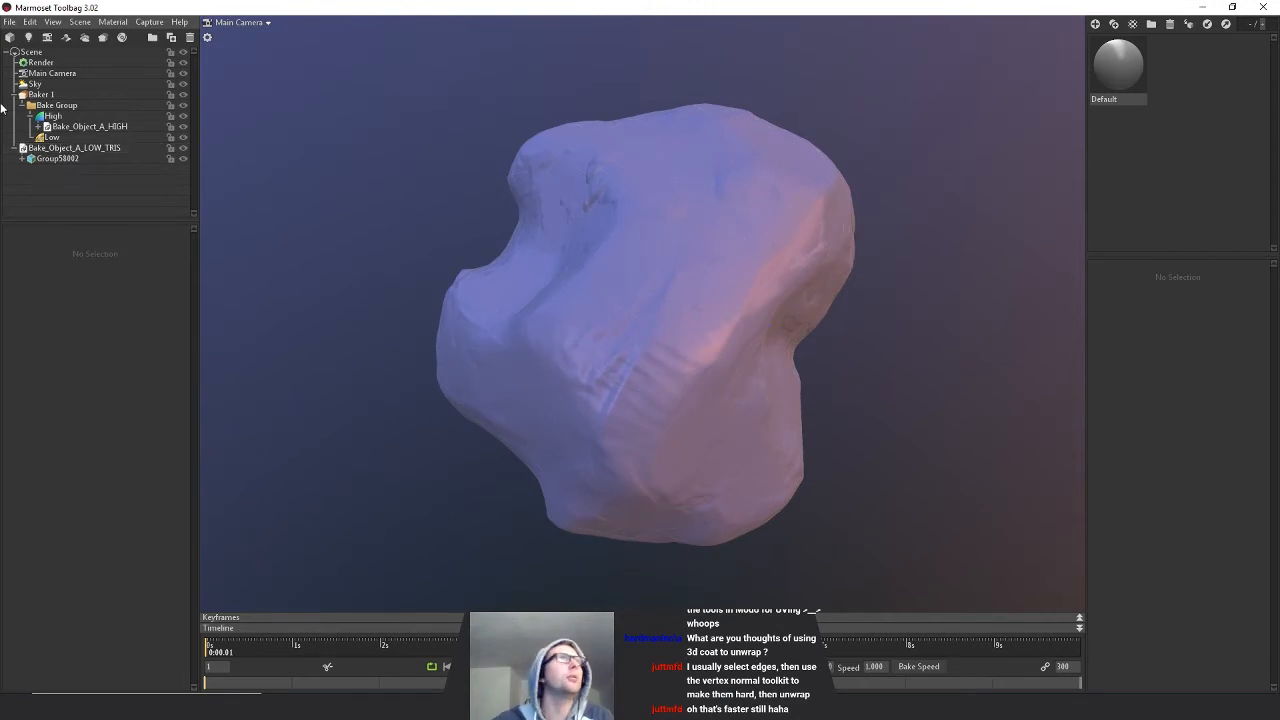
click(97, 147)
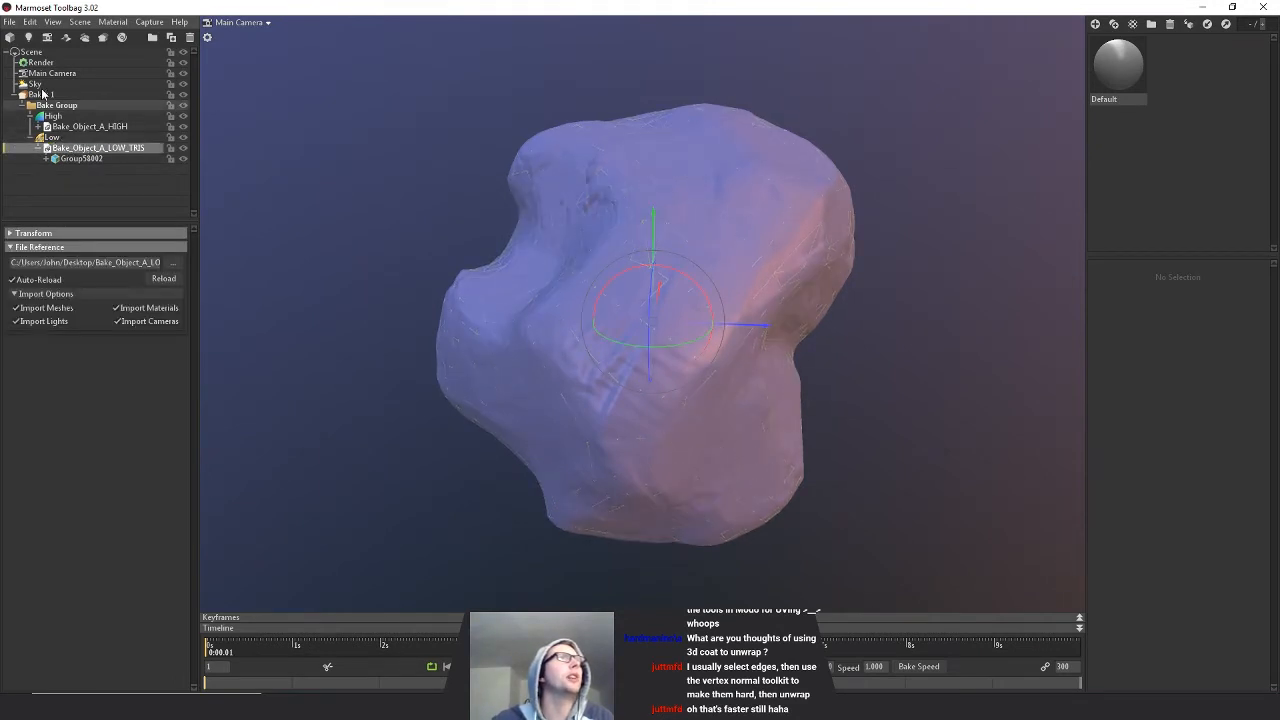
click(42, 94)
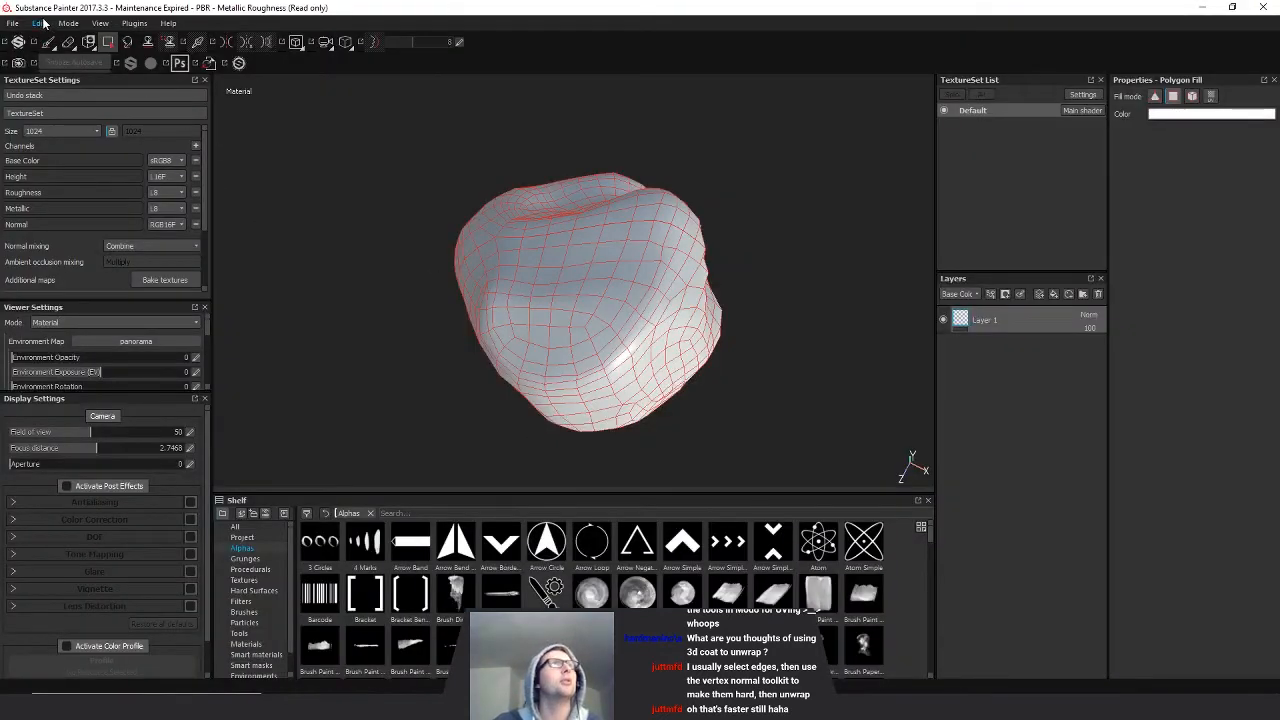
- Switch the project mesh to Bake_Object_A_LOW_TRIS.obj and orbit to view the new triangulation
click(38, 22)
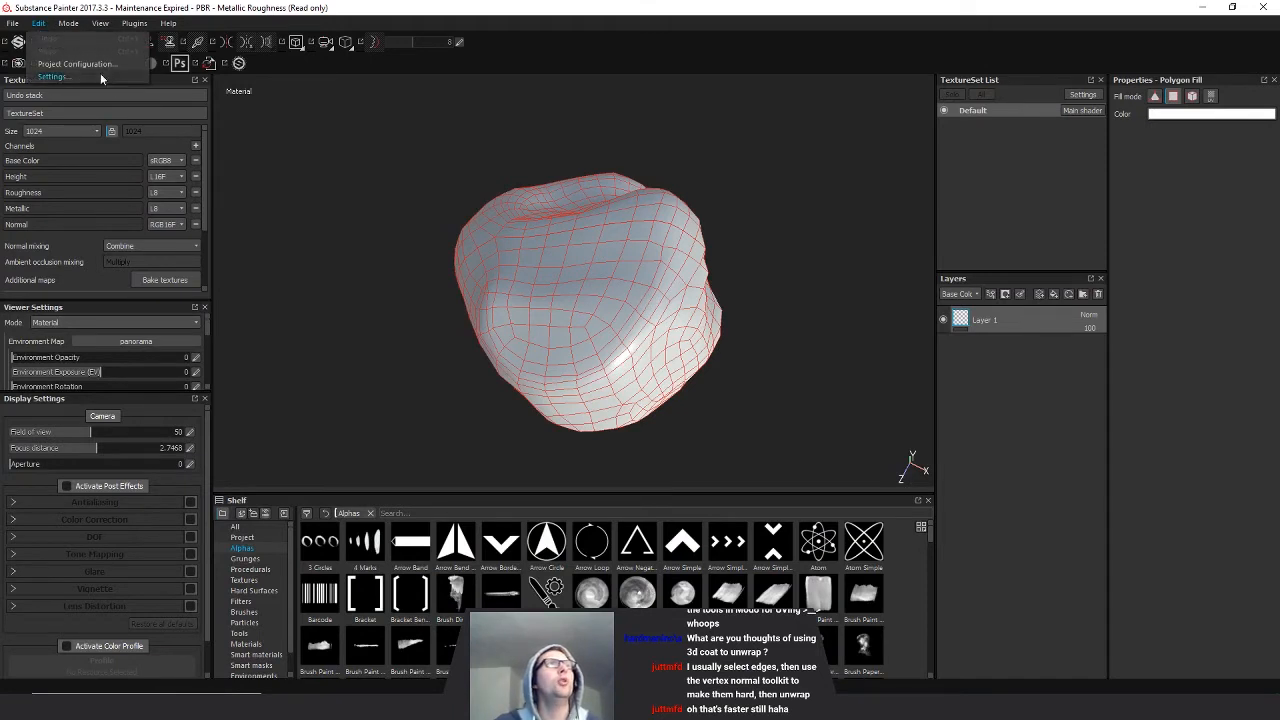
mouse_move(75, 64)
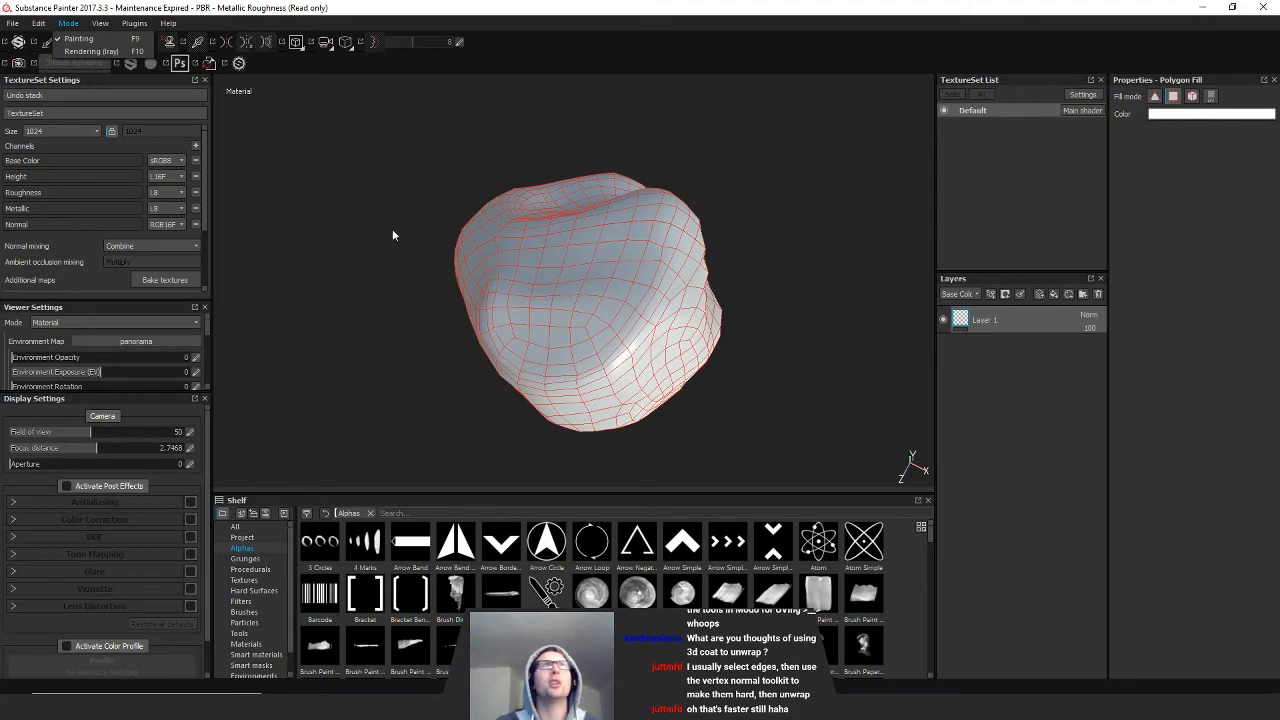
click(38, 23)
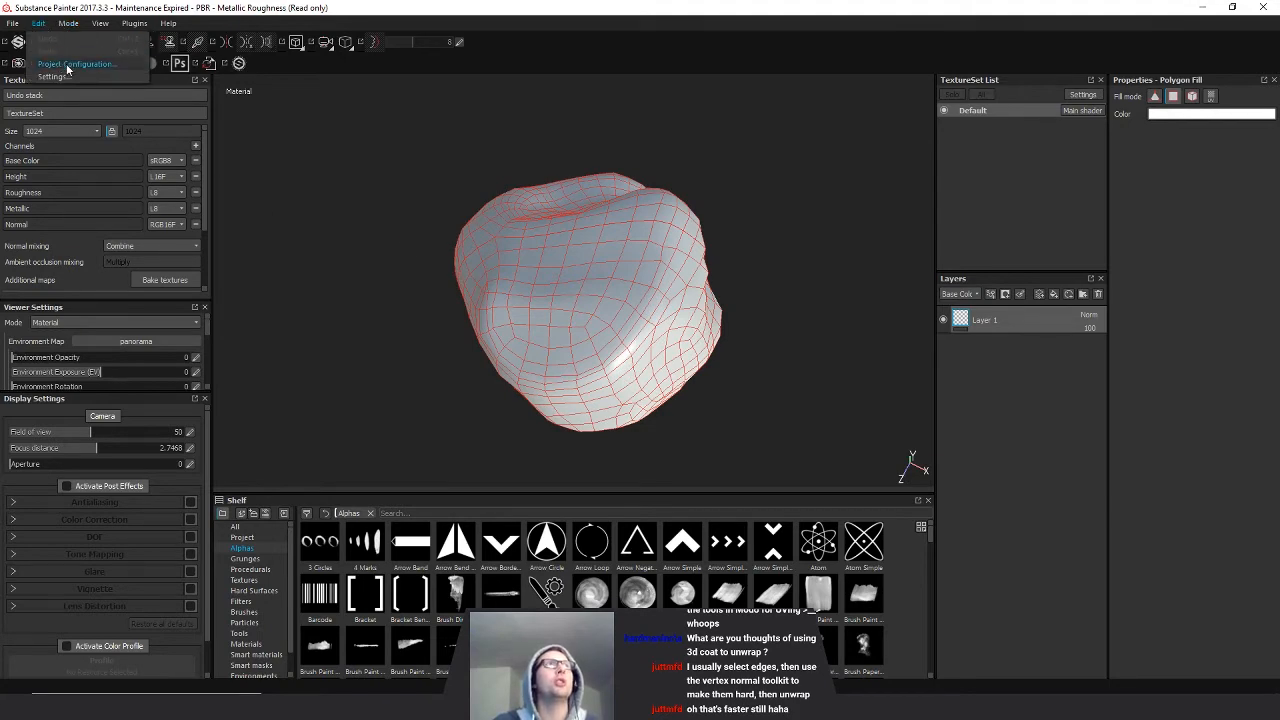
click(92, 64)
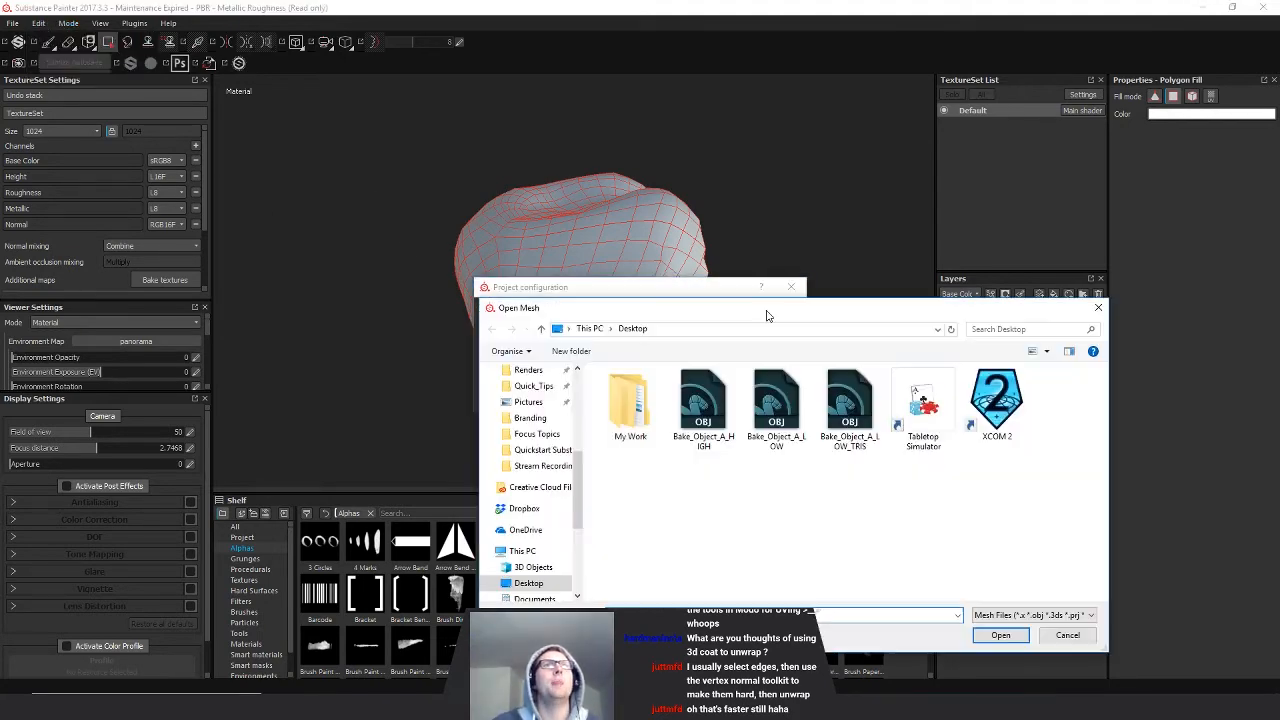
click(1000, 635)
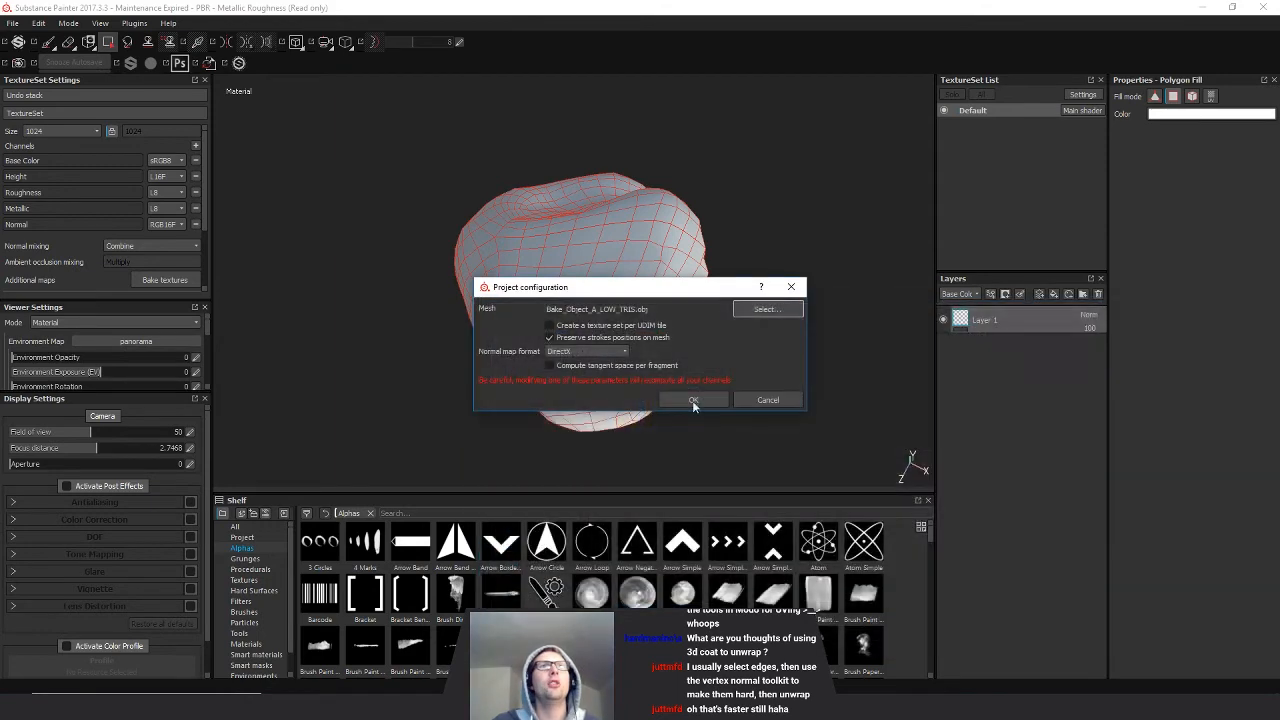
click(693, 399)
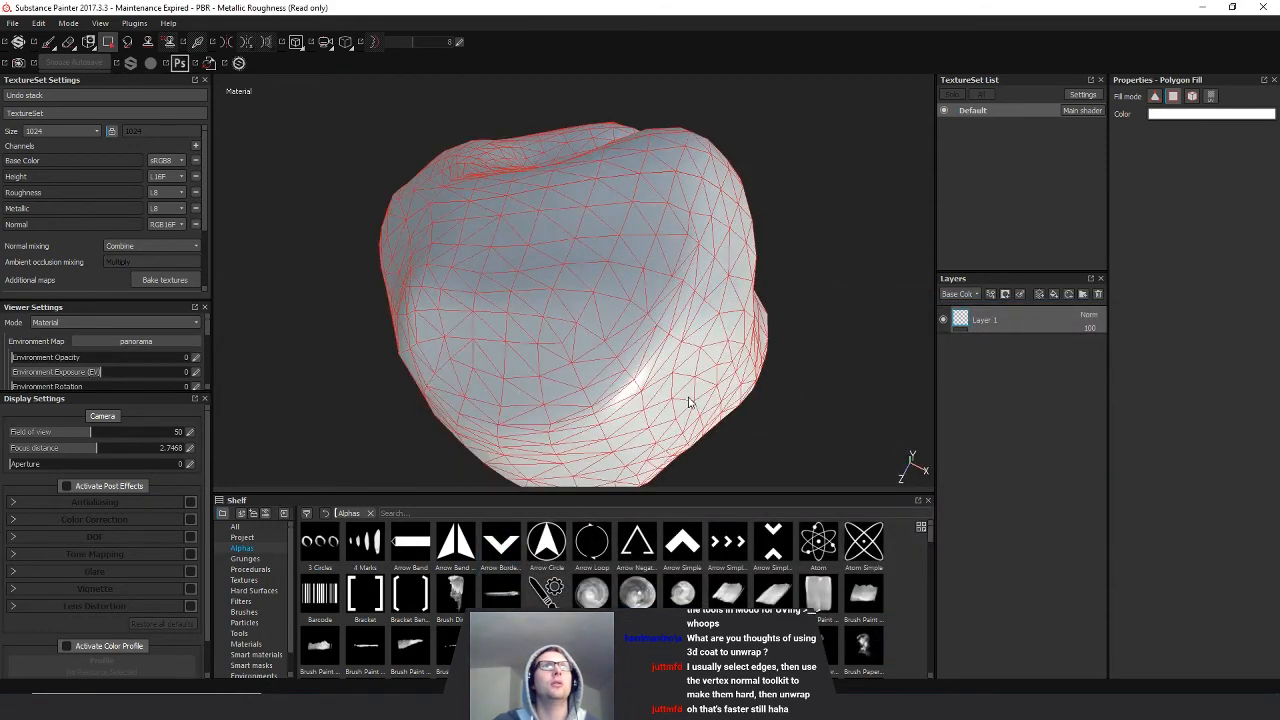
drag(688, 400, 793, 393)
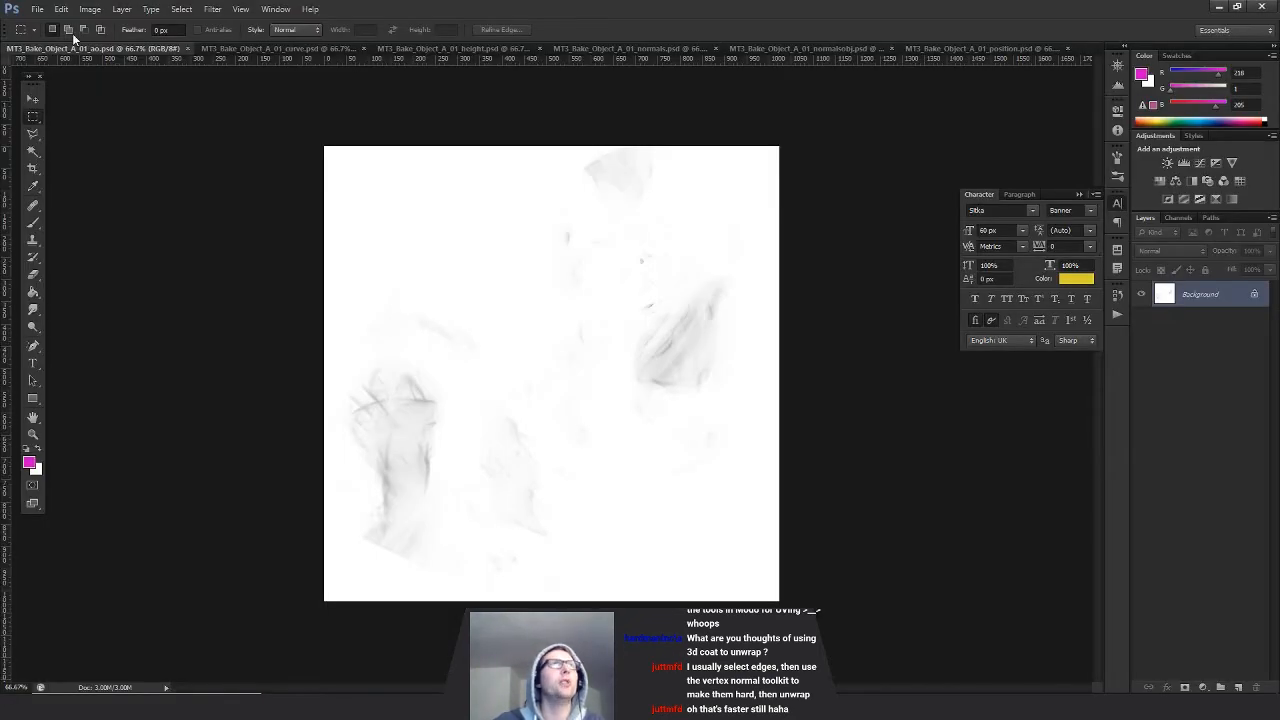
- Close all old bake maps and open the rebaked MT3 .psd files
click(37, 9)
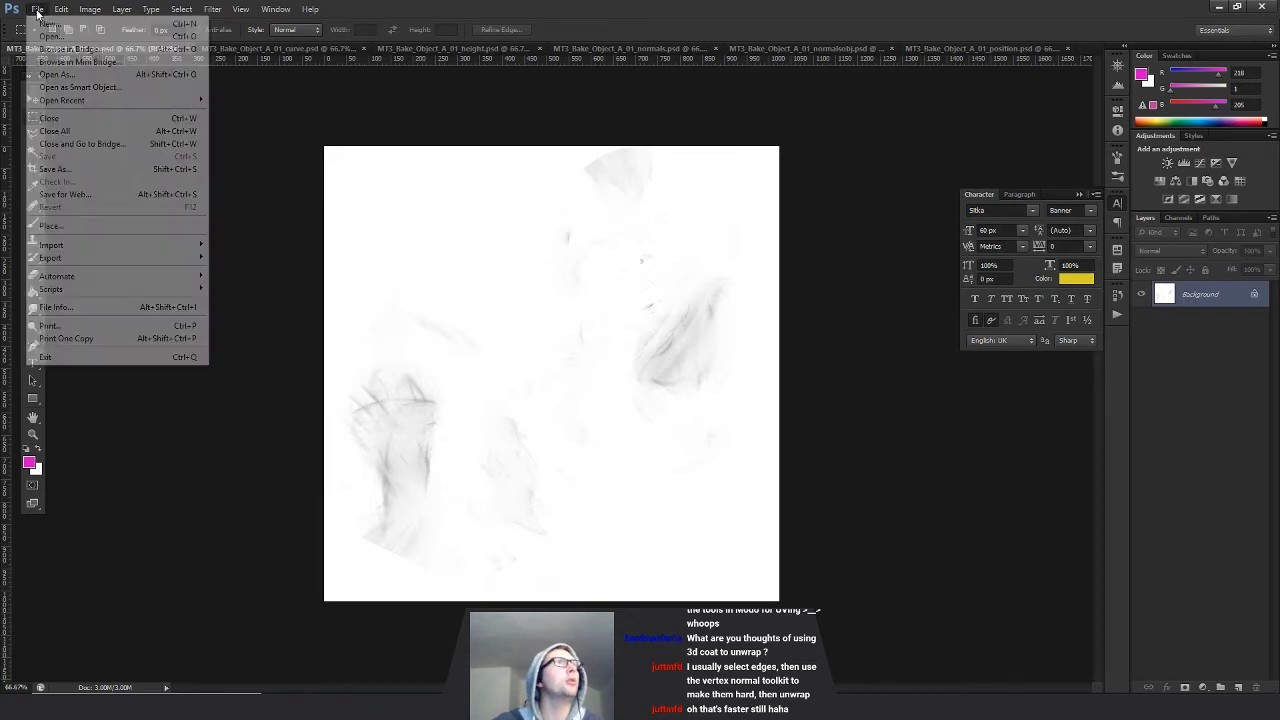
click(438, 290)
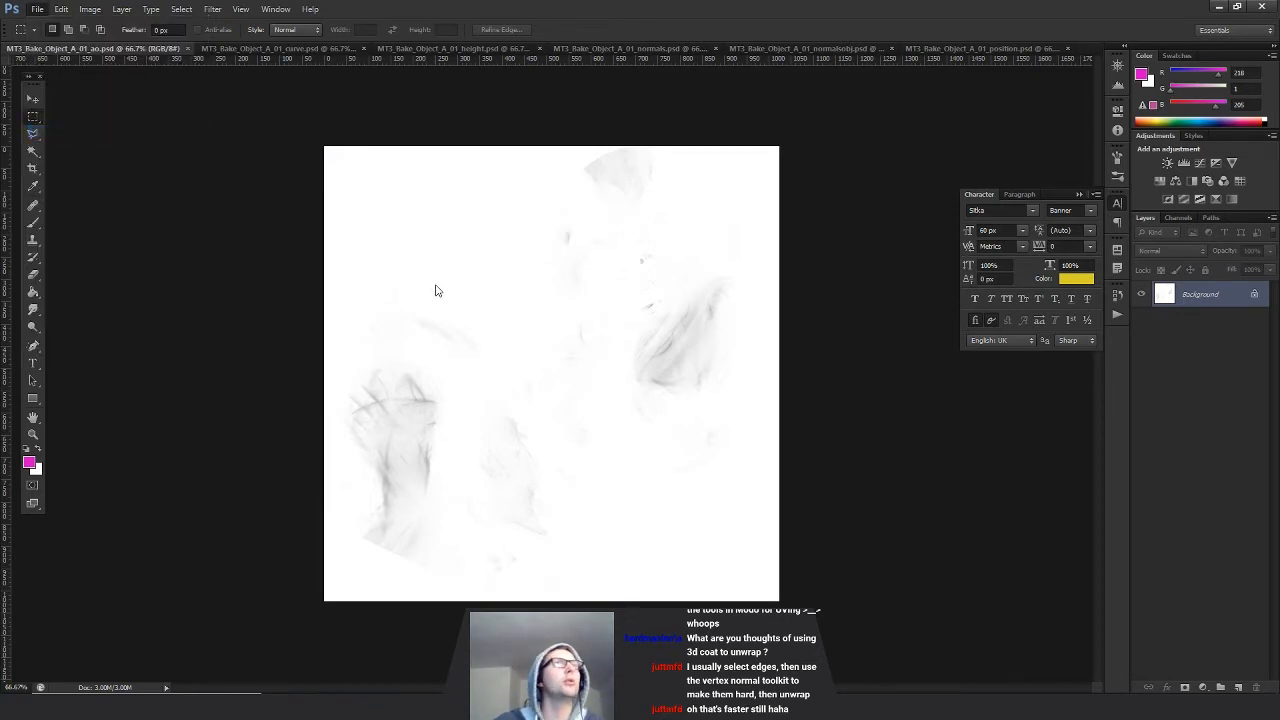
click(38, 9)
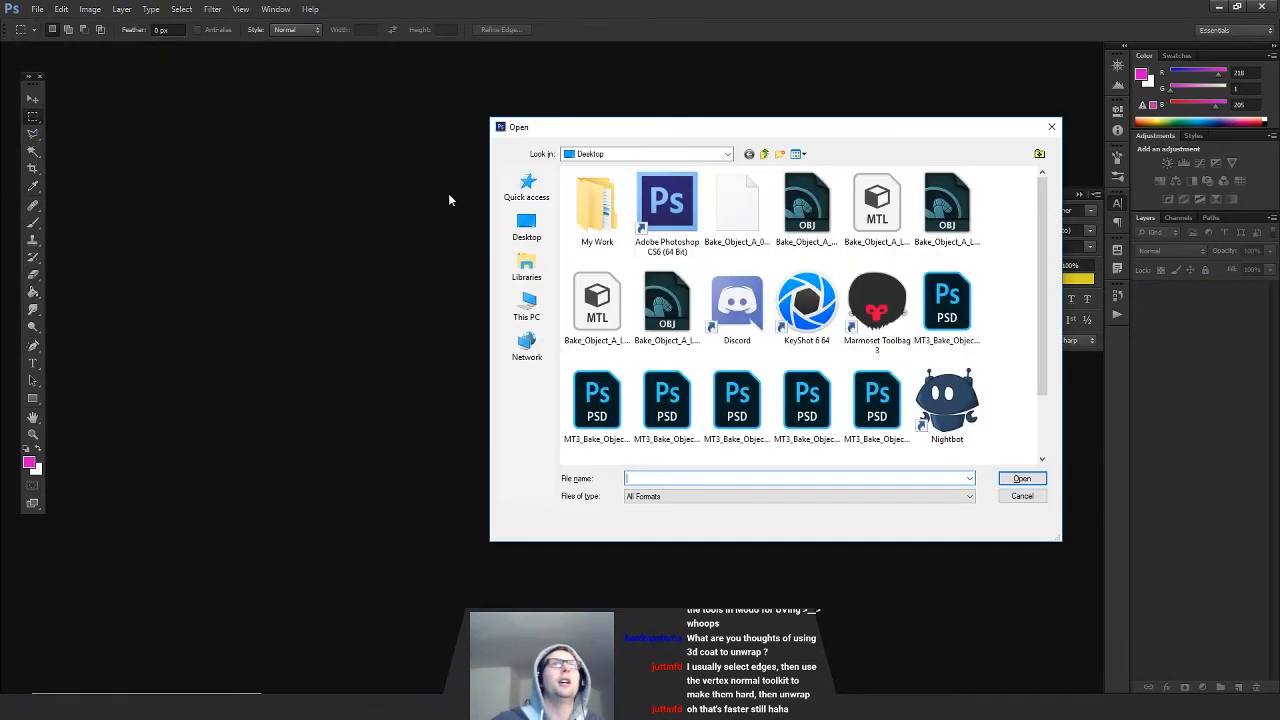
click(1022, 478)
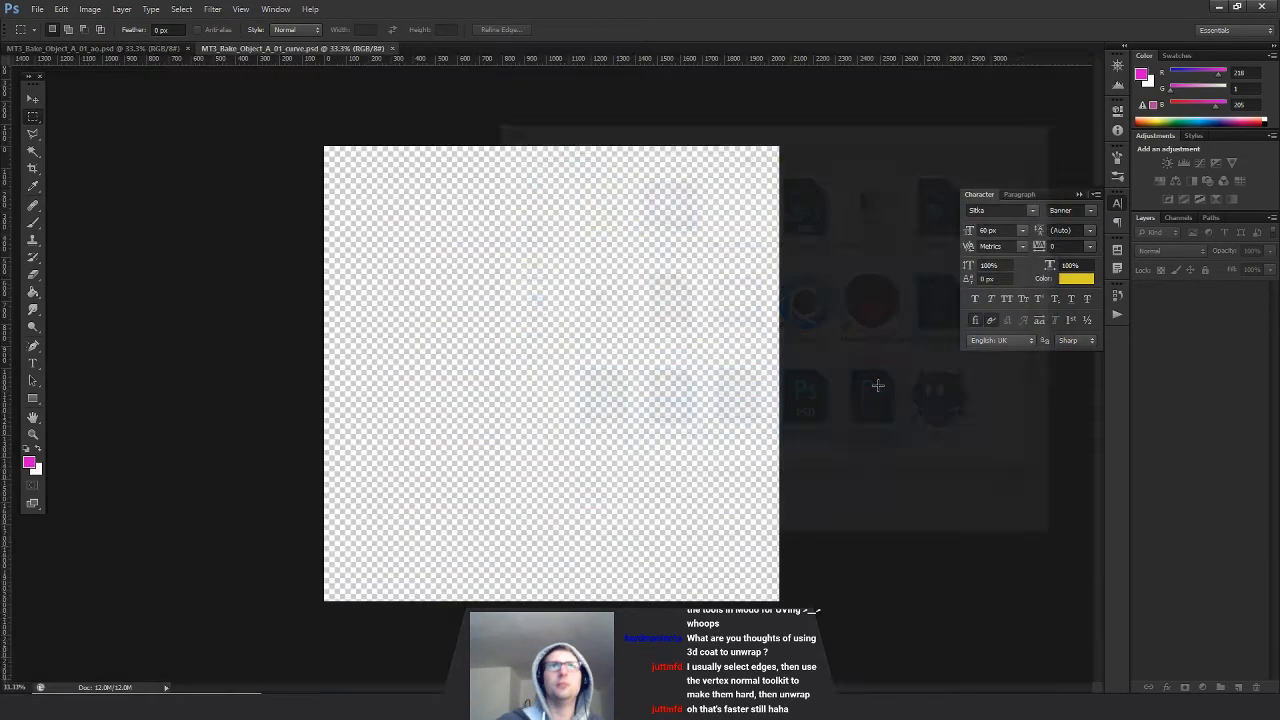
- Review the rebaked position, curvature and ambient occlusion maps, then return to Painter
click(930, 48)
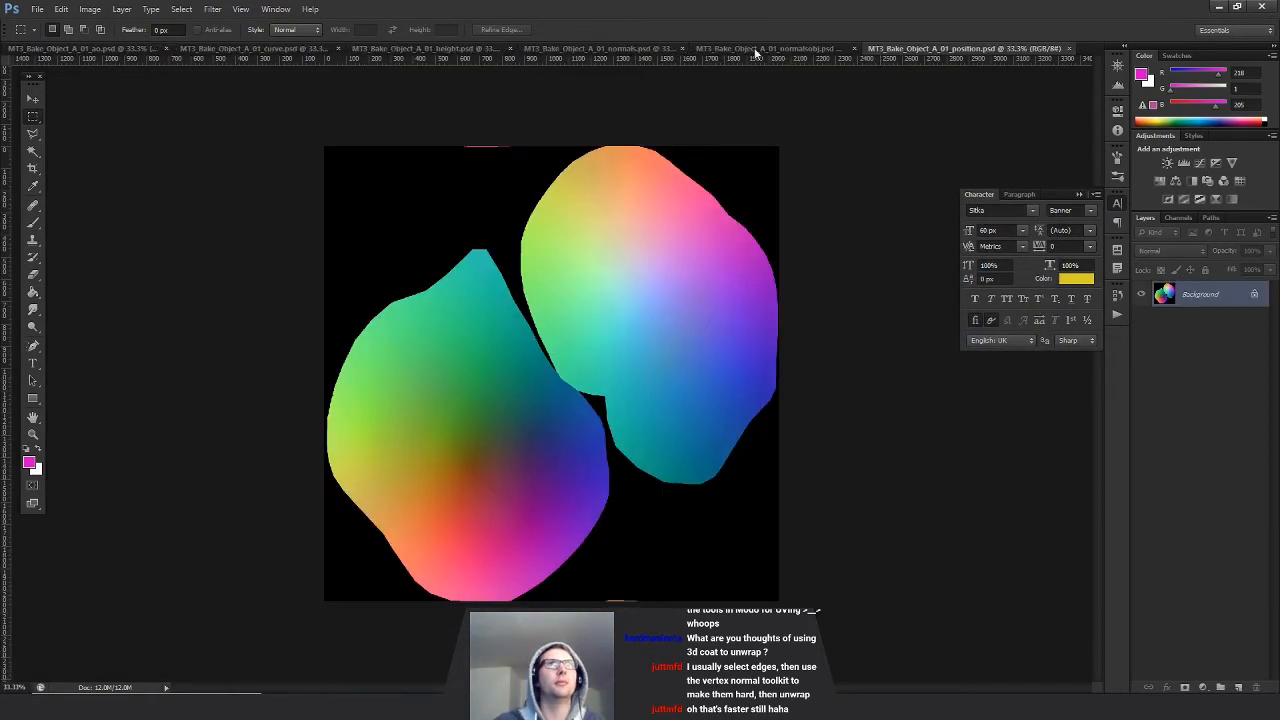
click(610, 48)
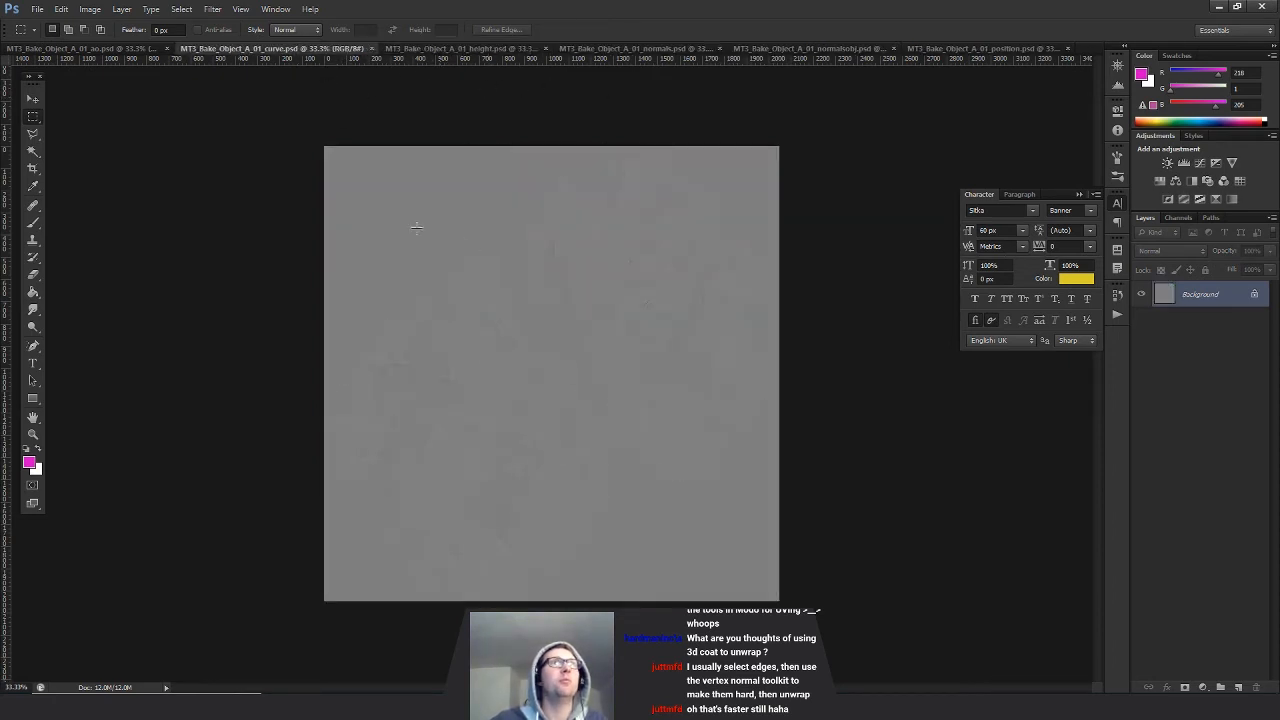
click(75, 48)
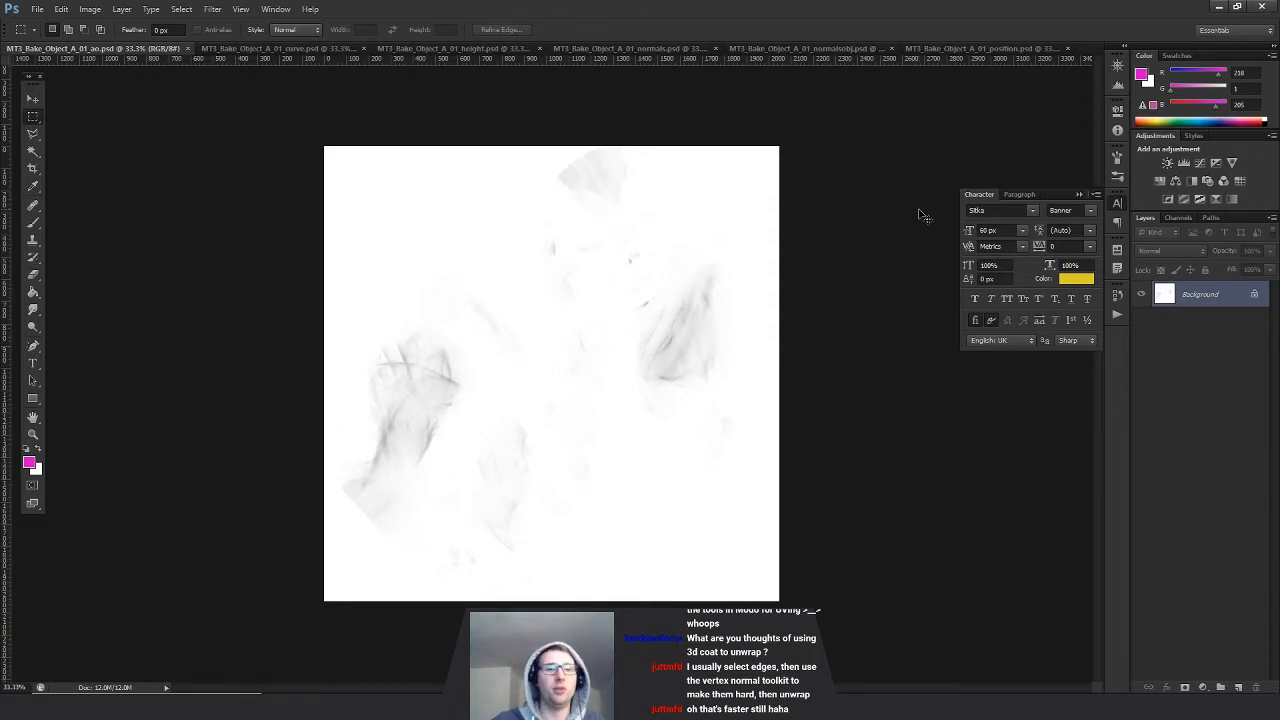
click(45, 9)
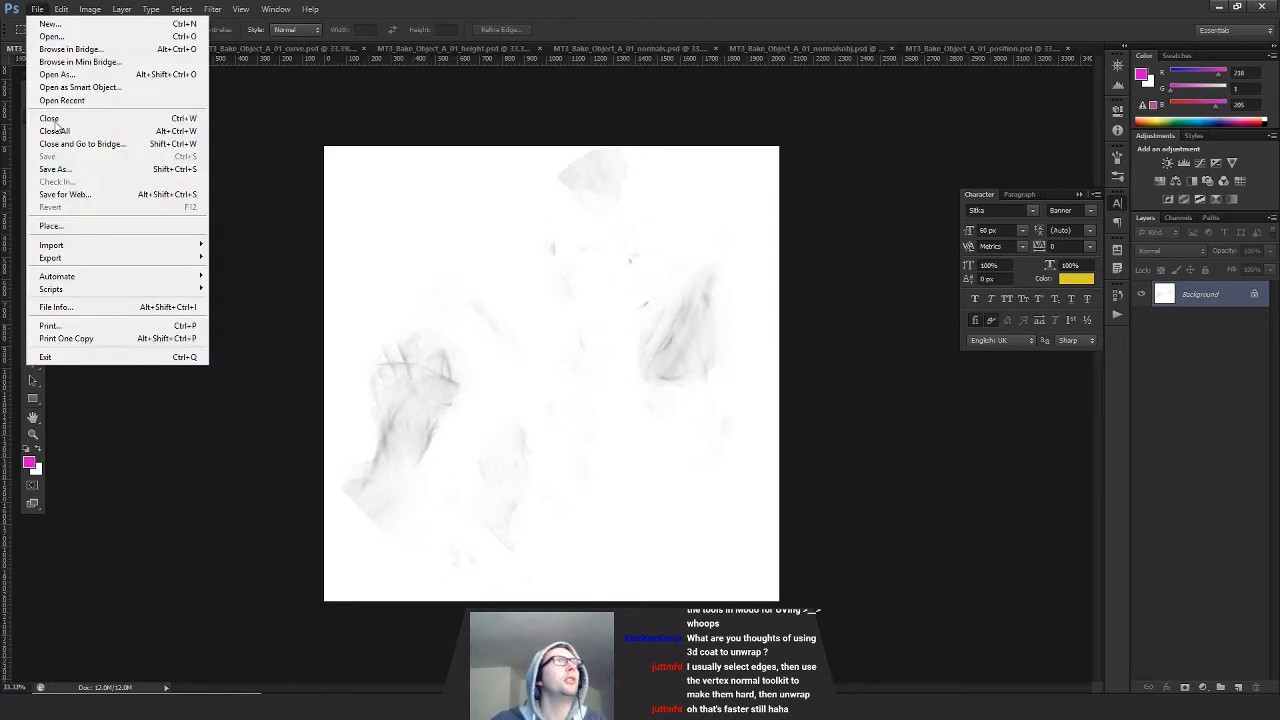
key(Alt+Tab)
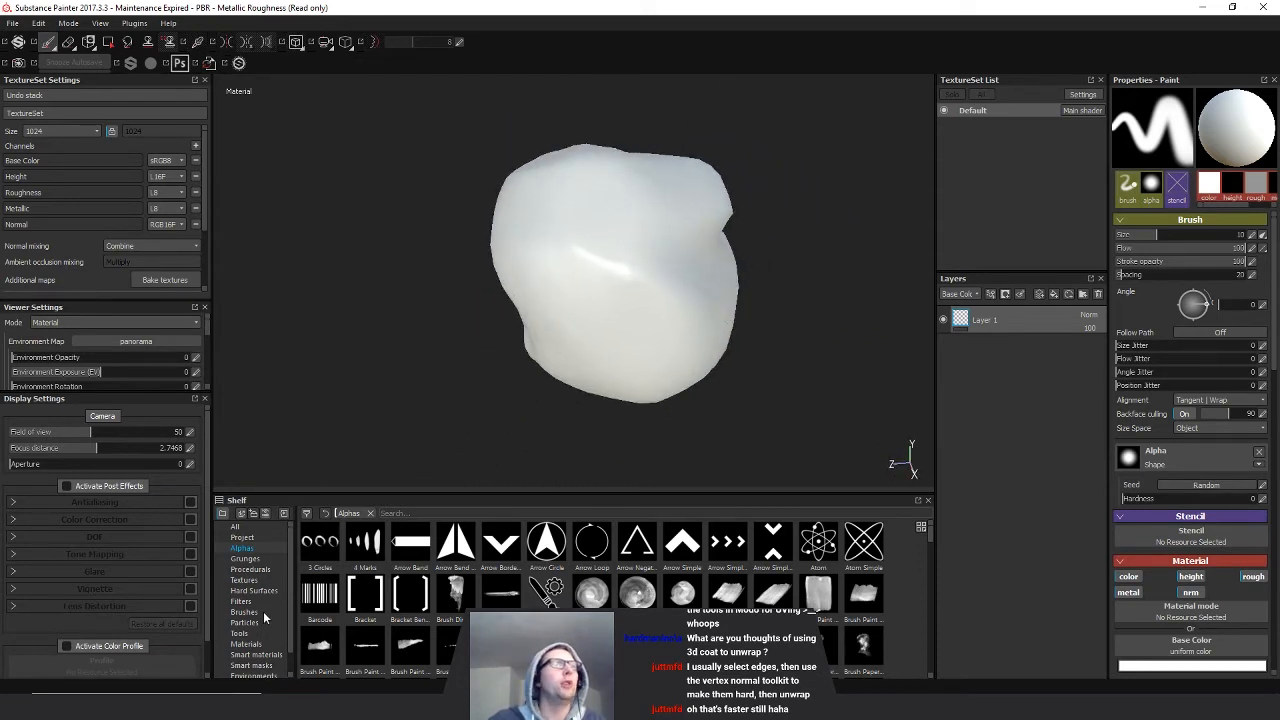
- Import the six MT3_Bake_Object_A_01 PSDs as the rock's additional maps and inspect the result
click(243, 580)
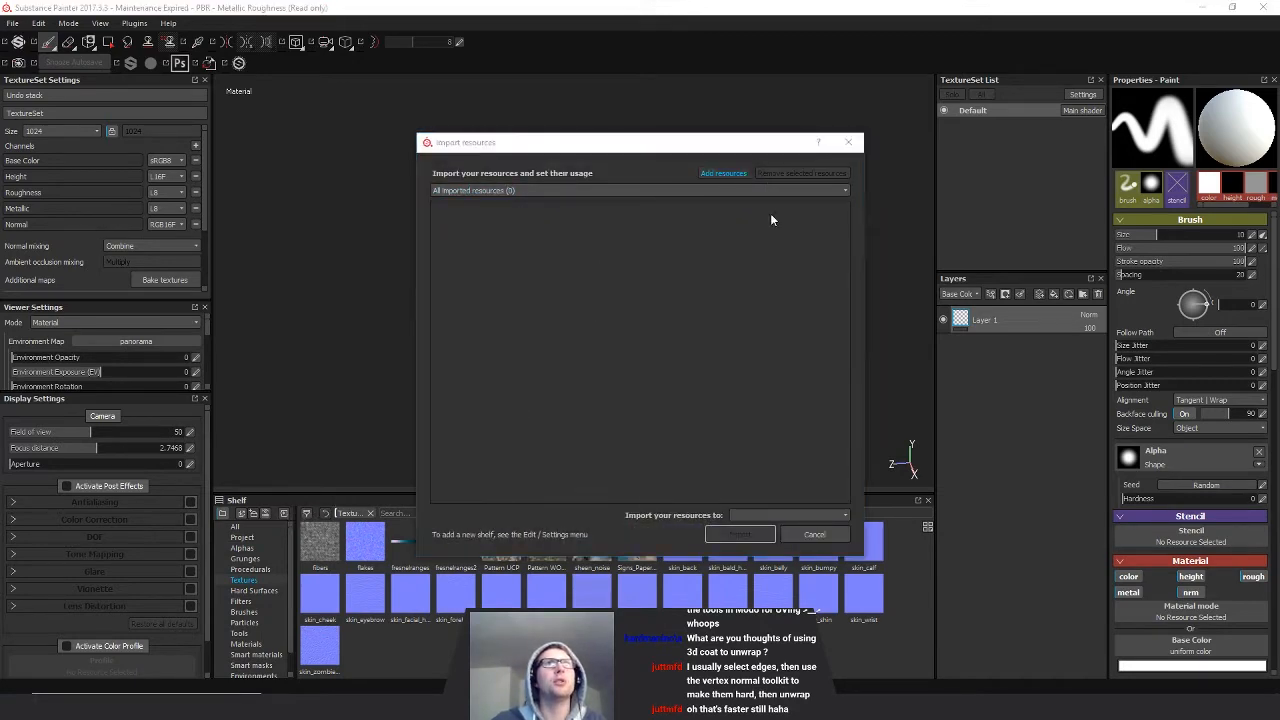
click(723, 173)
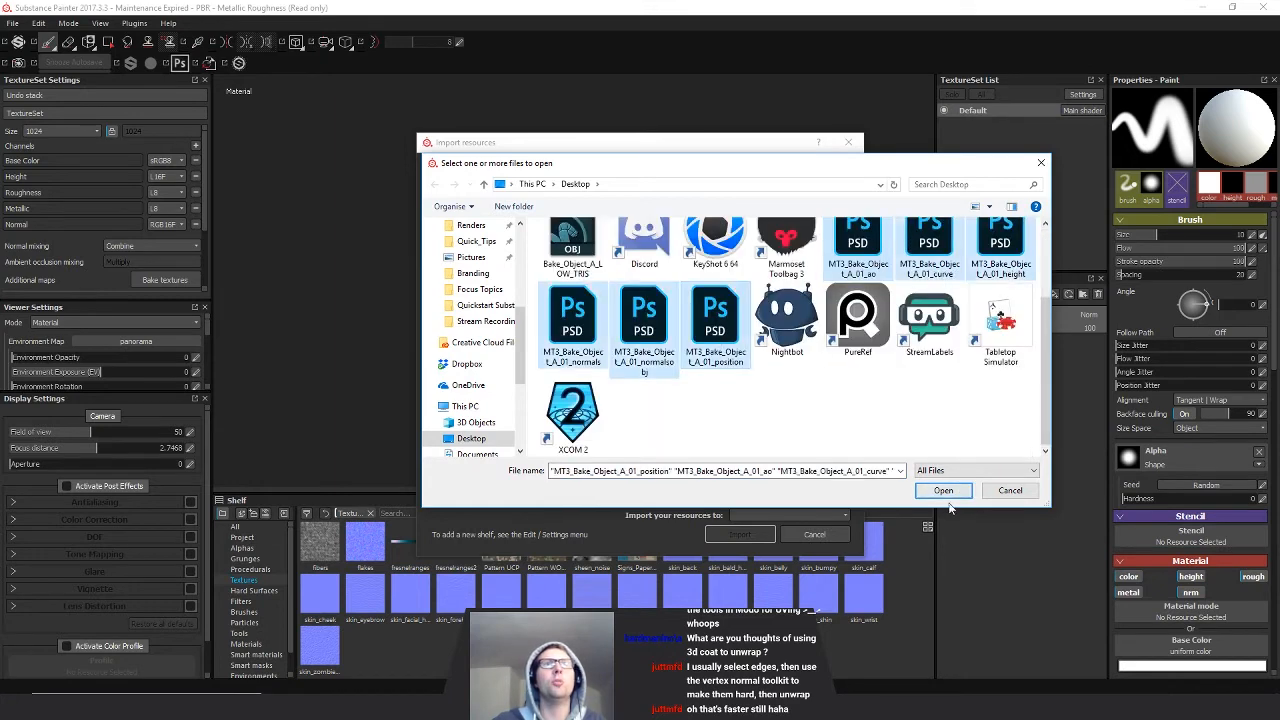
click(943, 490)
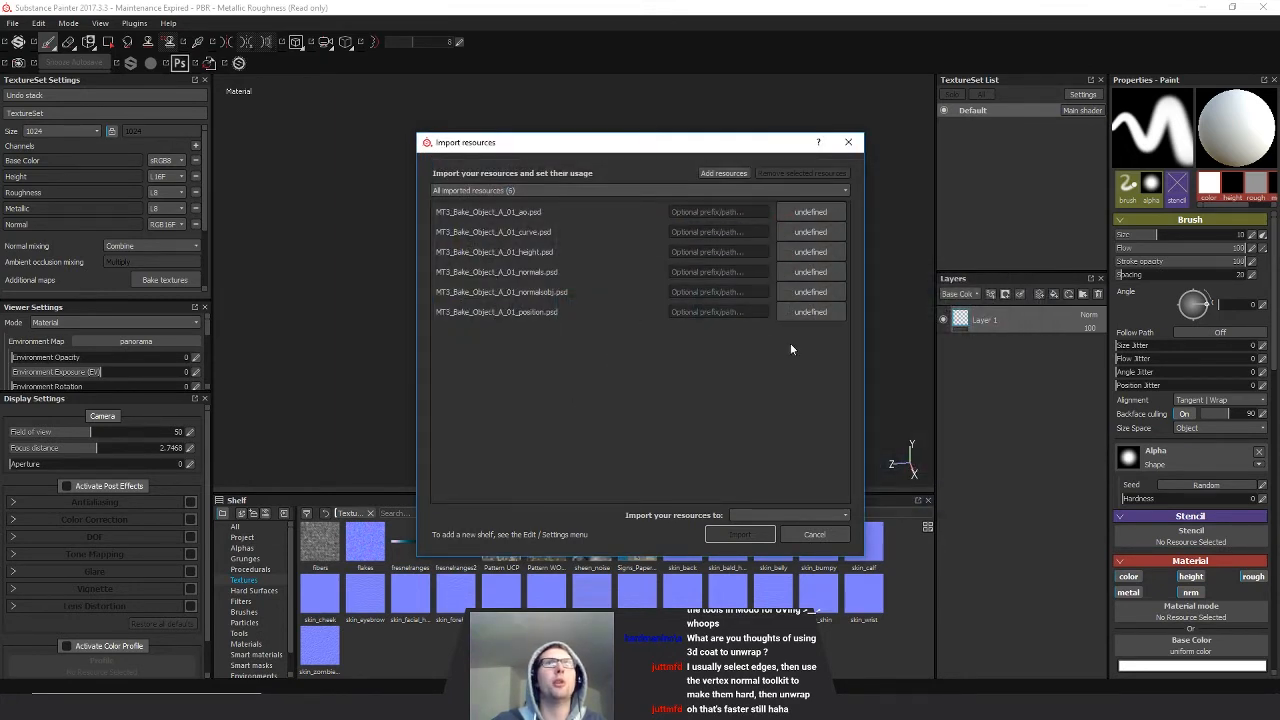
click(810, 211)
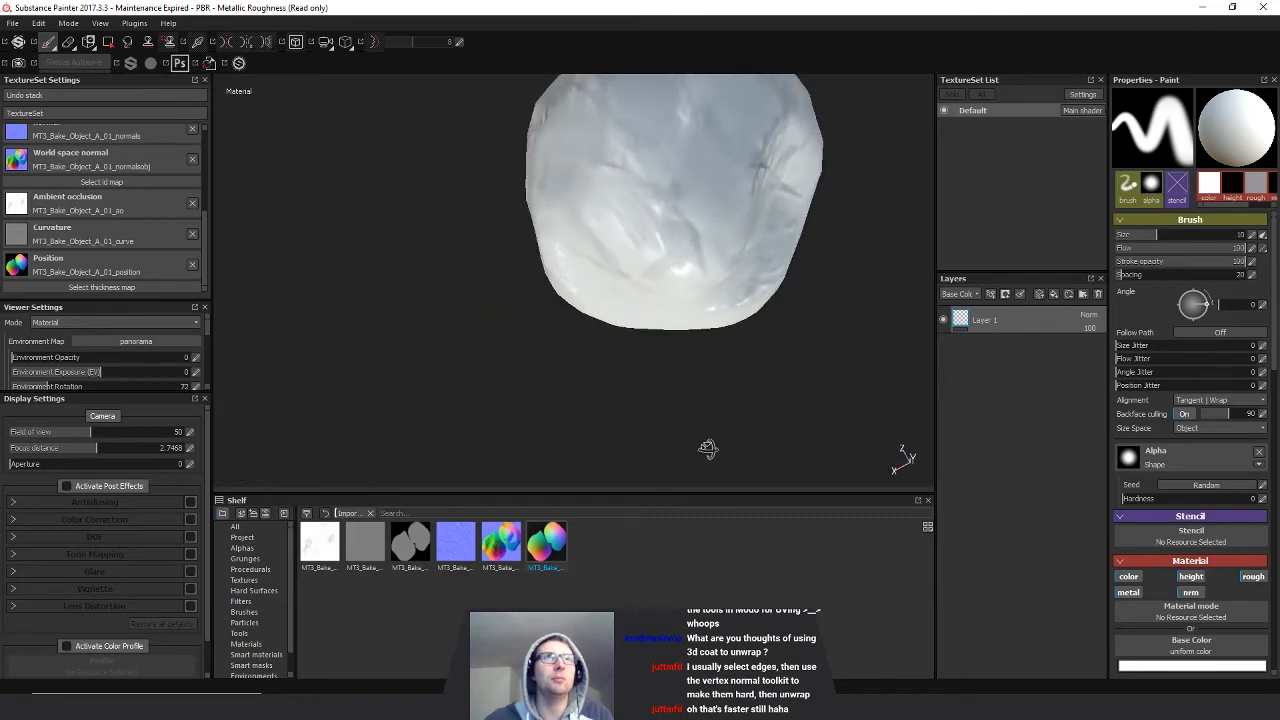
drag(708, 448, 679, 271)
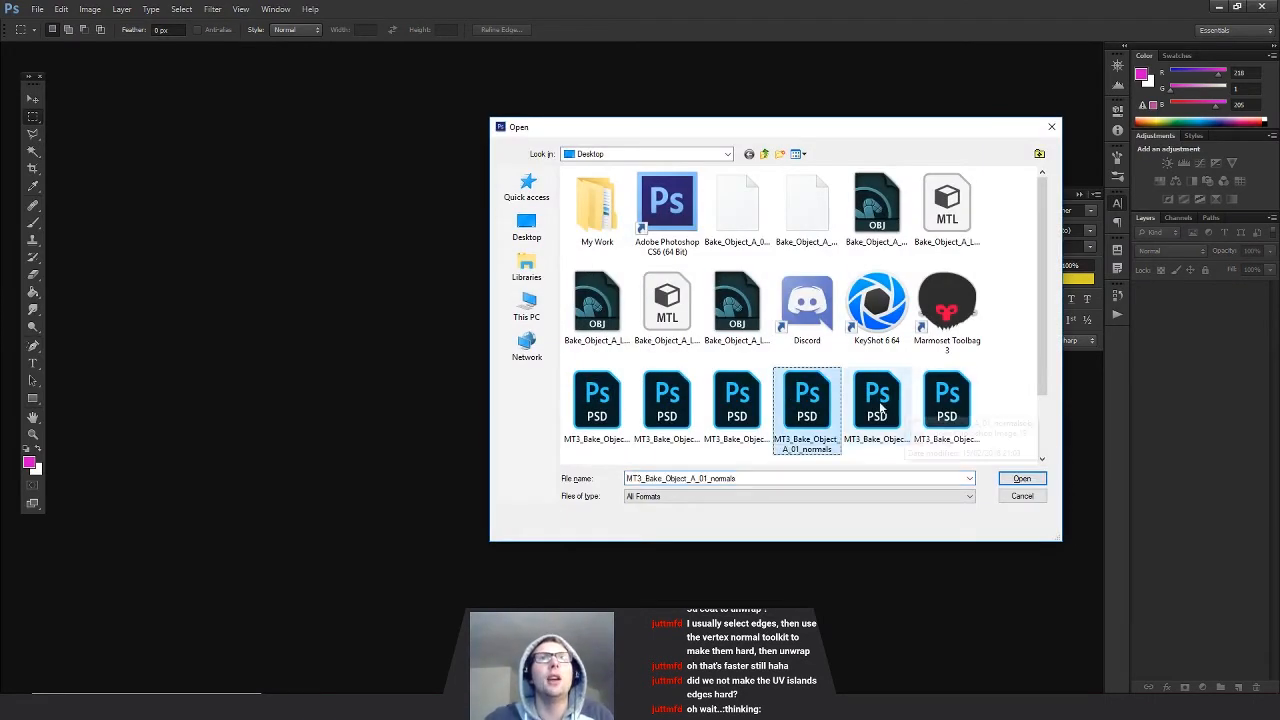
- Open MT3_Bake_Object_A_01_normalsobj.psd in Photoshop
click(1021, 478)
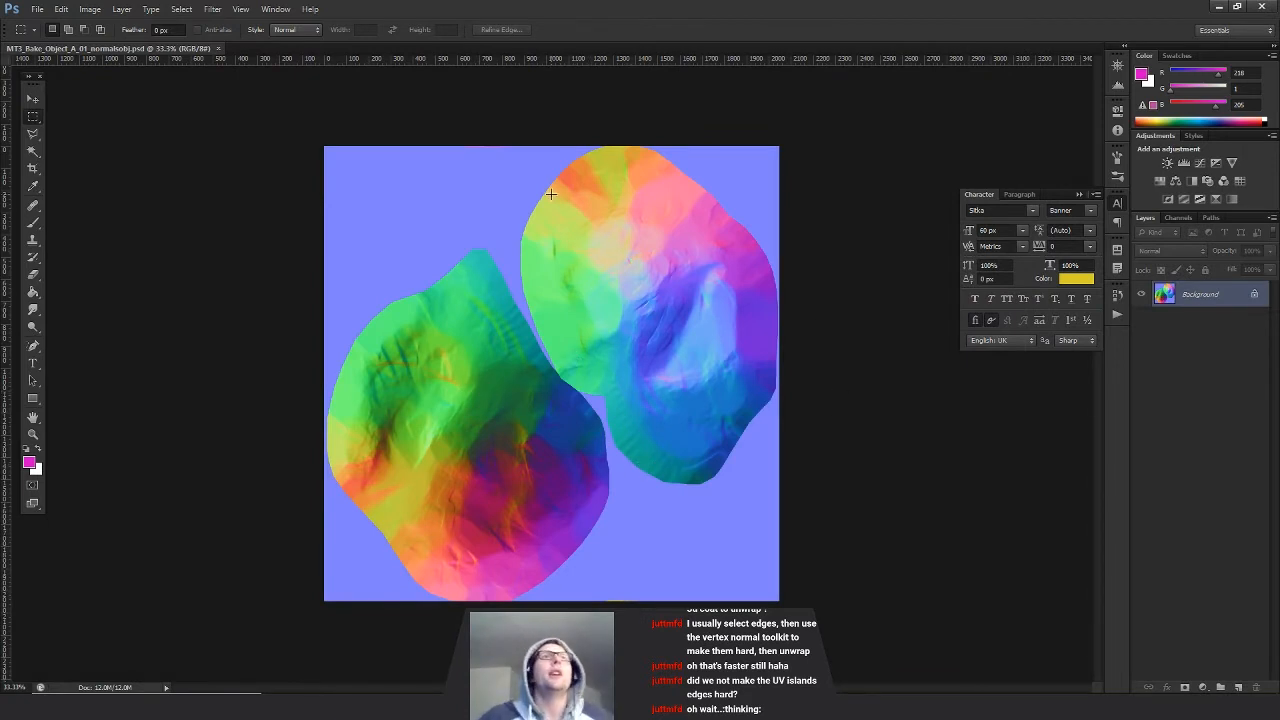
mouse_move(508, 303)
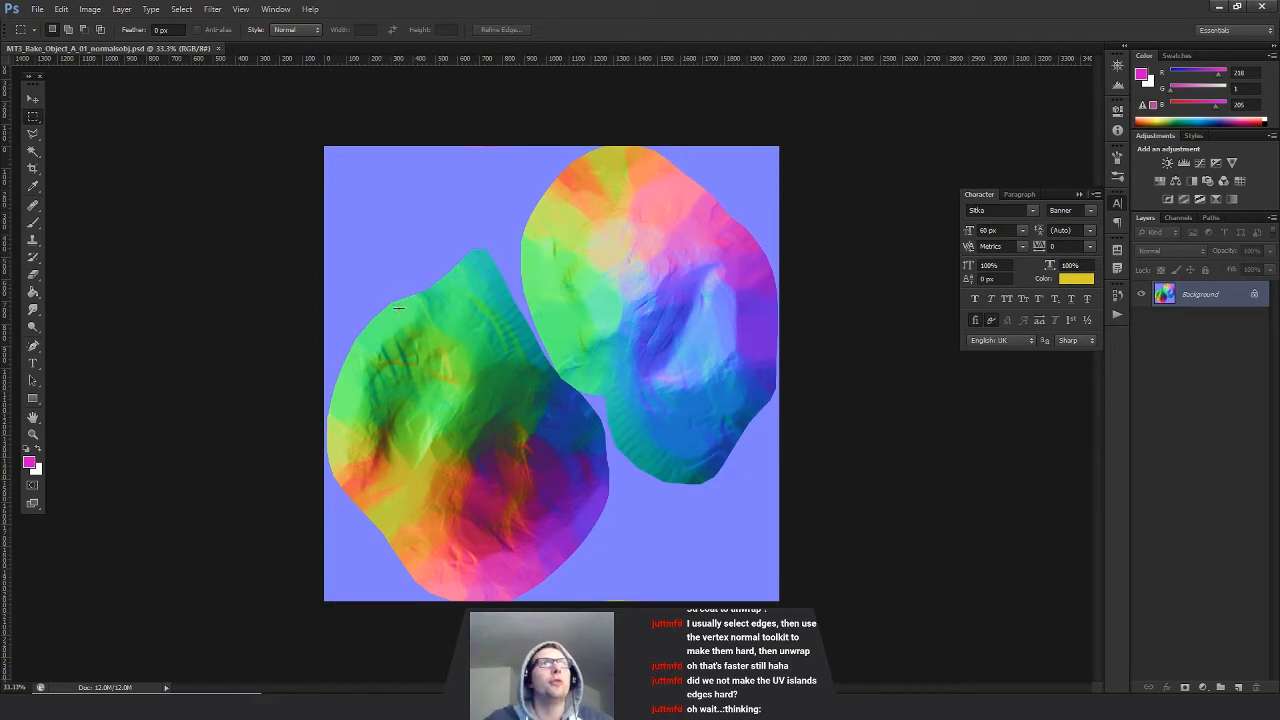
mouse_move(438, 190)
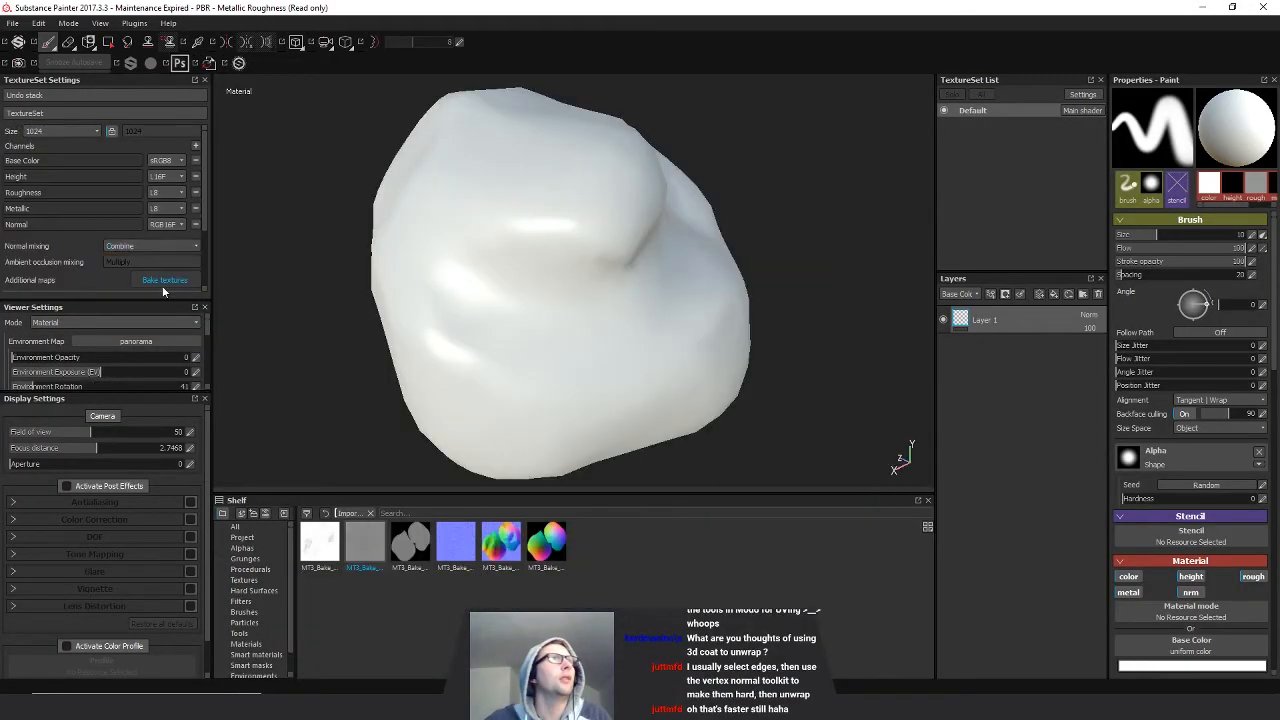
- Bake Painter's default rock maps at 2048 from the high-poly mesh, frontal 0.135, rear 0.045
click(164, 279)
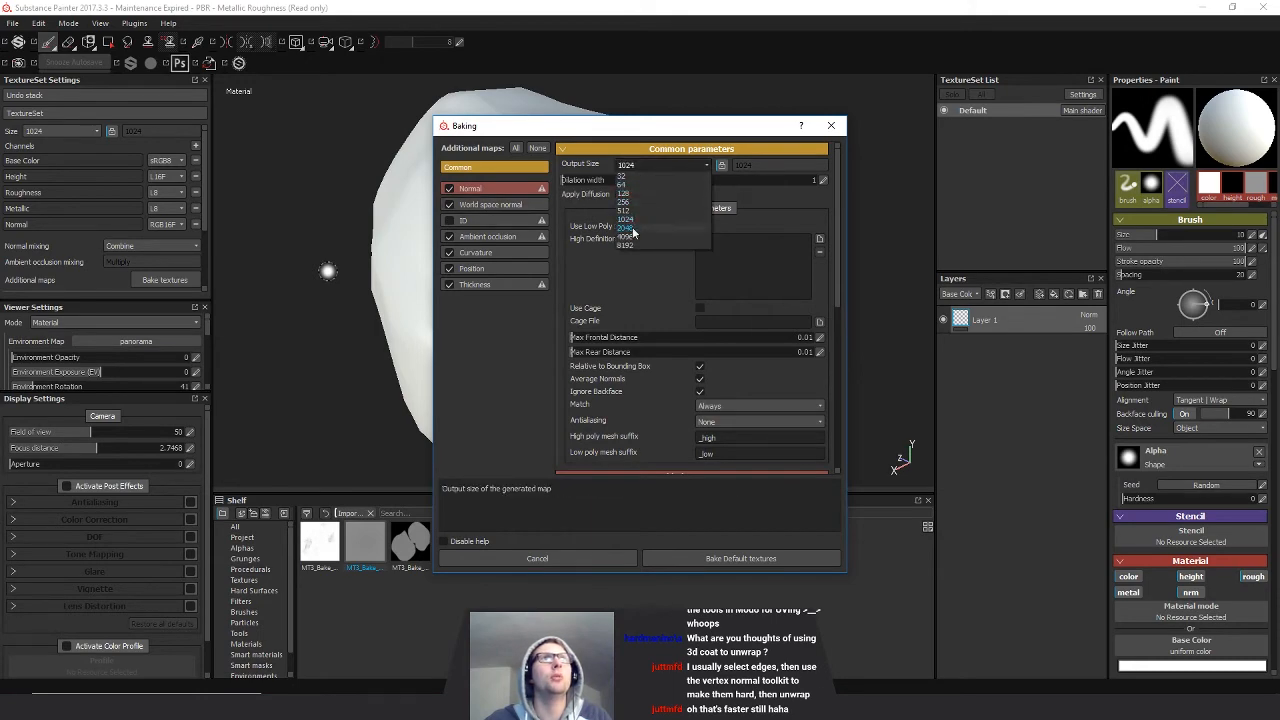
click(627, 228)
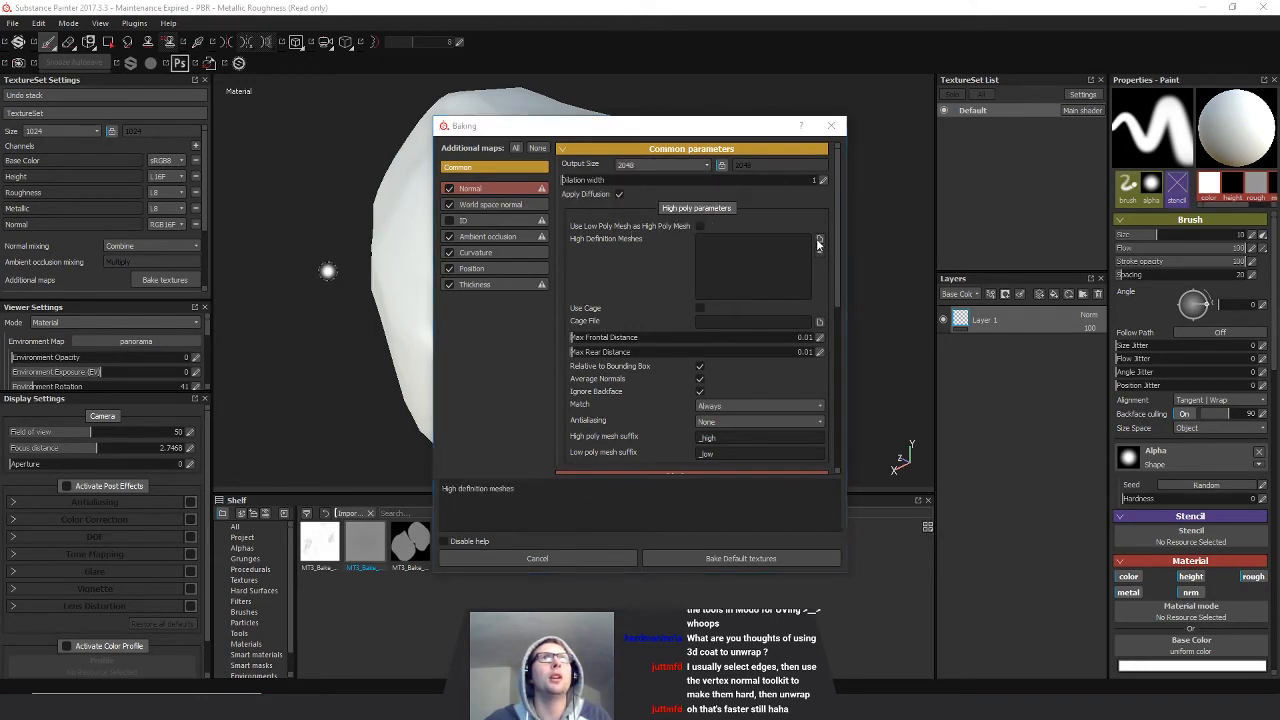
click(818, 239)
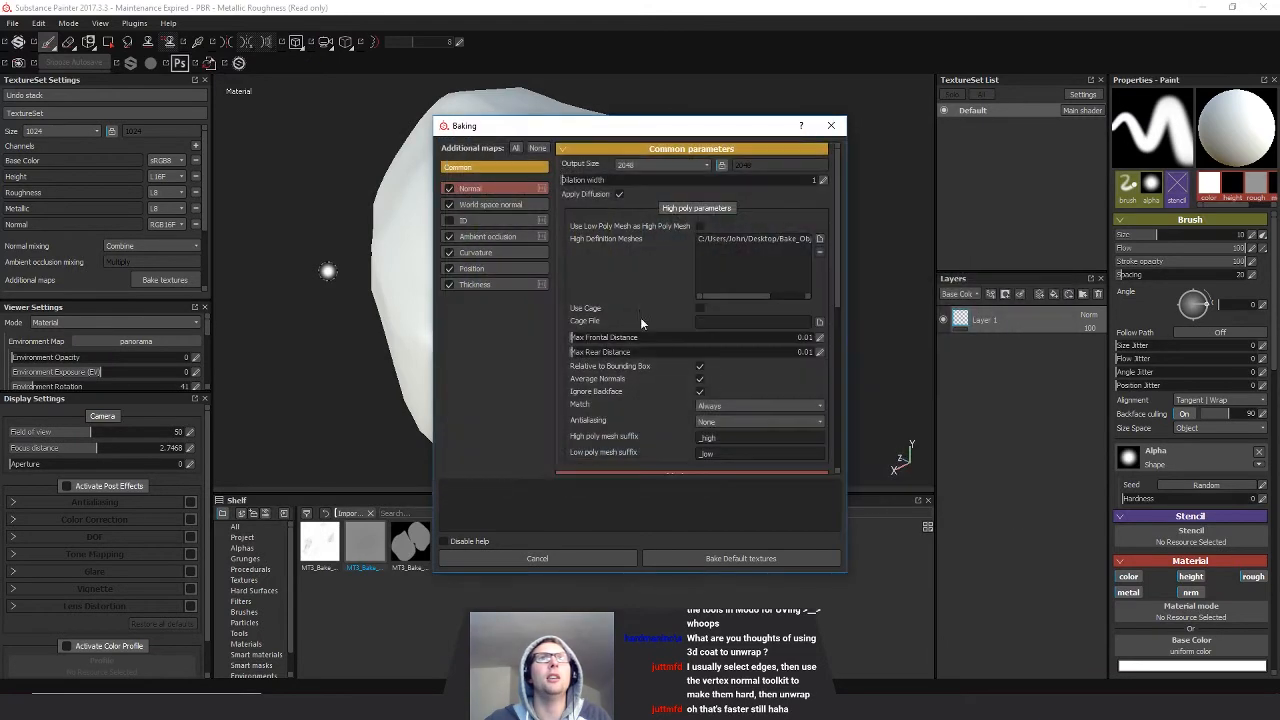
mouse_move(585, 339)
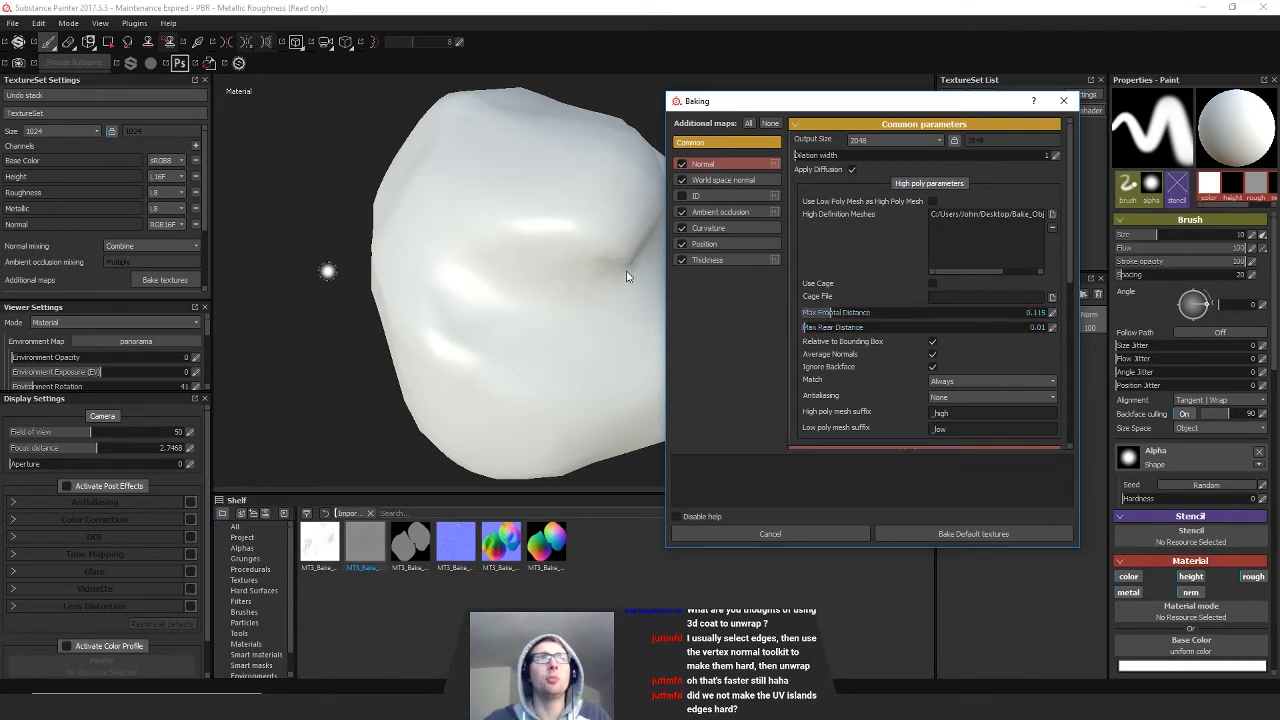
mouse_move(833, 312)
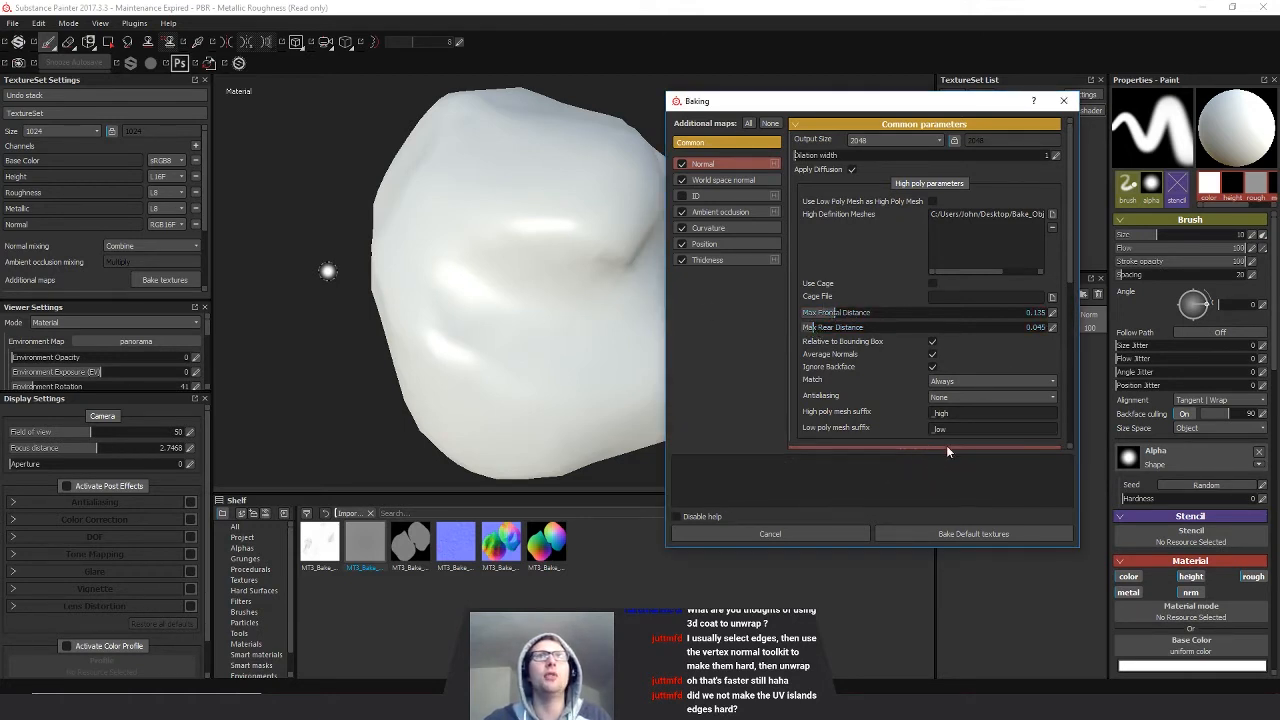
mouse_move(978, 534)
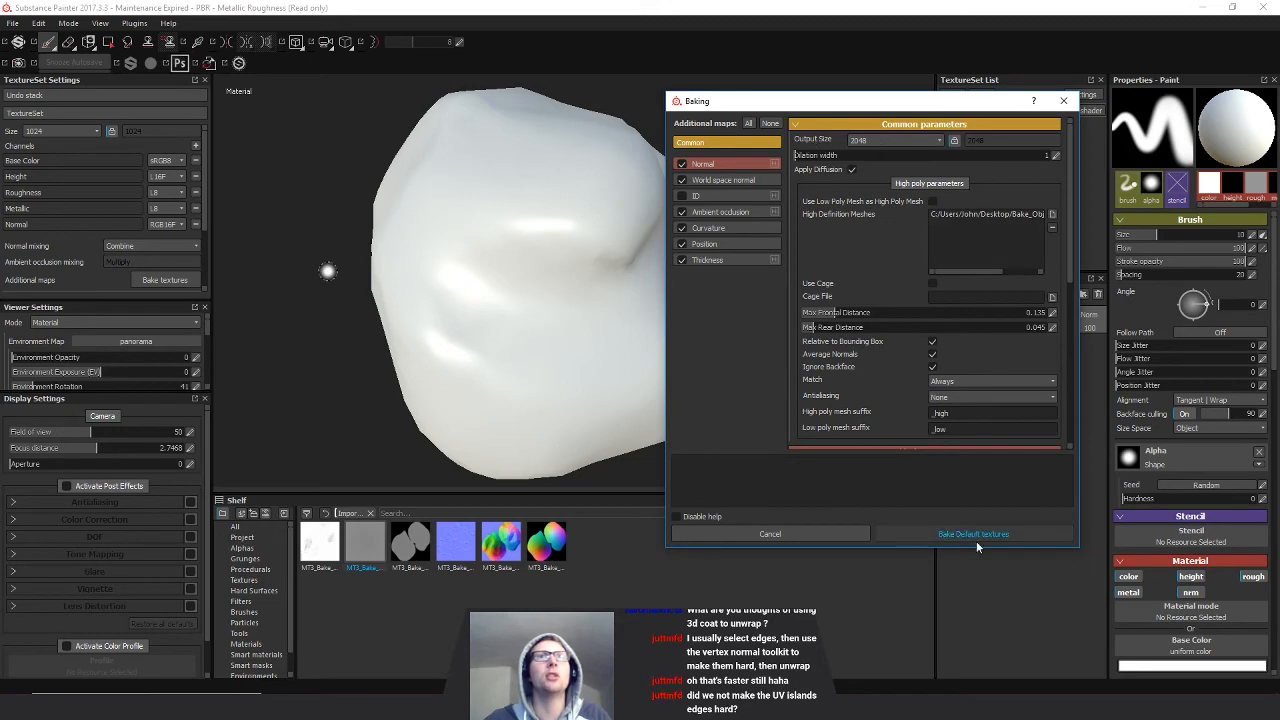
click(972, 534)
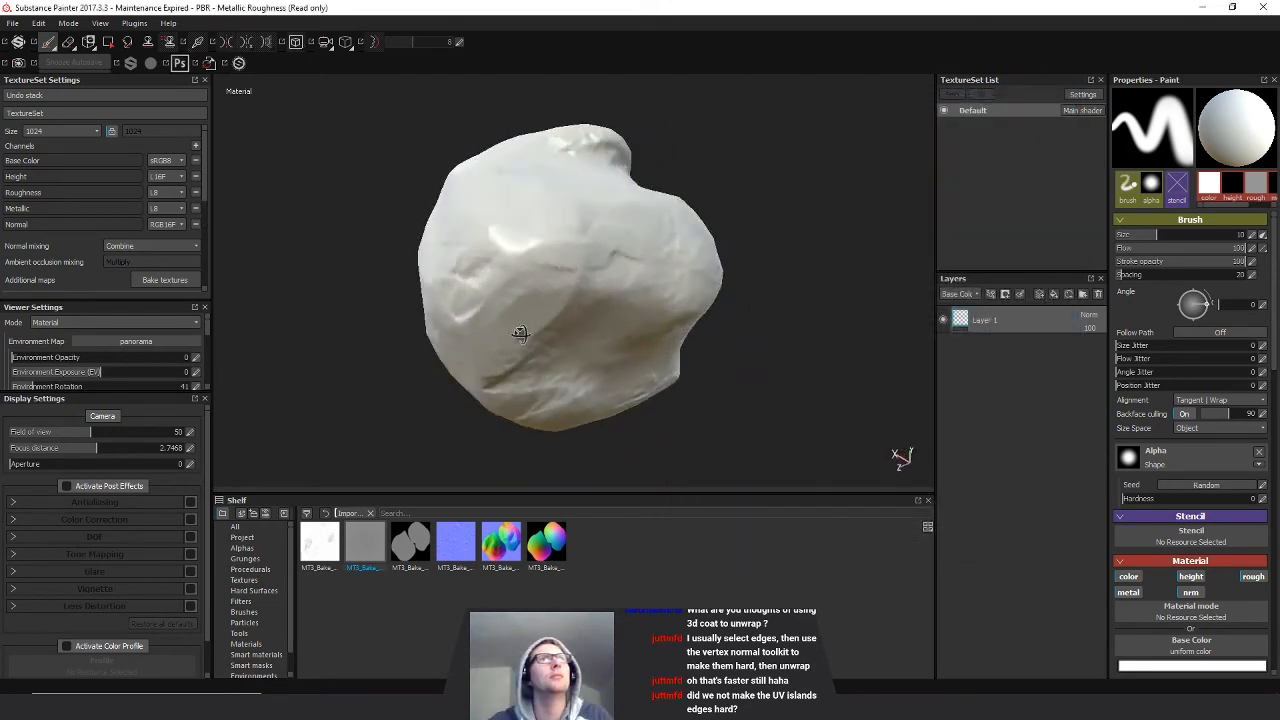
drag(520, 333, 765, 368)
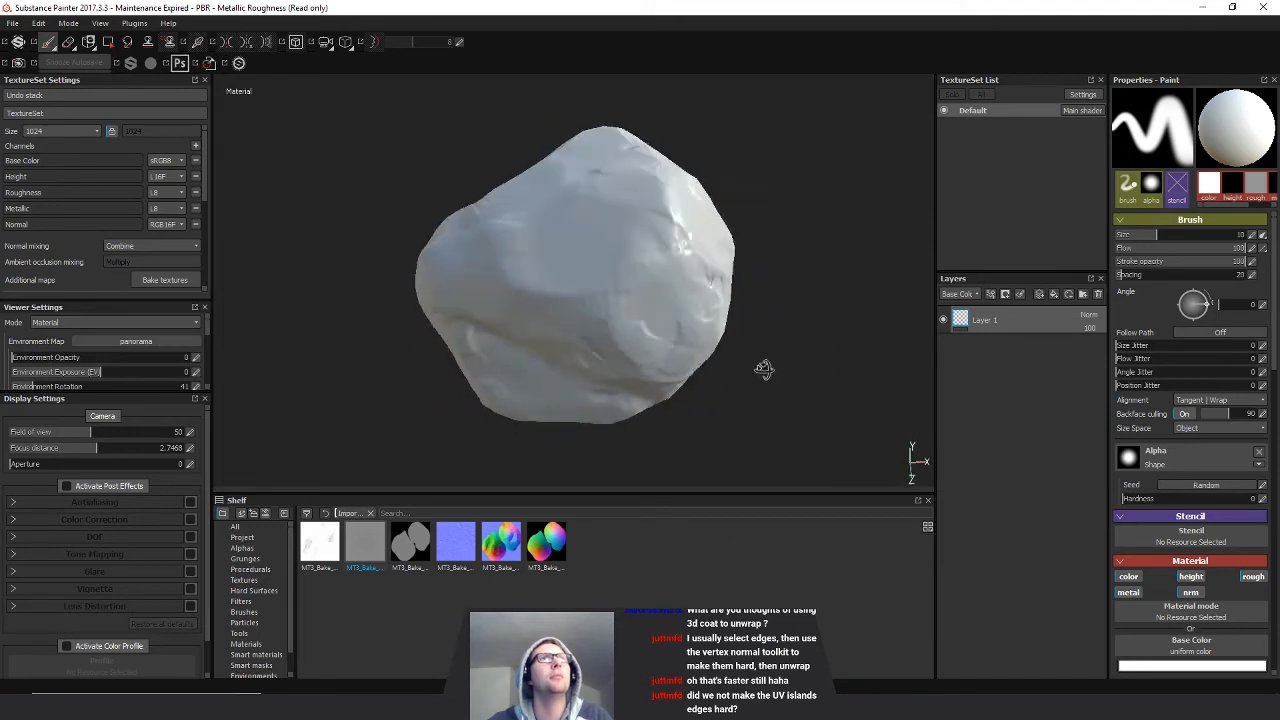
drag(764, 369, 848, 440)
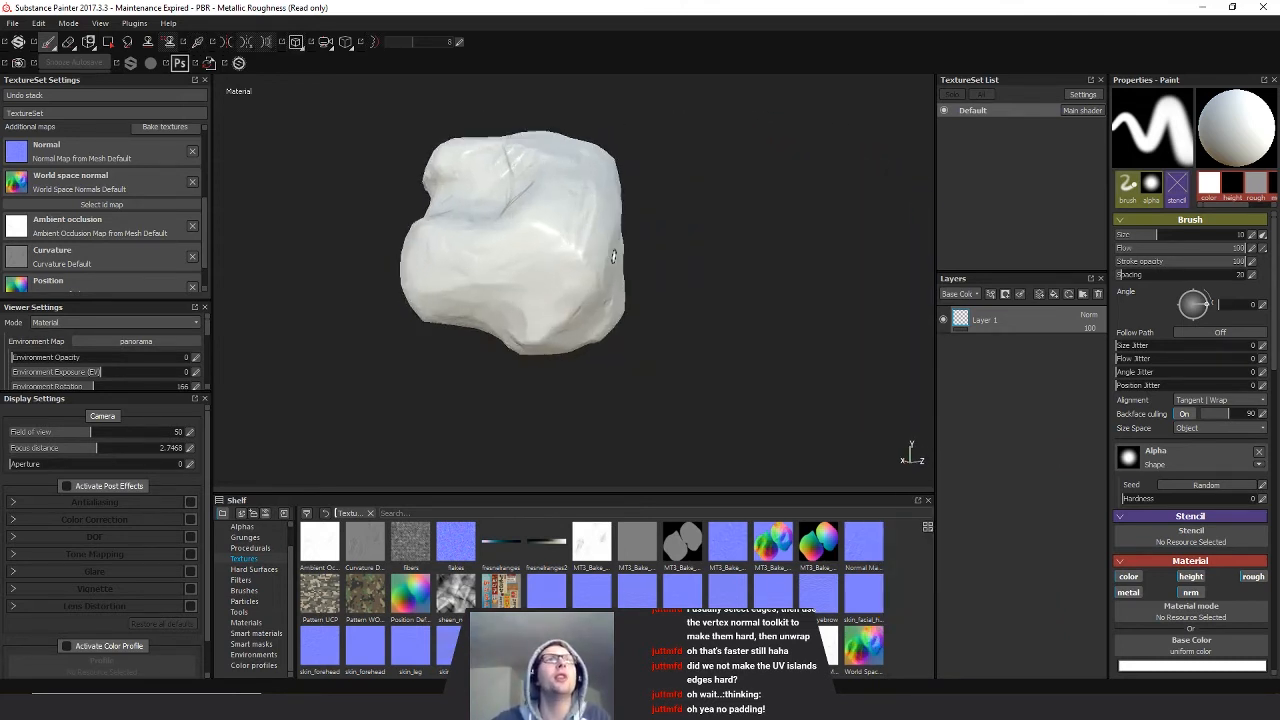
drag(613, 256, 820, 324)
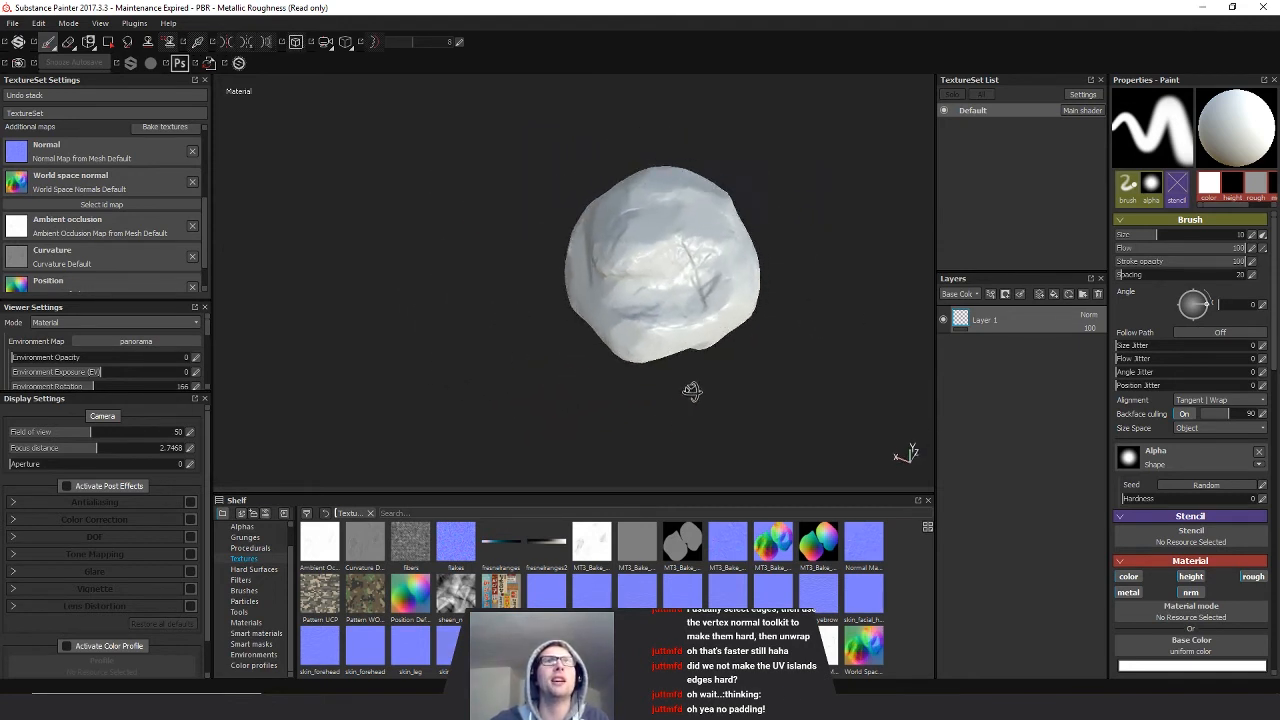
- Orbit the baked rock in Painter, then create New_Graph in Substance Designer
drag(690, 390, 628, 373)
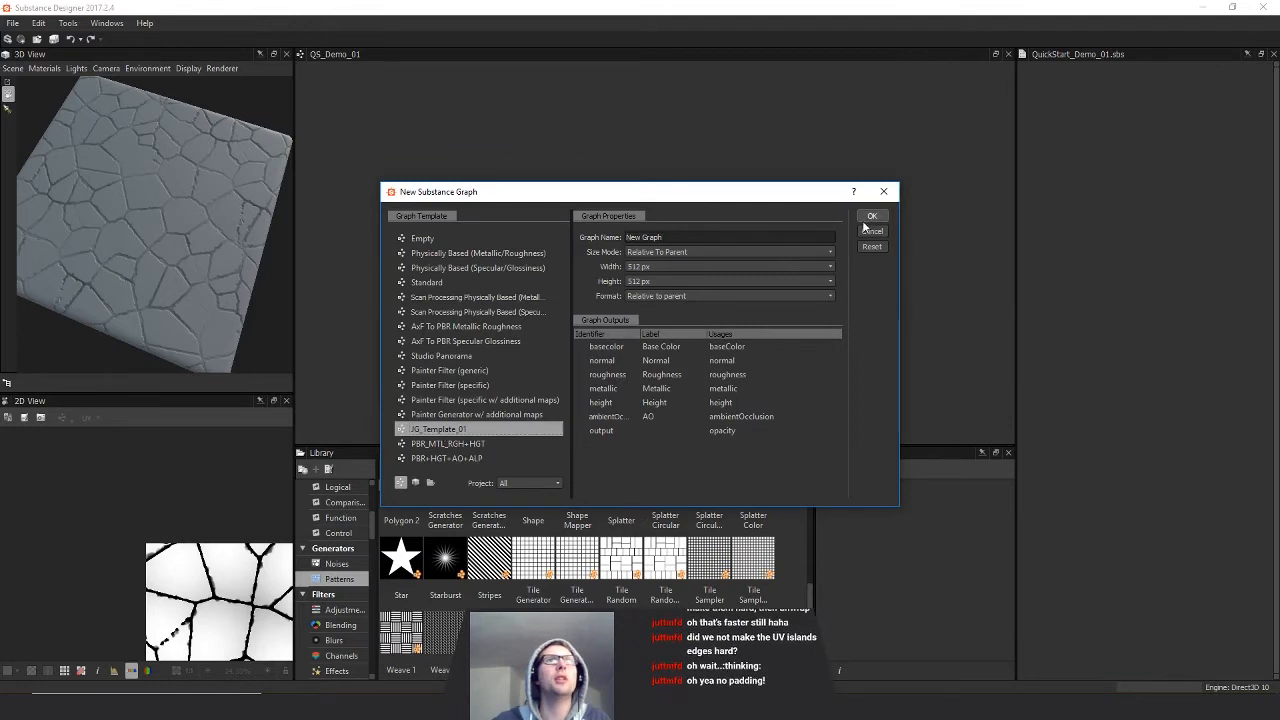
click(872, 215)
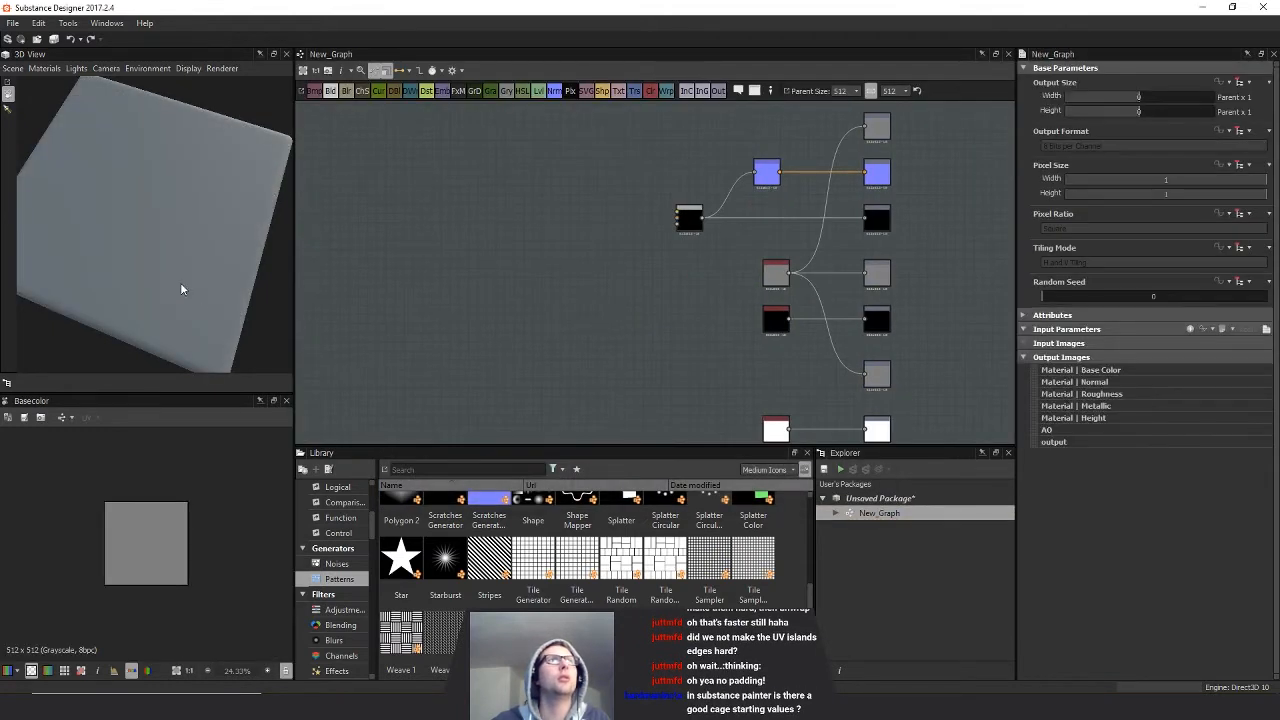
- Link Bake_Object_A_LOW_TRIS and Bake_Object_A_HIGH meshes and open the low mesh's baking setup
right_click(870, 498)
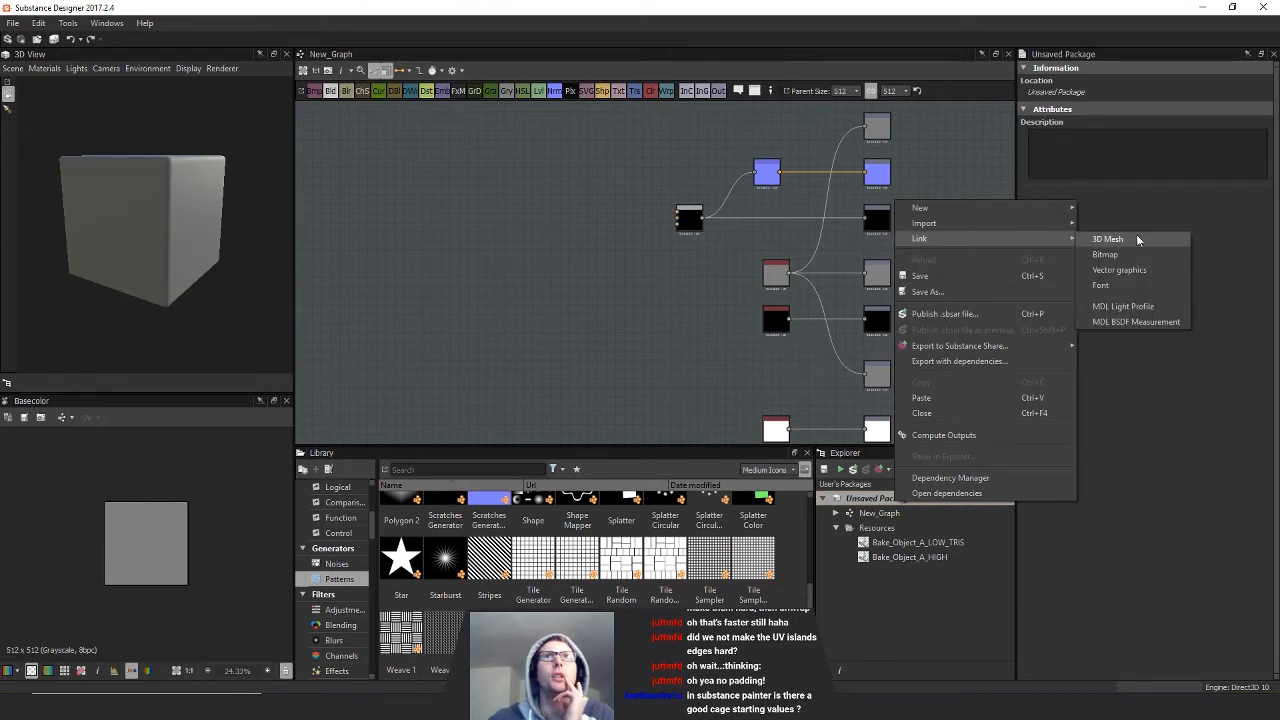
mouse_move(1169, 240)
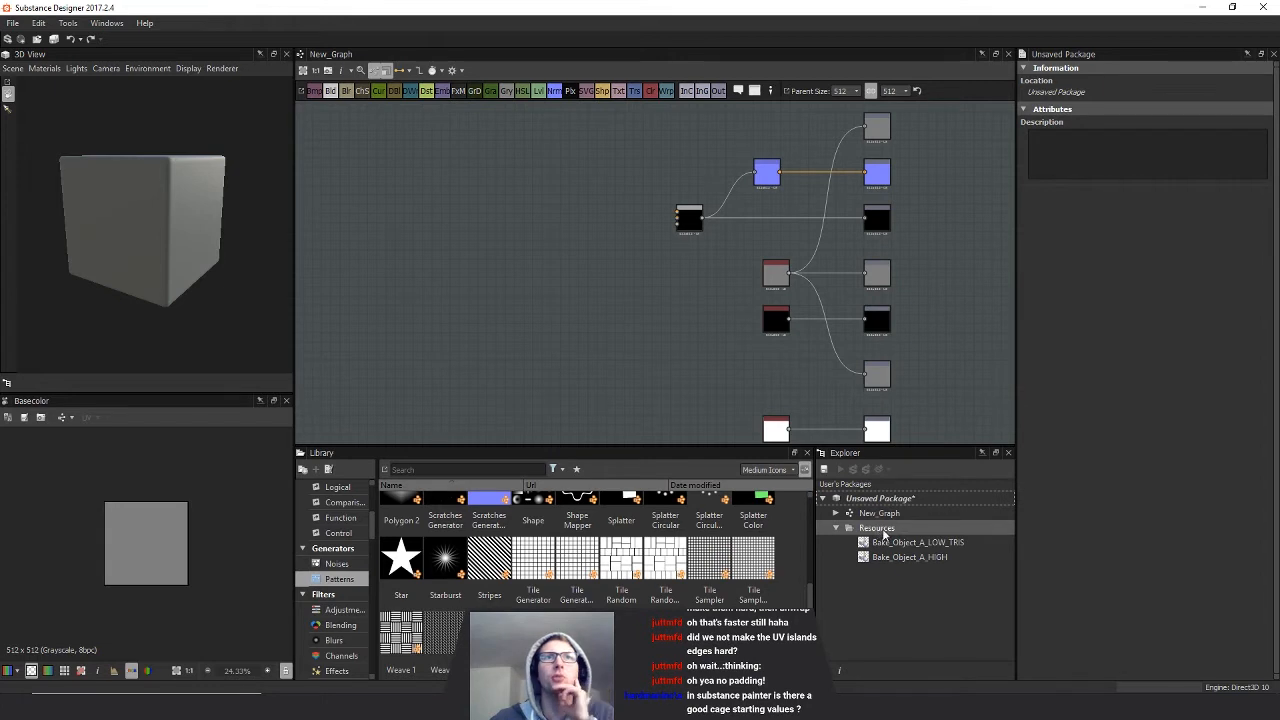
click(917, 541)
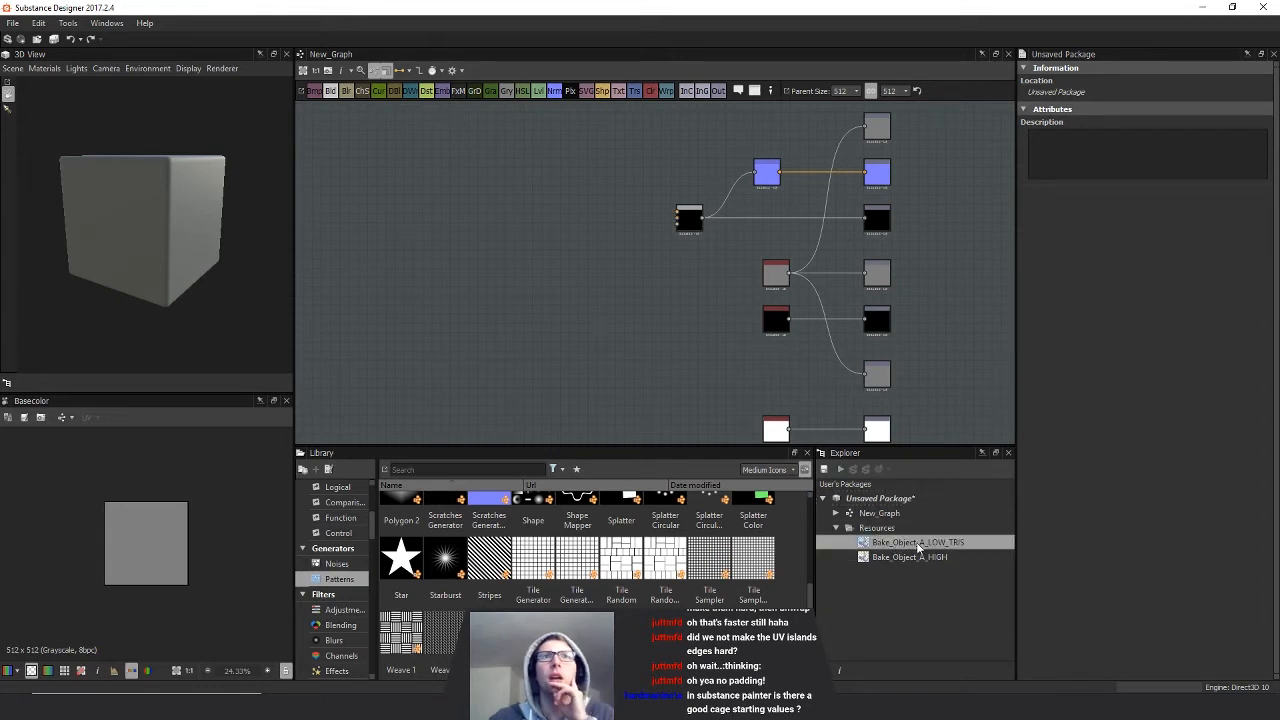
click(917, 541)
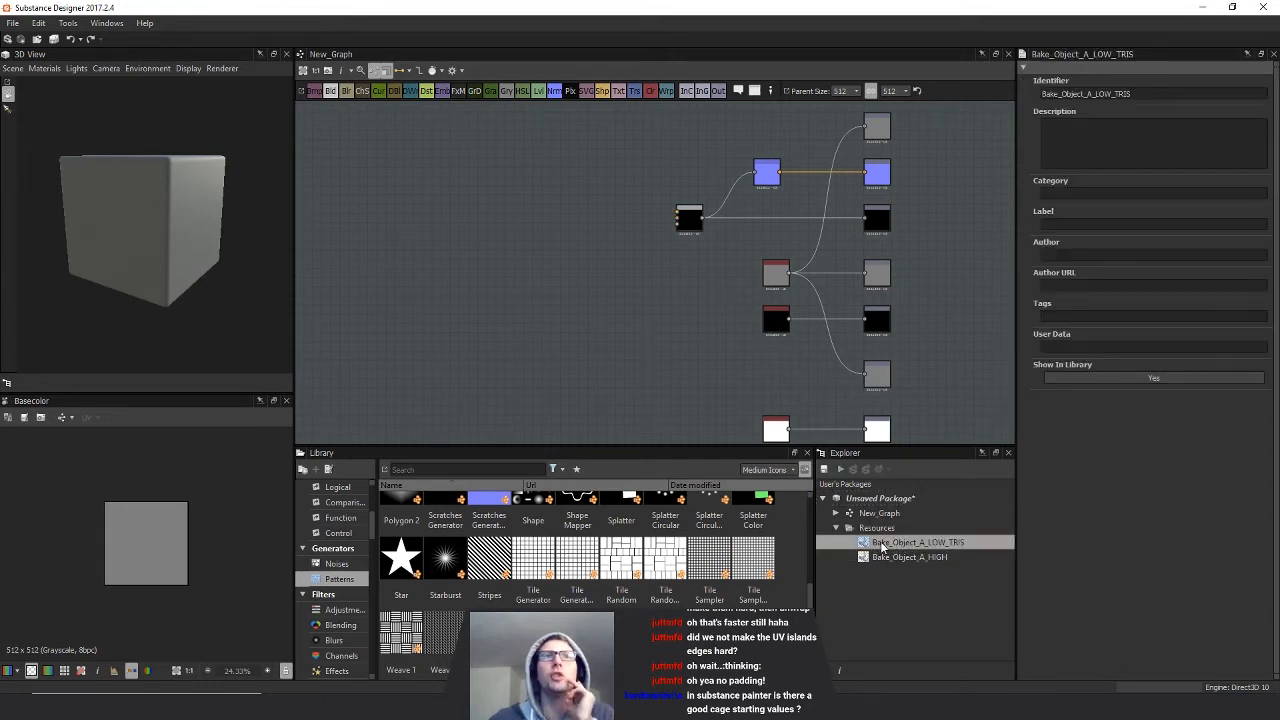
right_click(915, 542)
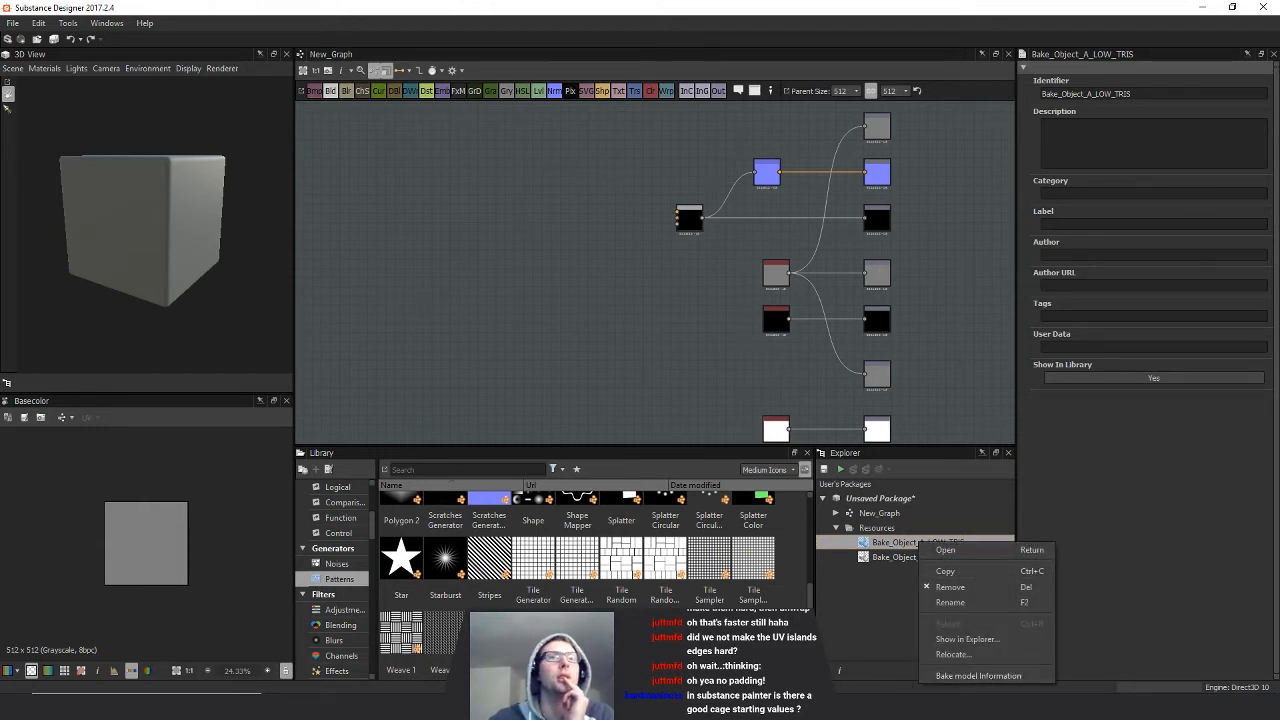
click(987, 675)
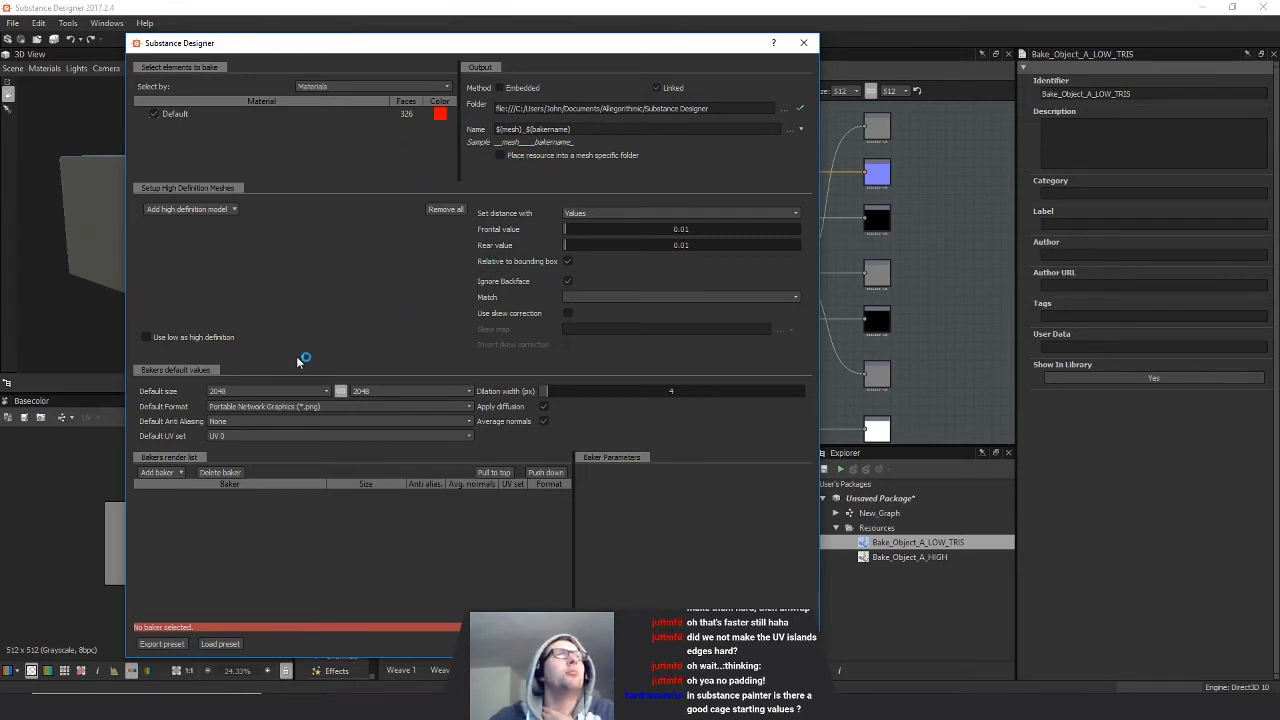
- Set bake frontal distance 0.177 and rear 0.051, not relative to bounding box
drag(565, 229, 580, 229)
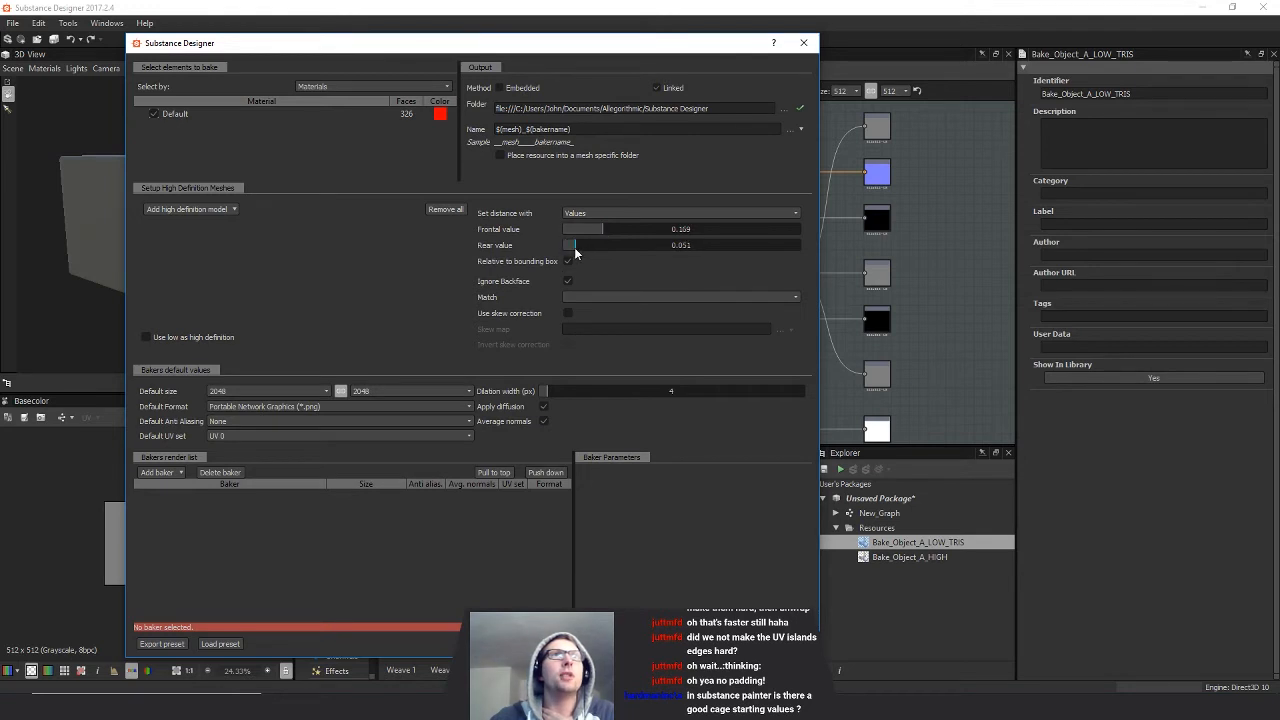
drag(585, 229, 600, 229)
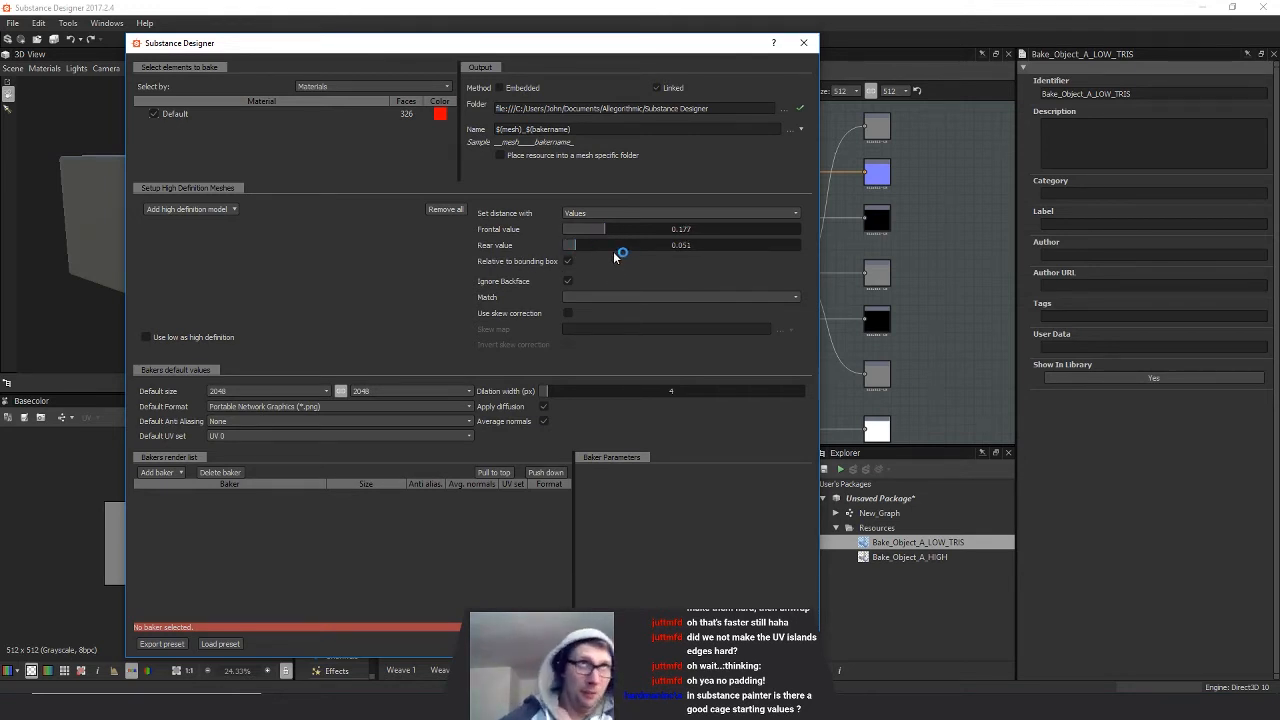
mouse_move(606, 246)
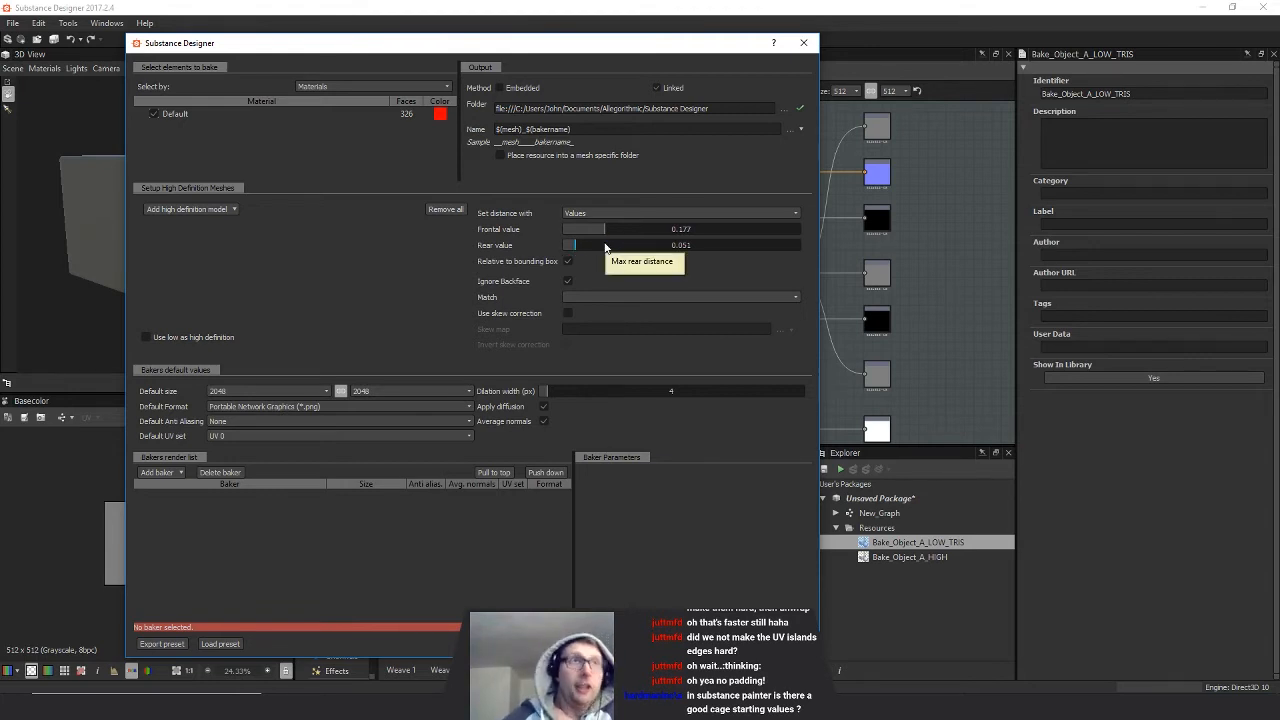
click(567, 261)
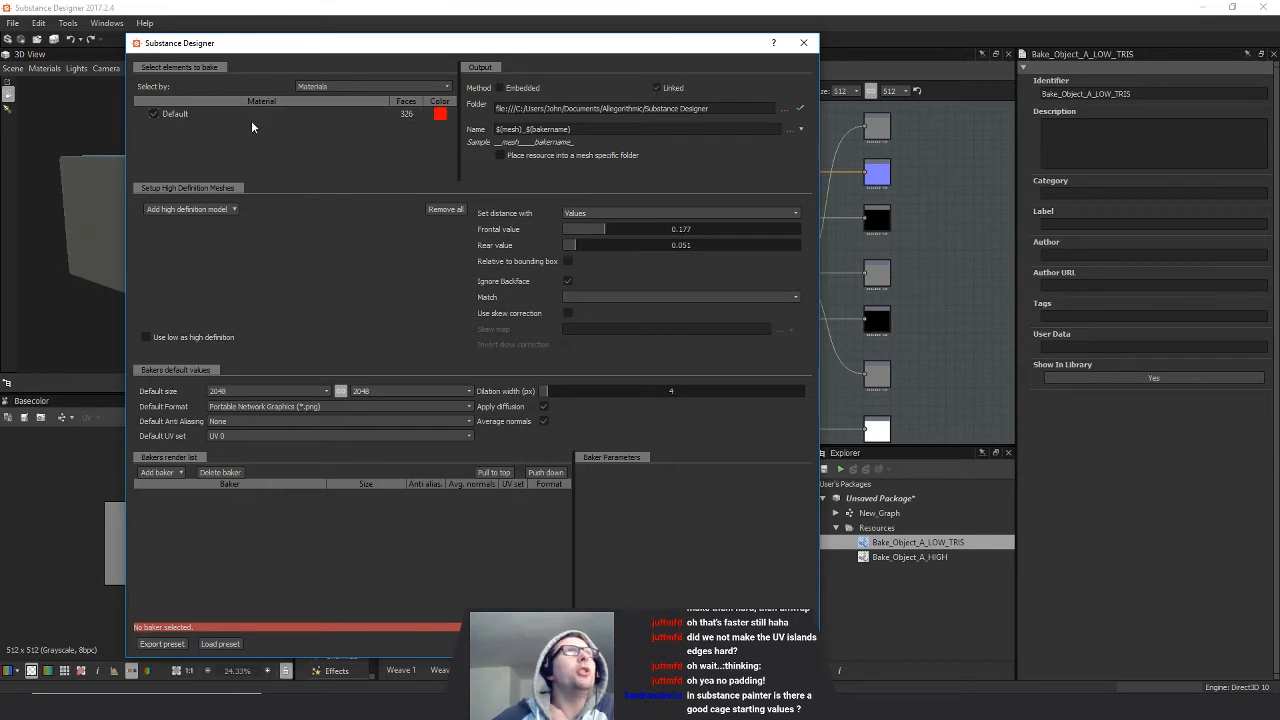
mouse_move(323, 573)
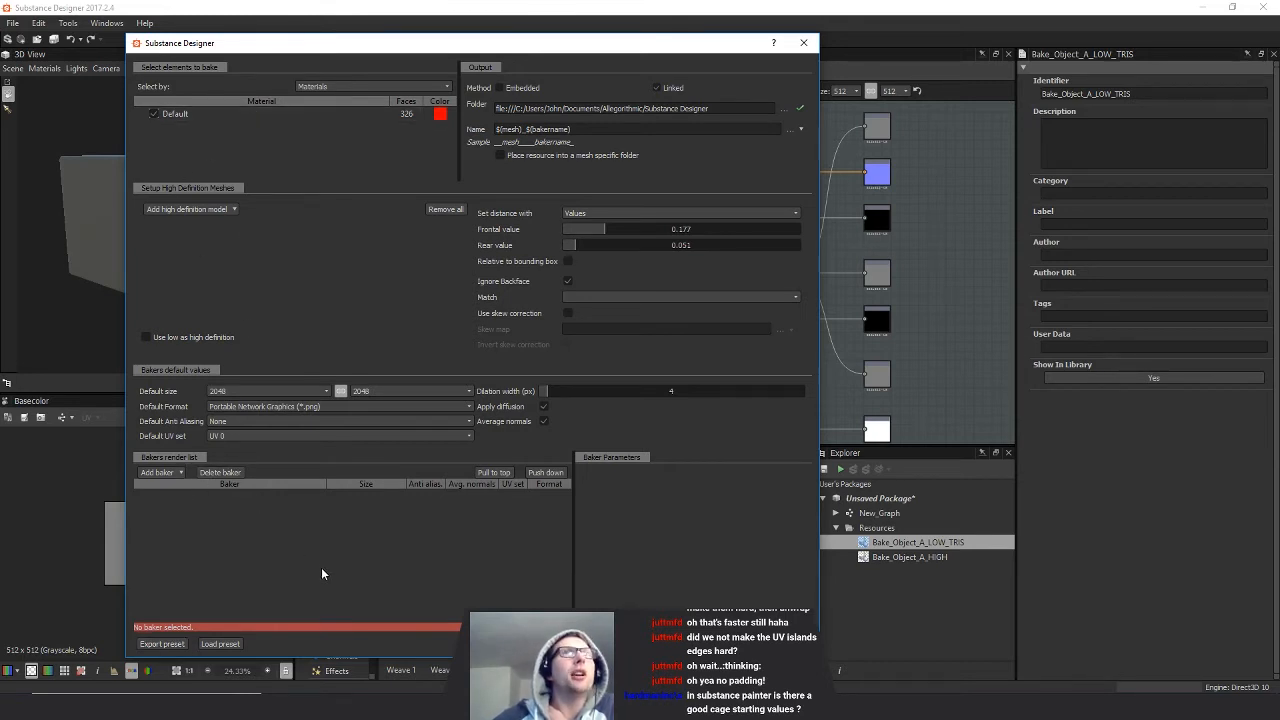
mouse_move(314, 564)
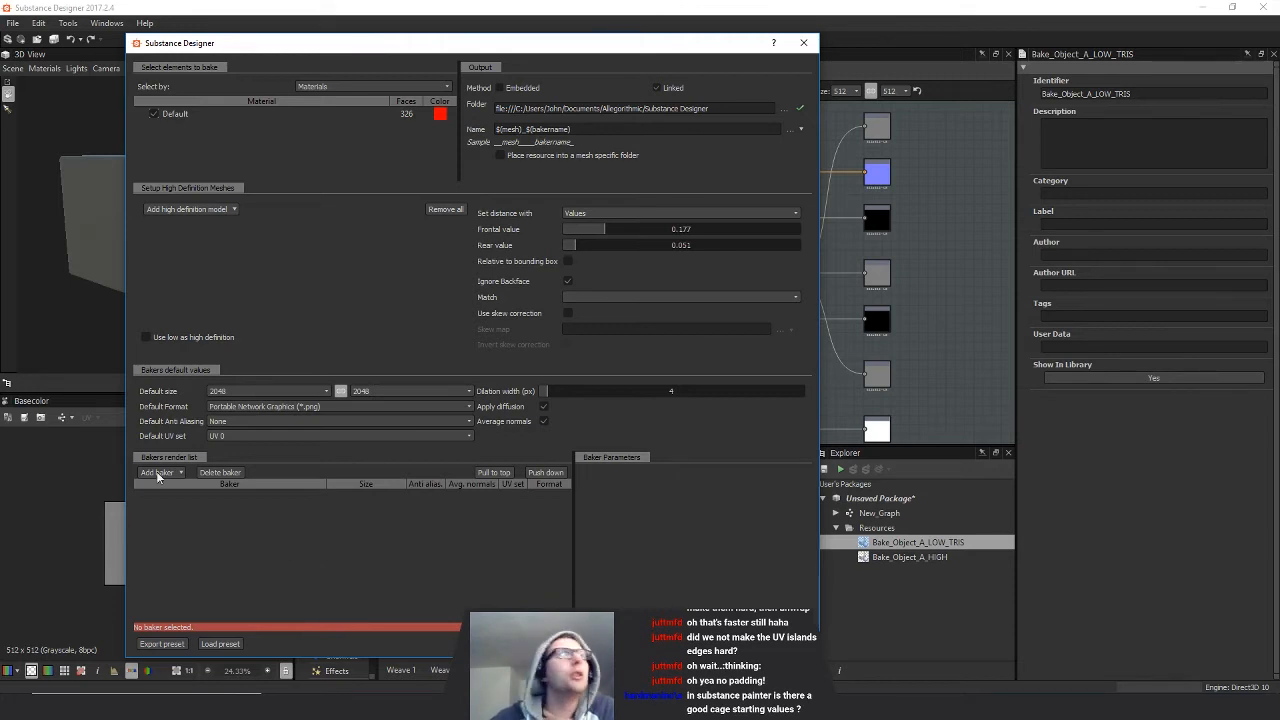
- Add thickness, AO, normal, curvature, position, world normals and height bakers; pick high-poly from resources
click(157, 472)
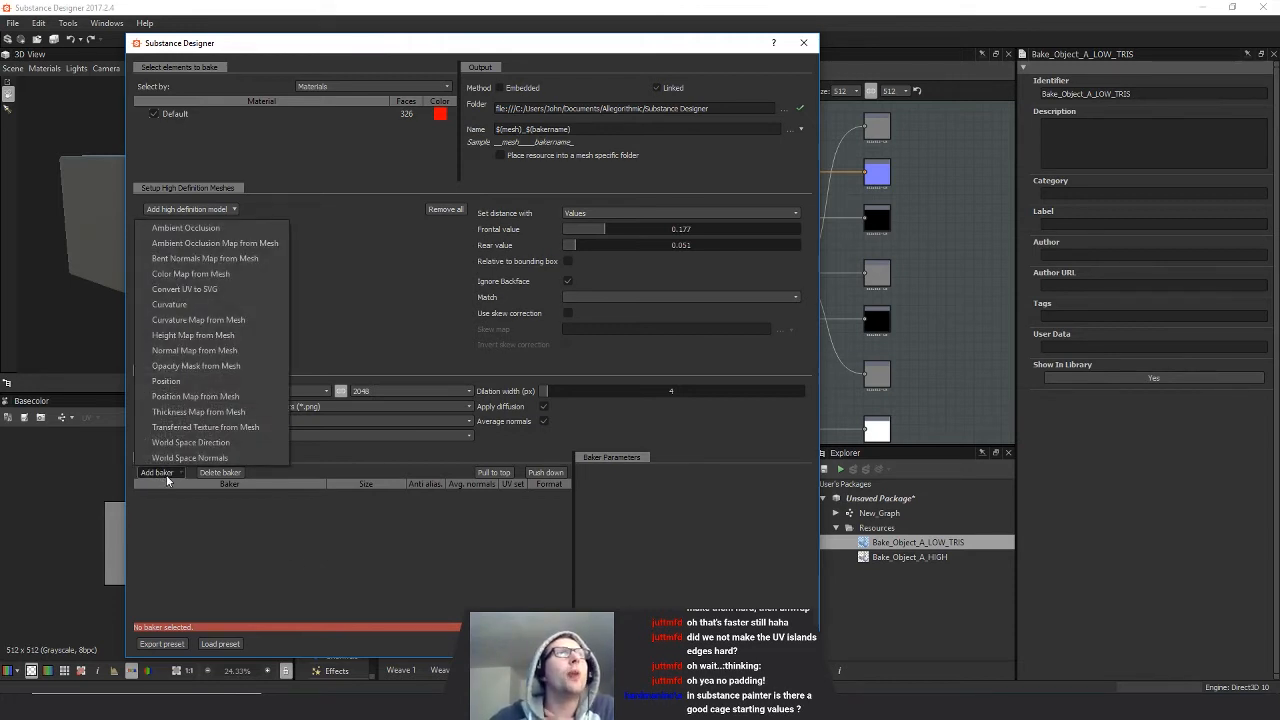
mouse_move(214, 243)
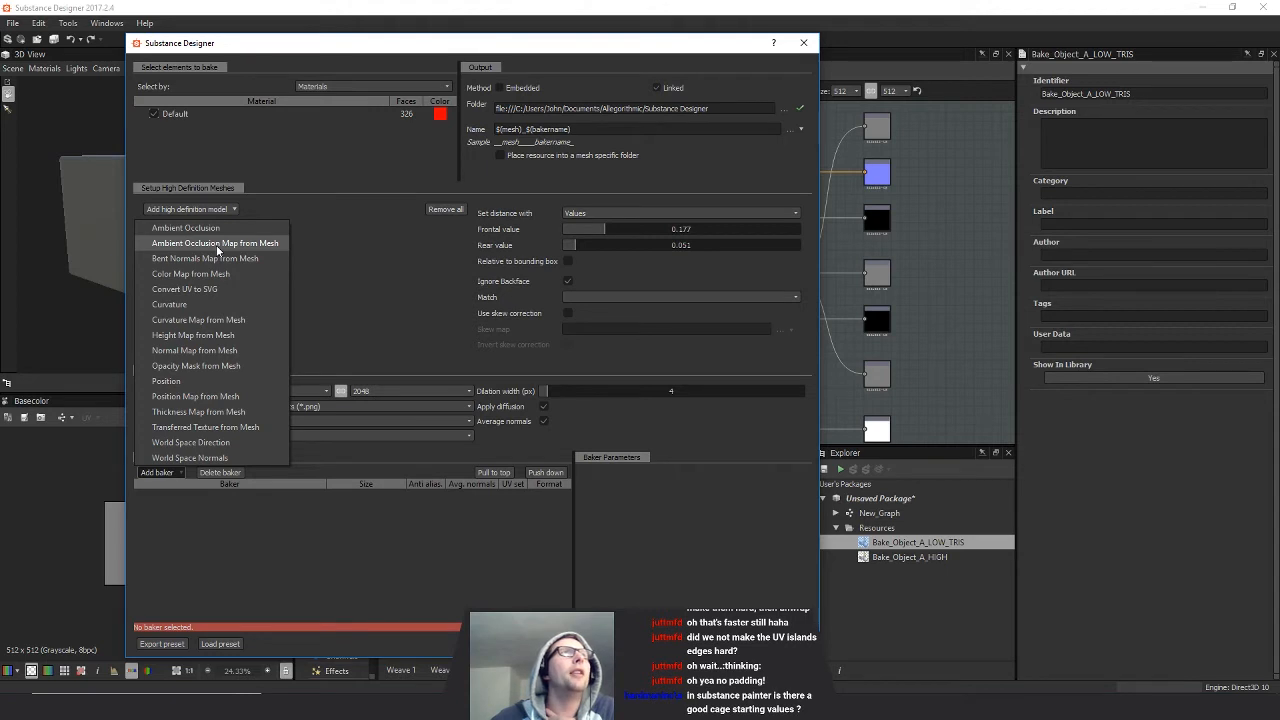
click(215, 243)
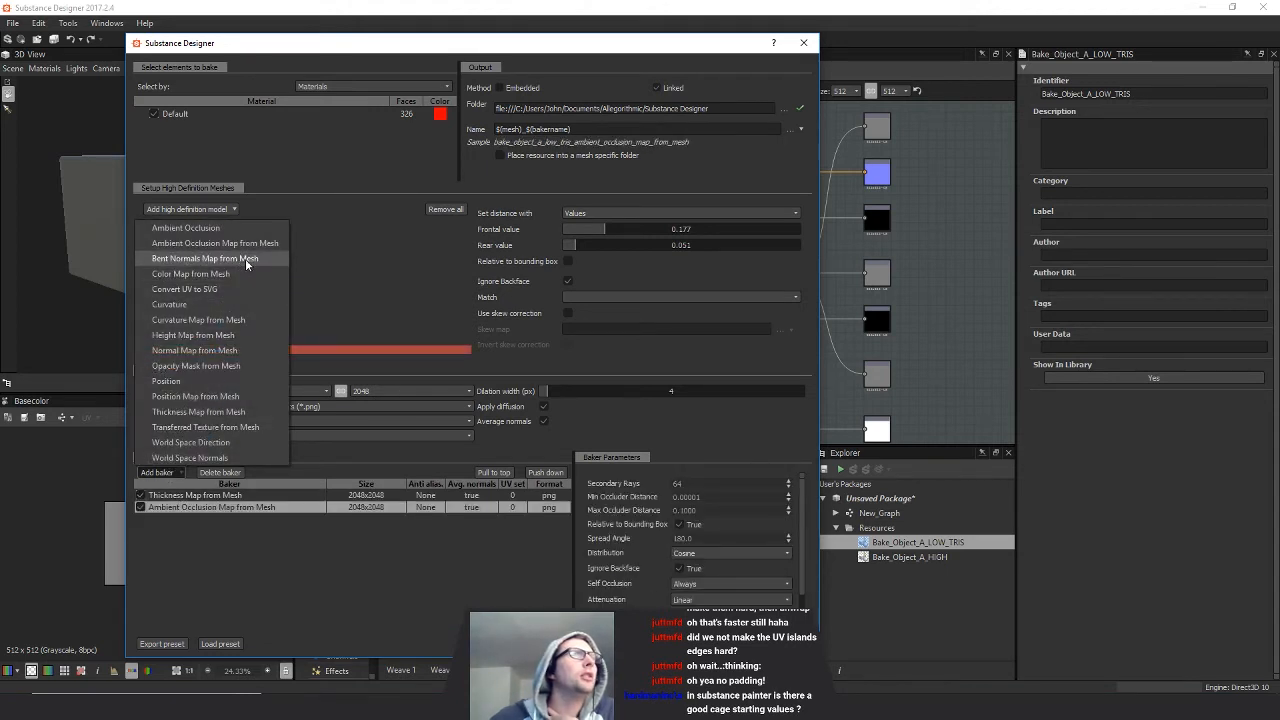
click(194, 350)
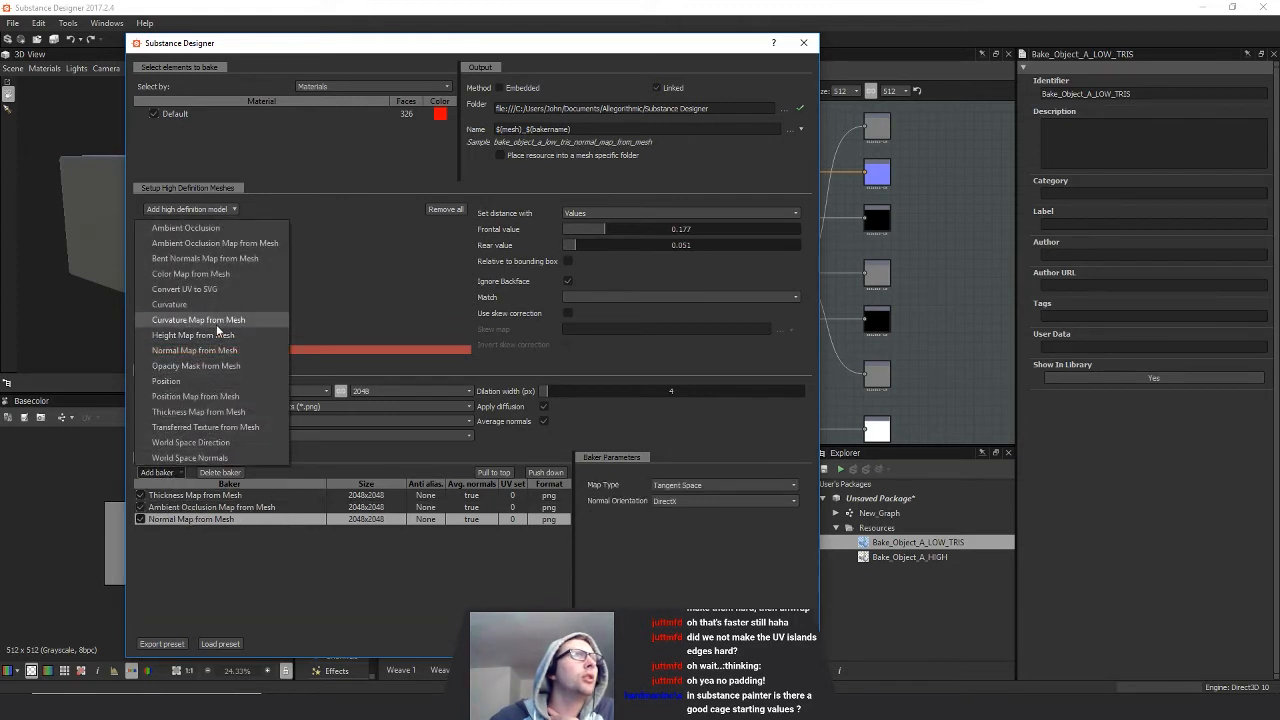
click(197, 319)
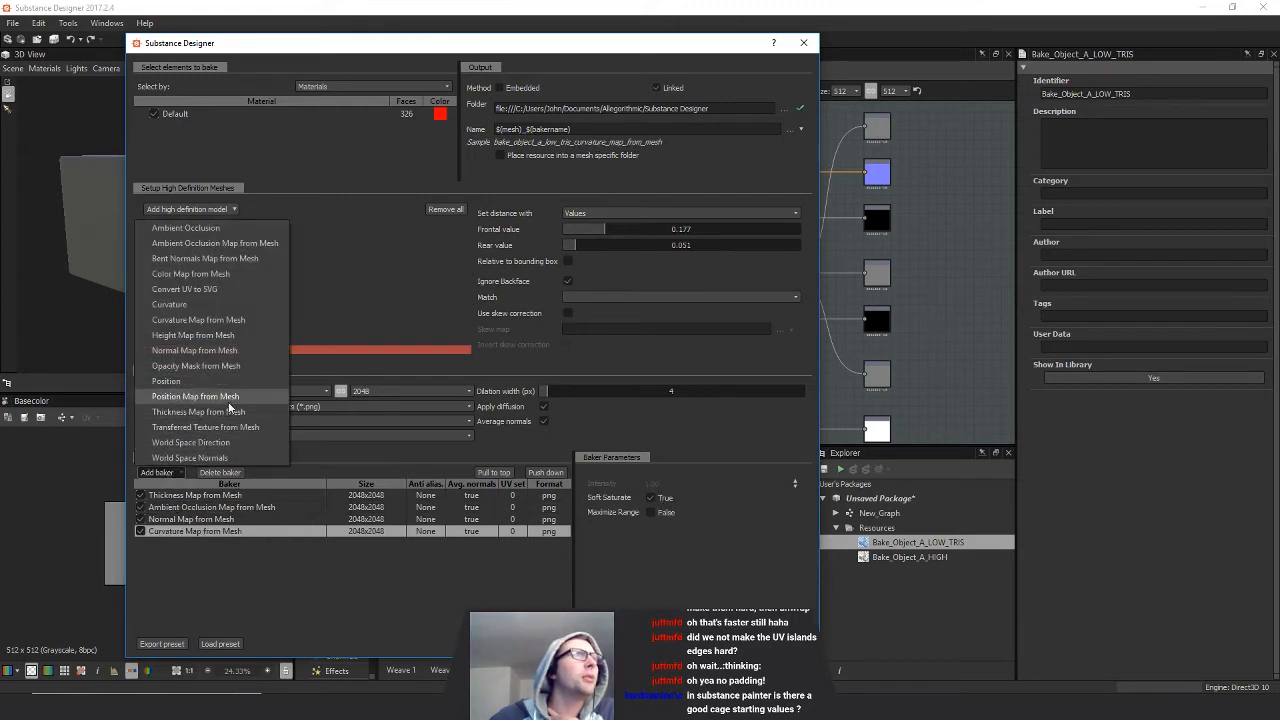
click(194, 396)
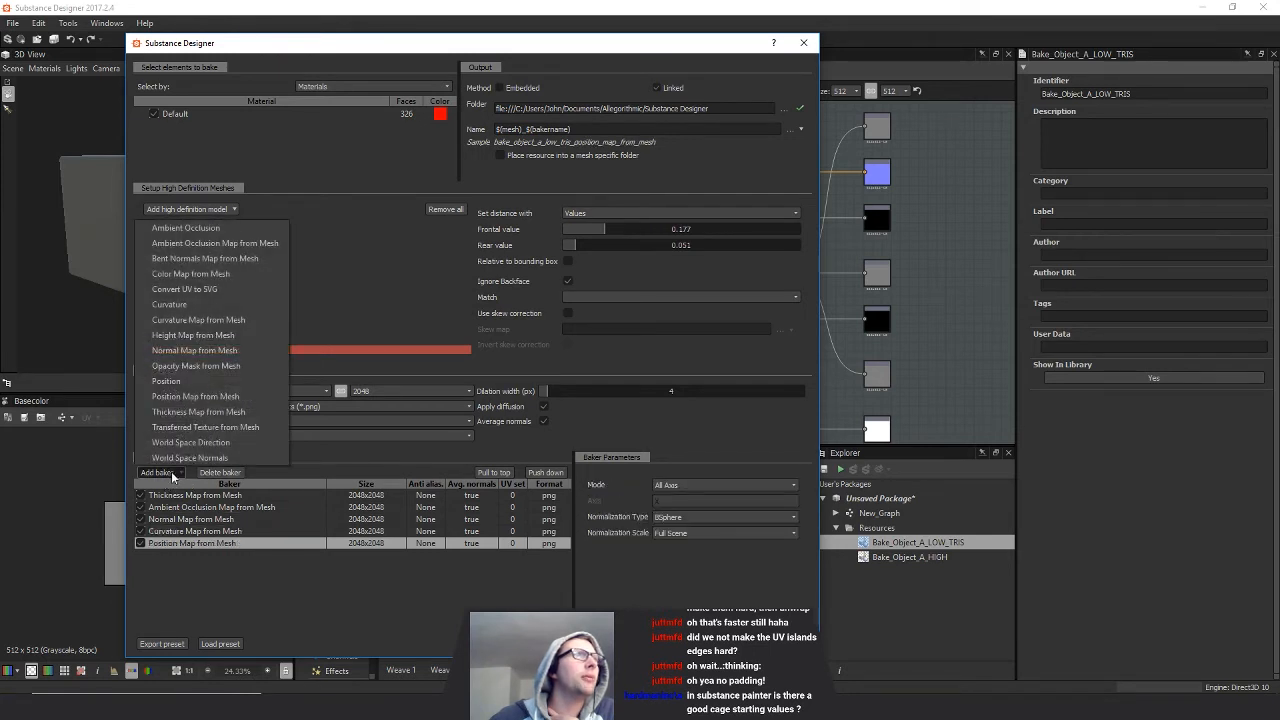
click(189, 457)
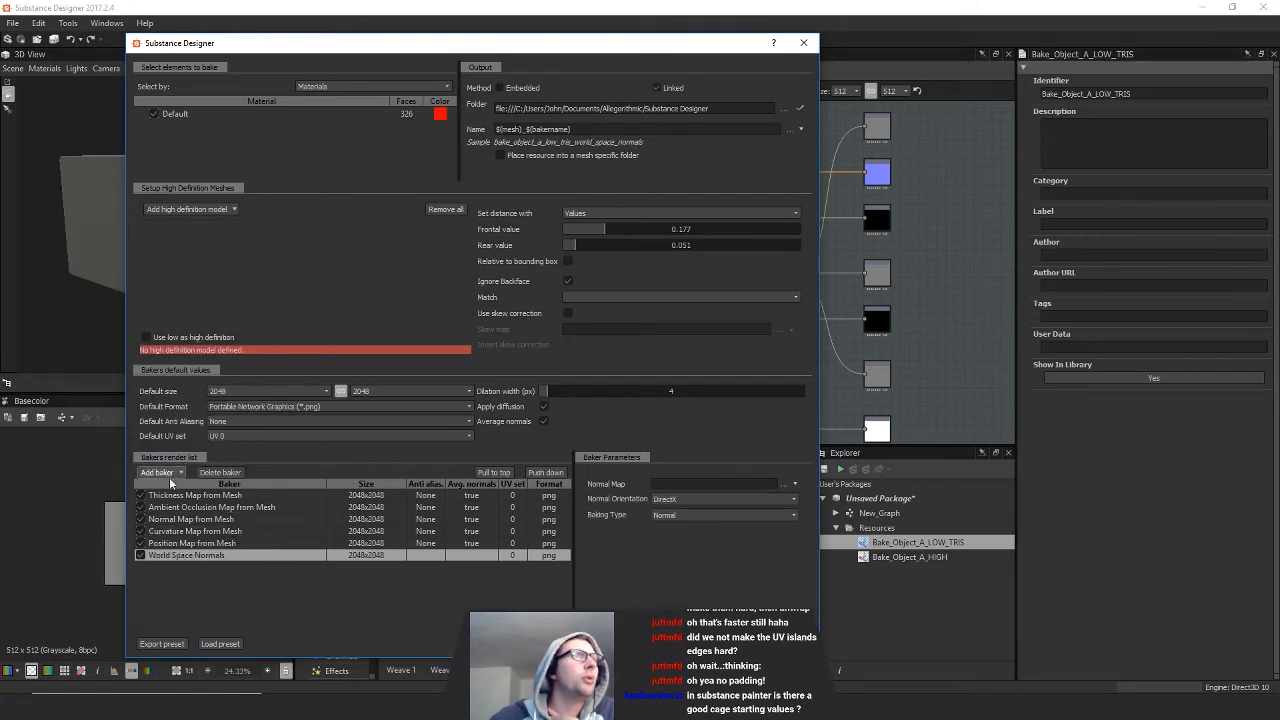
click(188, 209)
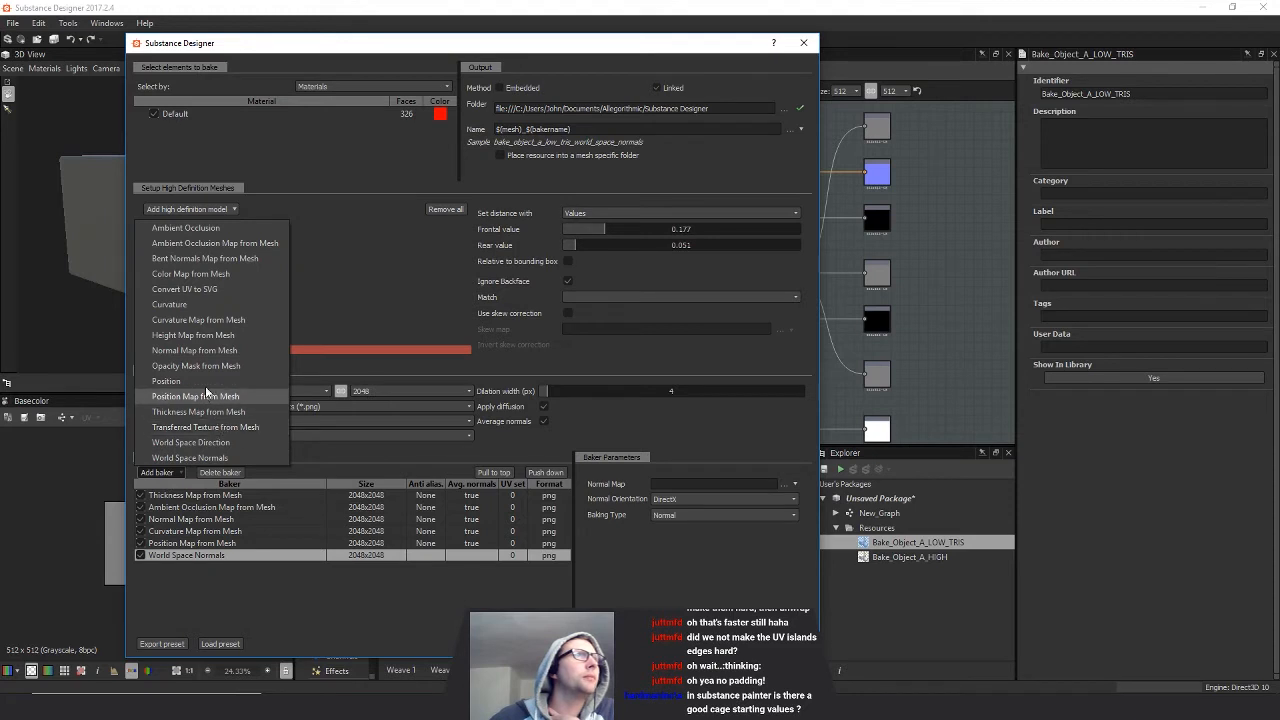
click(193, 334)
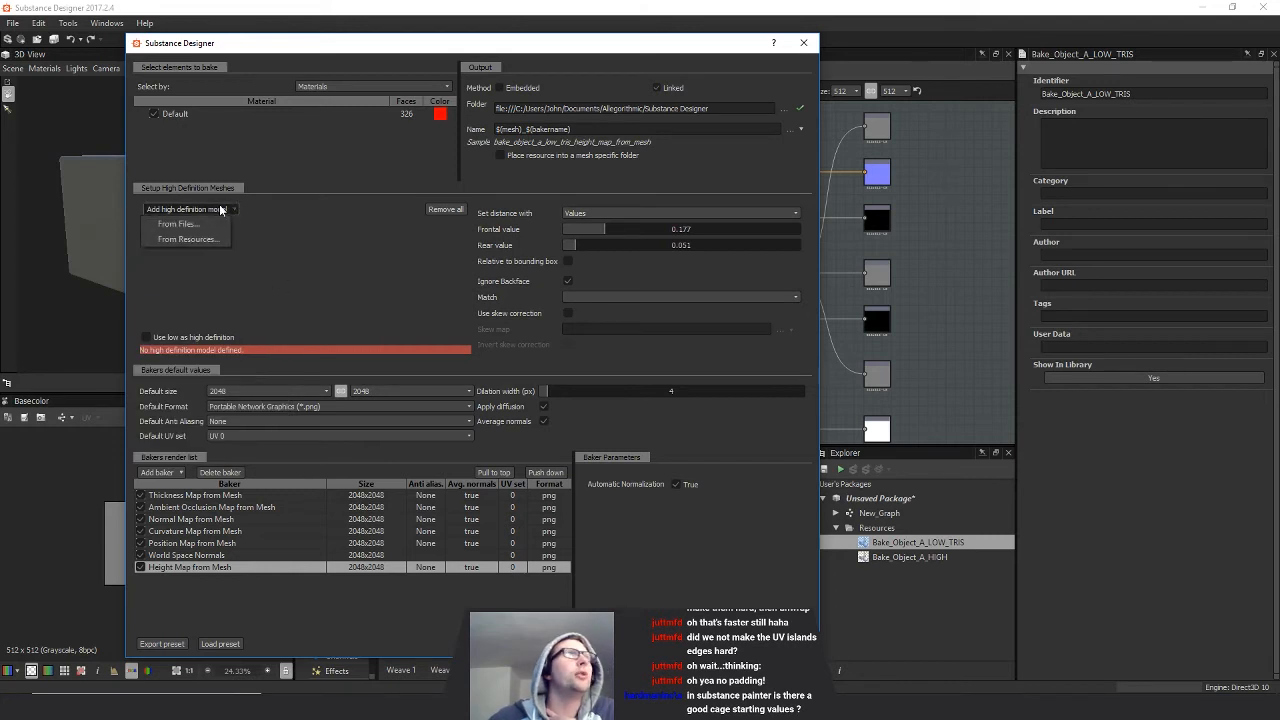
click(186, 239)
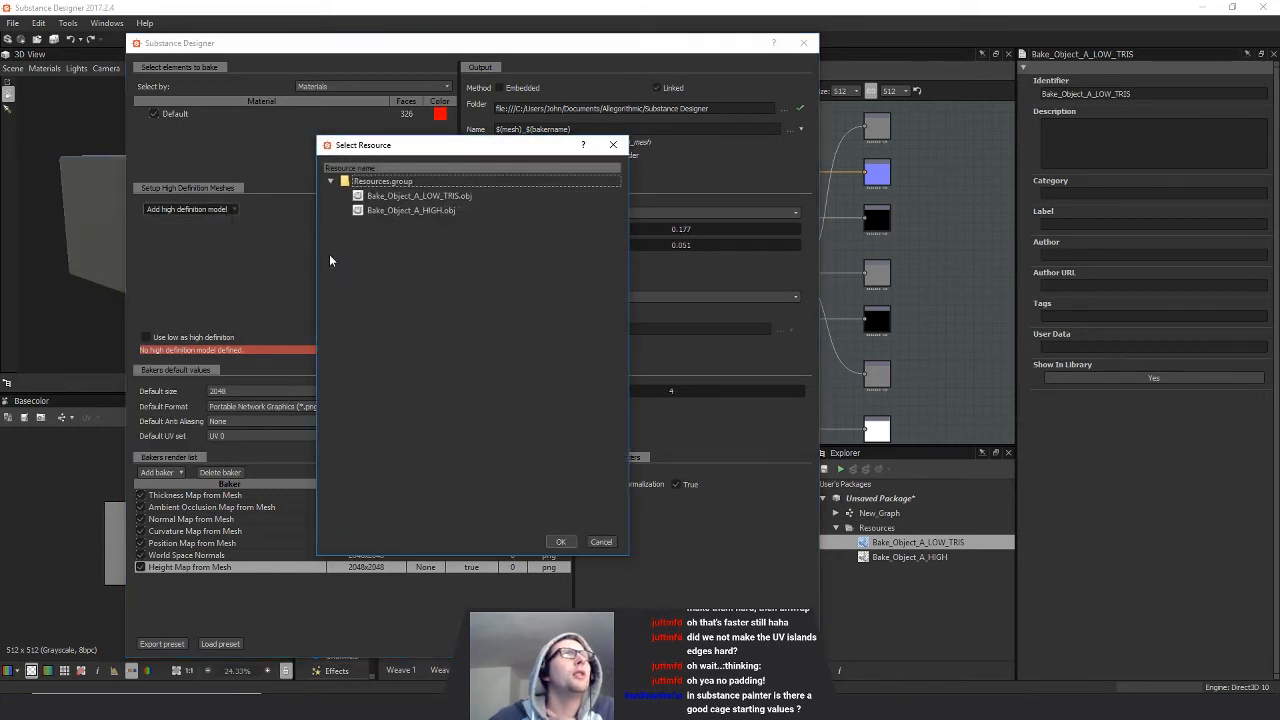
- Use Bake_Object_A_HIGH.obj as the high-poly source and render the baked maps
click(561, 541)
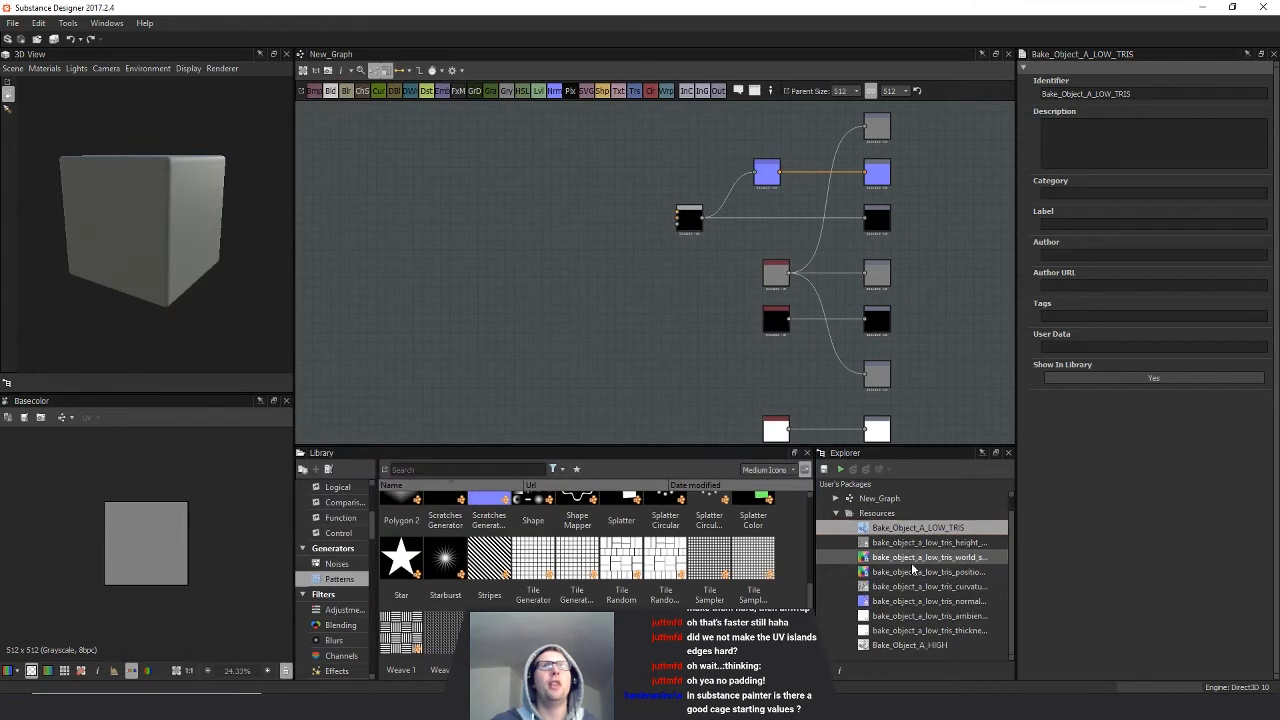
- Show the low-poly rock in 3D view, add baked maps, a Blend and a Uniform Color node
click(929, 542)
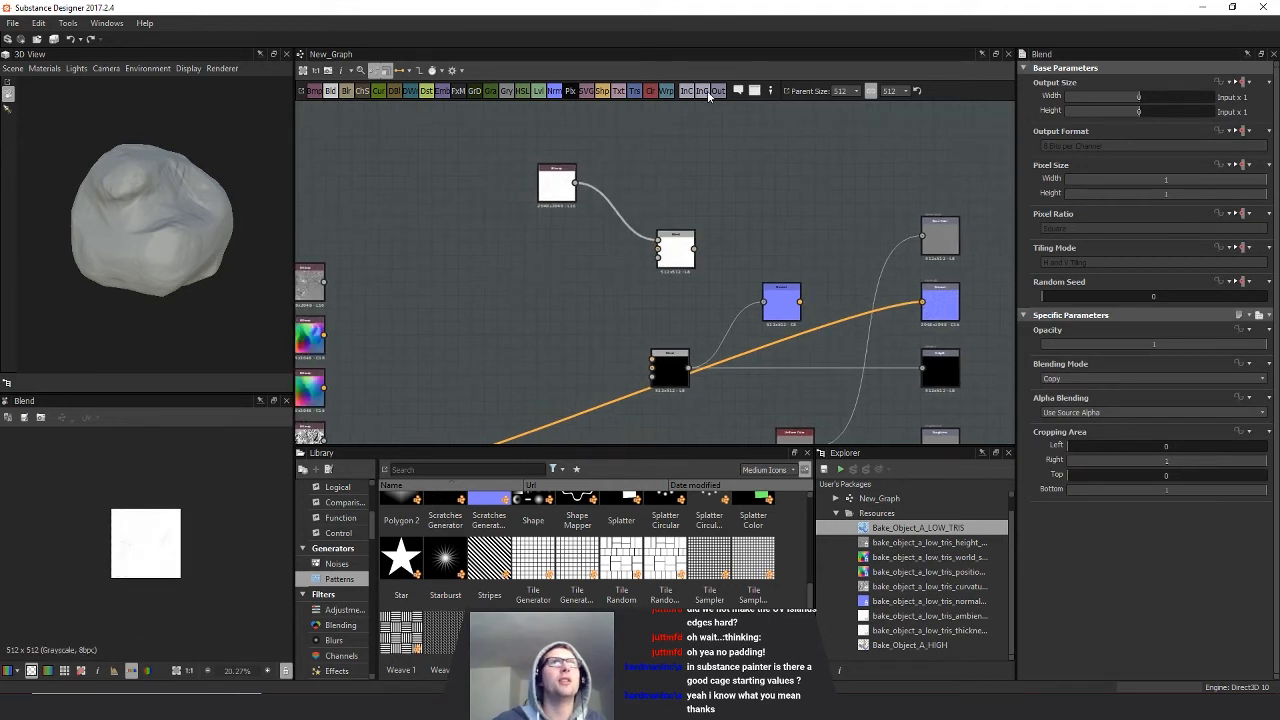
click(686, 184)
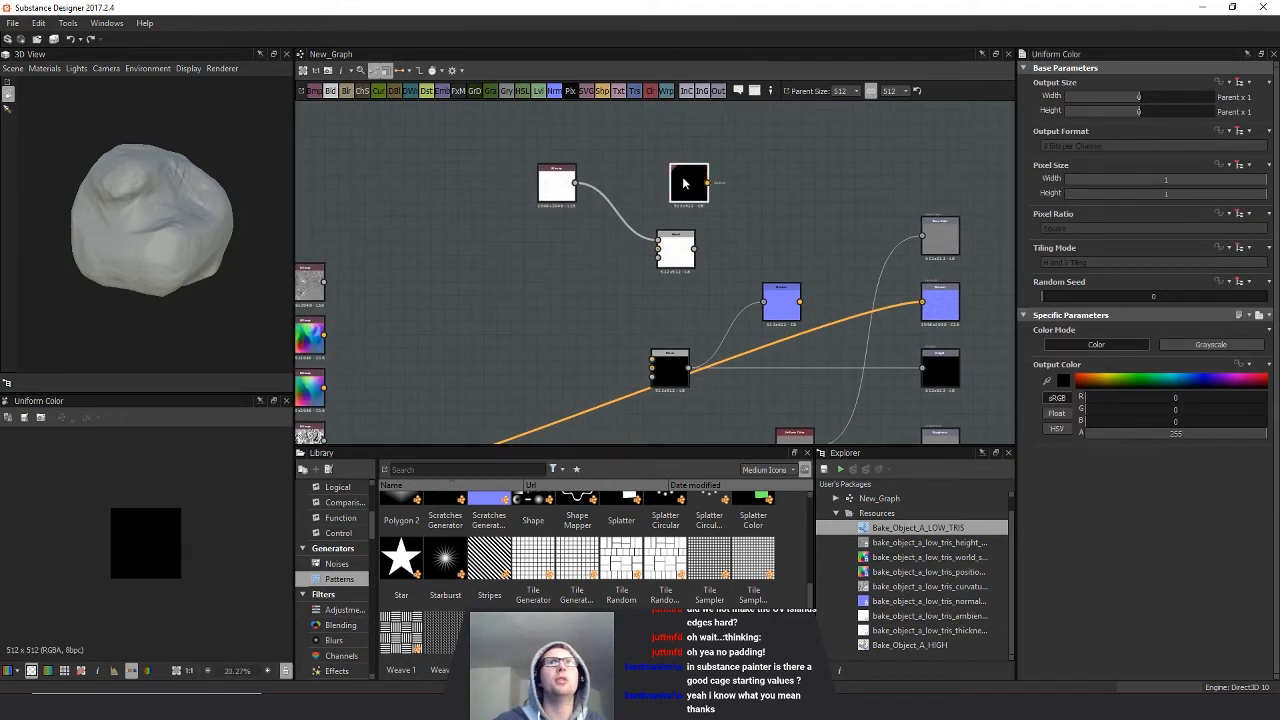
- Multiply a grayscale ~125 Uniform Color via a Blend and wire the height map into another Blend
click(1210, 344)
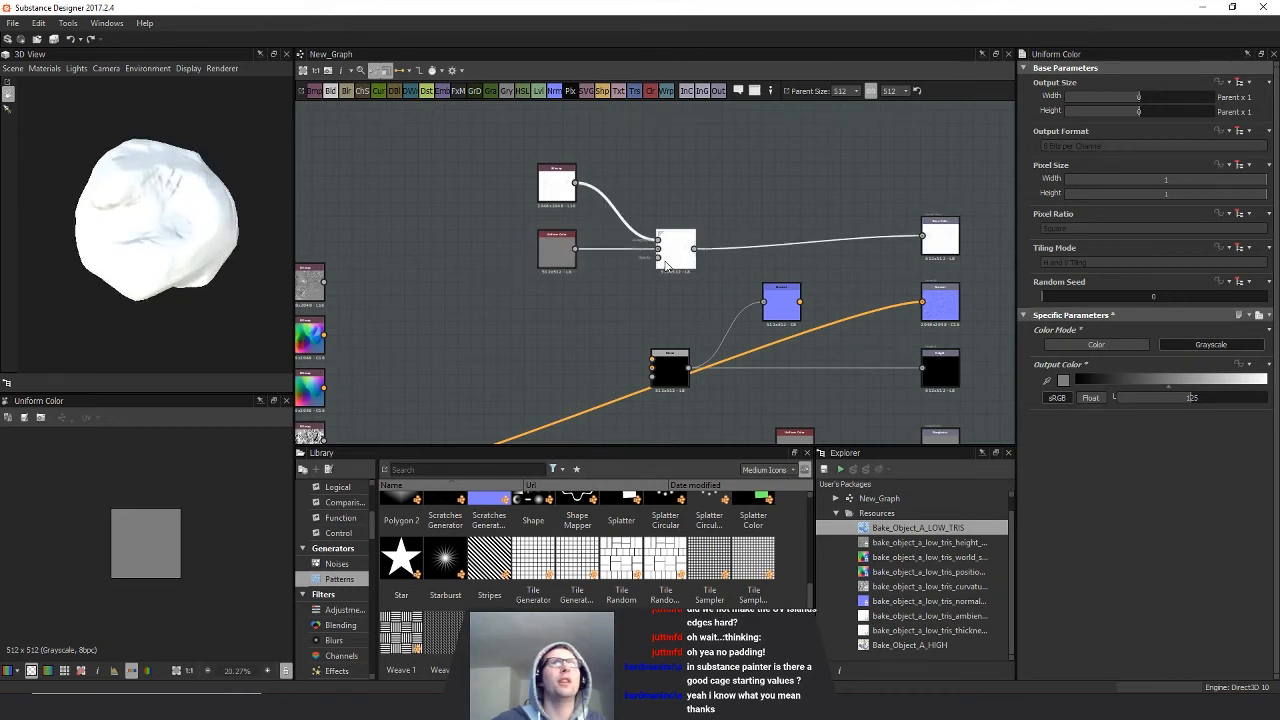
click(672, 248)
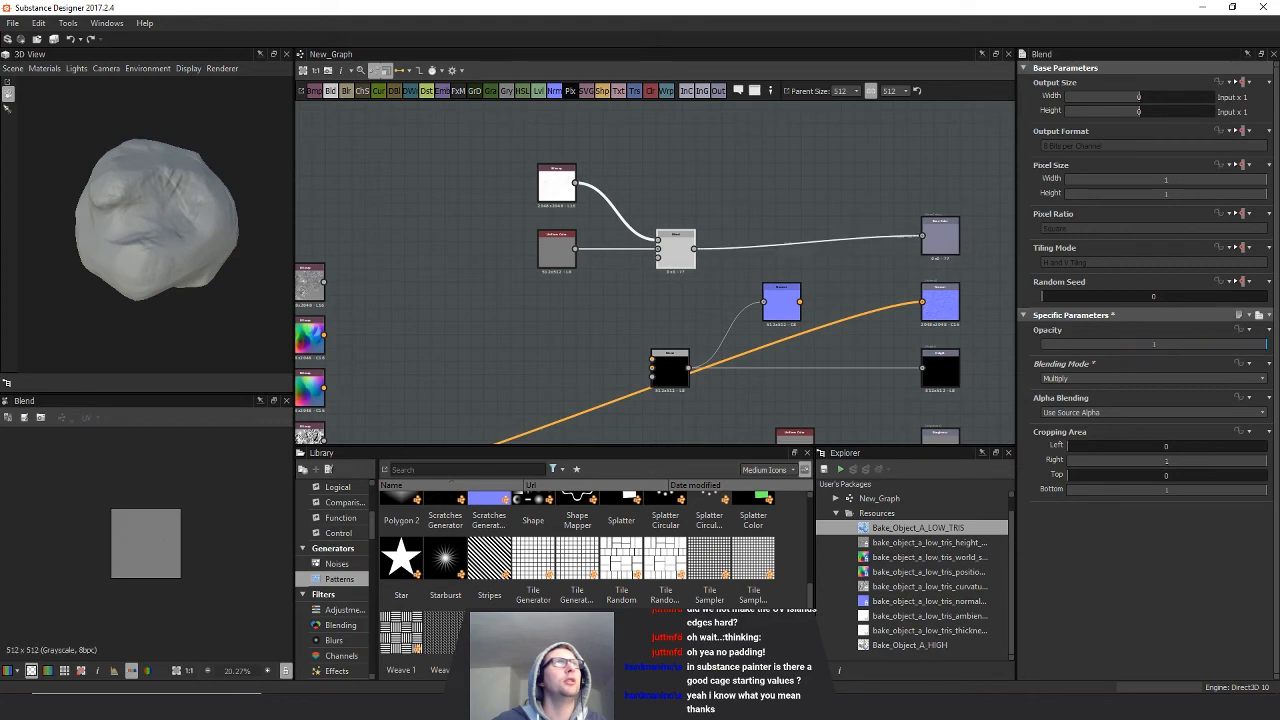
drag(160, 220, 130, 227)
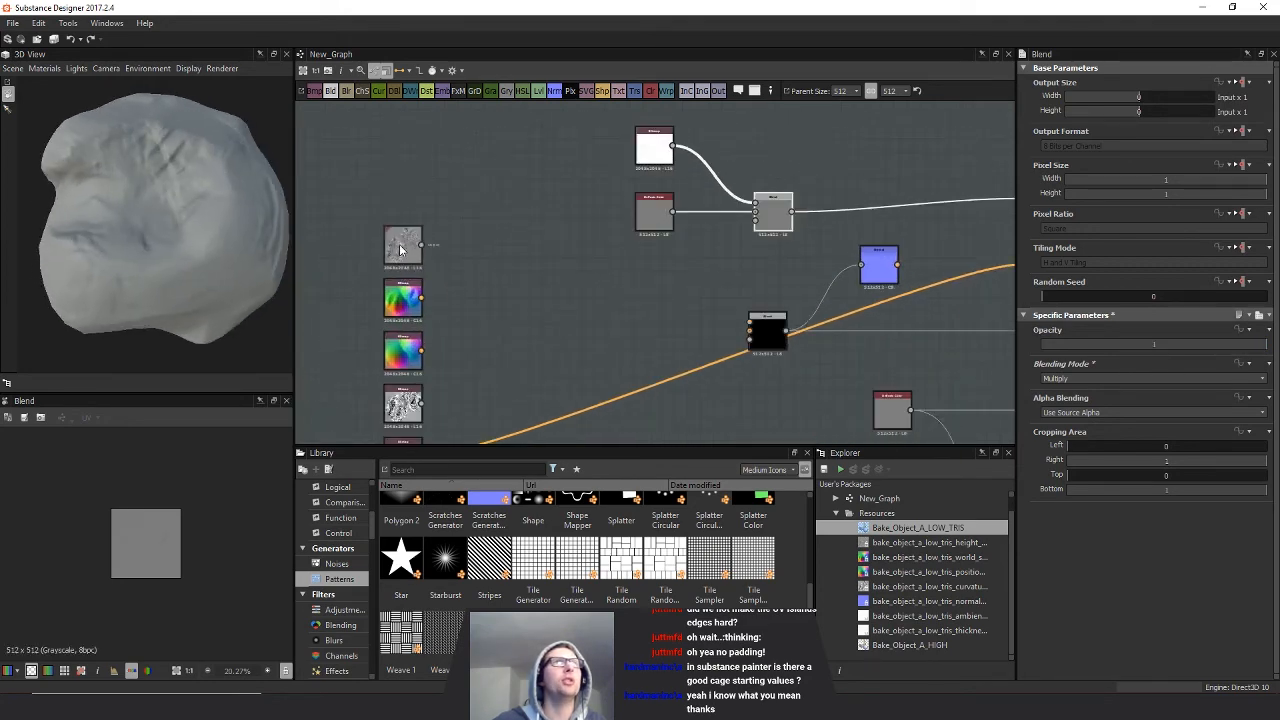
click(389, 230)
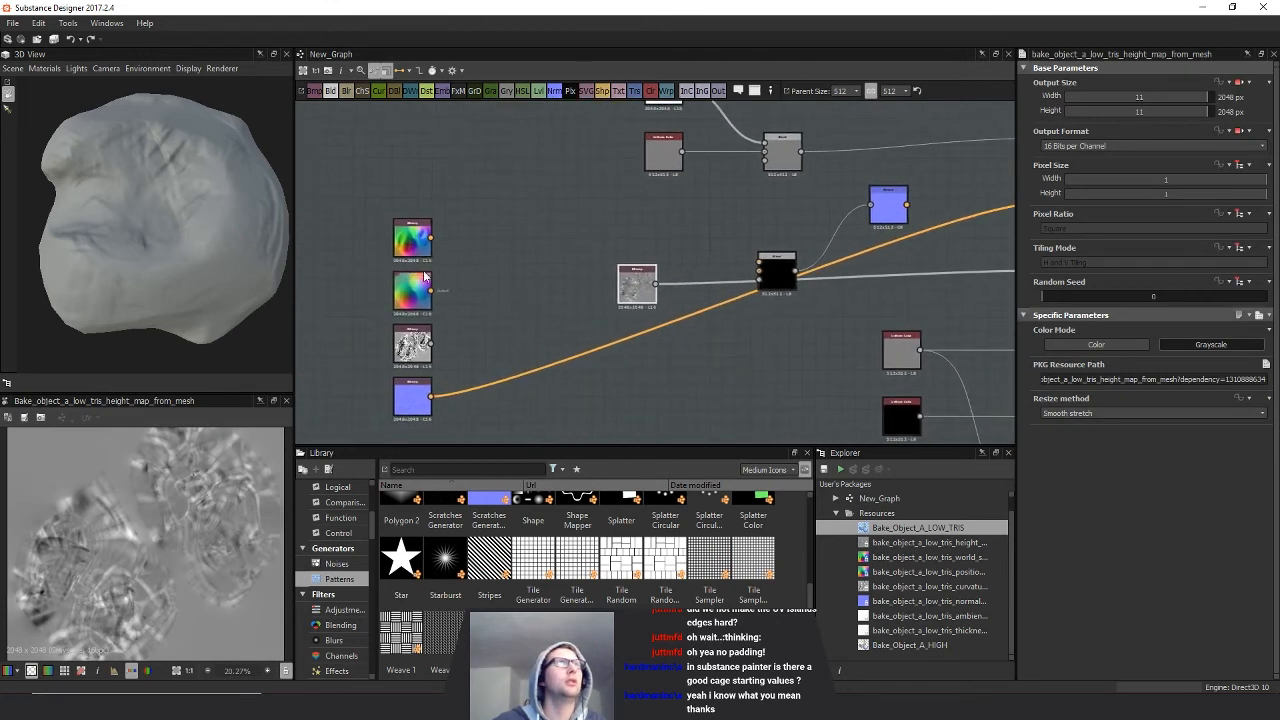
click(413, 290)
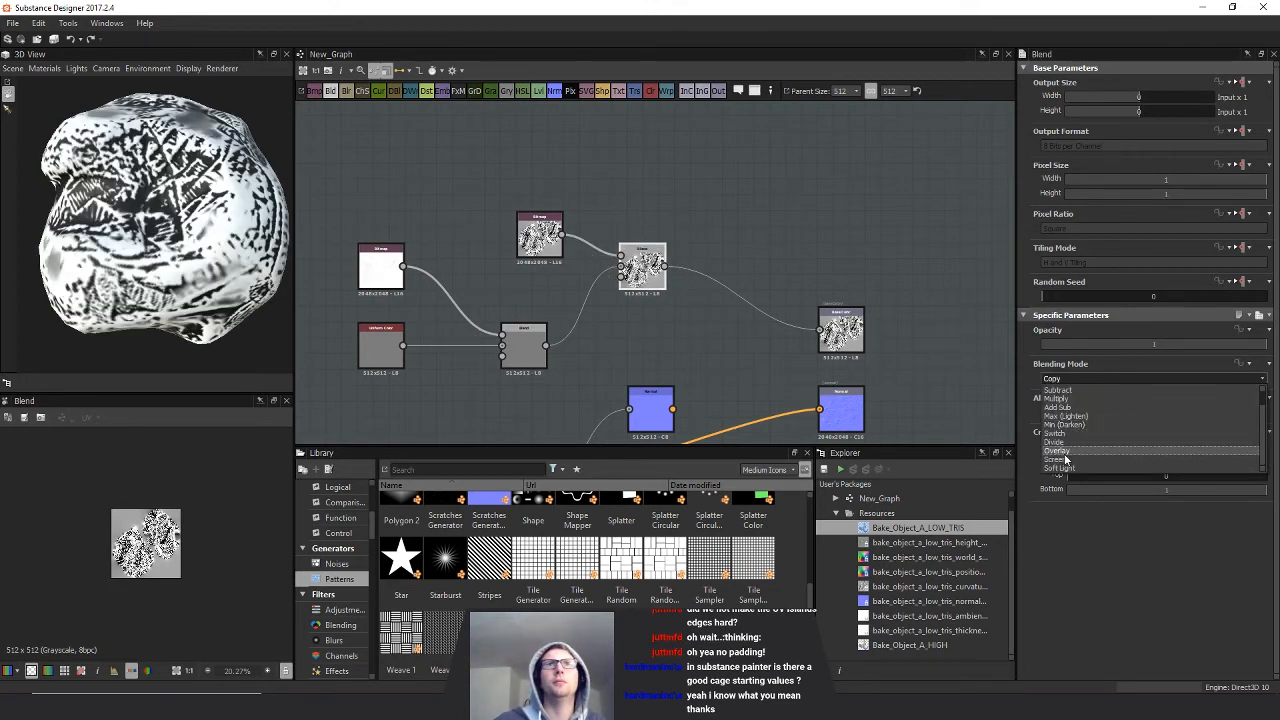
- Blend the height map in Overlay mode at about 0.12 opacity, then add the curvature map
click(1057, 468)
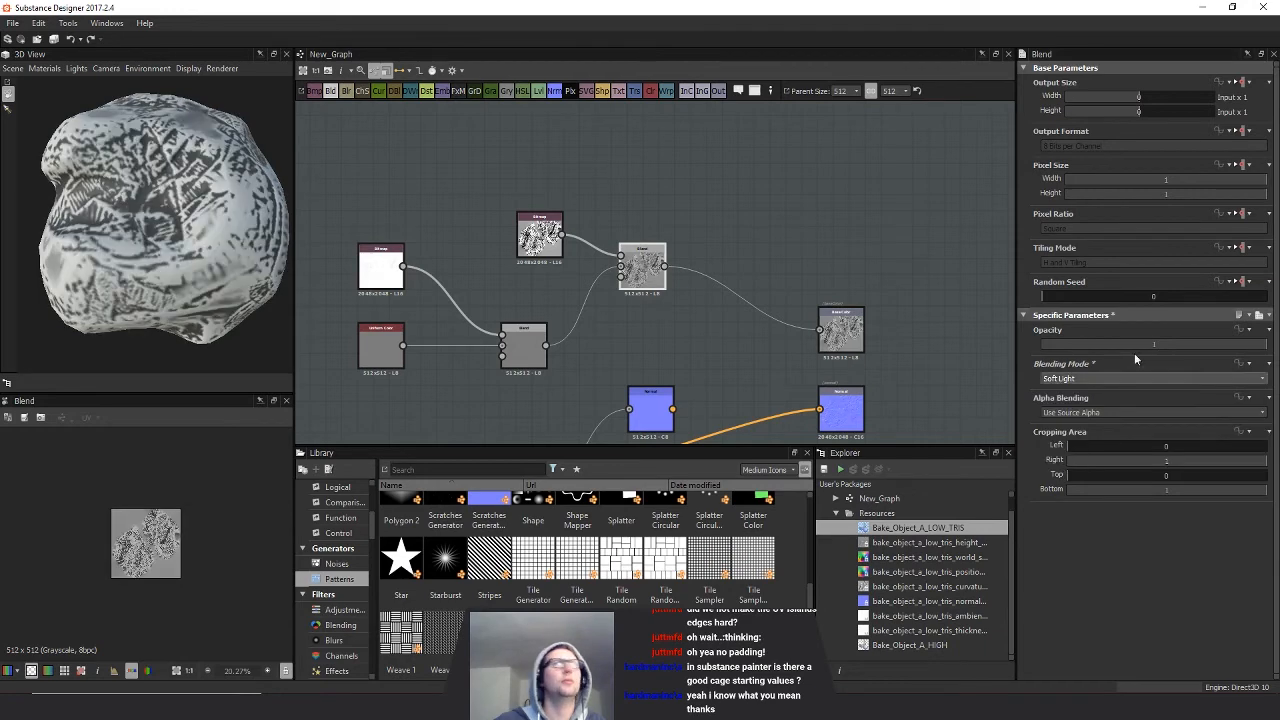
click(1150, 377)
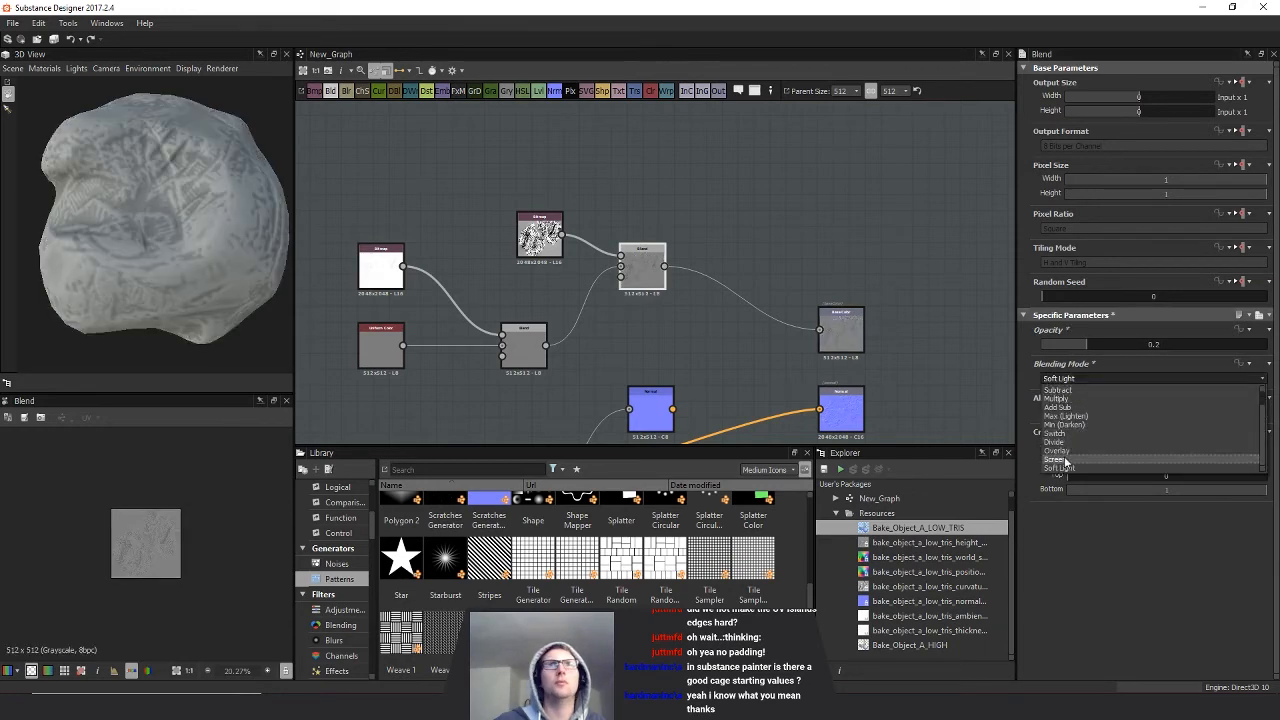
click(1058, 450)
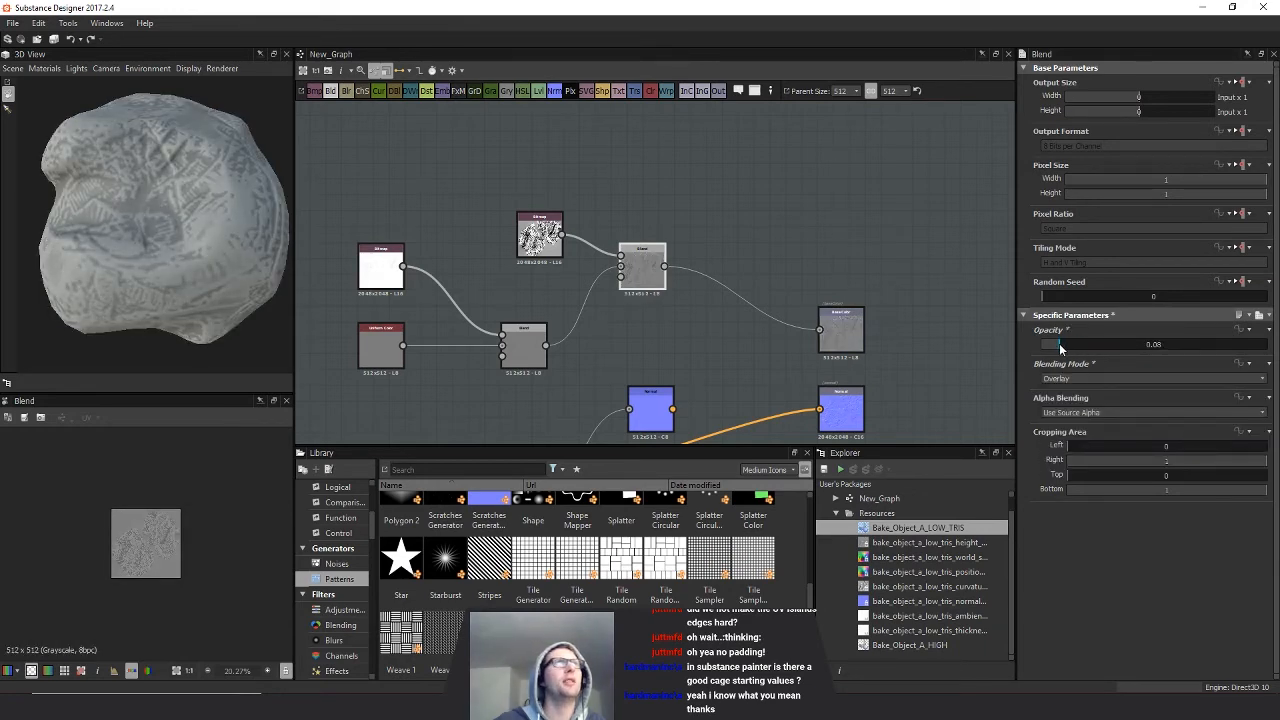
click(1150, 378)
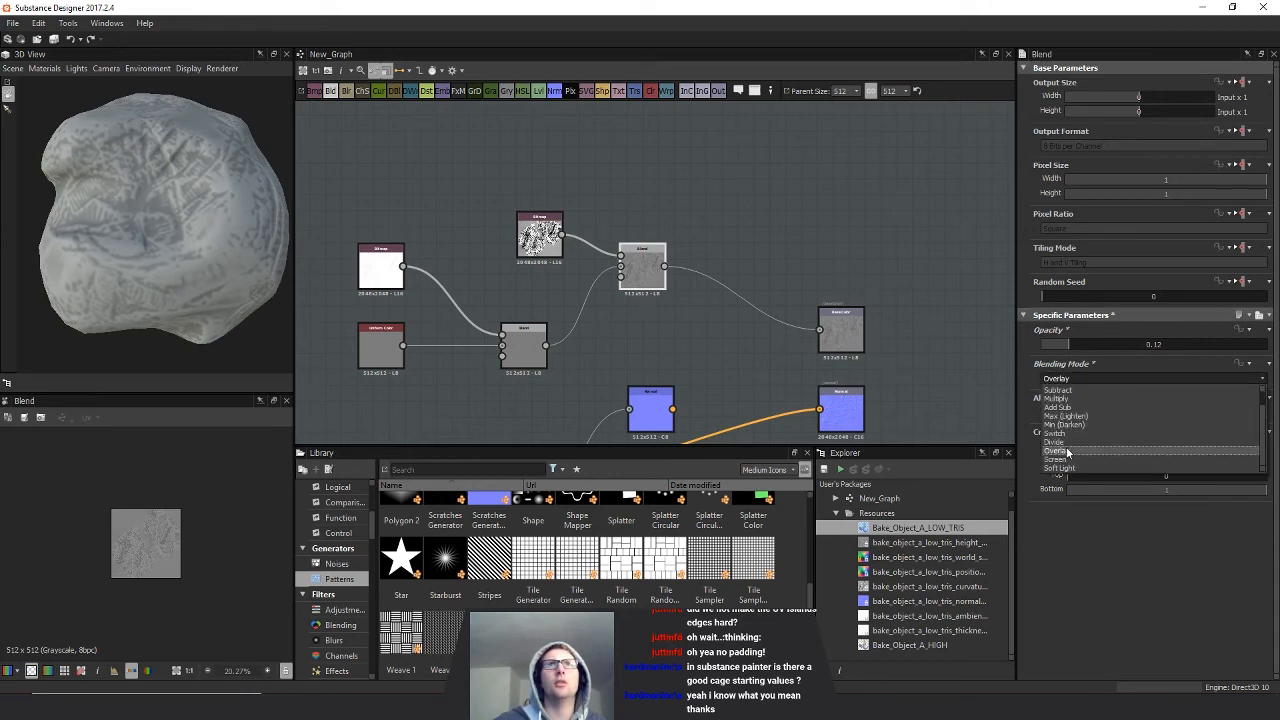
click(1058, 450)
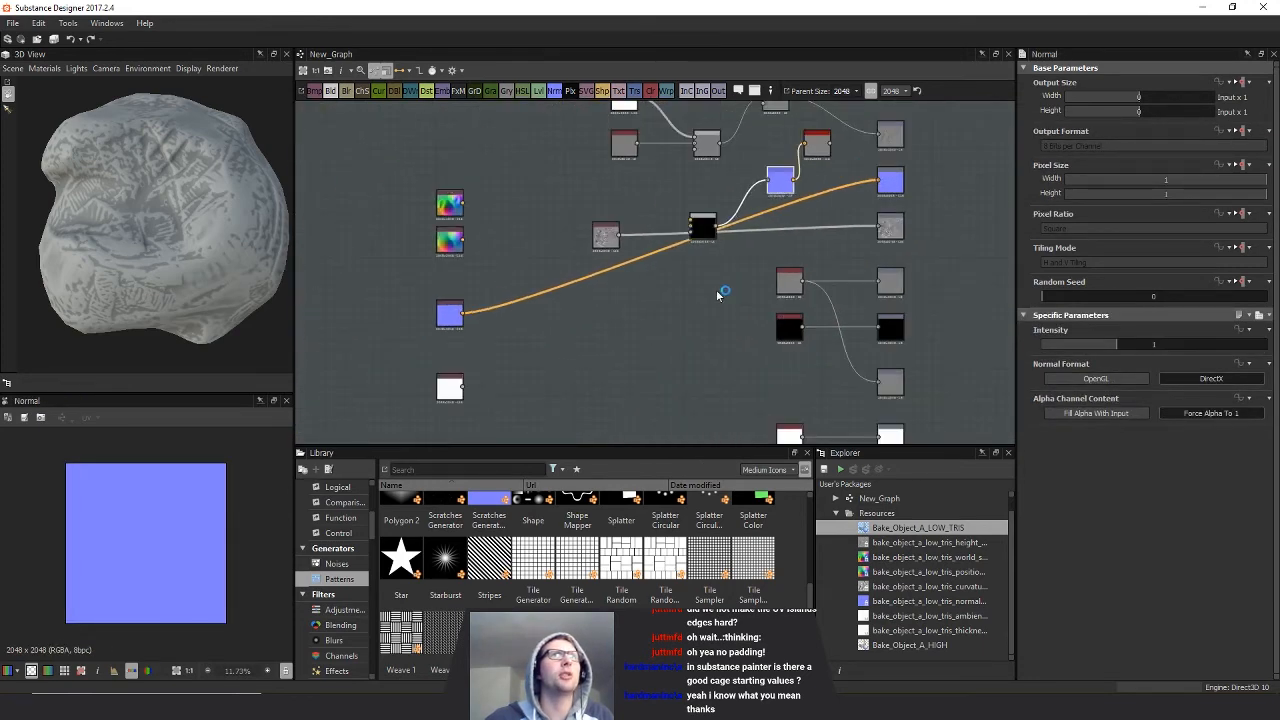
click(816, 142)
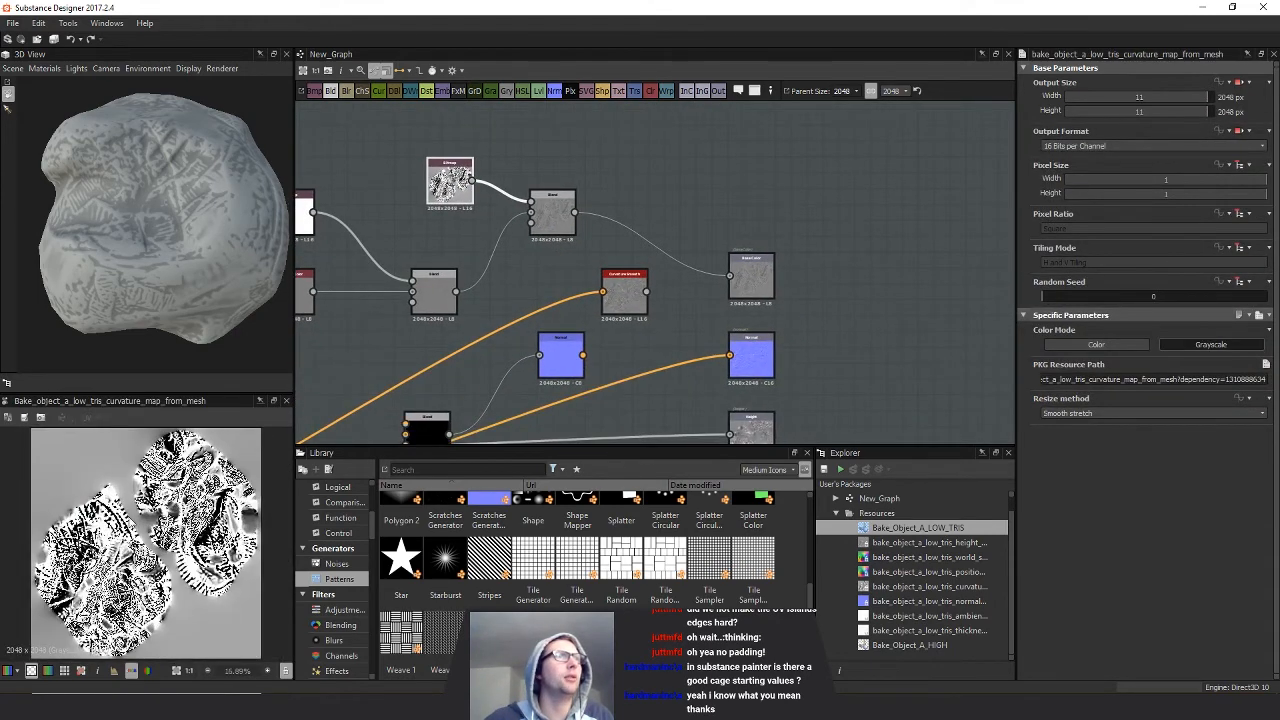
- Add a Curvature Smooth node fed by the baked normal map and blend in the curvature map
click(625, 291)
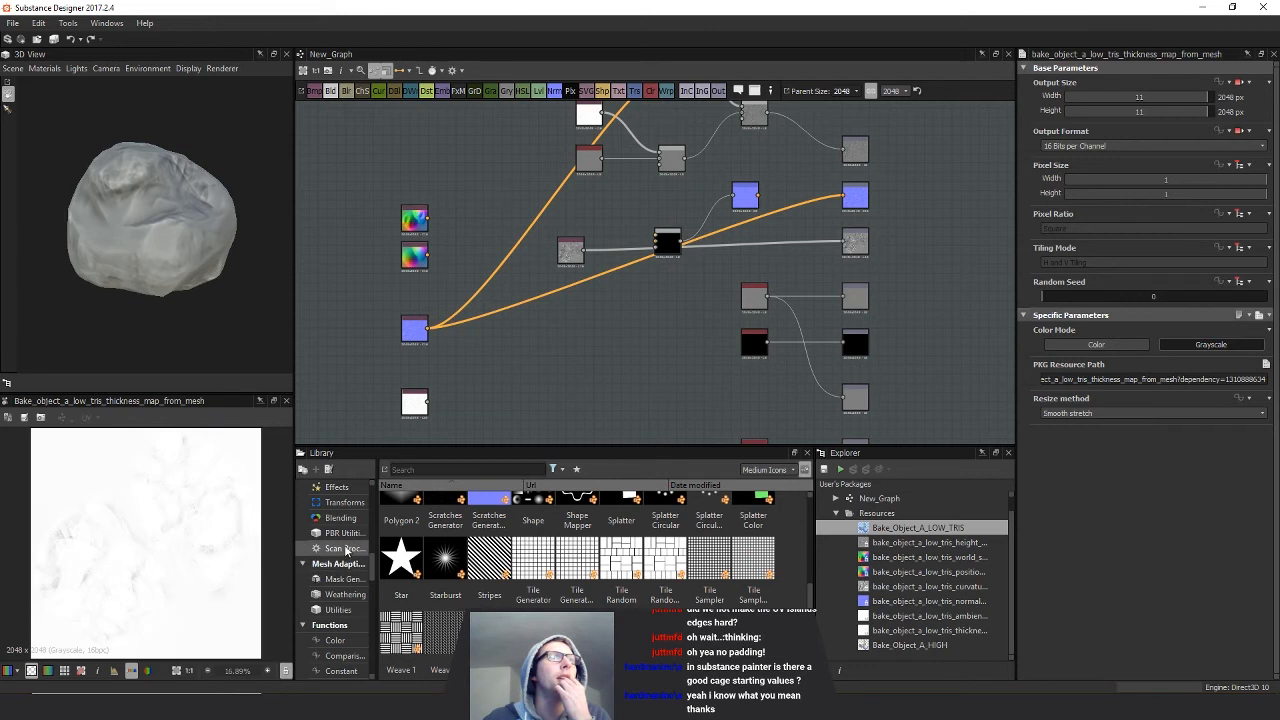
- Add the Mesh Adaptive Dirt mask generator, wire in the baked maps, and blend its output
click(341, 532)
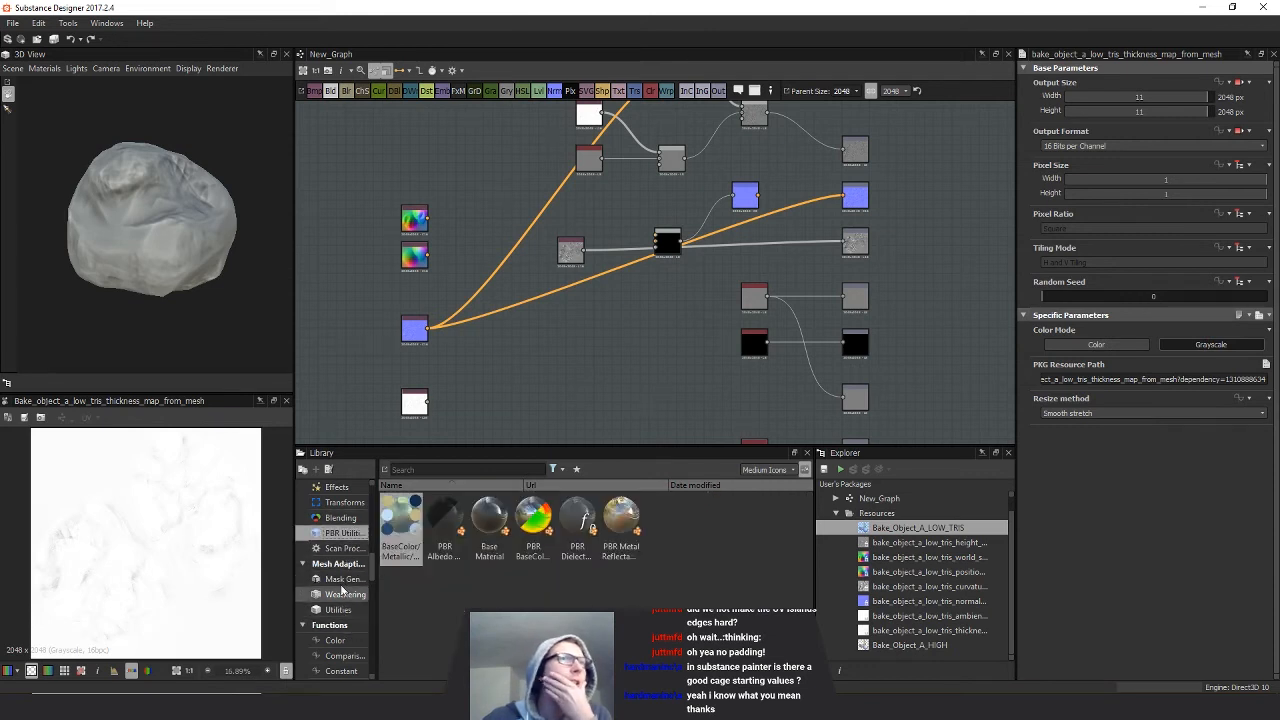
click(345, 594)
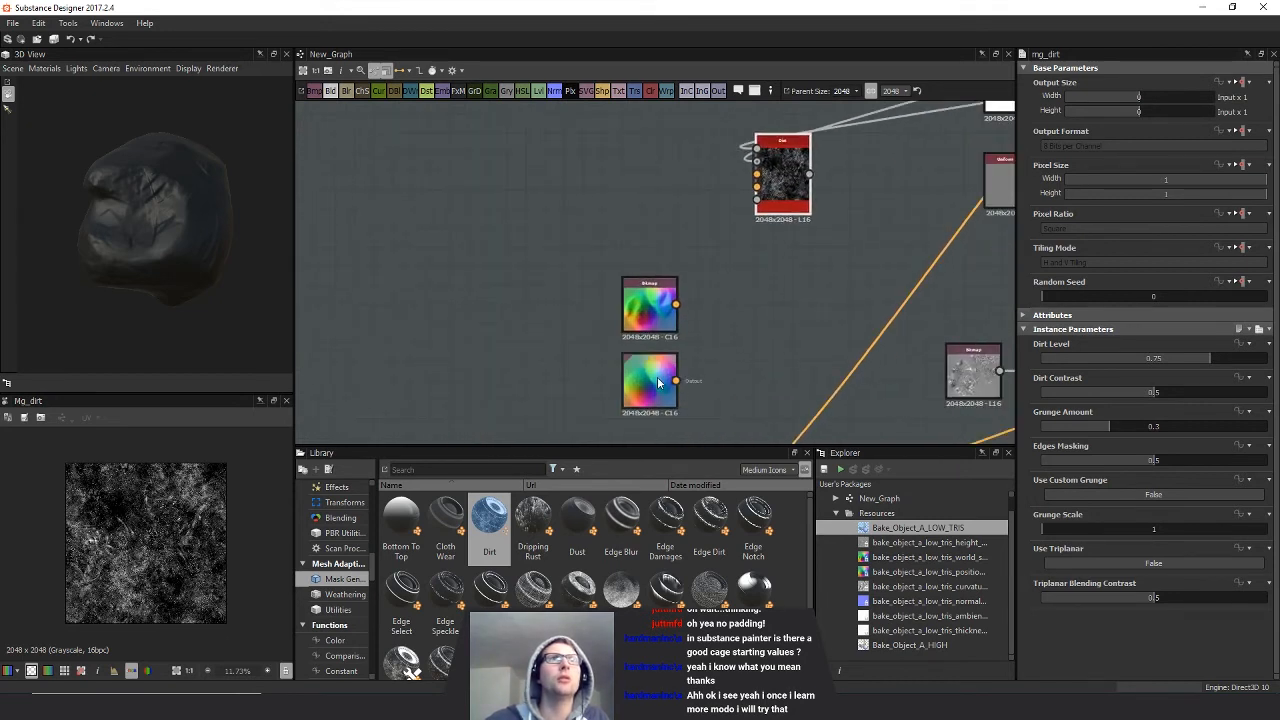
click(650, 382)
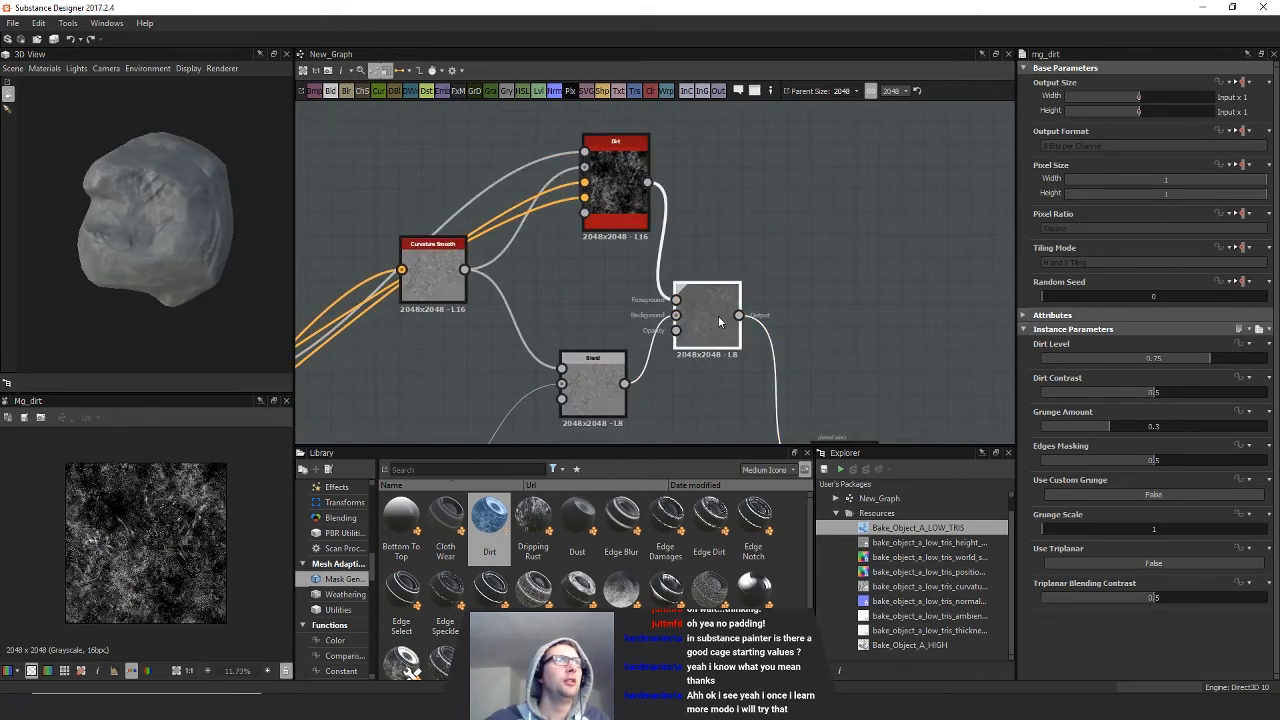
click(707, 315)
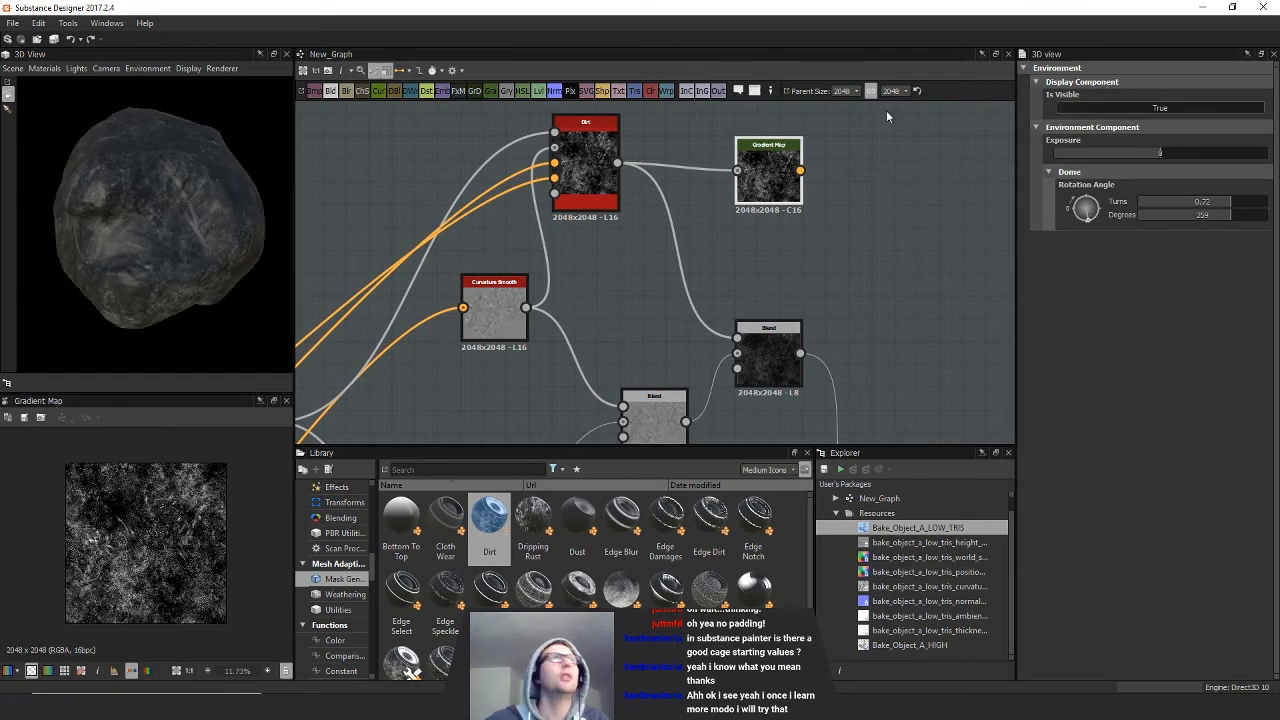
- Pick a dark brown earth-tone gradient from a ground image for the Dirt gradient map
click(768, 170)
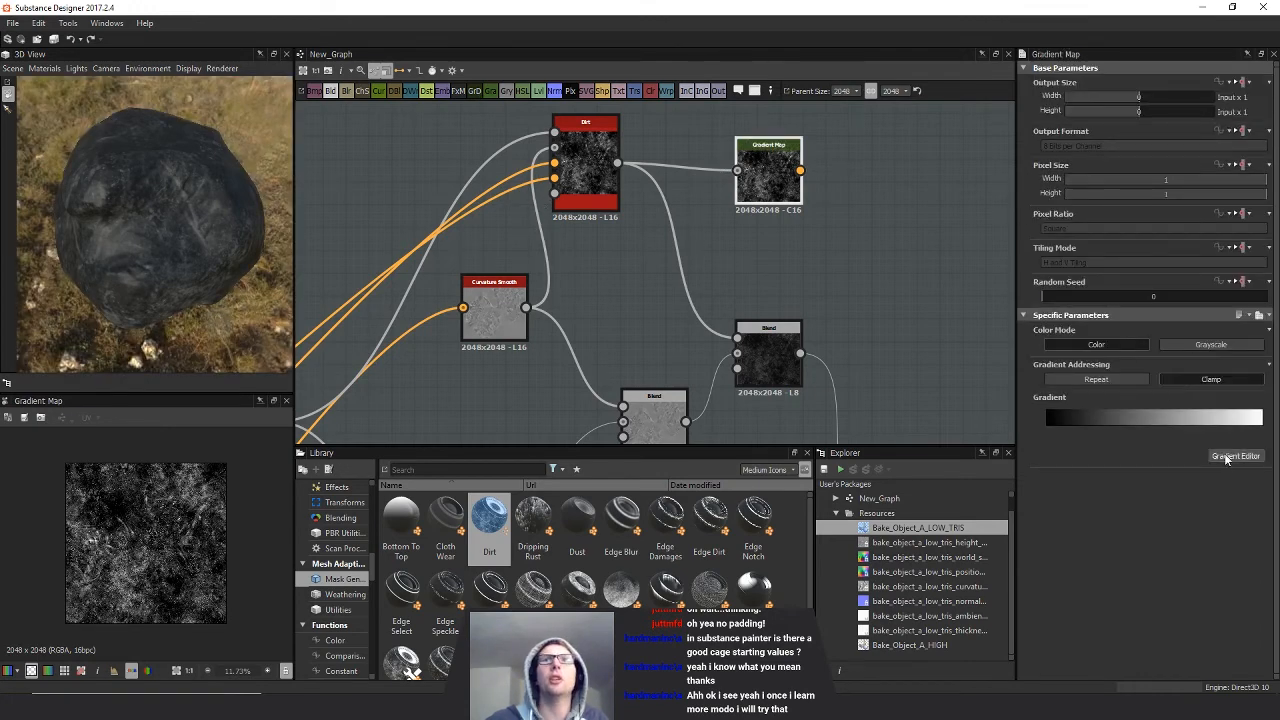
click(1235, 455)
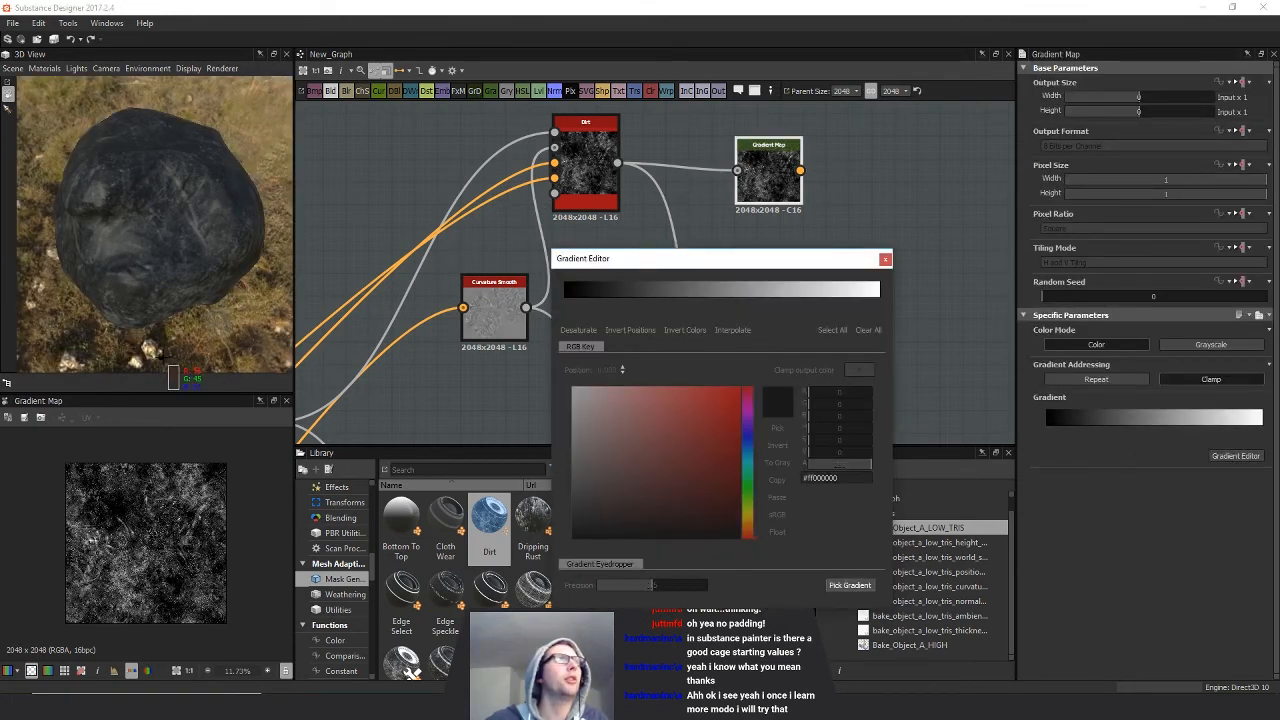
click(848, 585)
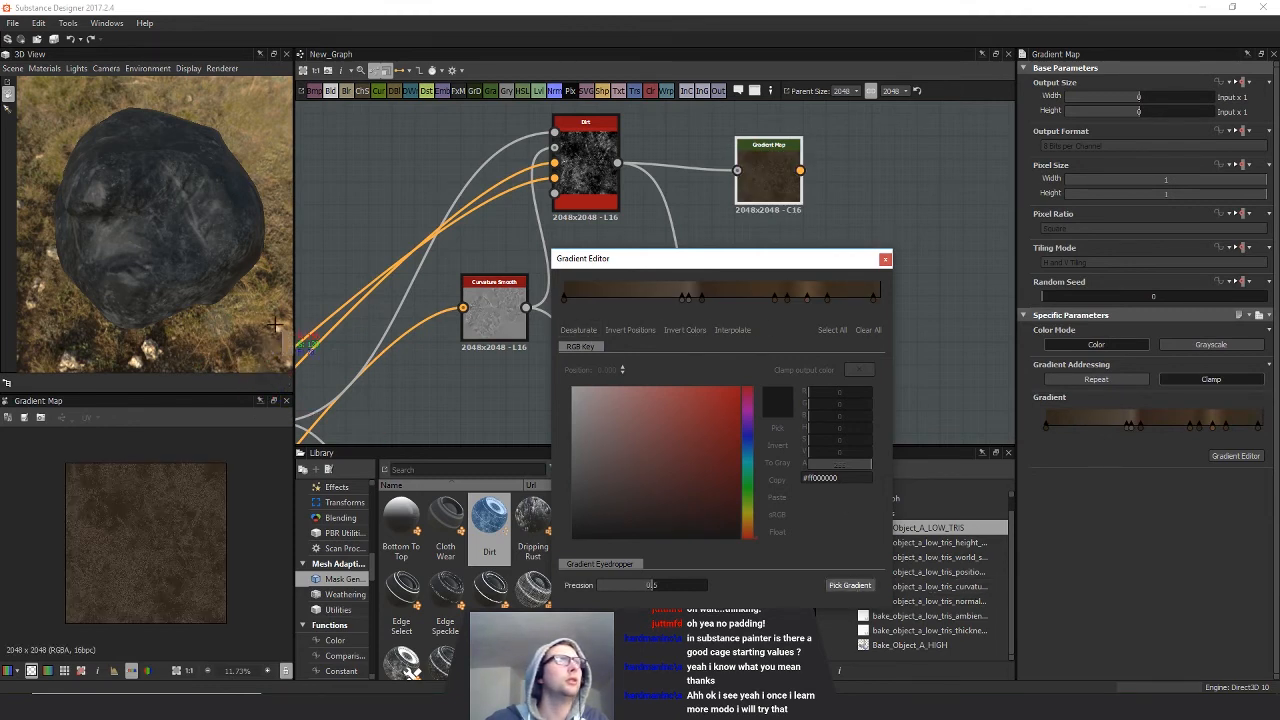
click(849, 585)
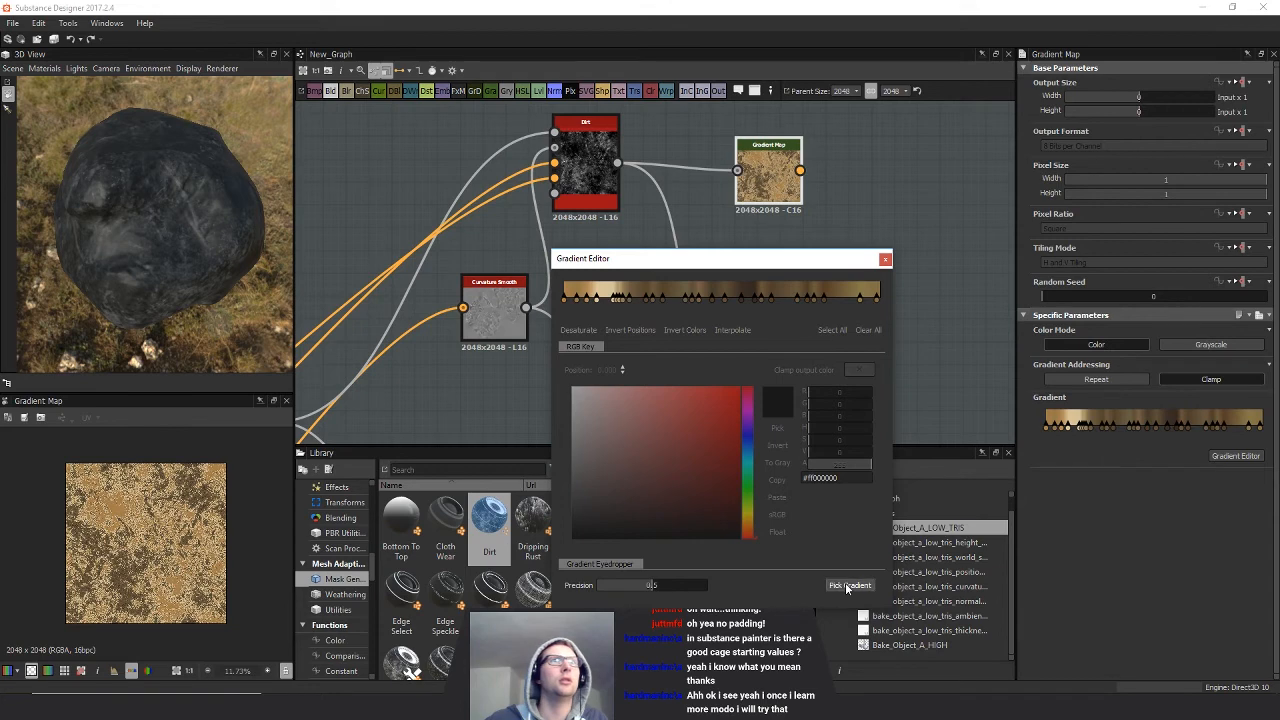
click(849, 585)
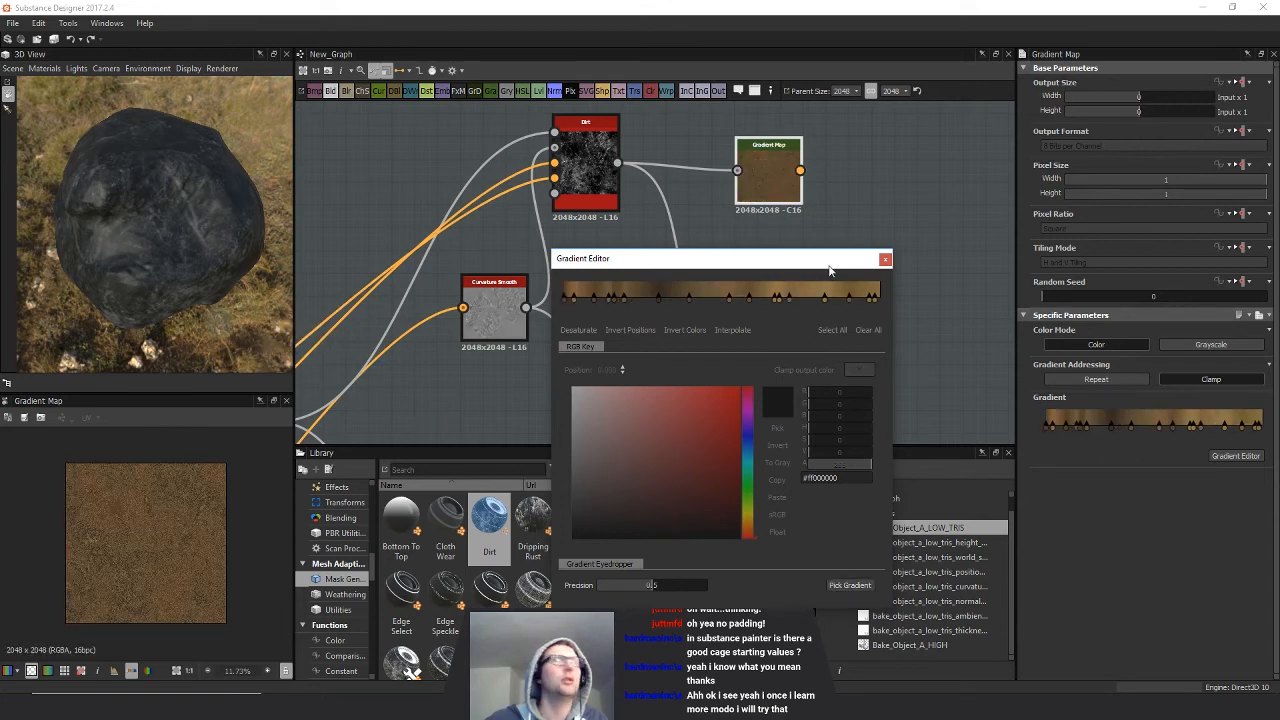
click(884, 259)
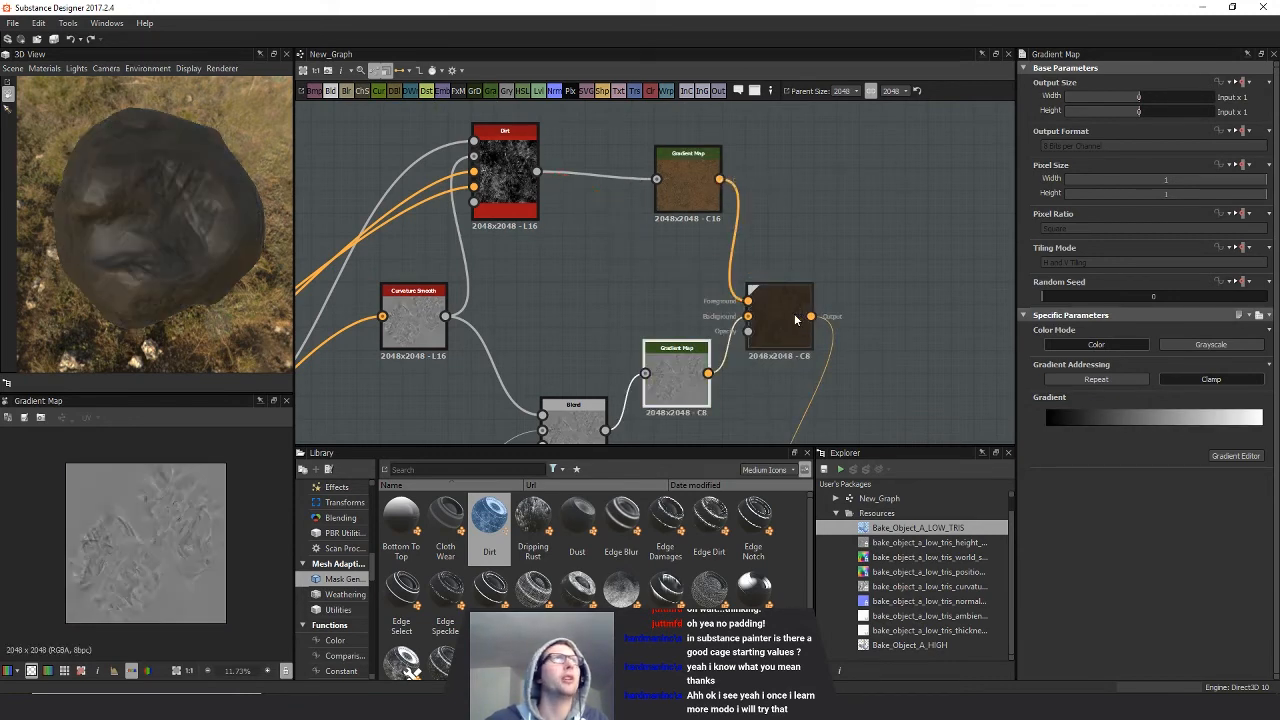
- Add Histogram Scan and Blur HQ Grayscale nodes after the Dirt mask node
click(778, 315)
text(hist)
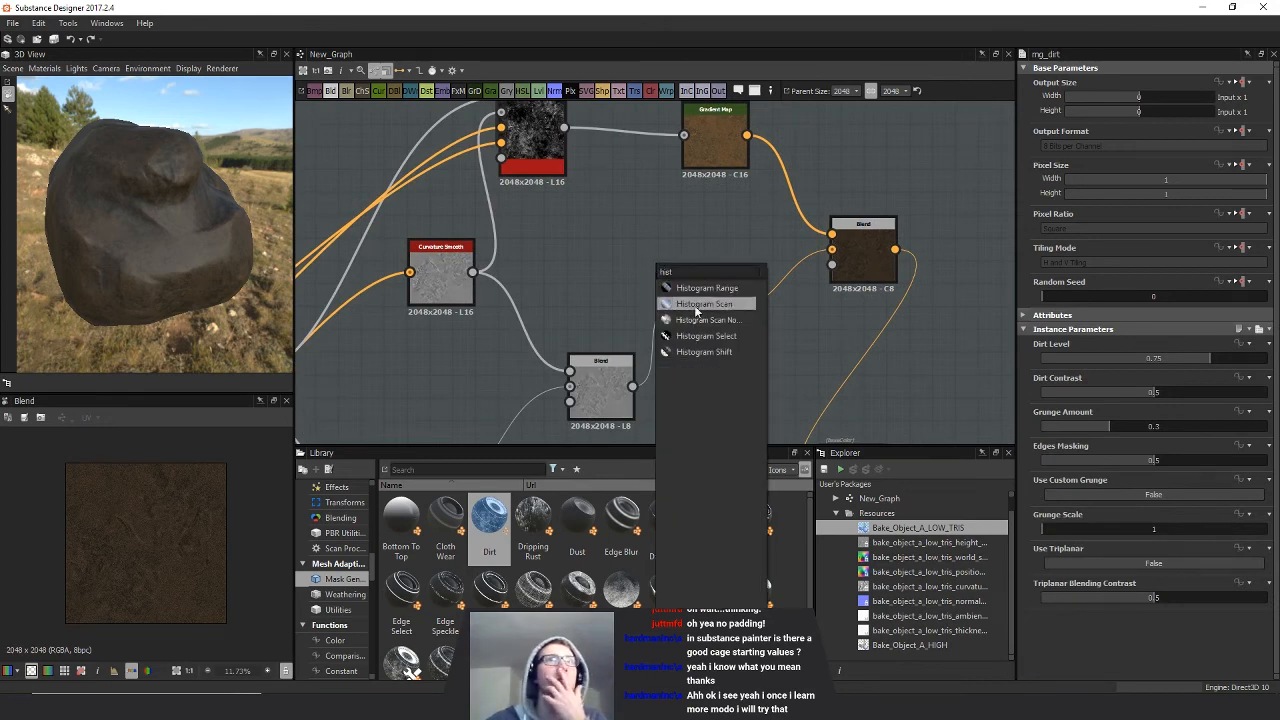
click(706, 303)
text(blur)
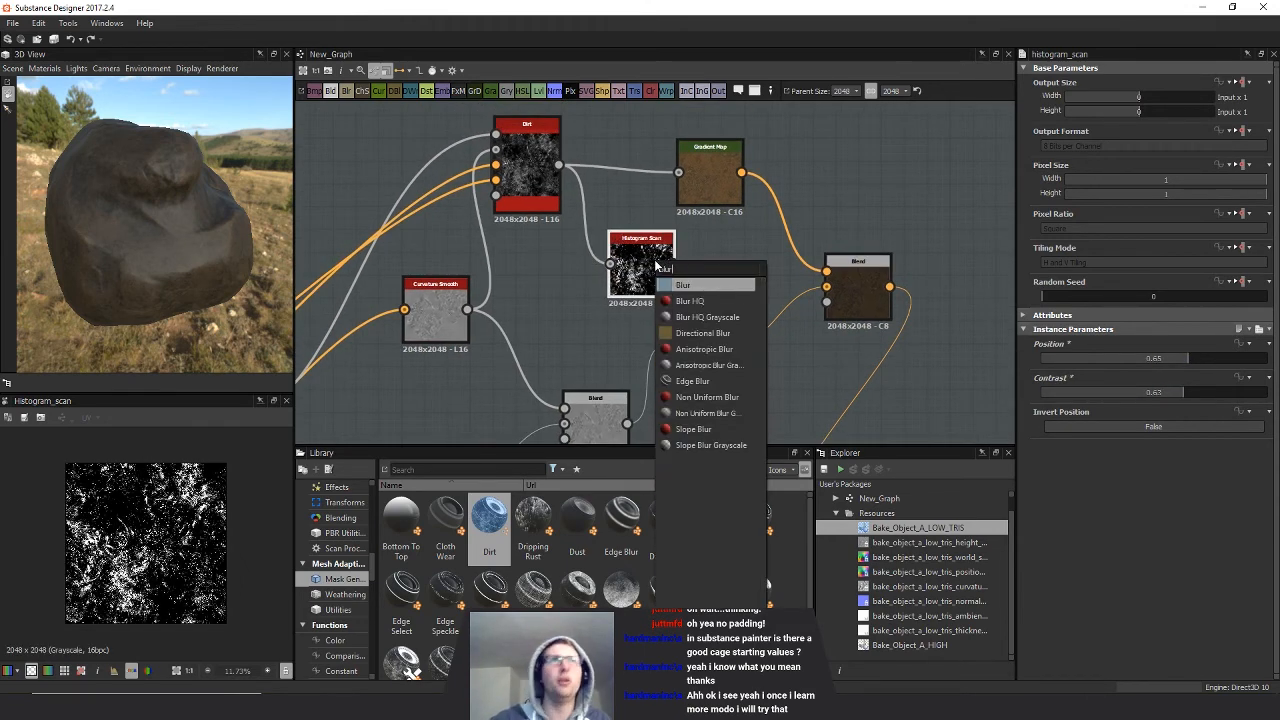
click(707, 317)
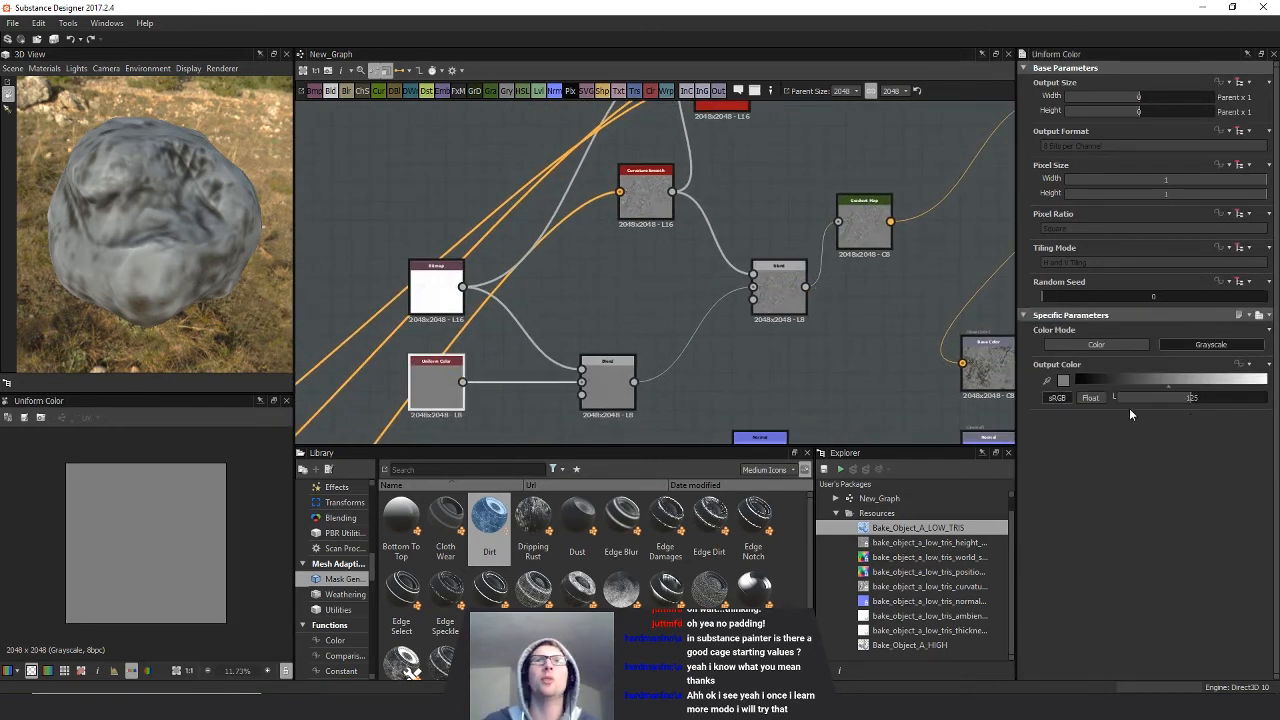
- Set a lighter grey Uniform Color value and lower the Histogram Scan contrast
click(1063, 380)
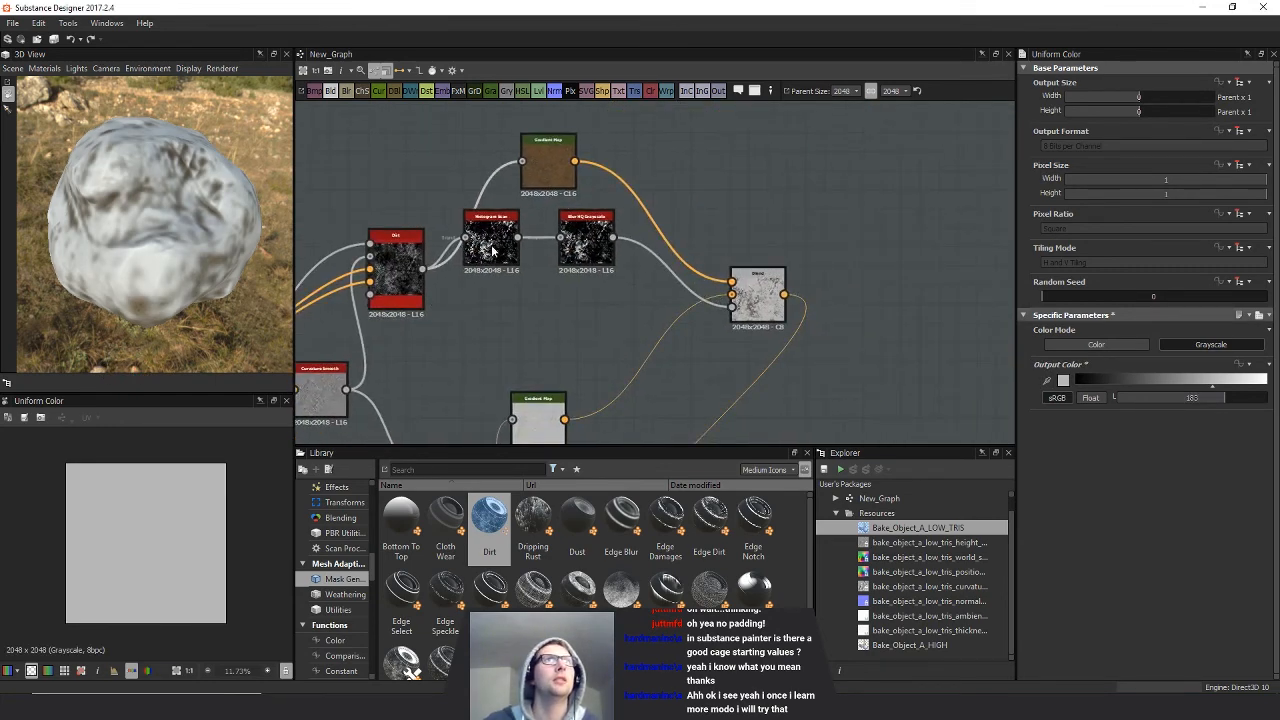
click(490, 238)
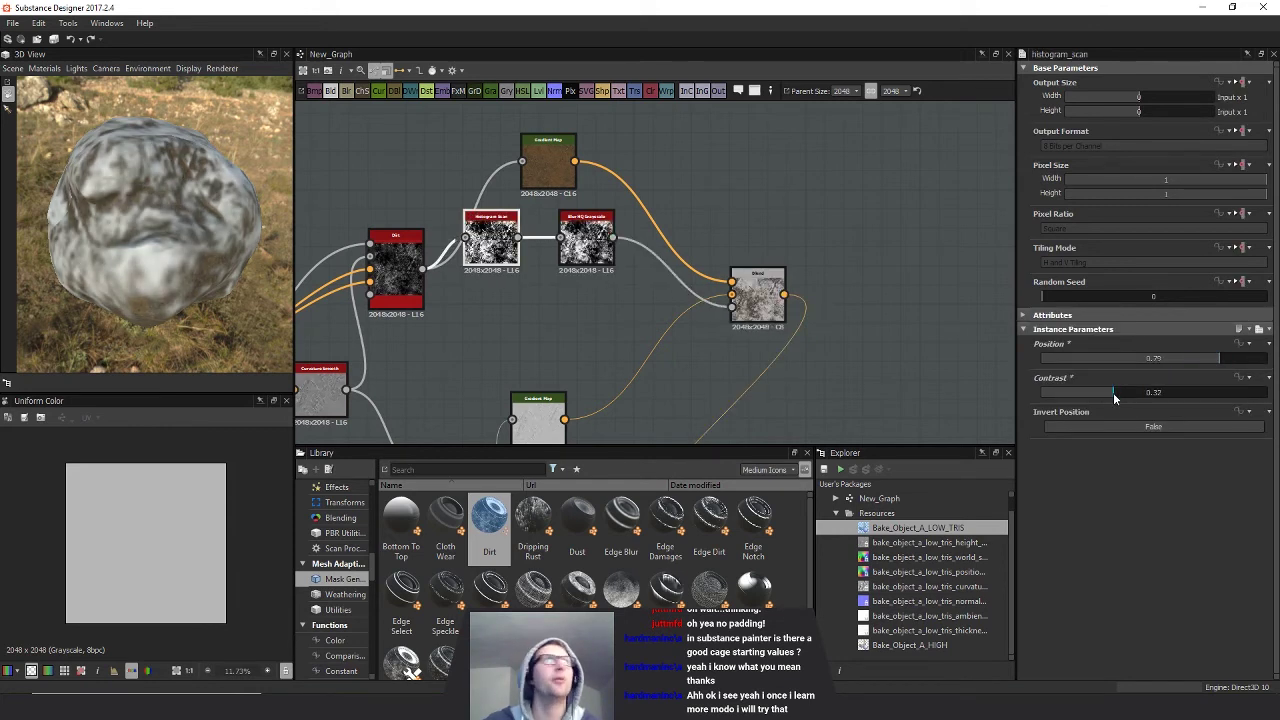
drag(1115, 392, 1095, 392)
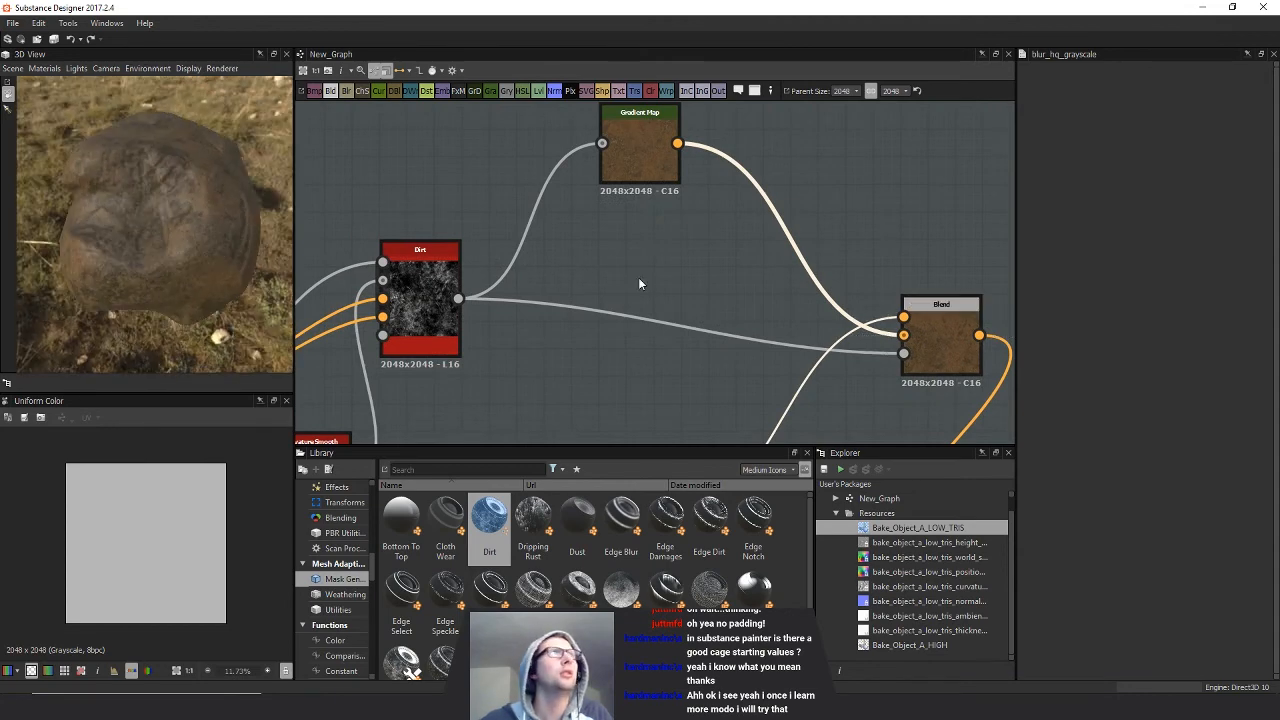
- Insert a Histogram Scan on the Dirt–Blend link with position about 0.55 and adjusted contrast
text(hi)
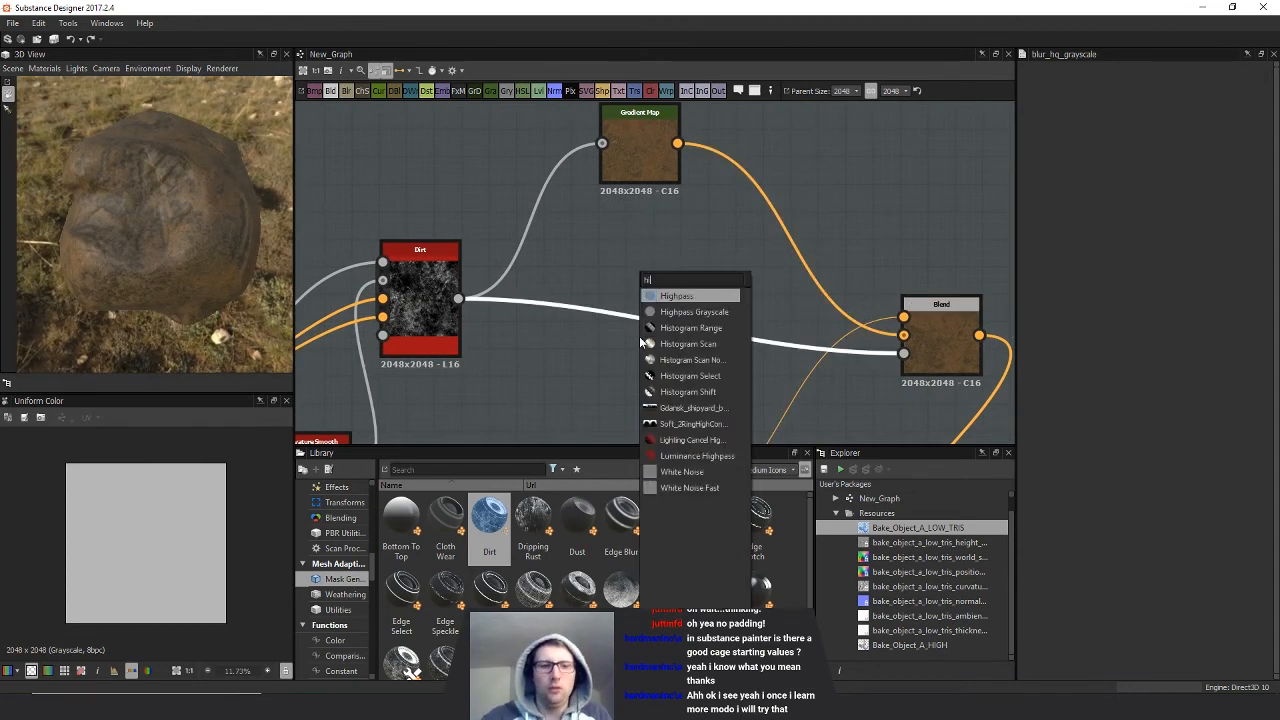
click(688, 343)
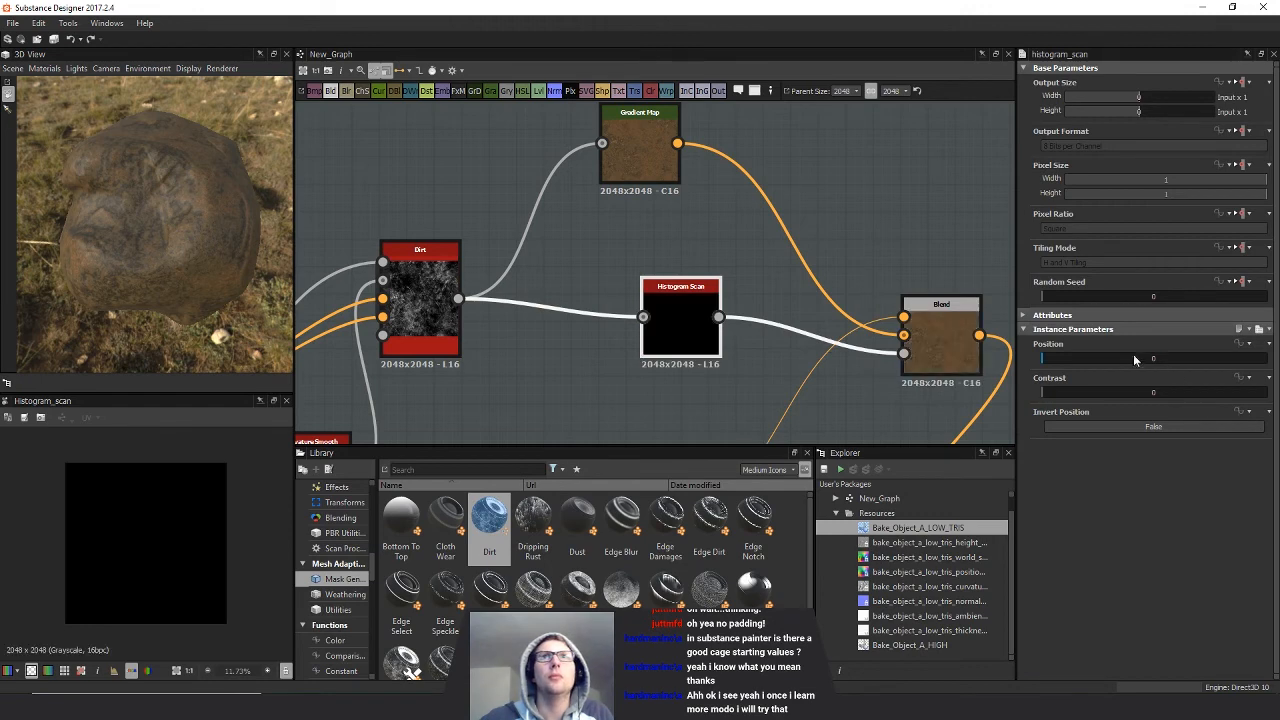
drag(1050, 358, 1185, 358)
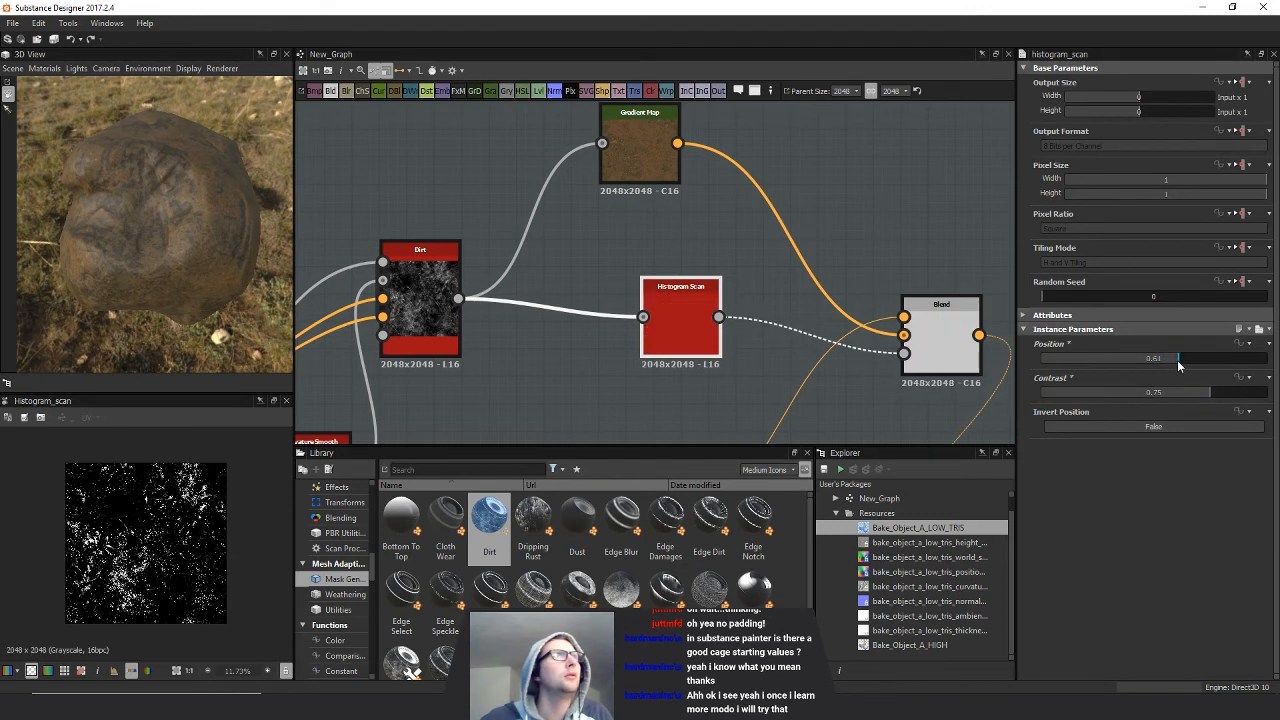
drag(1170, 358, 1070, 358)
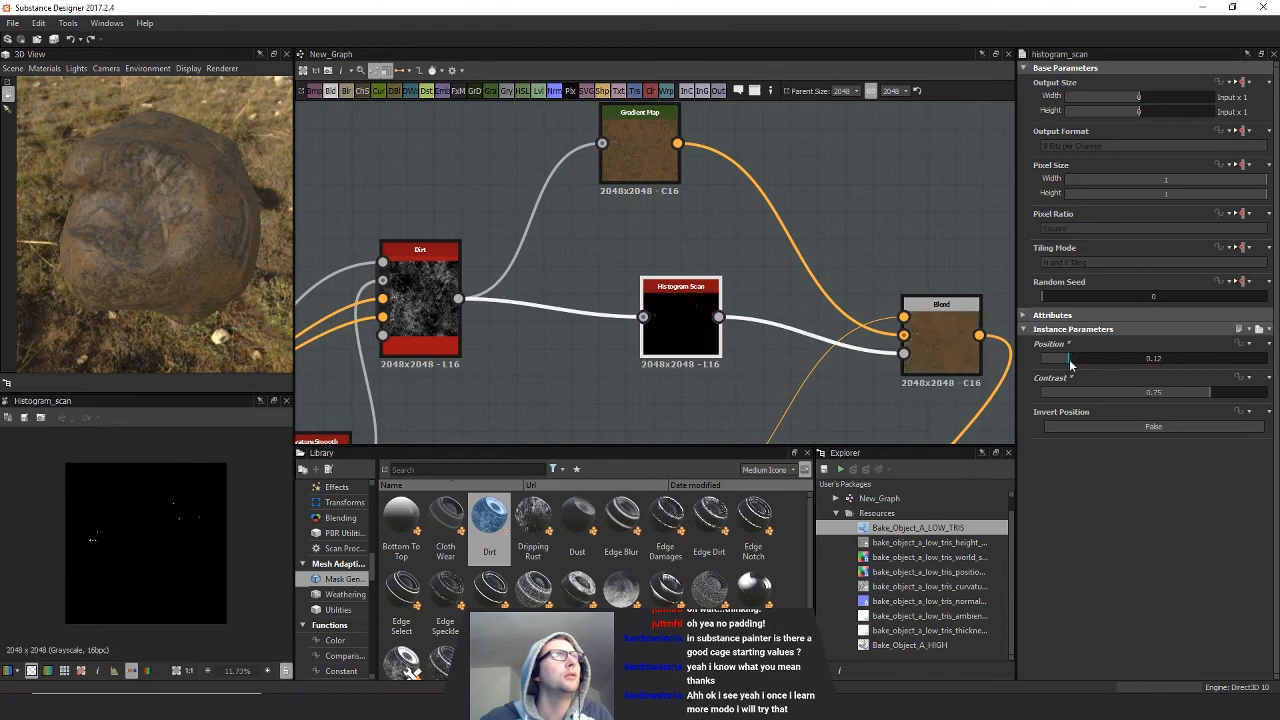
drag(1070, 357, 1200, 357)
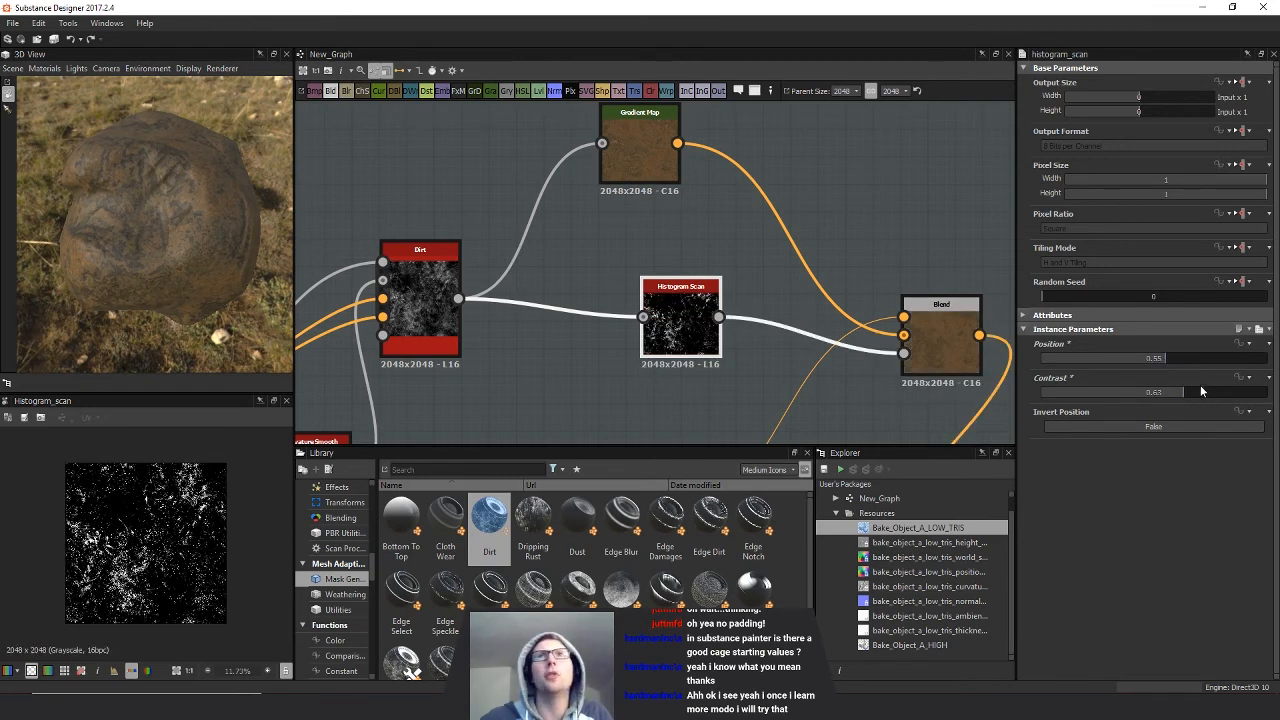
drag(1150, 392, 1195, 392)
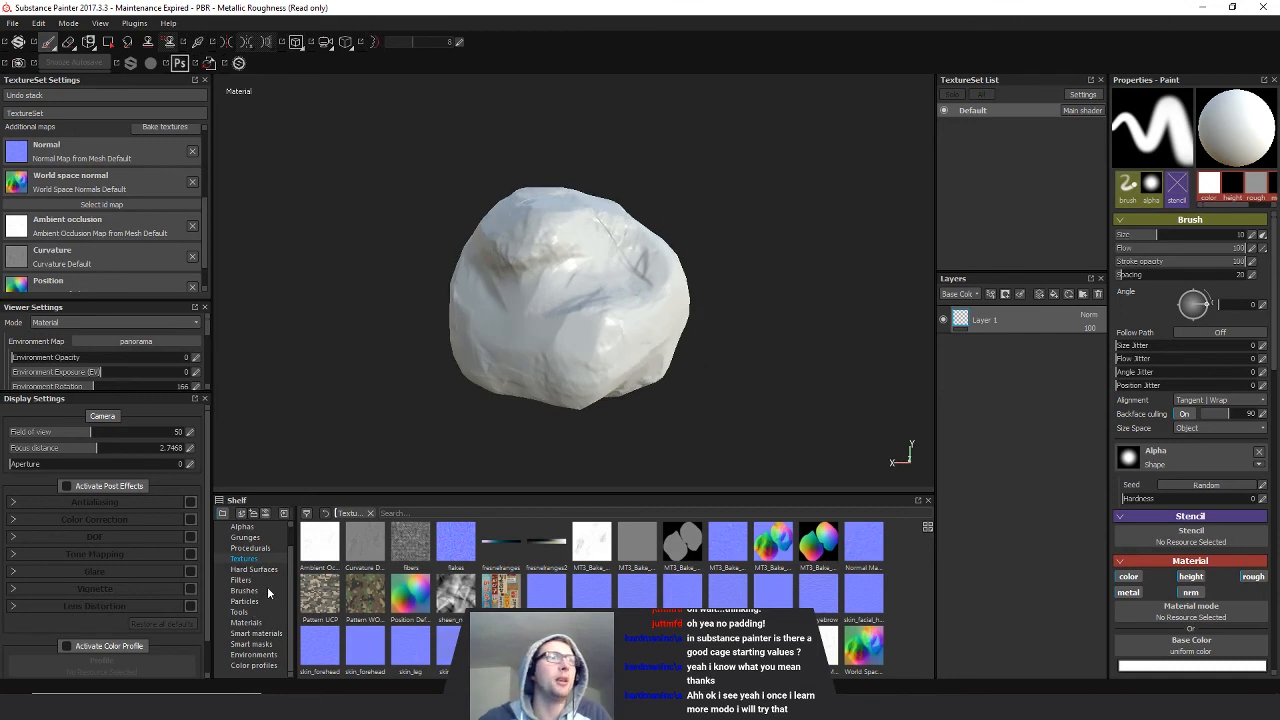
- Add Concrete Simple, Gold Pure and Copper Pure layers, hide Gold Pure, select Concrete Simple
click(256, 633)
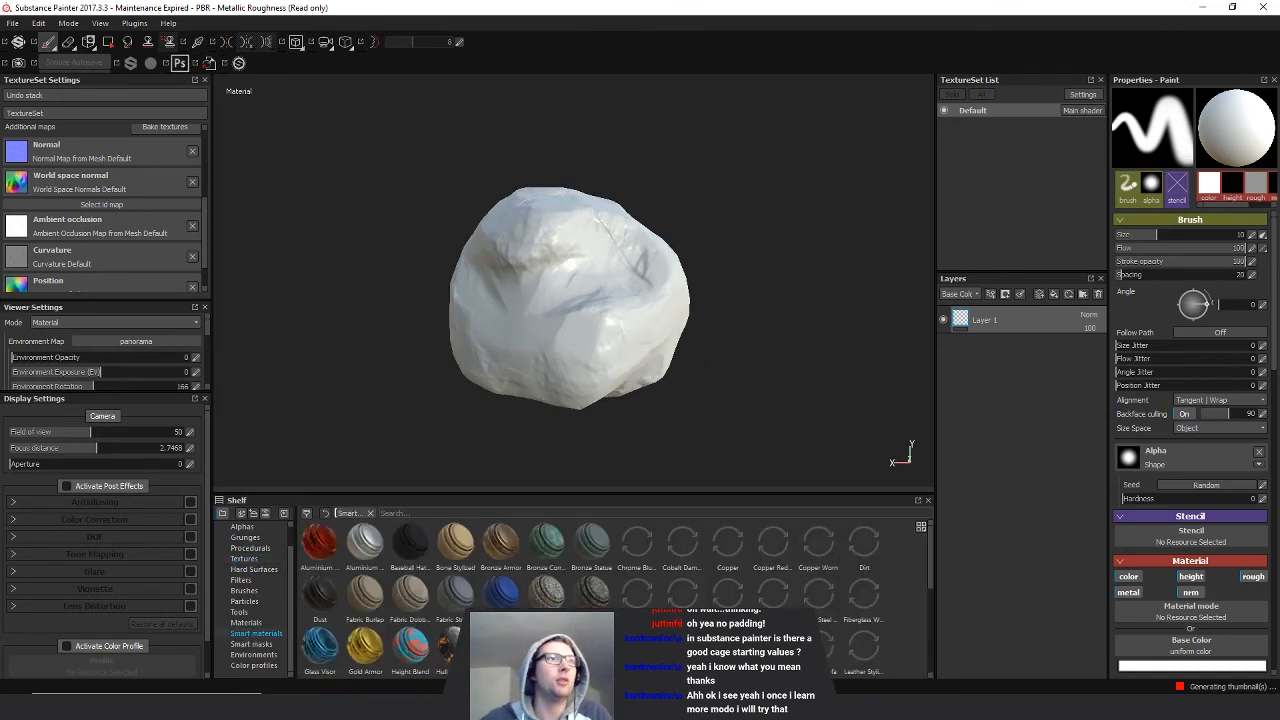
scroll(down, 3)
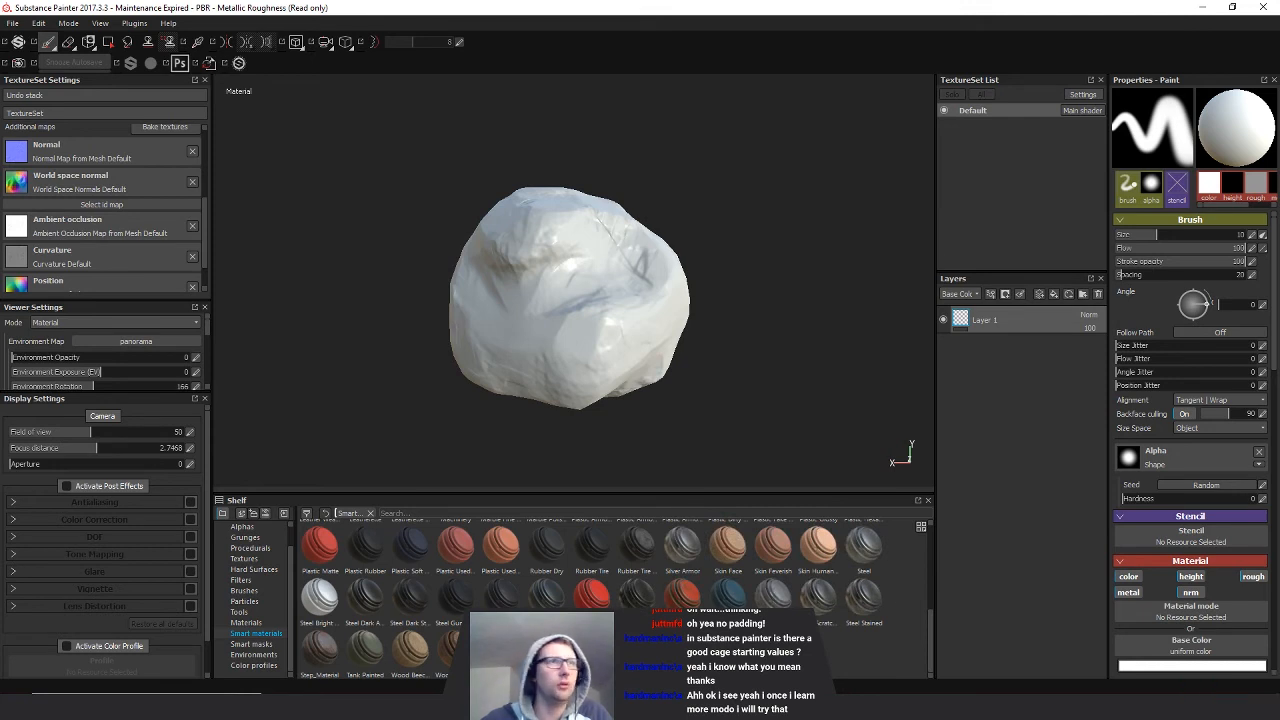
click(246, 623)
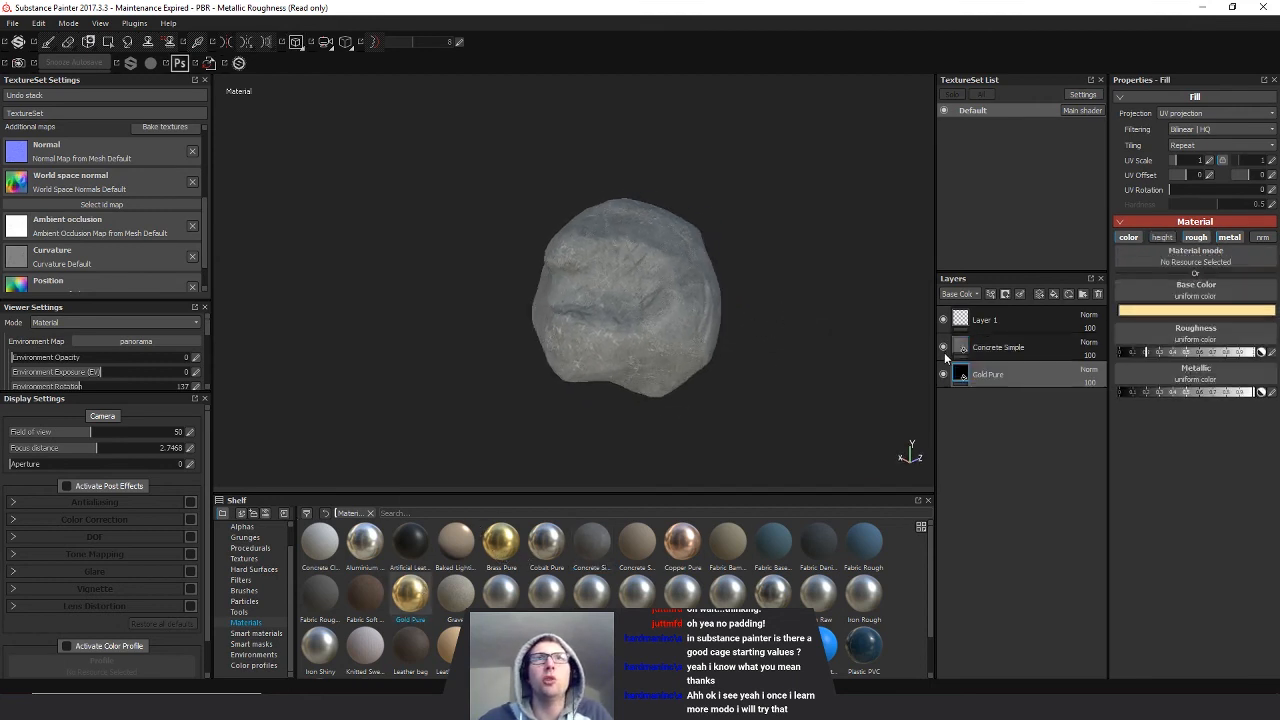
click(943, 347)
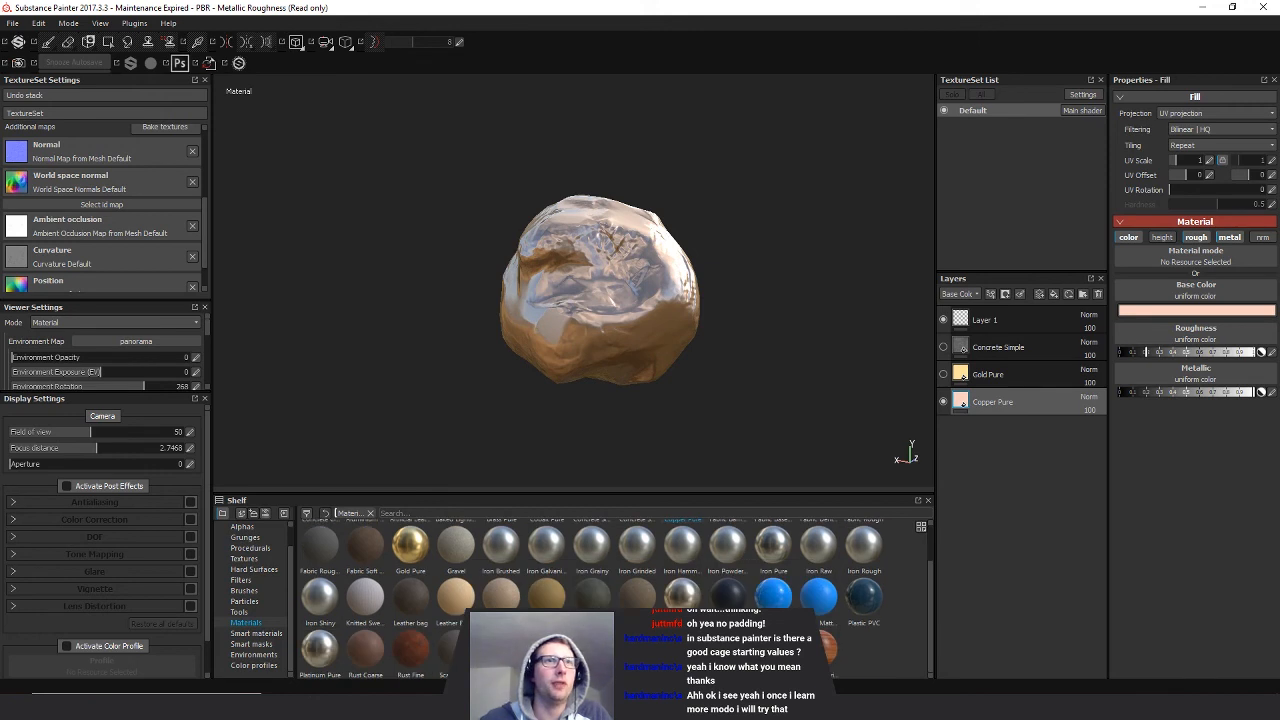
click(998, 347)
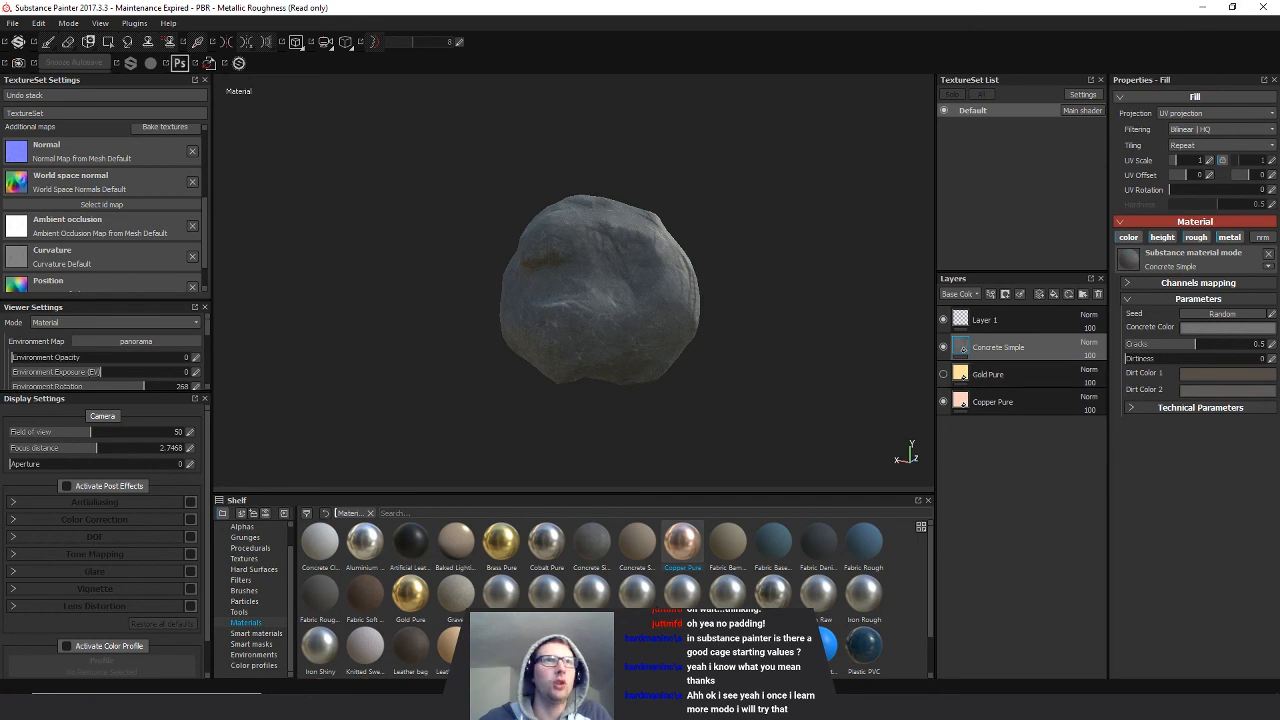
scroll(down, 3)
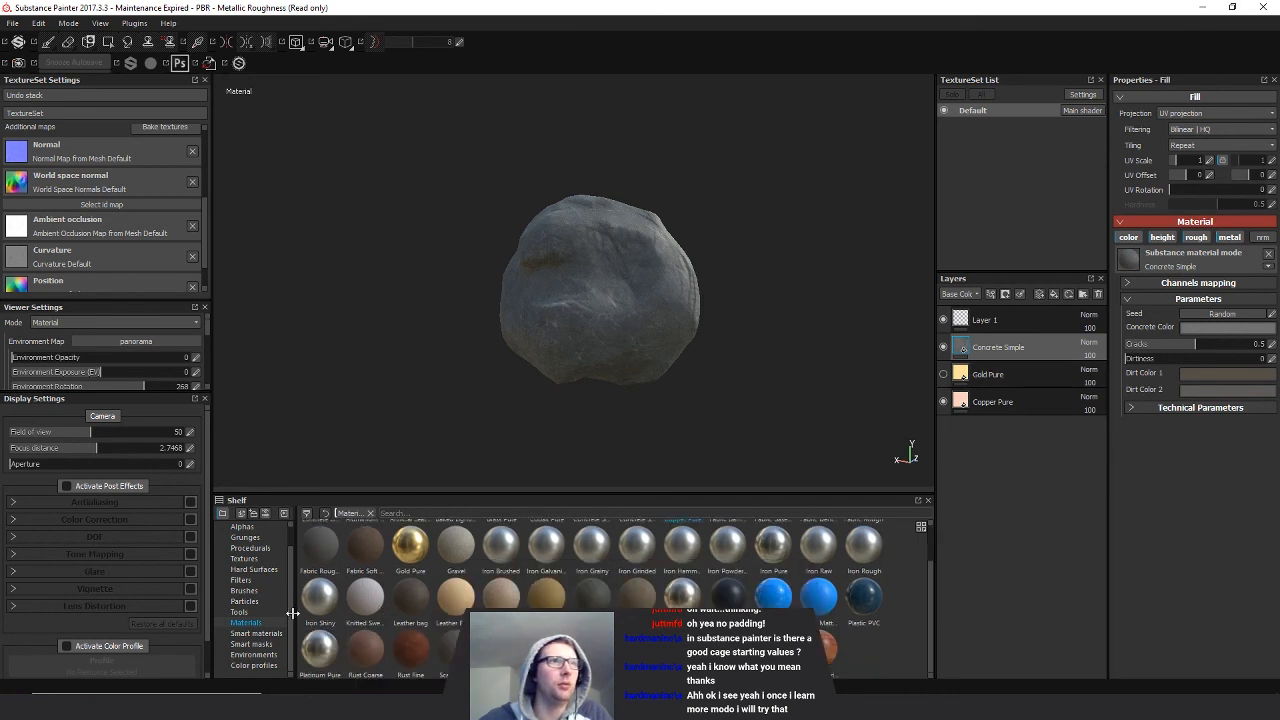
mouse_move(257, 634)
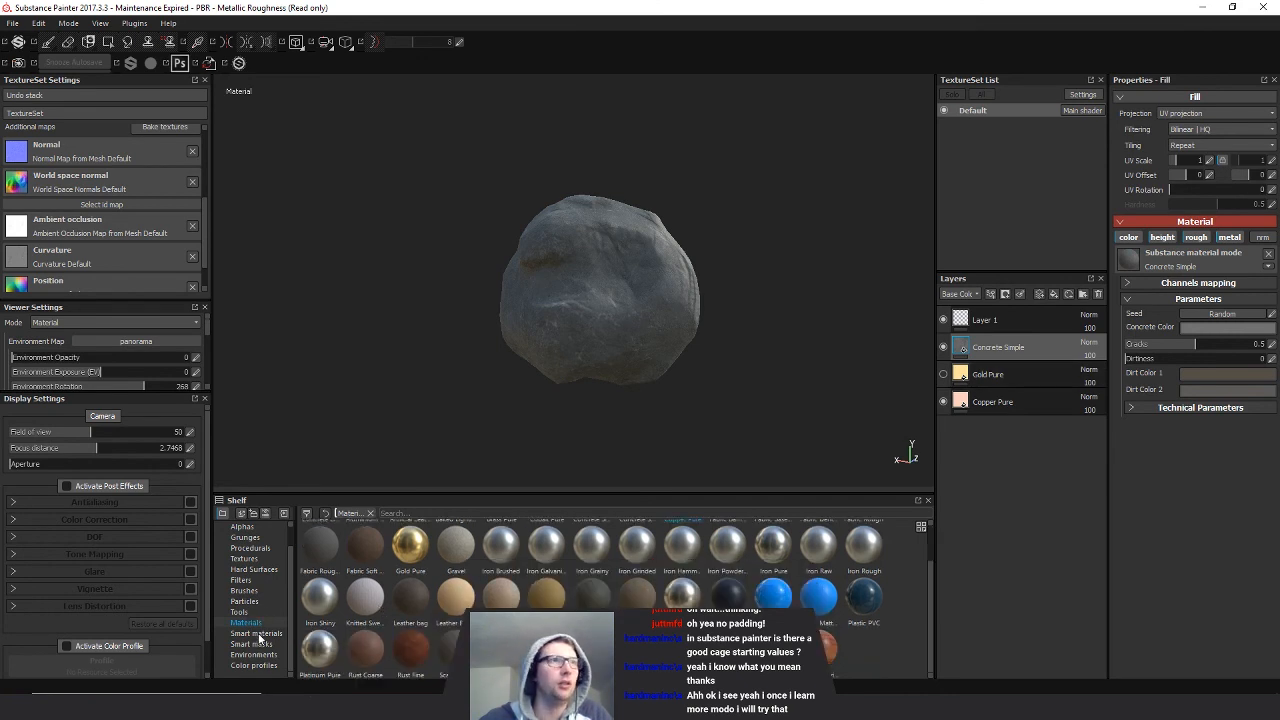
- Add the Dirt smart material above the concrete and raise its mask's curvature influence
click(256, 634)
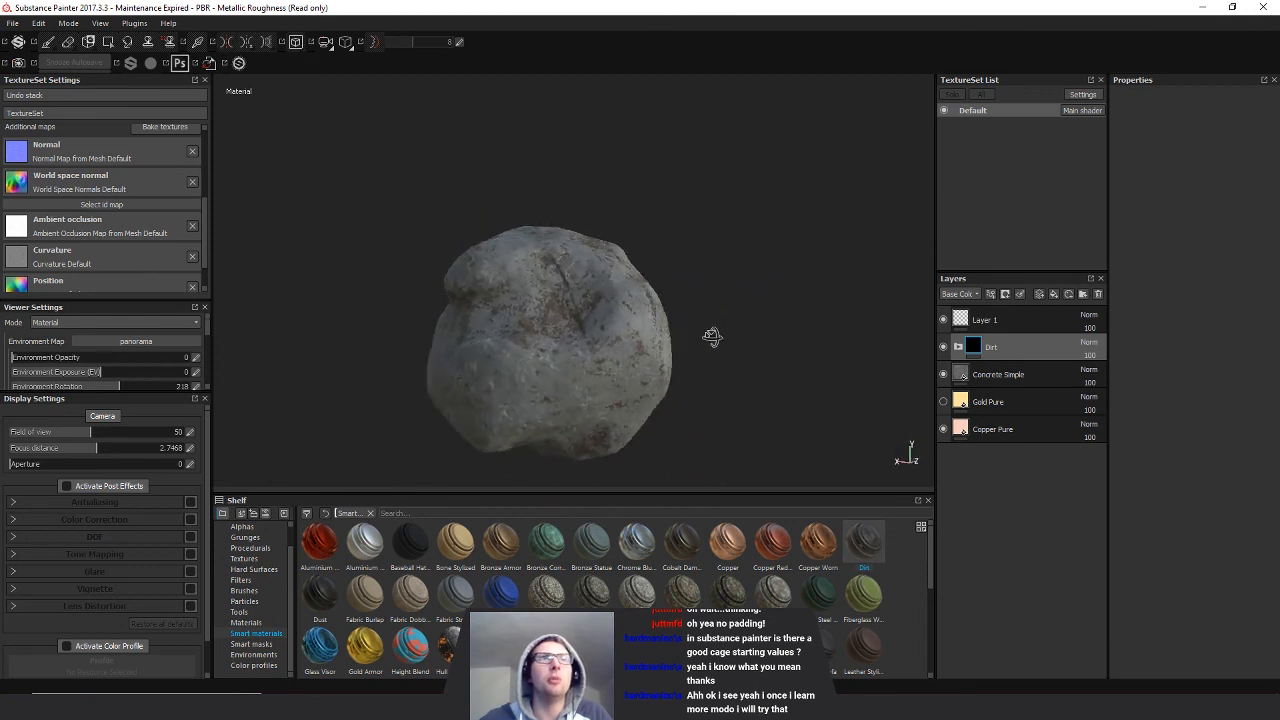
drag(713, 336, 628, 262)
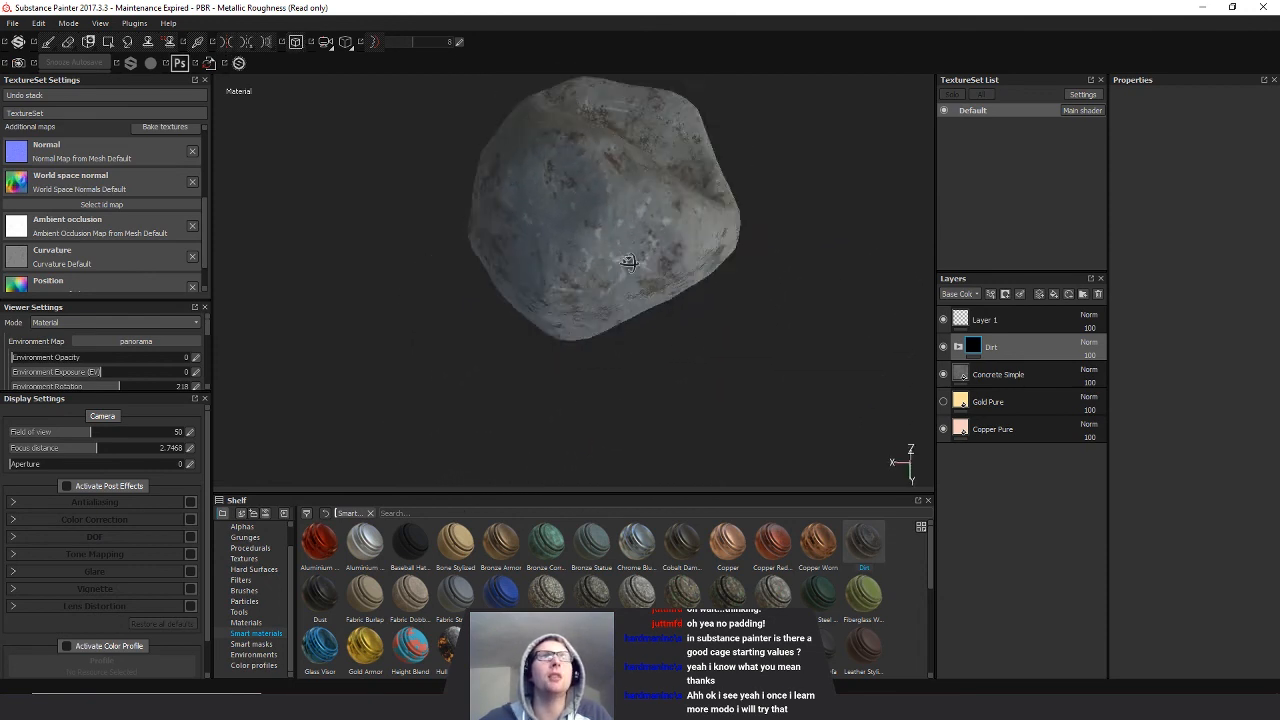
drag(629, 263, 516, 263)
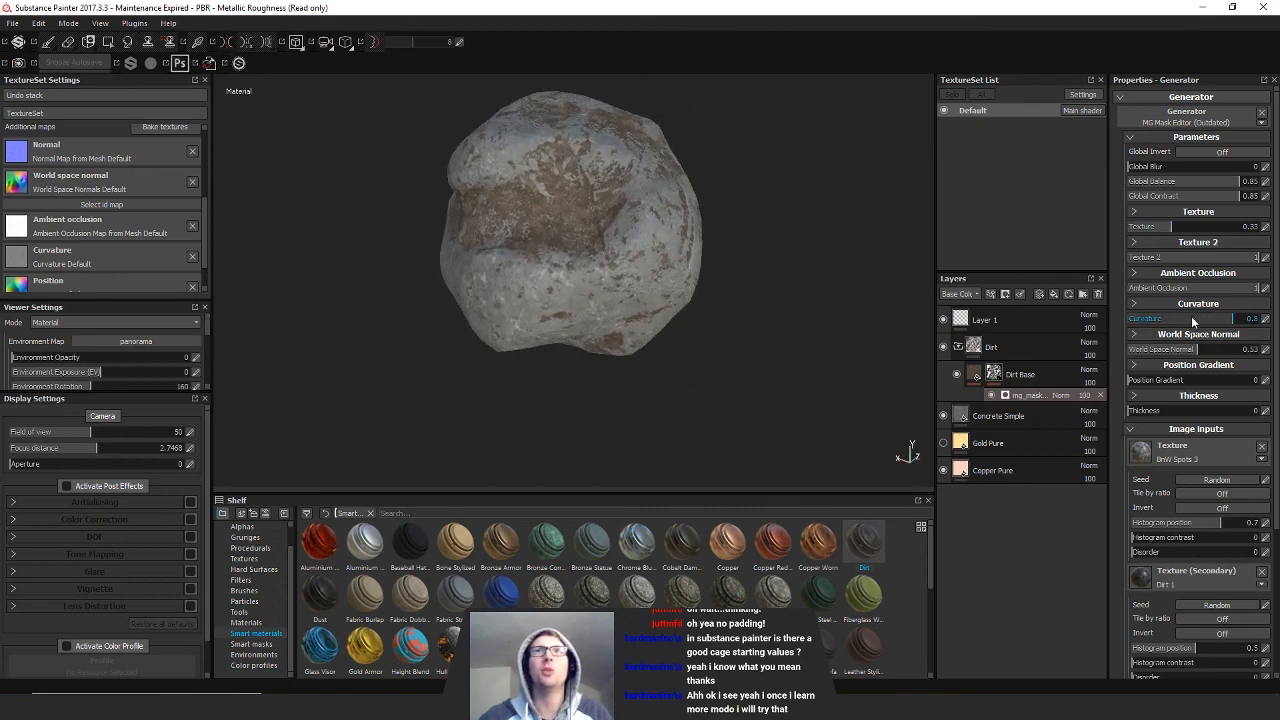
drag(1240, 318, 1210, 318)
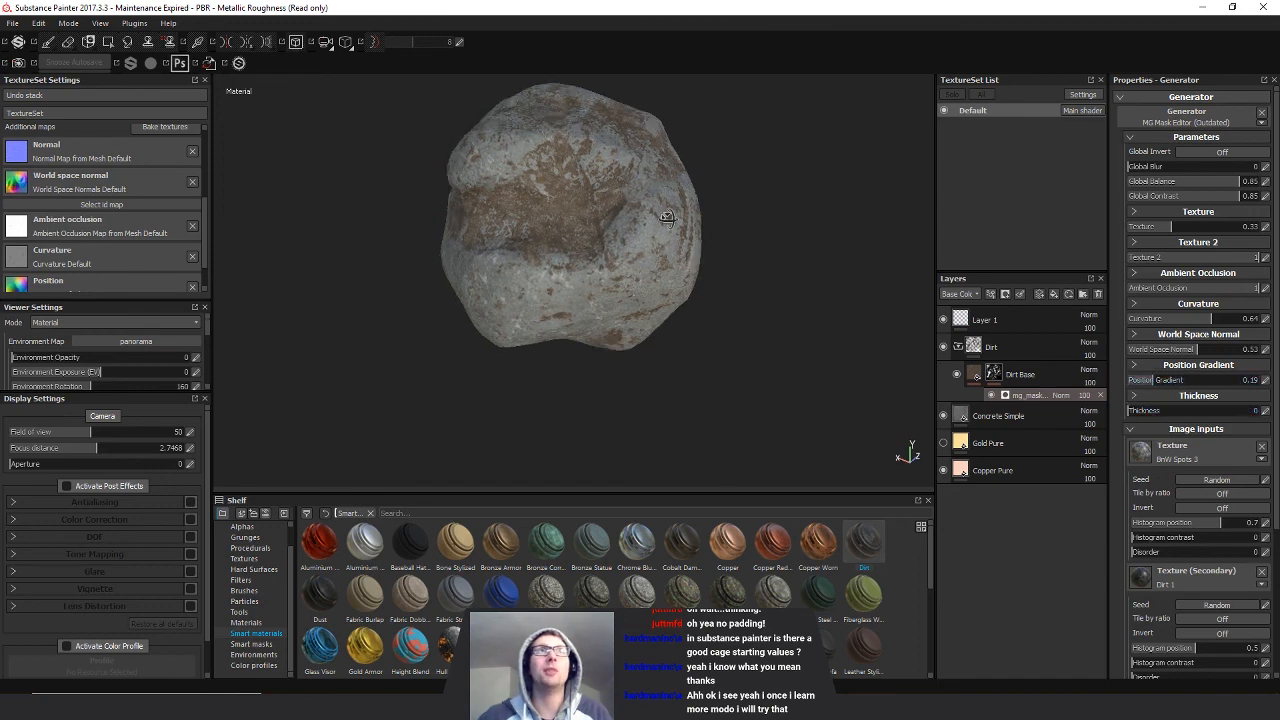
drag(668, 218, 665, 276)
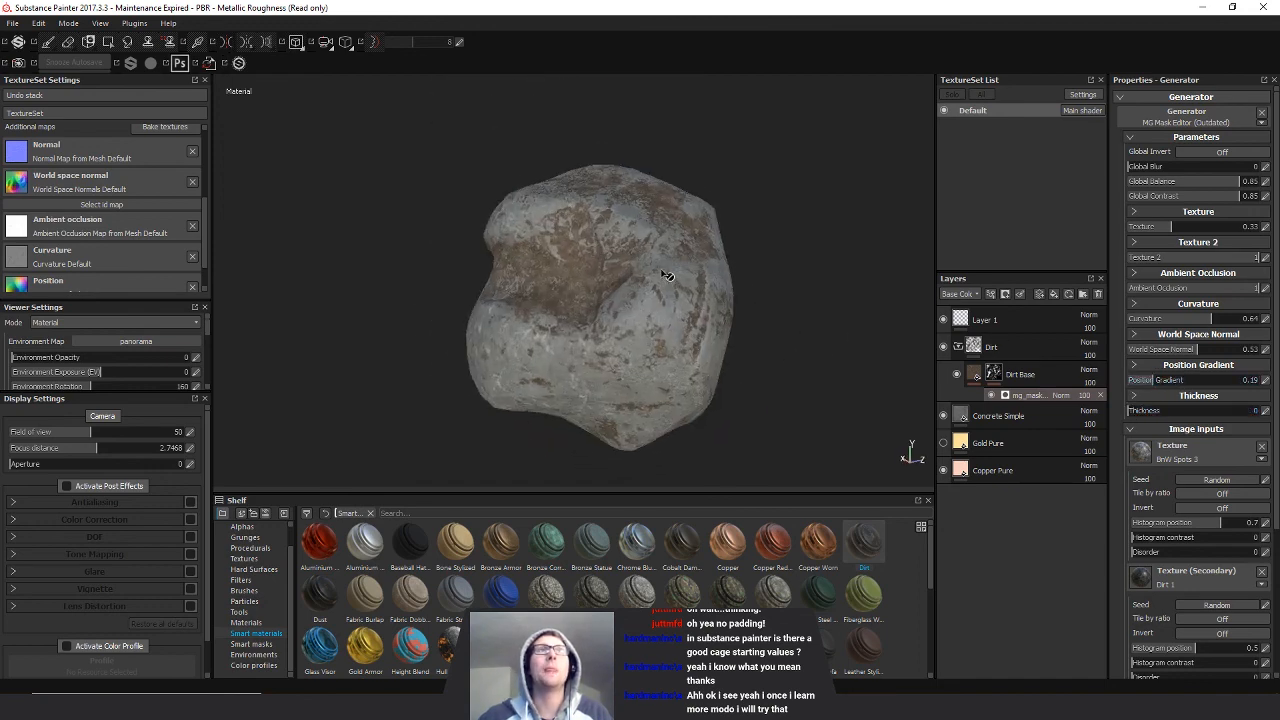